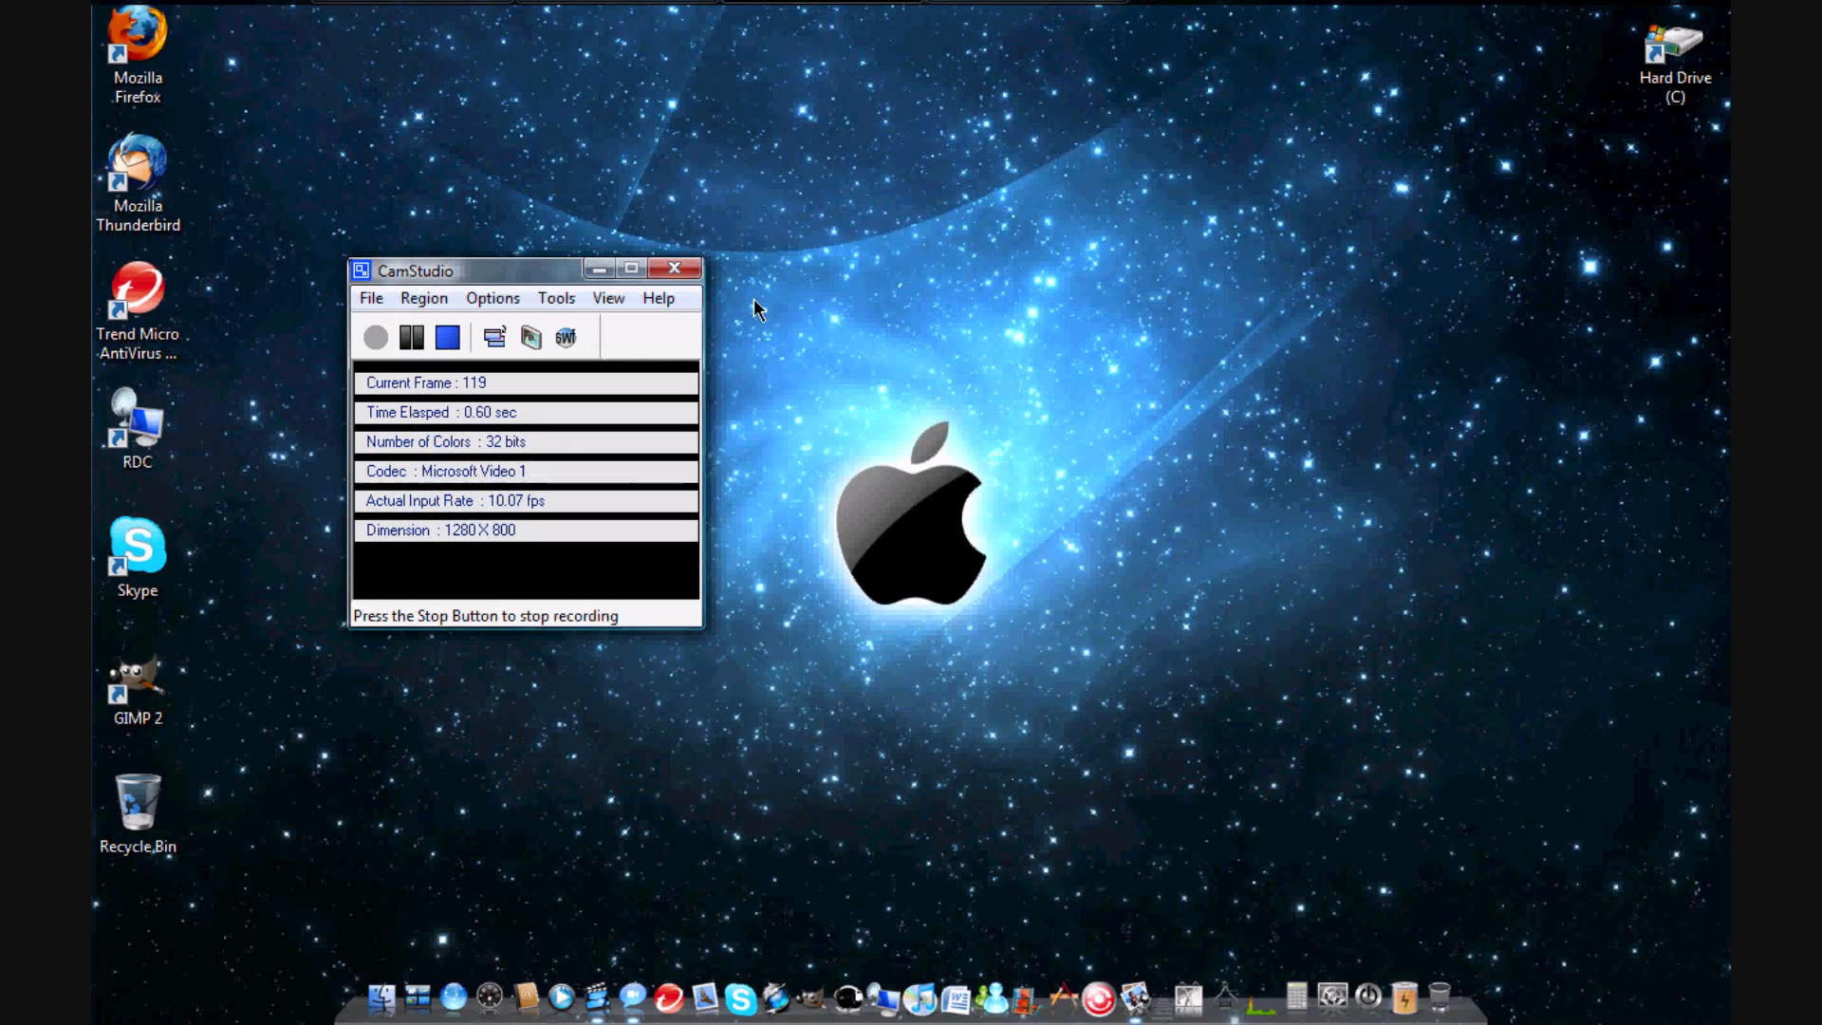
mouse_move(683, 322)
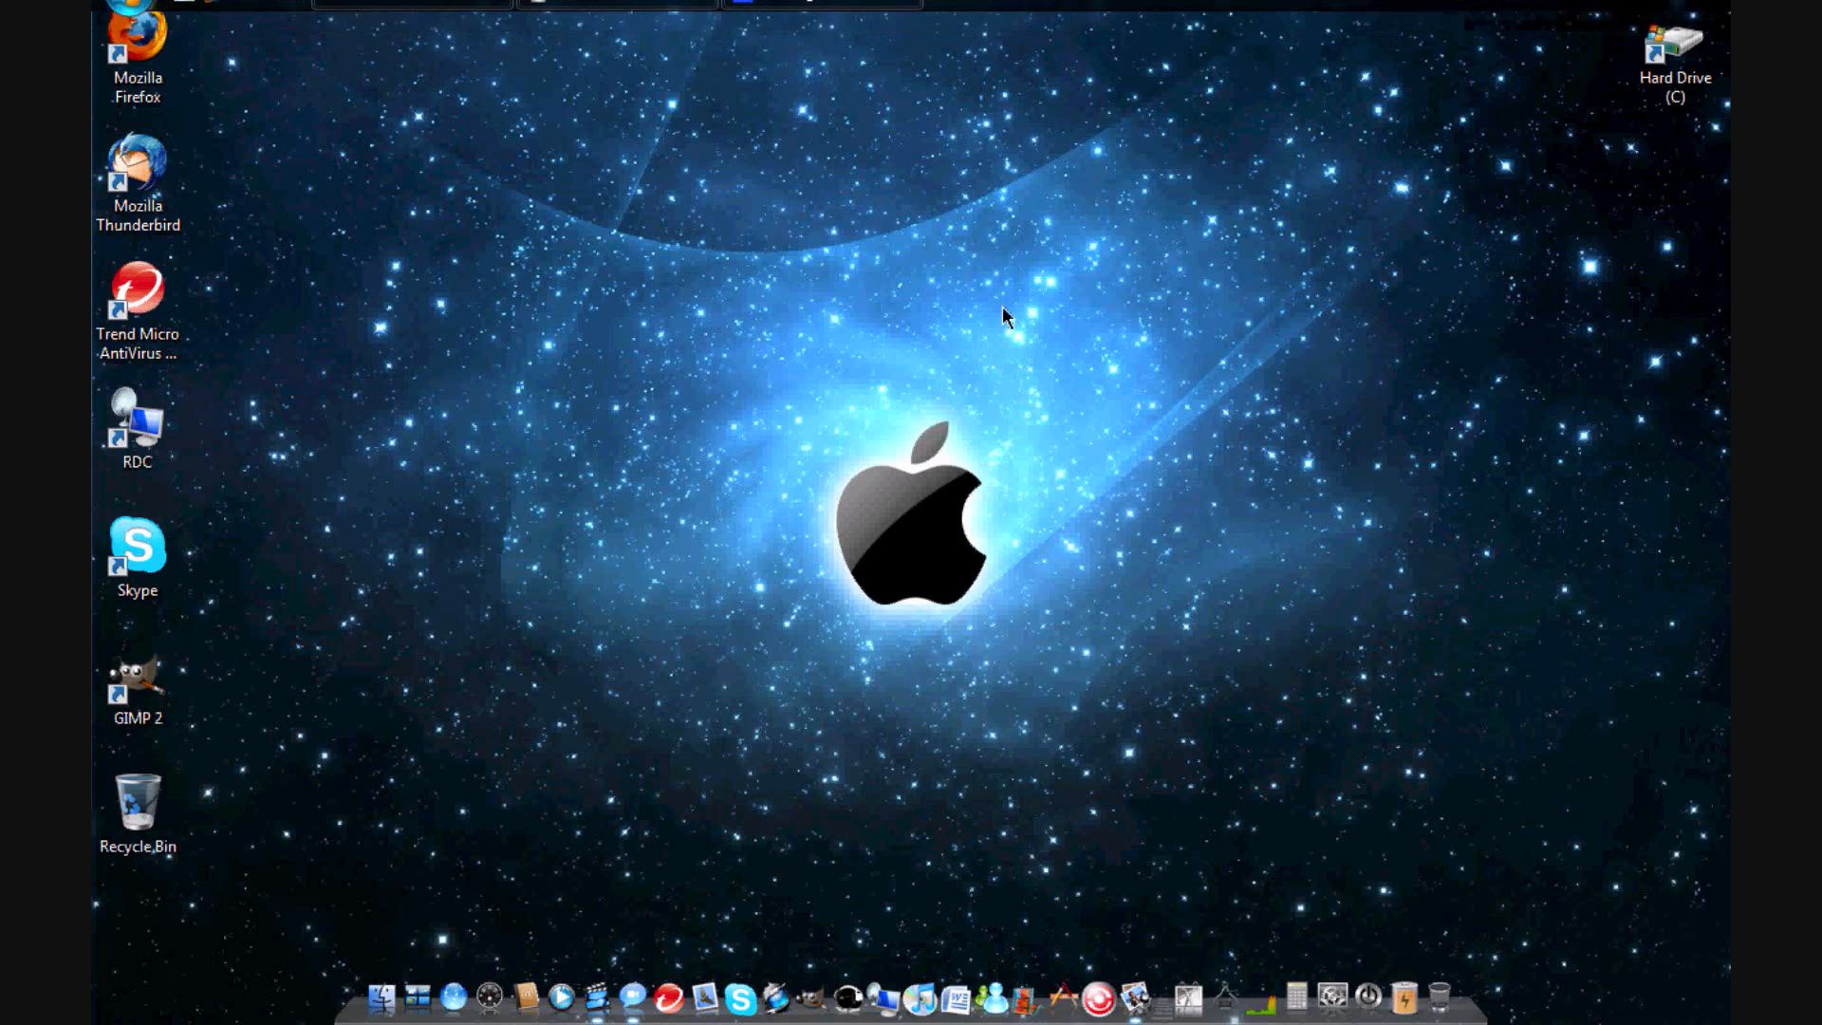
mouse_move(802, 403)
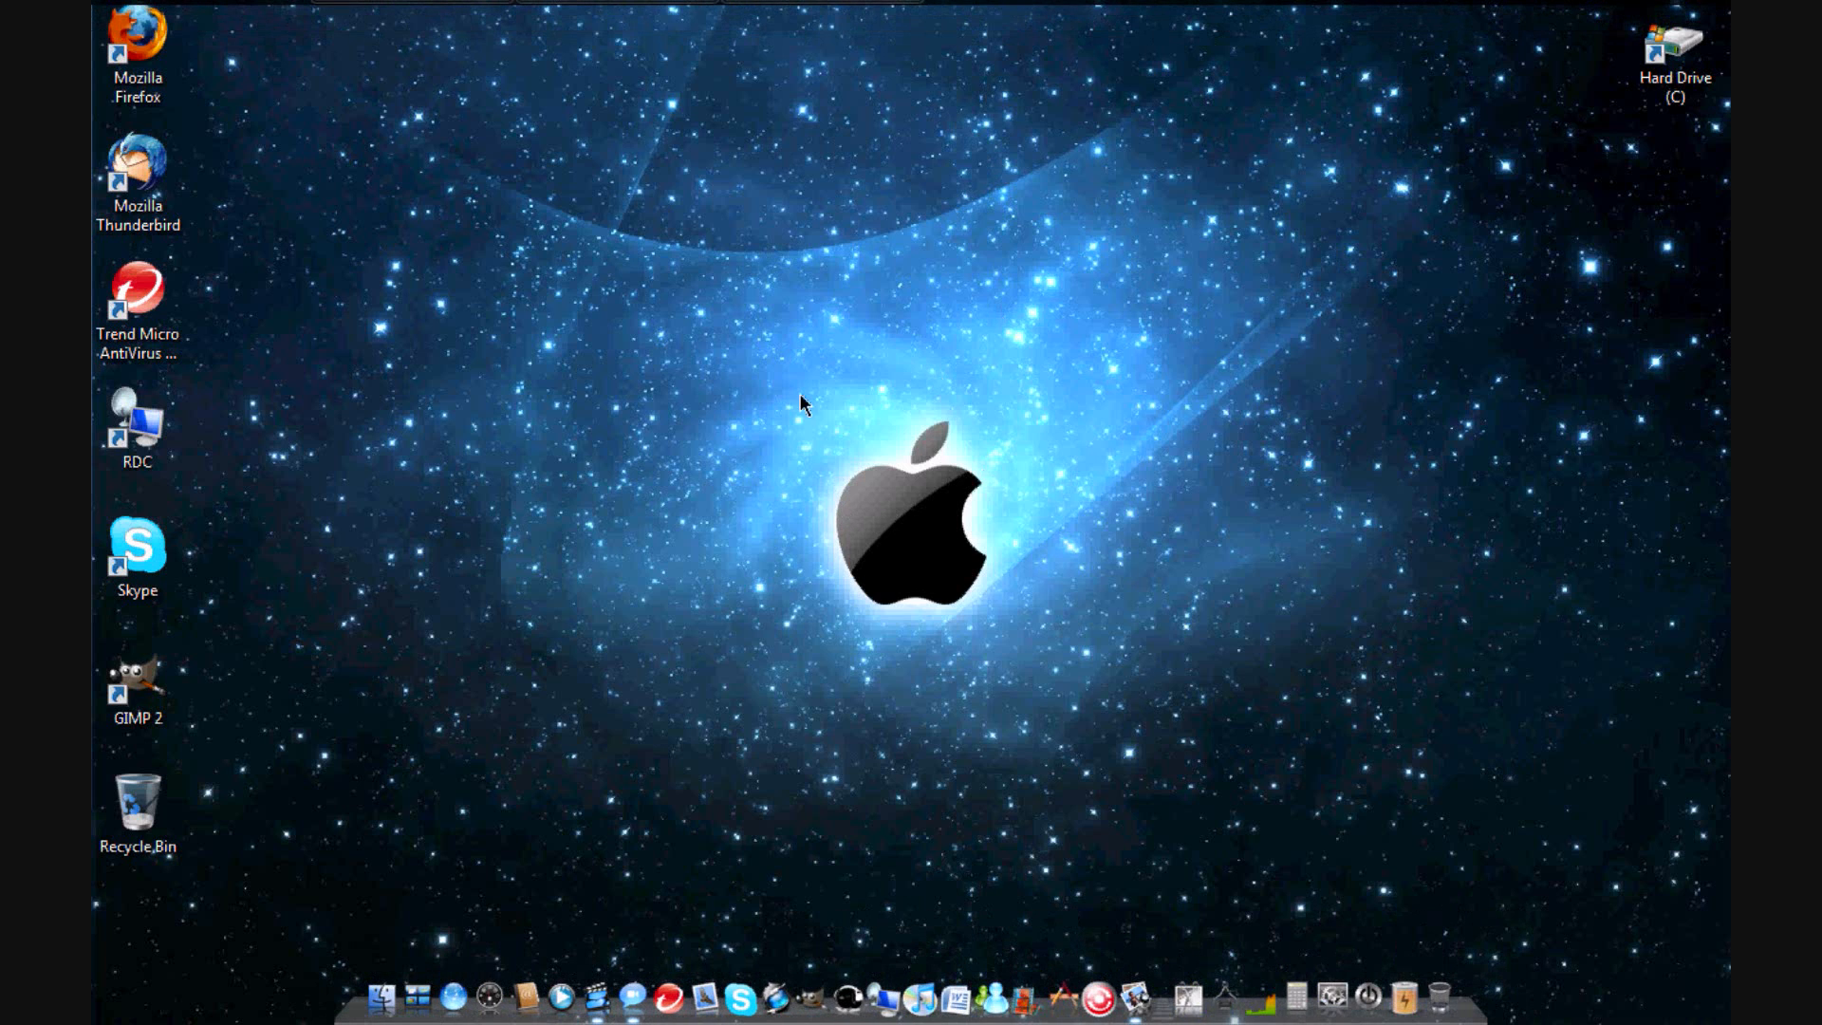
mouse_move(564, 480)
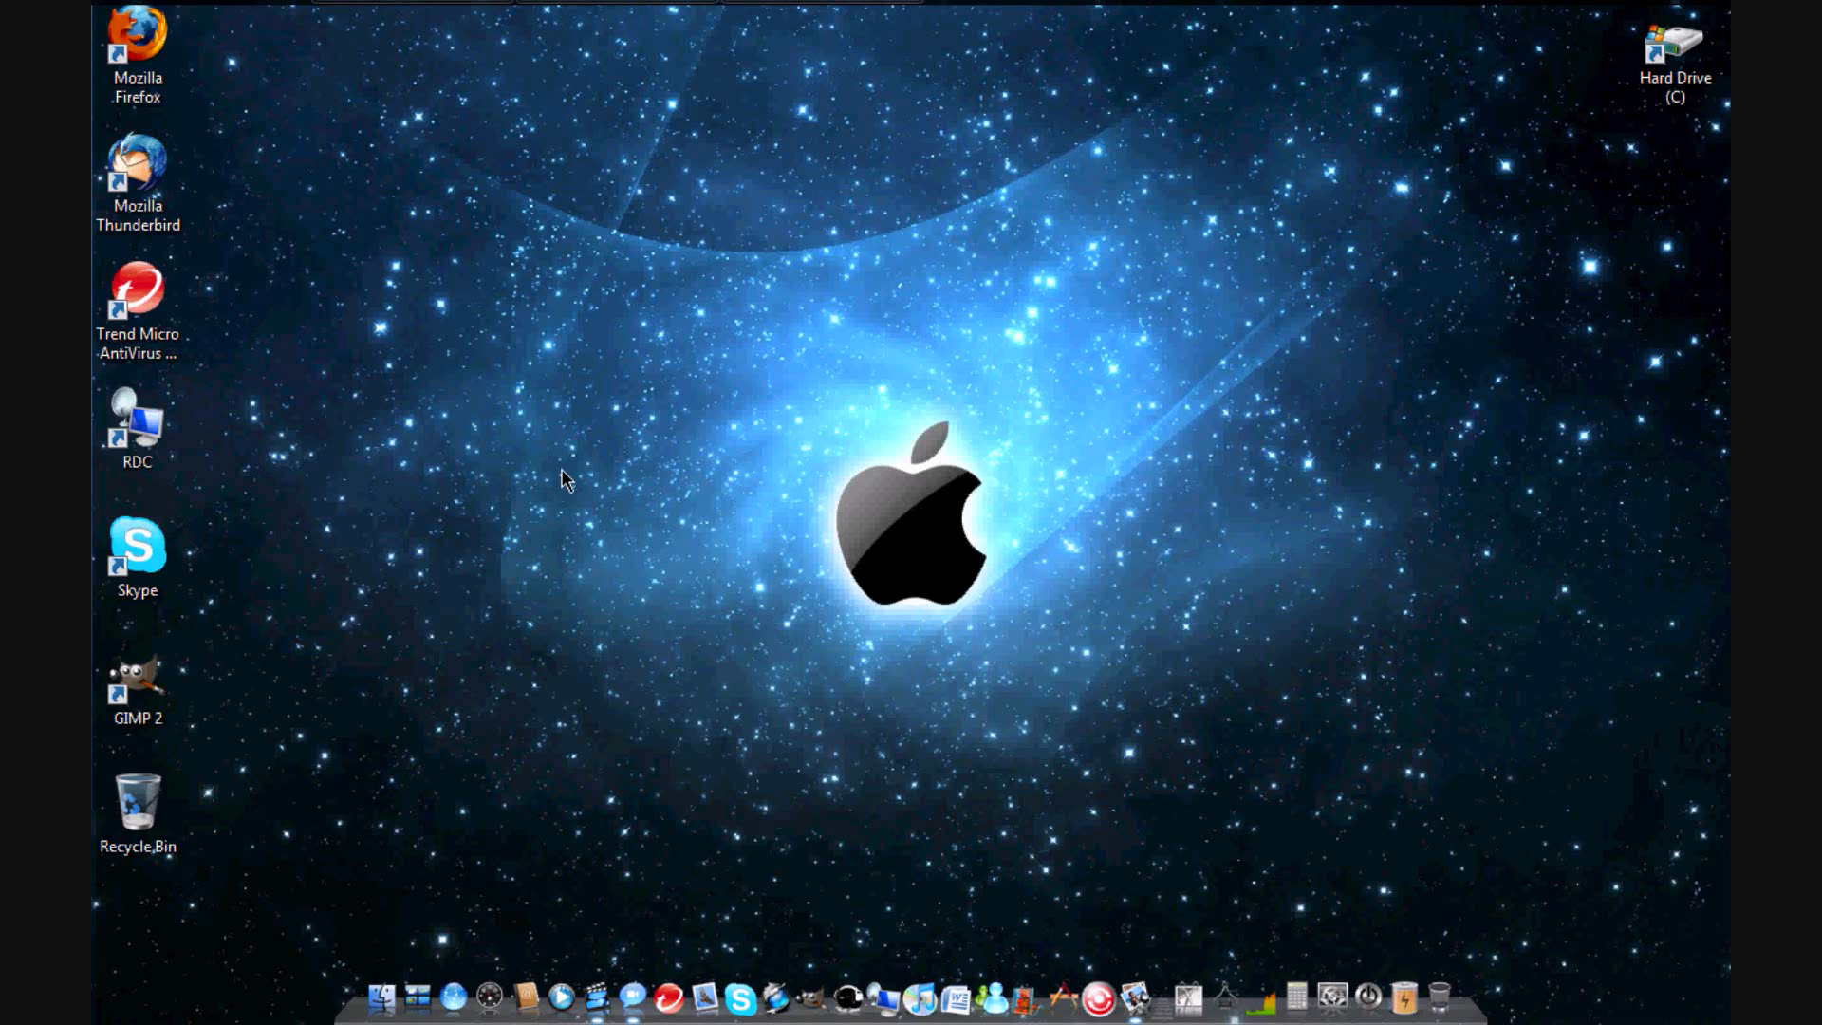
Step: Open the Network folder from the Start menu to list ADDISON-PC, the WRT54G router and LINDA
left_click(125, 17)
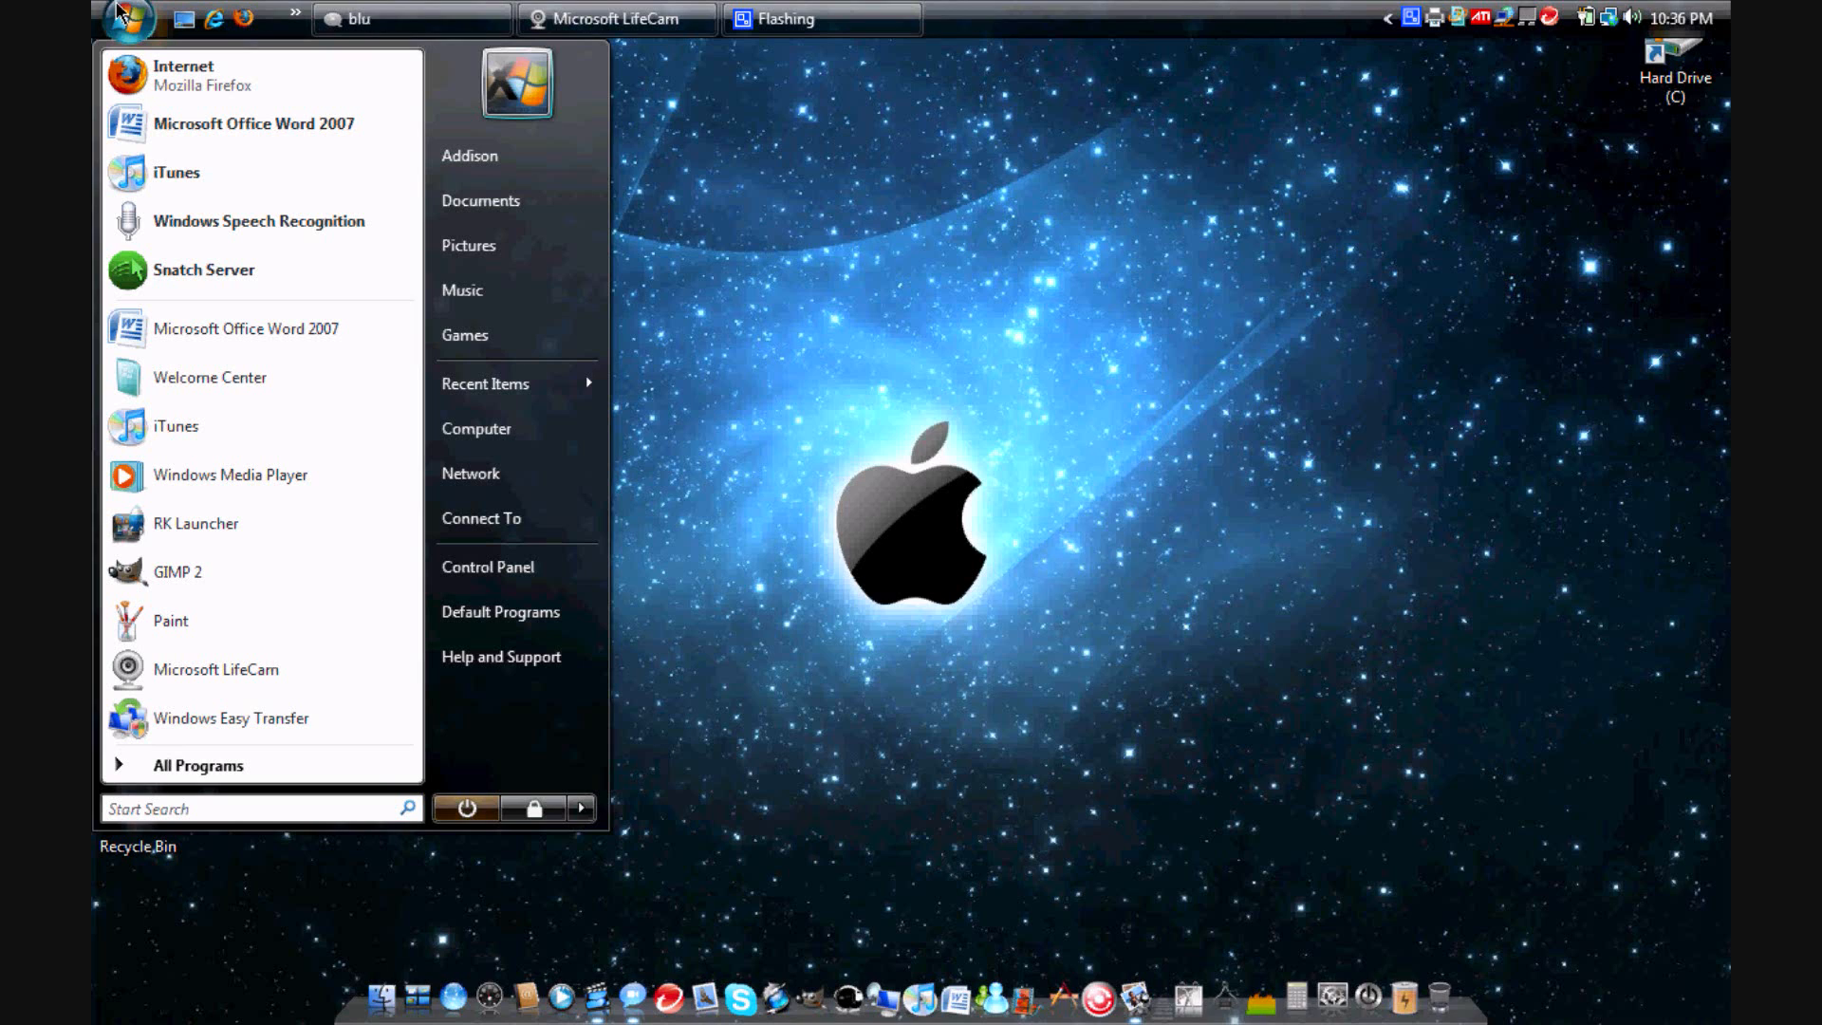
mouse_move(697, 597)
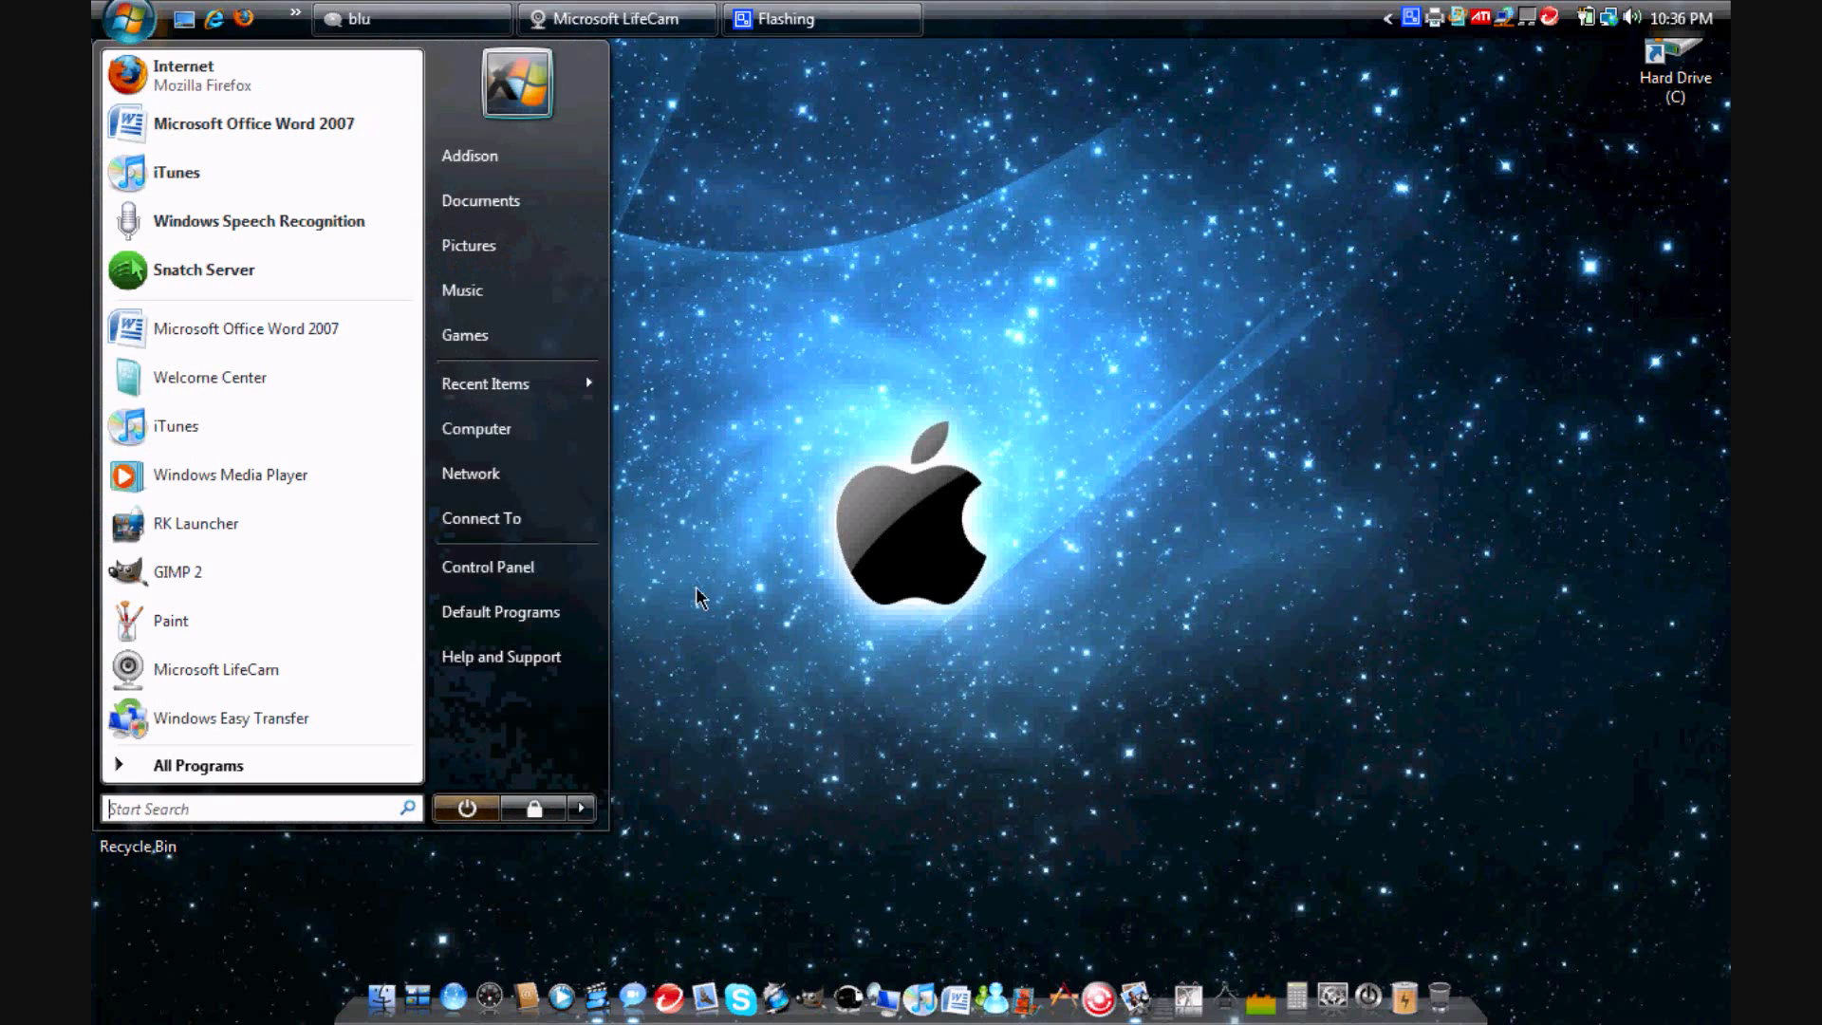
left_click(481, 518)
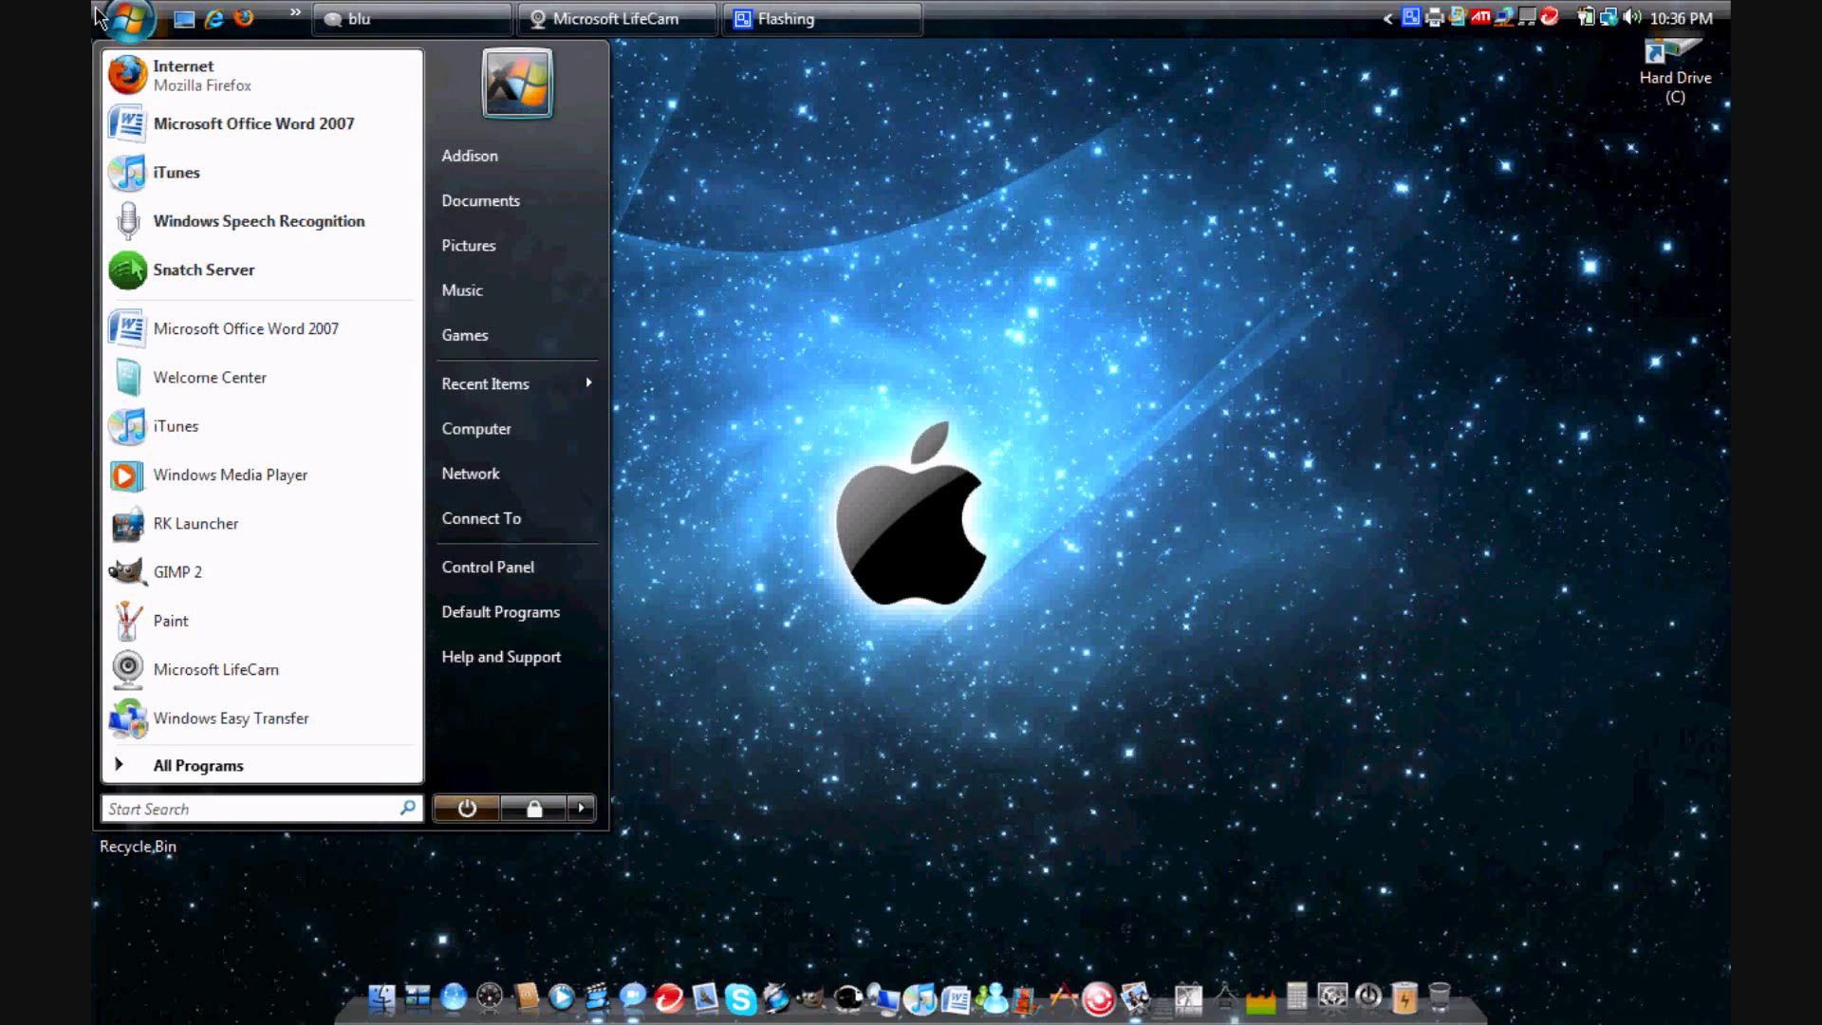
mouse_move(516, 475)
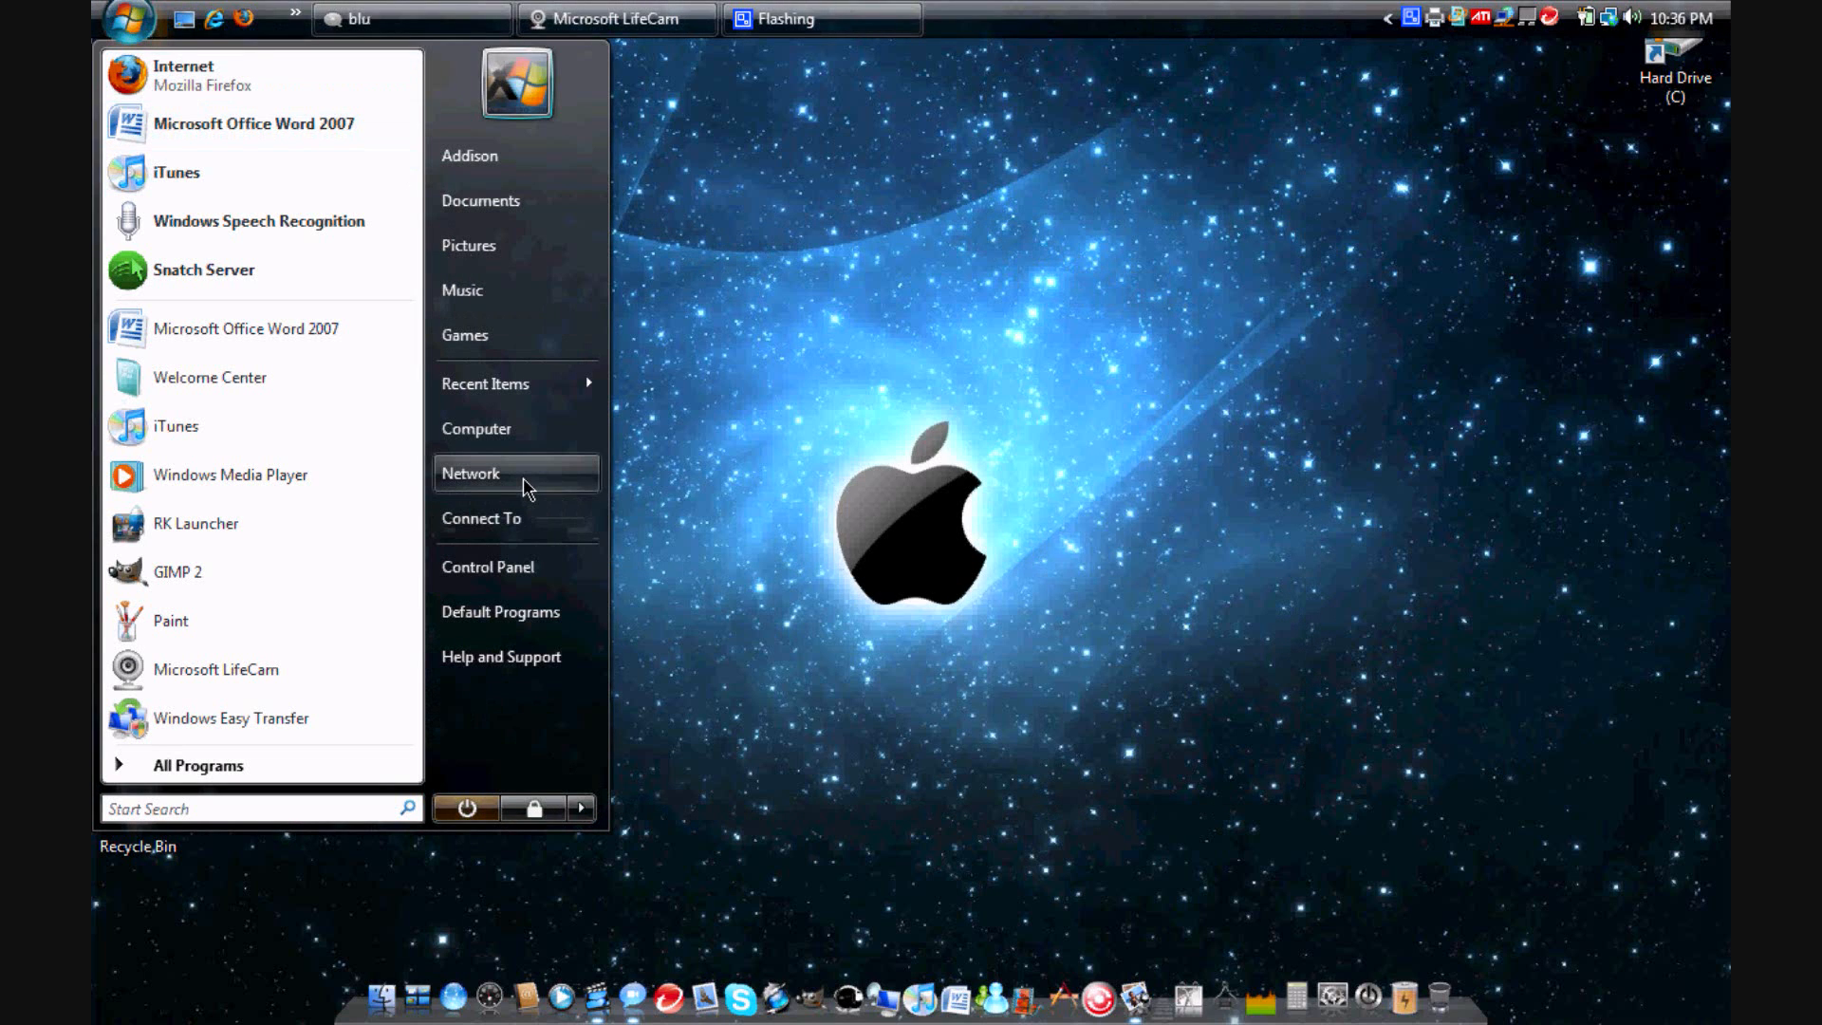
mouse_move(523, 472)
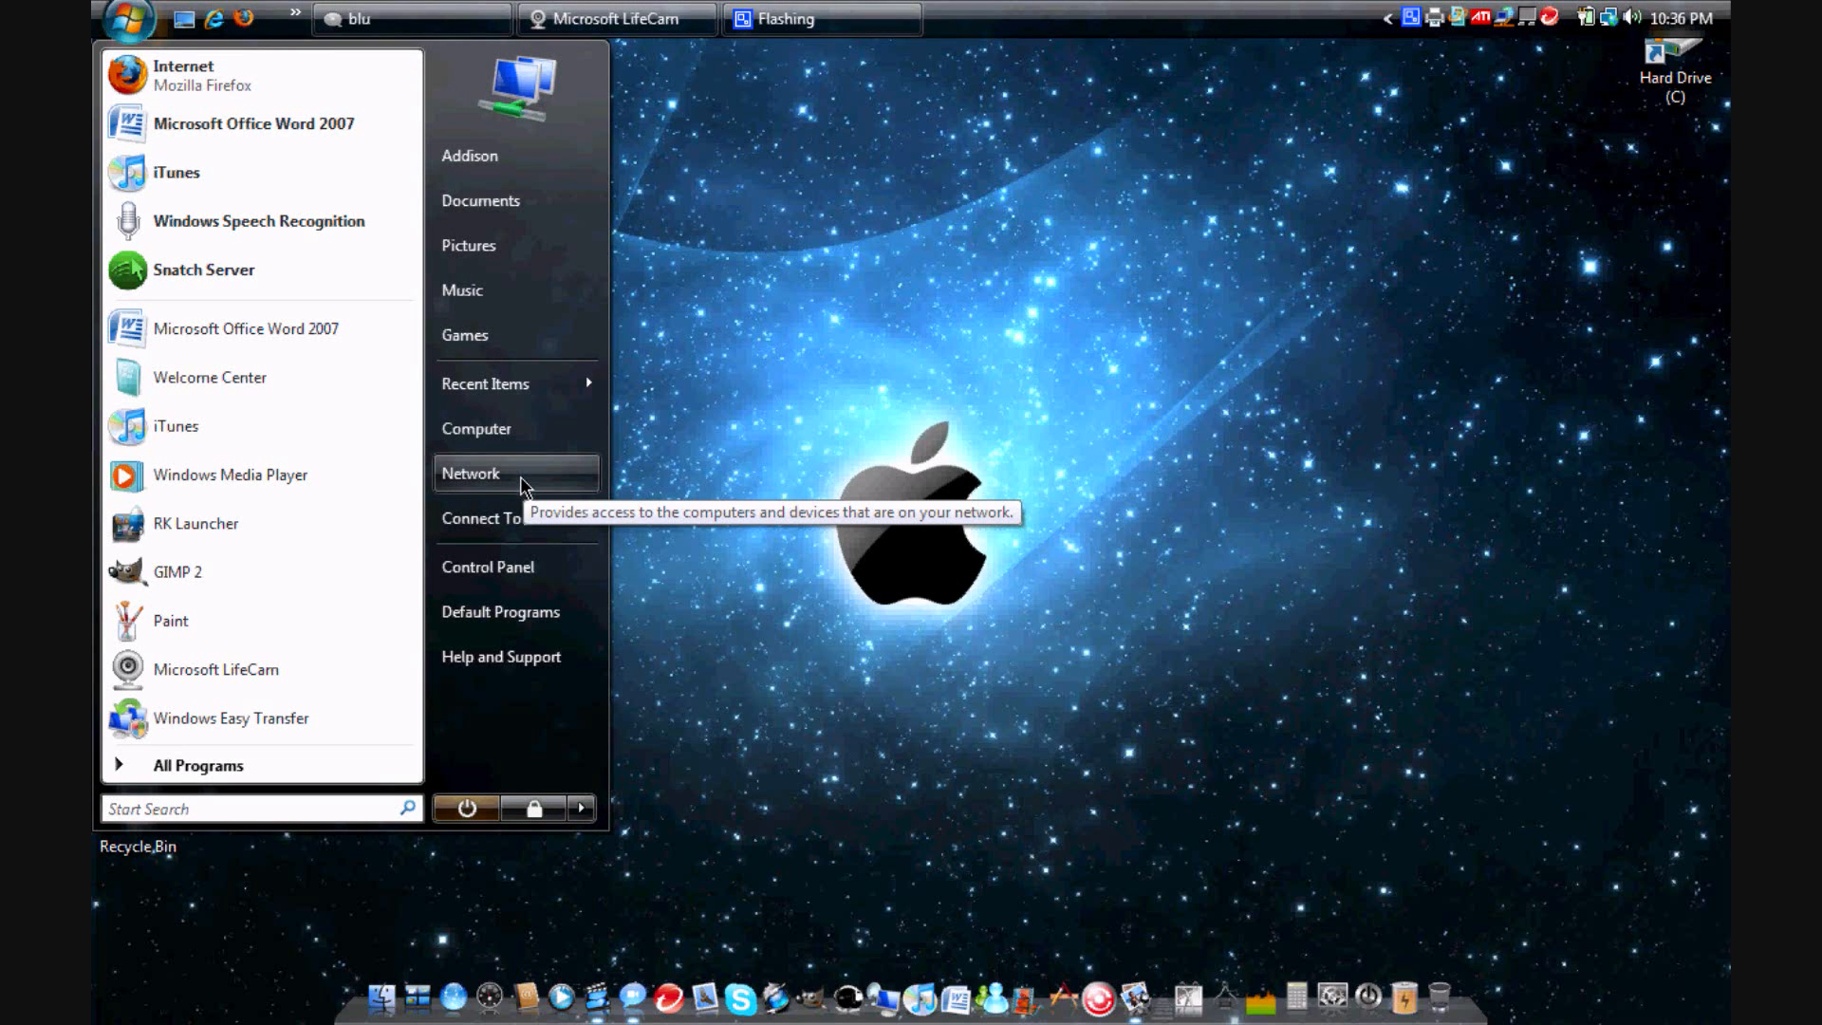
left_click(470, 472)
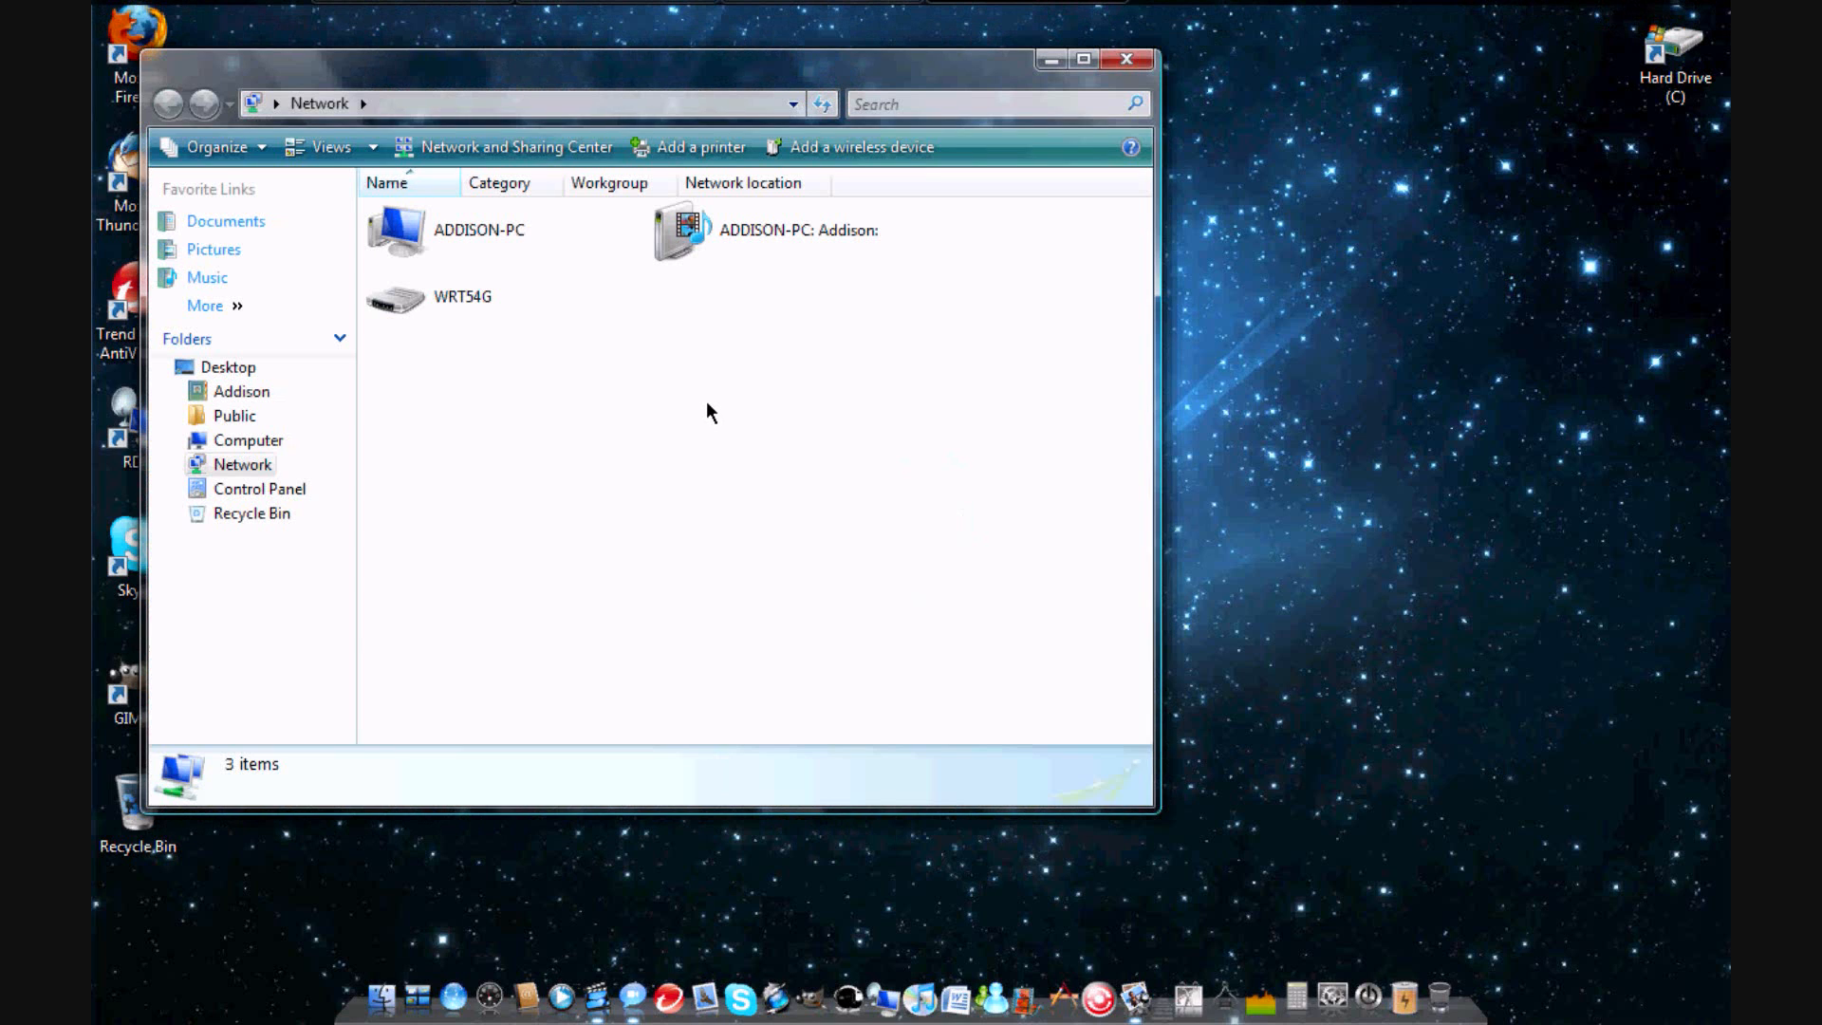
left_click(248, 440)
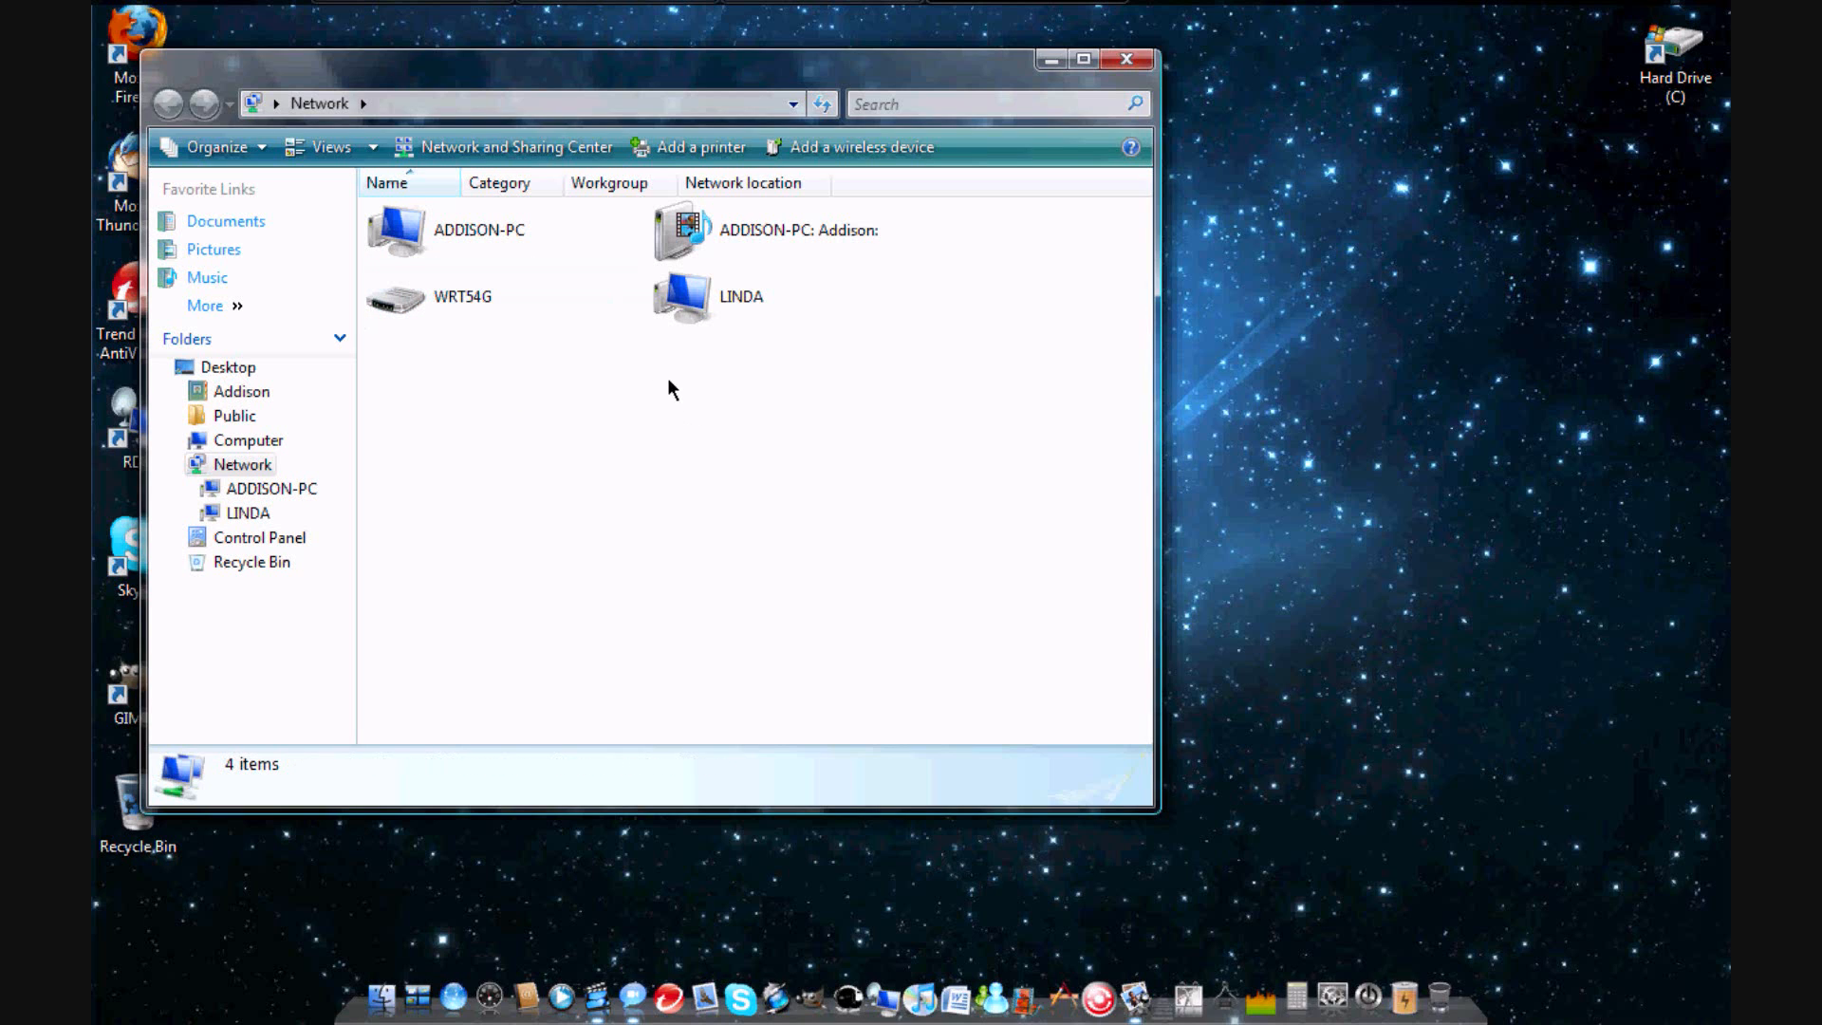
mouse_move(464, 373)
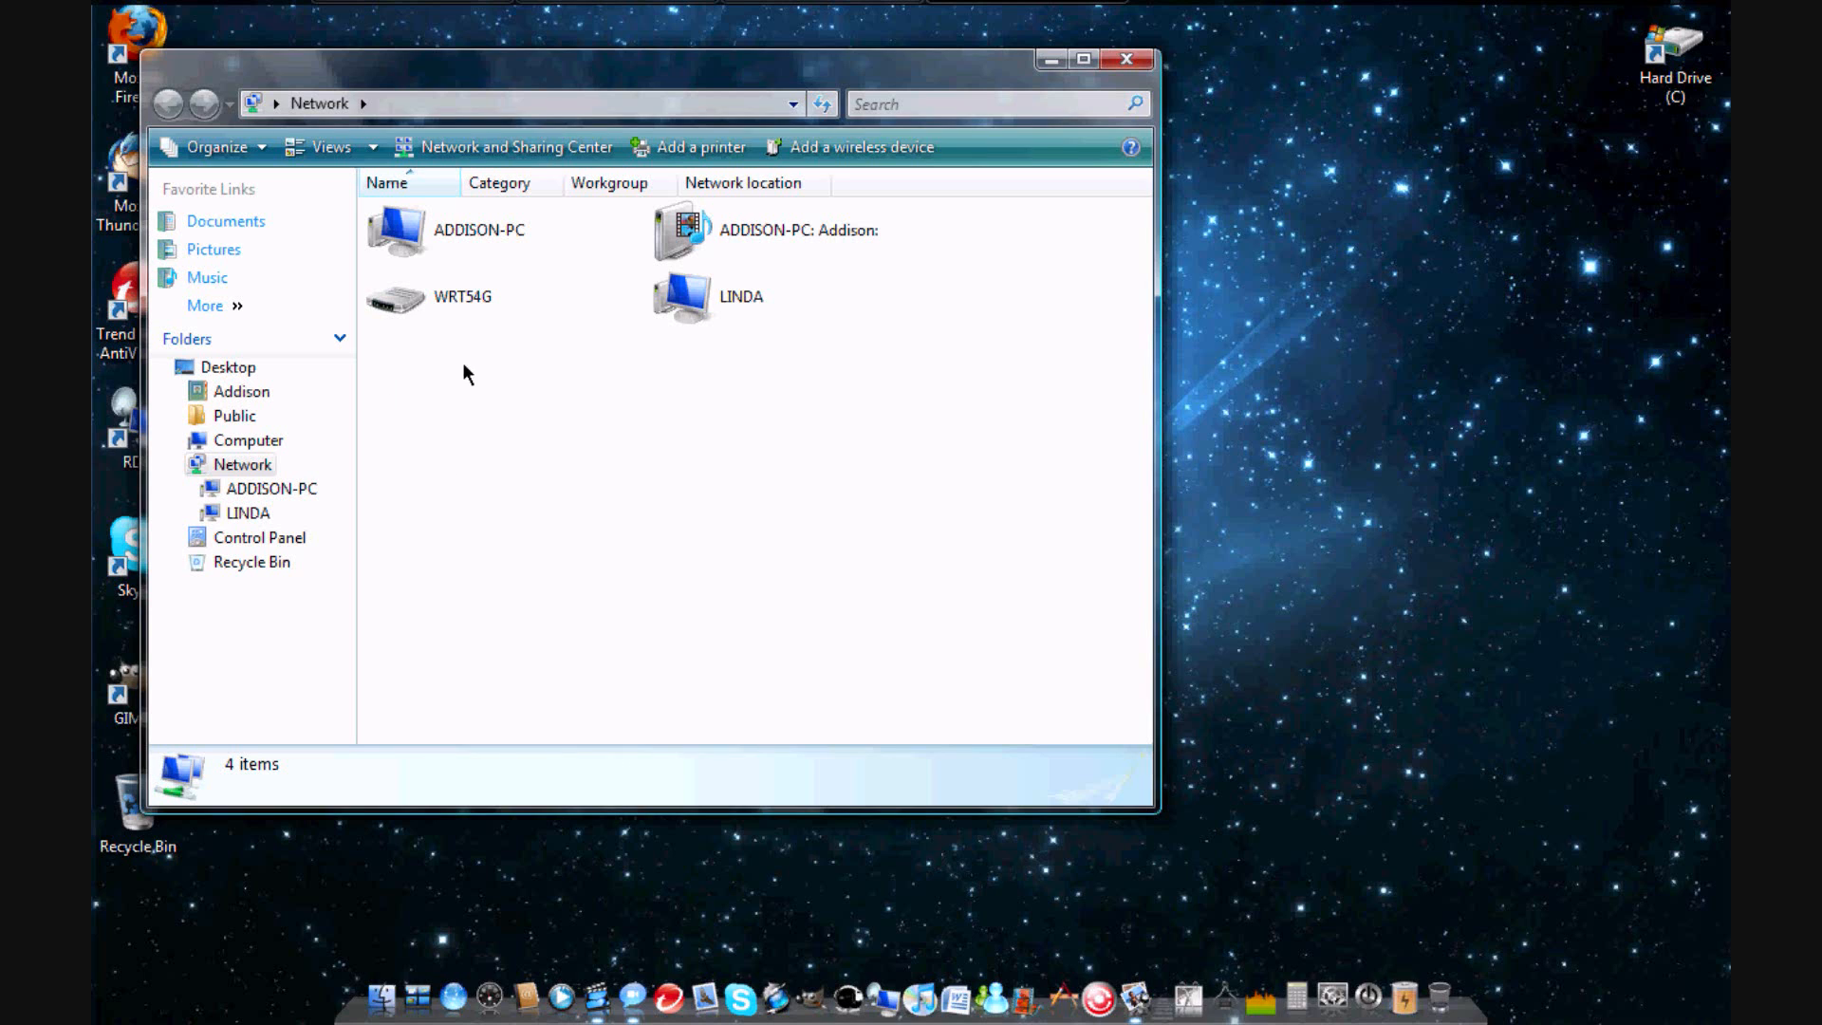
mouse_move(514, 147)
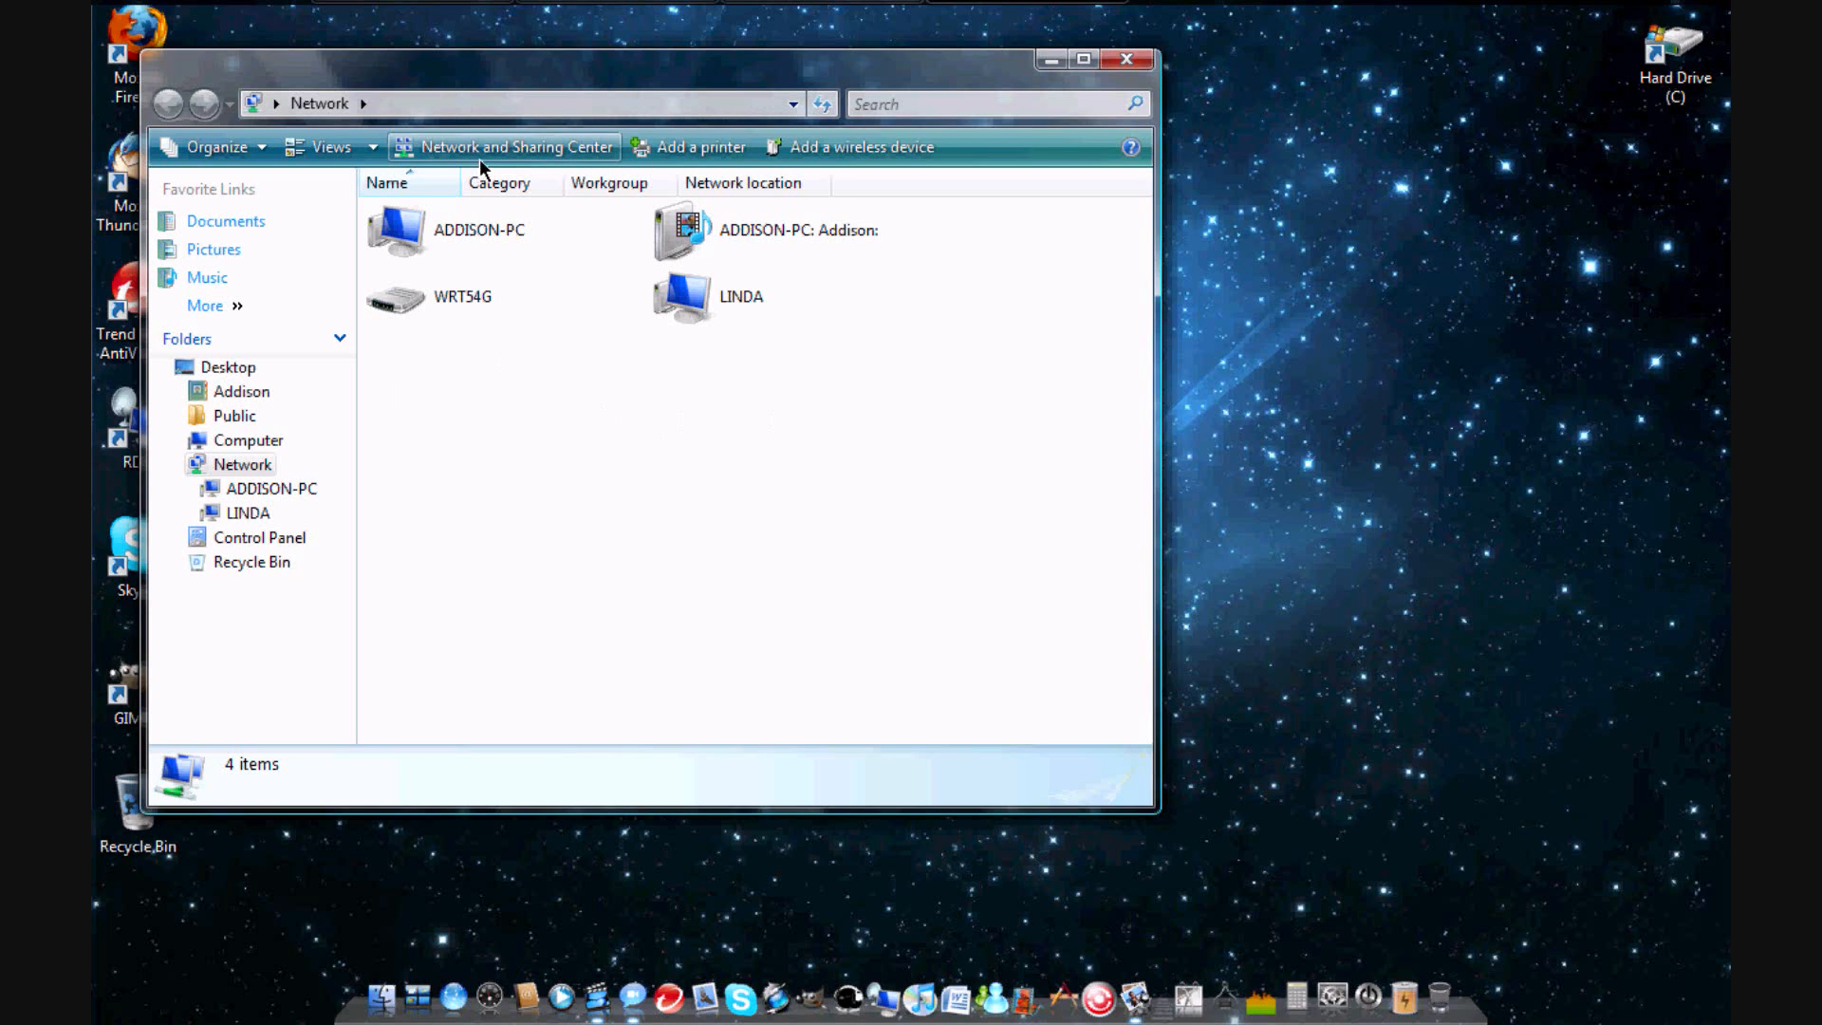
mouse_move(433, 152)
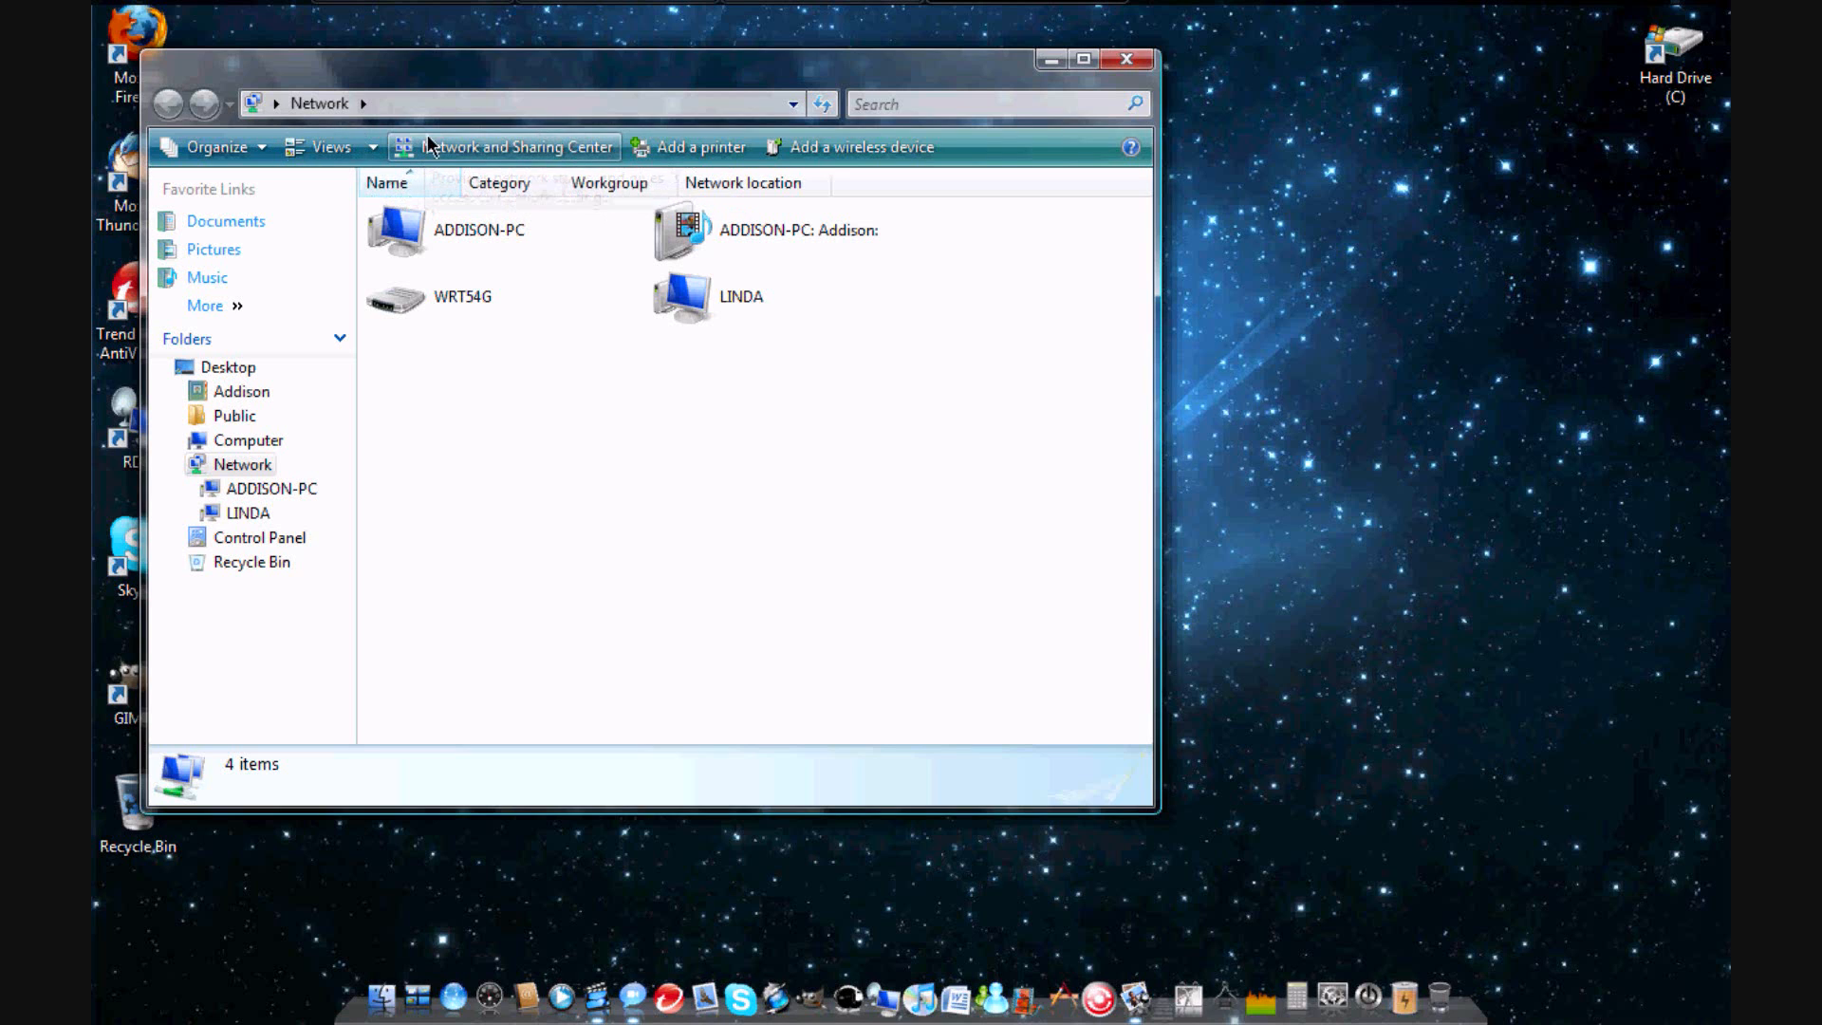
mouse_move(517, 146)
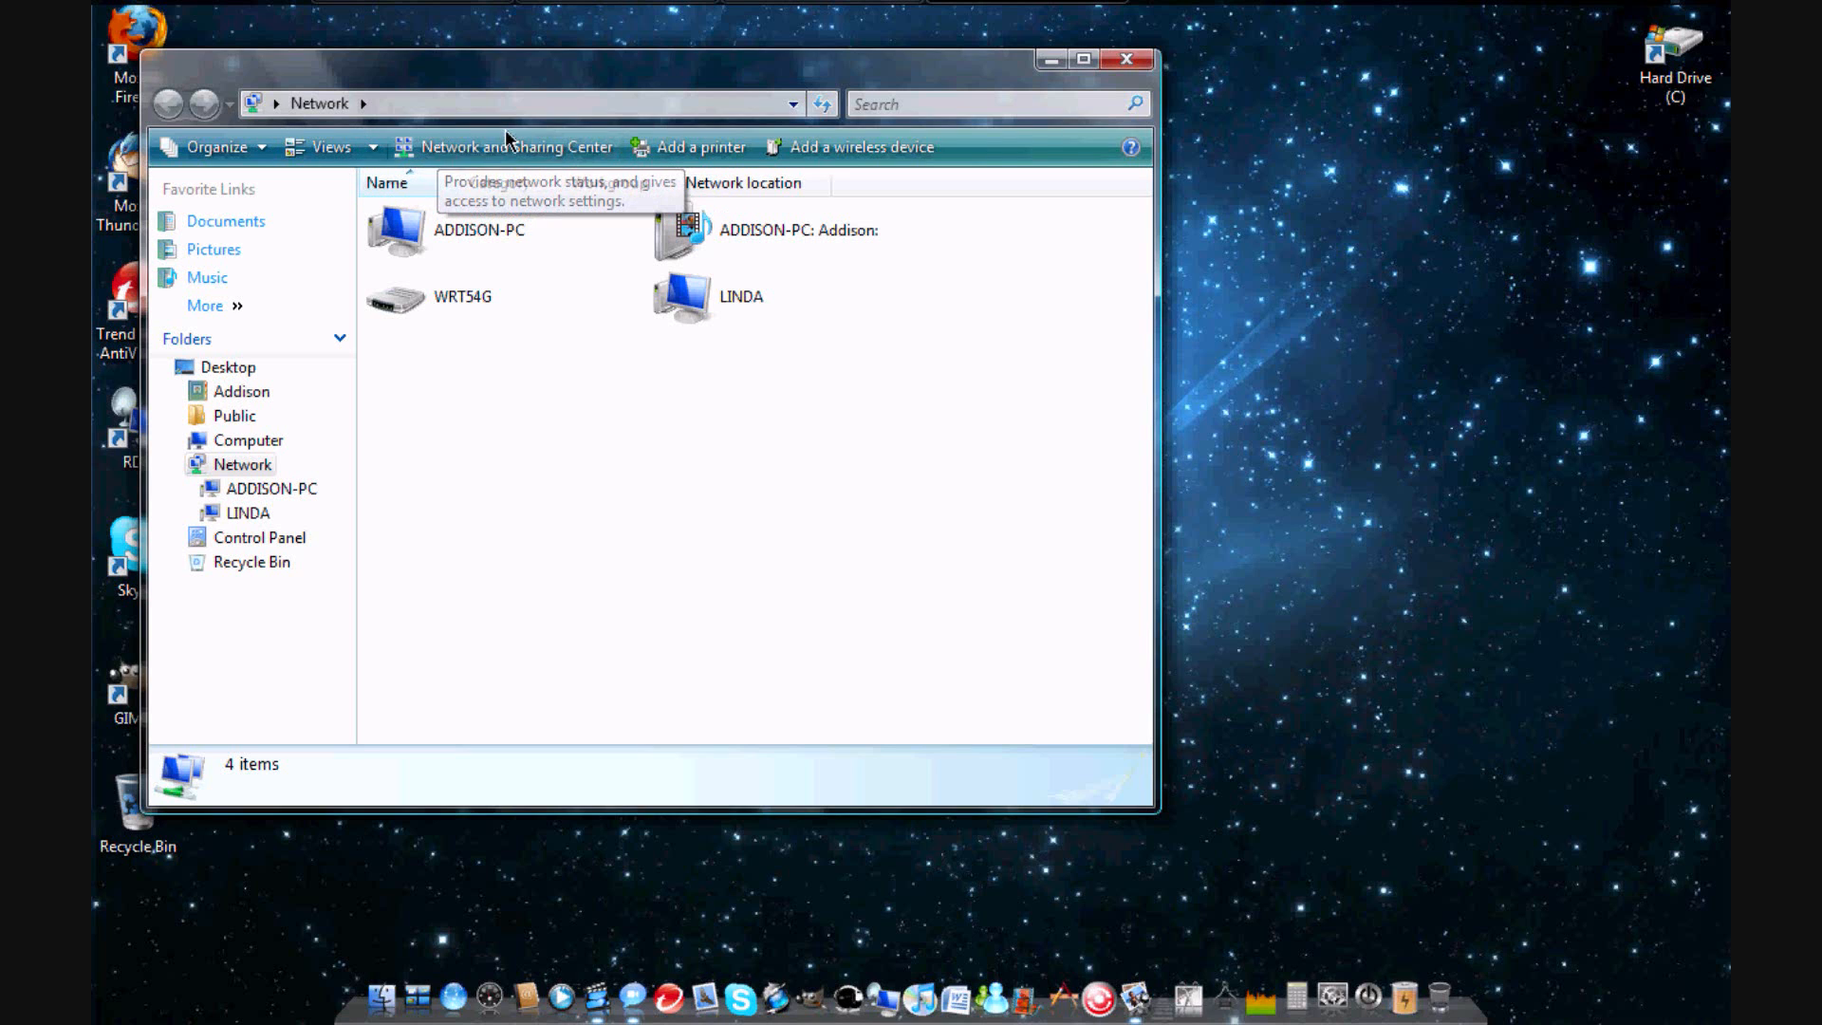
Step: Open Network and Sharing Center and scroll through the linksys network's sharing settings
left_click(516, 146)
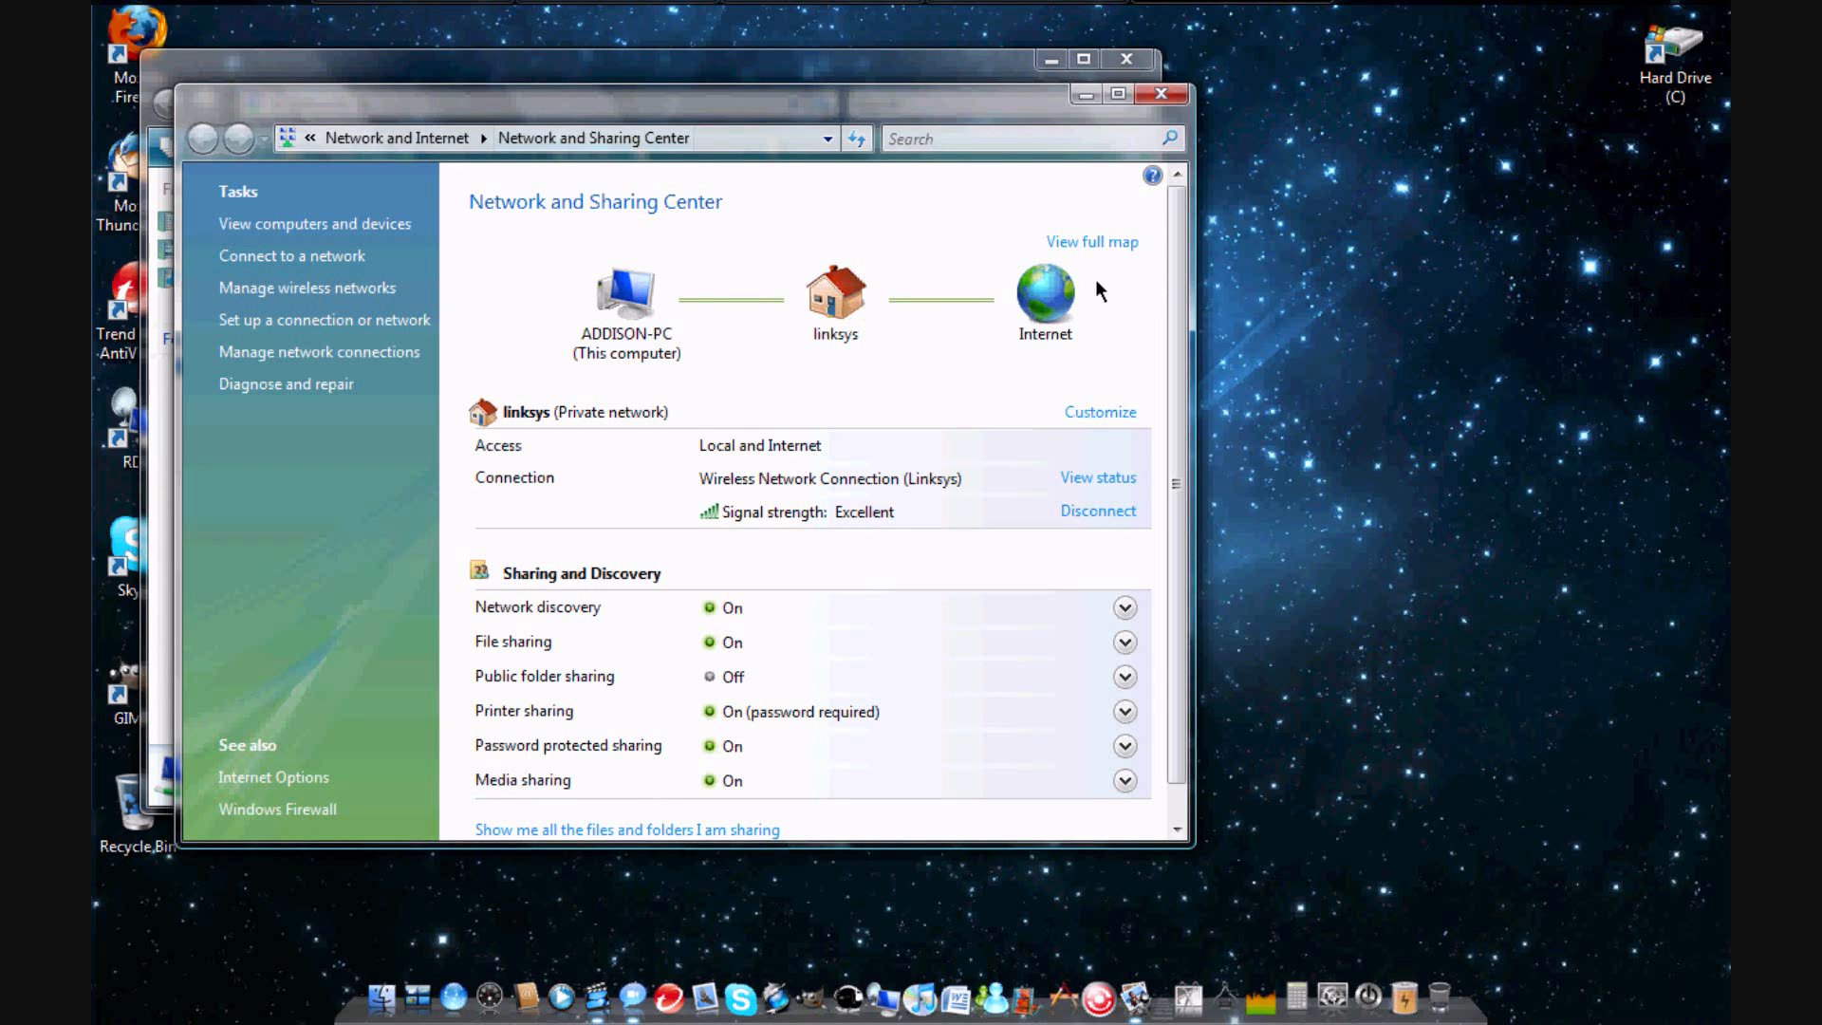
scroll("down", 3)
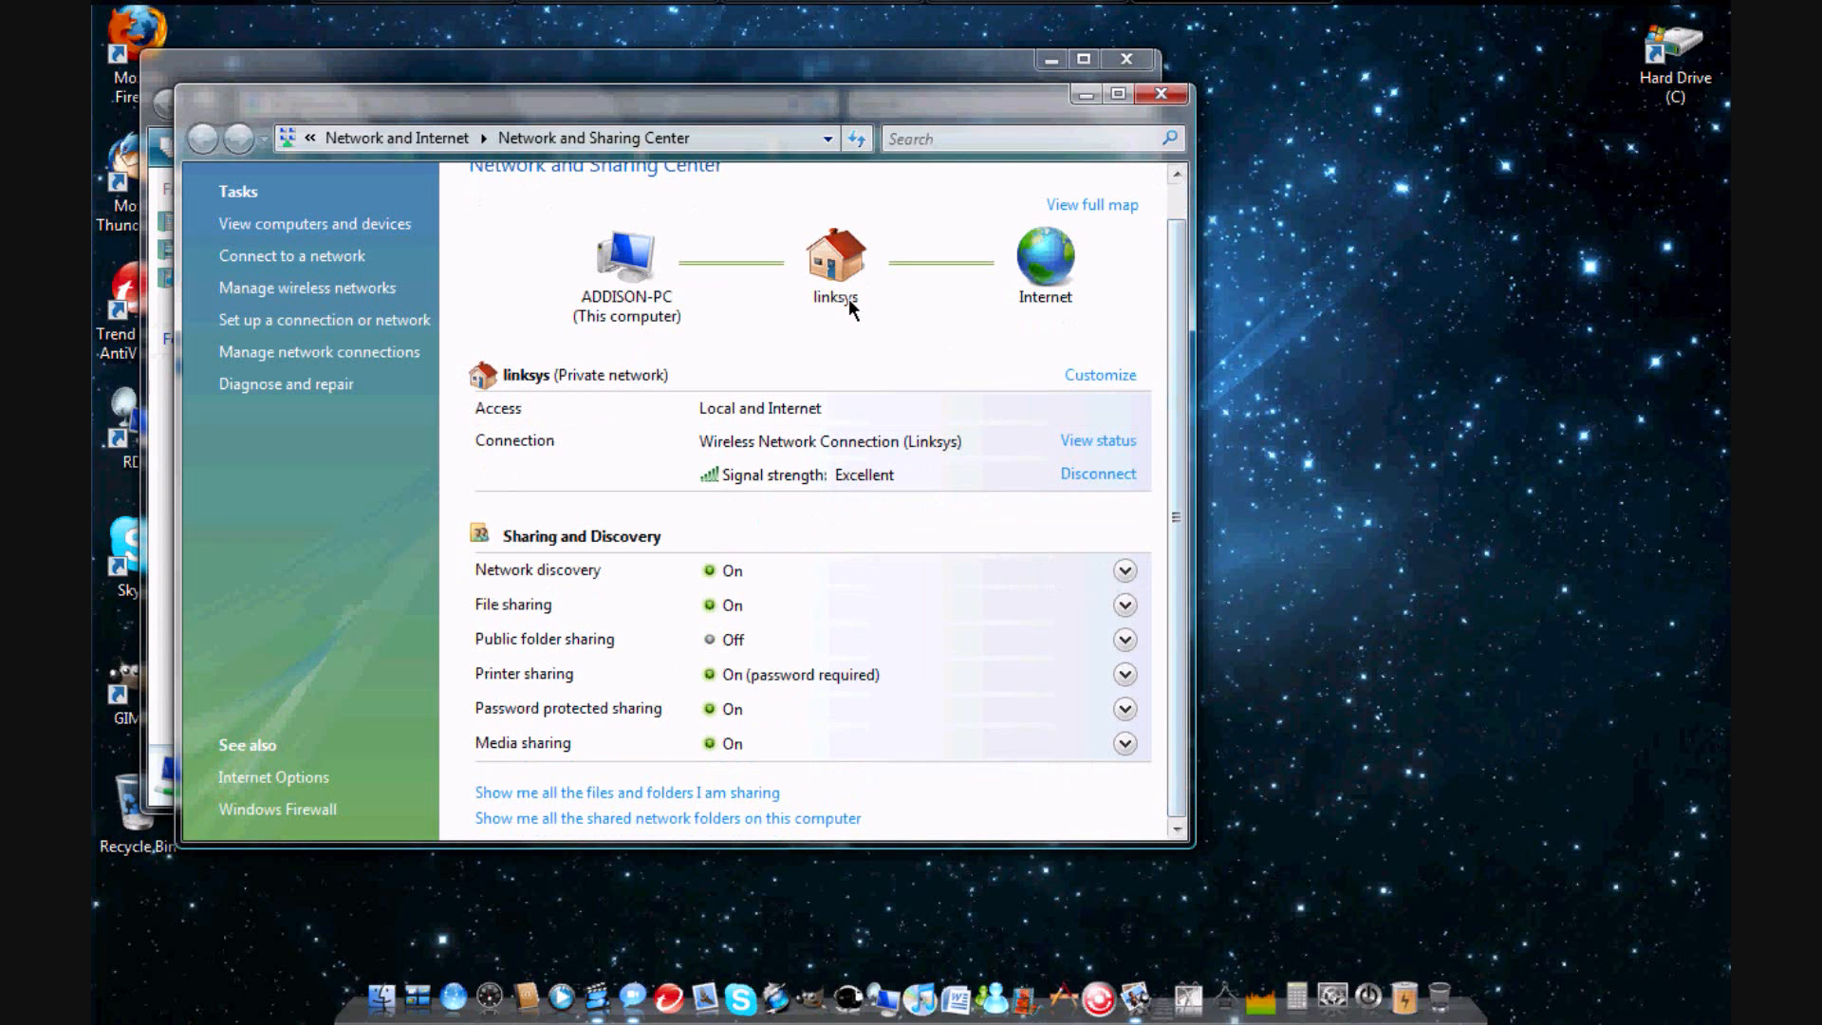
mouse_move(1083, 294)
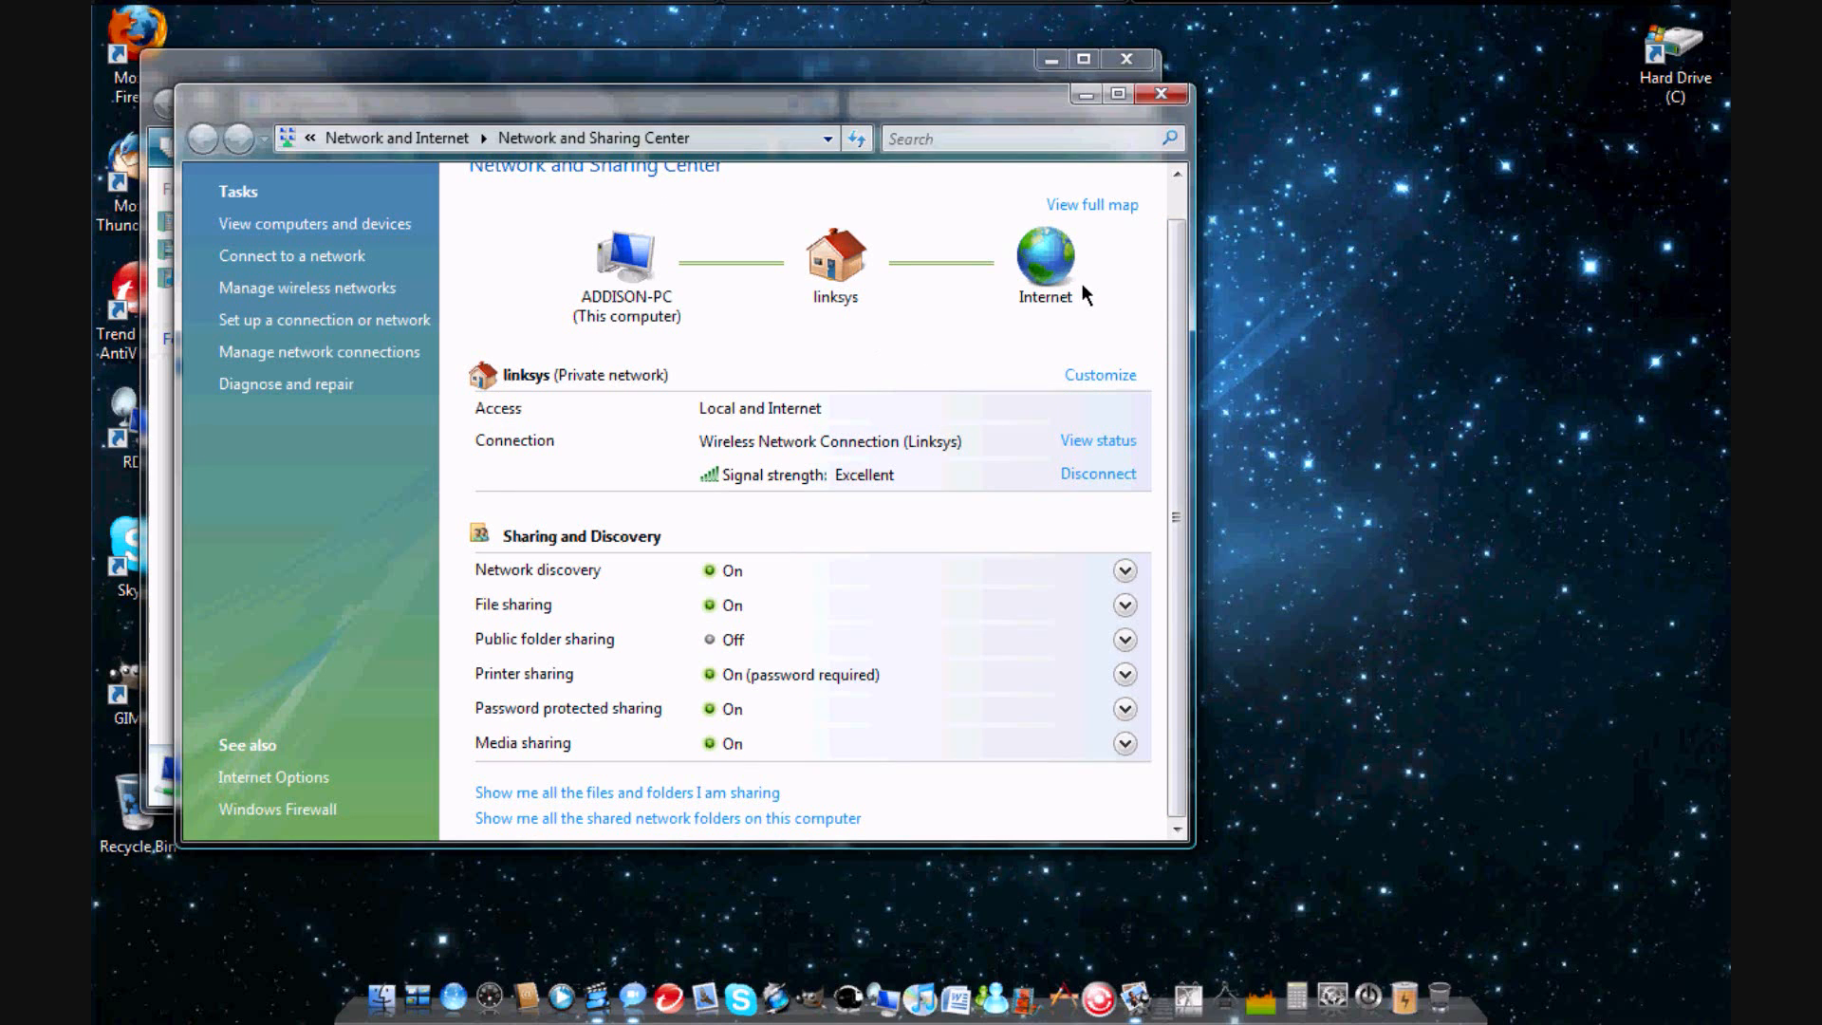
mouse_move(705, 301)
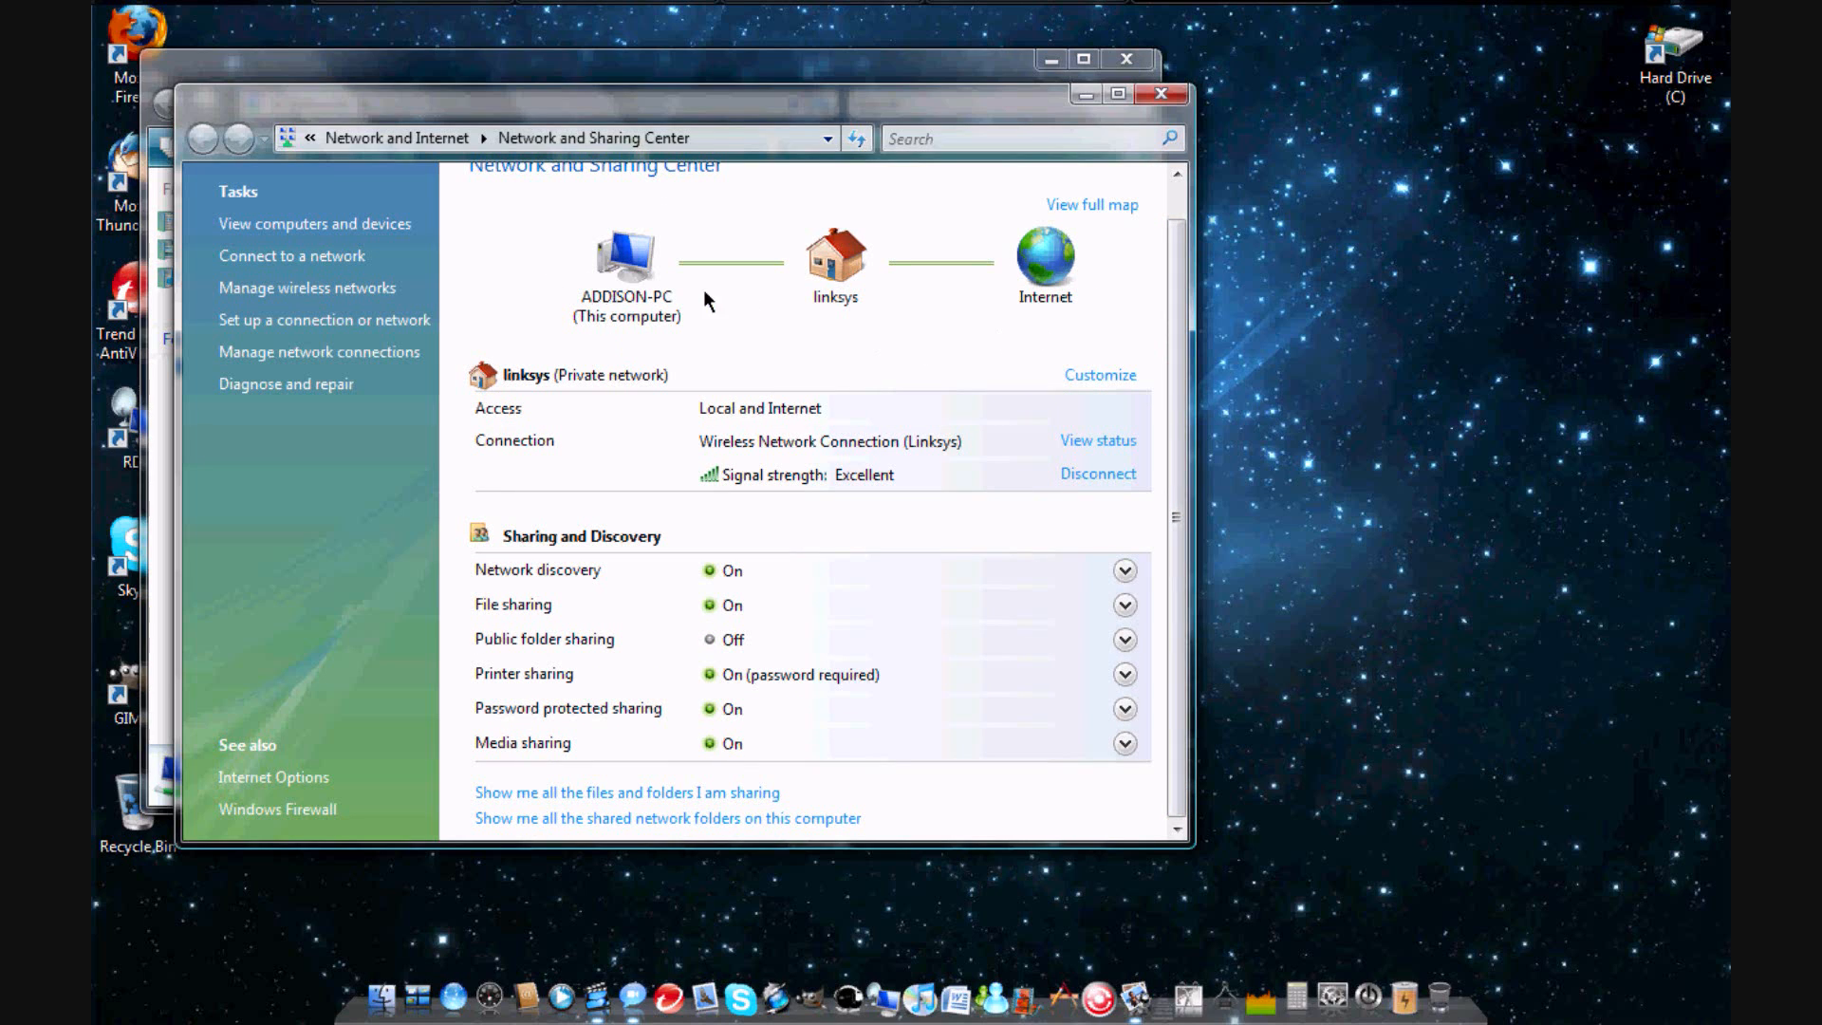
mouse_move(1101, 524)
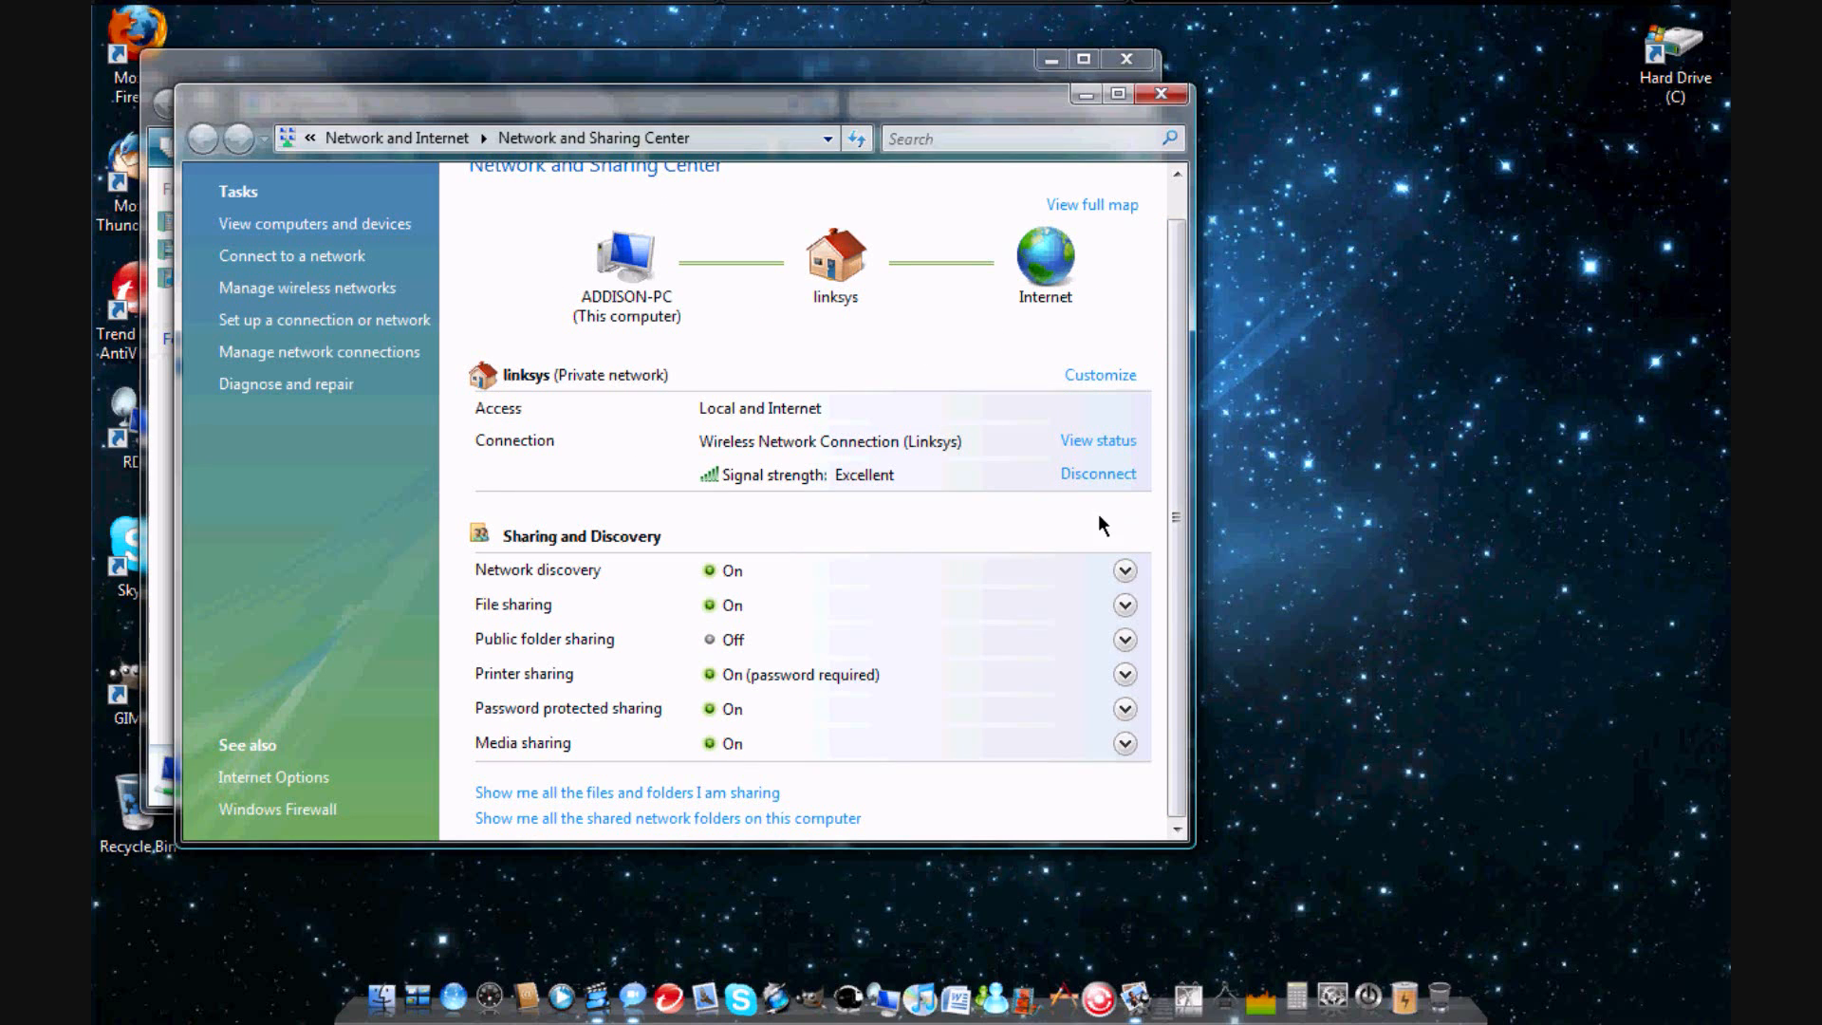
mouse_move(886, 742)
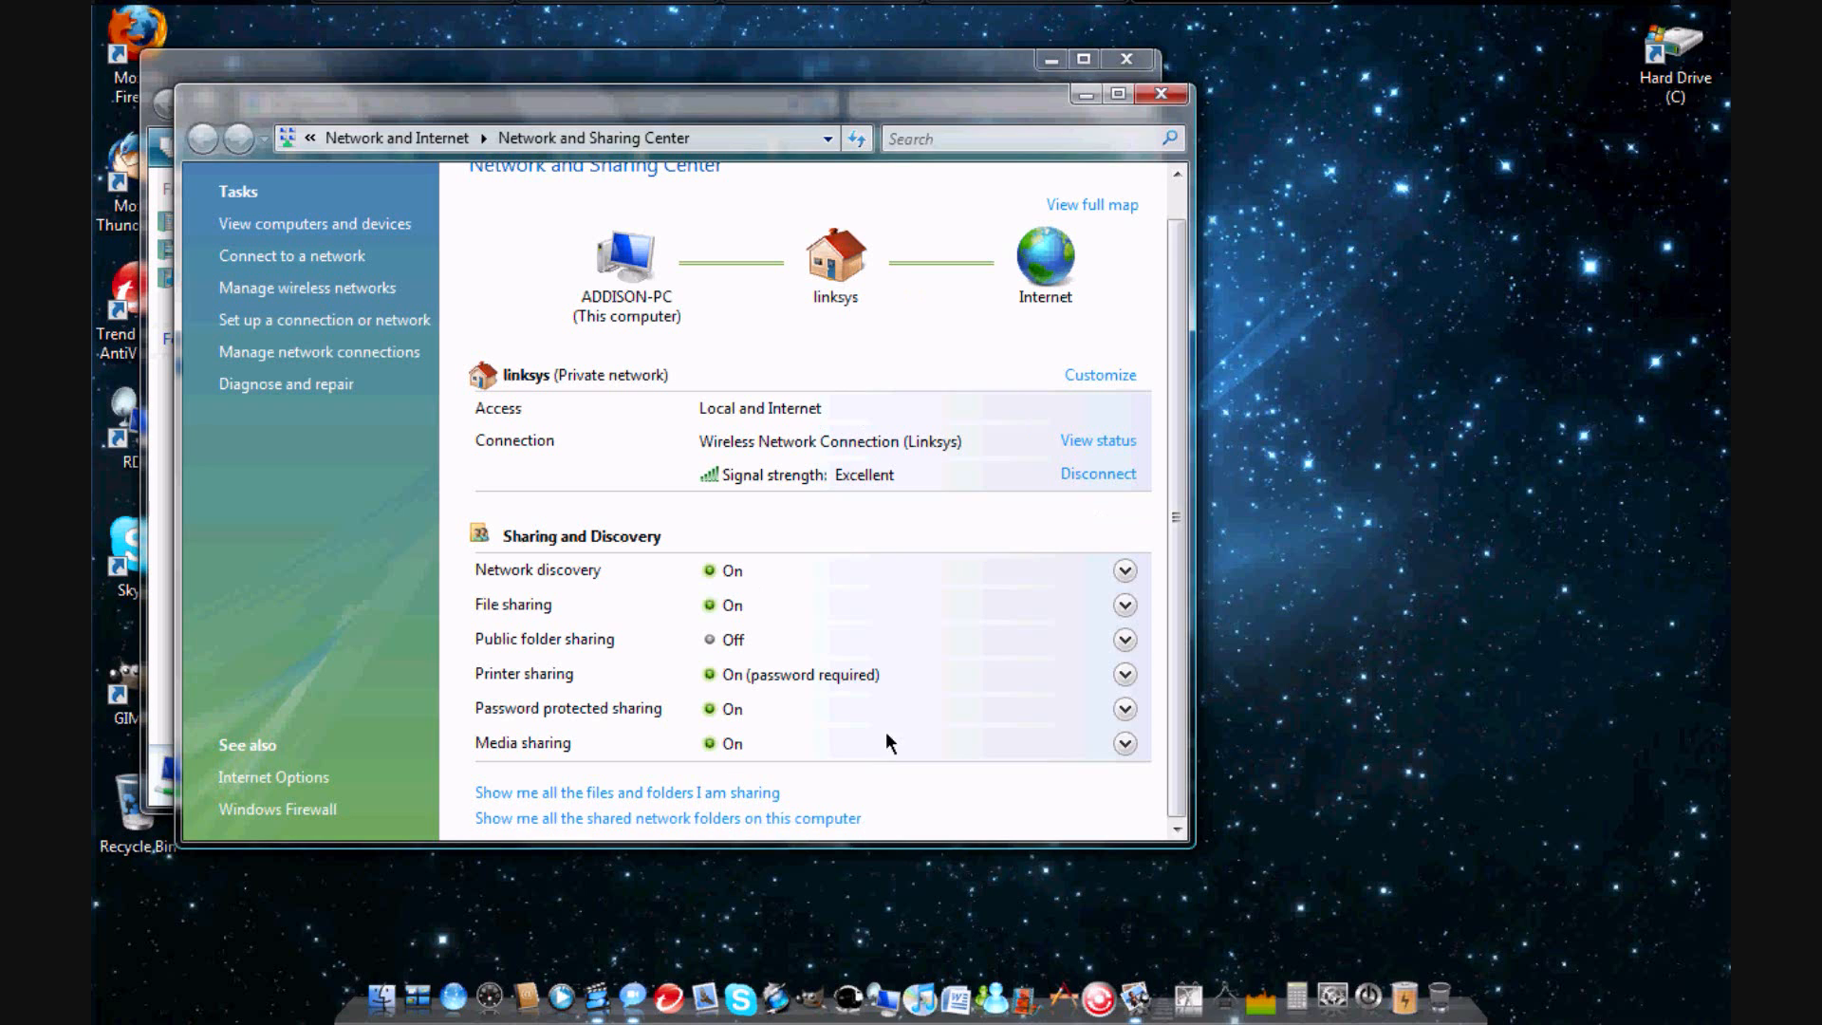
mouse_move(1086, 269)
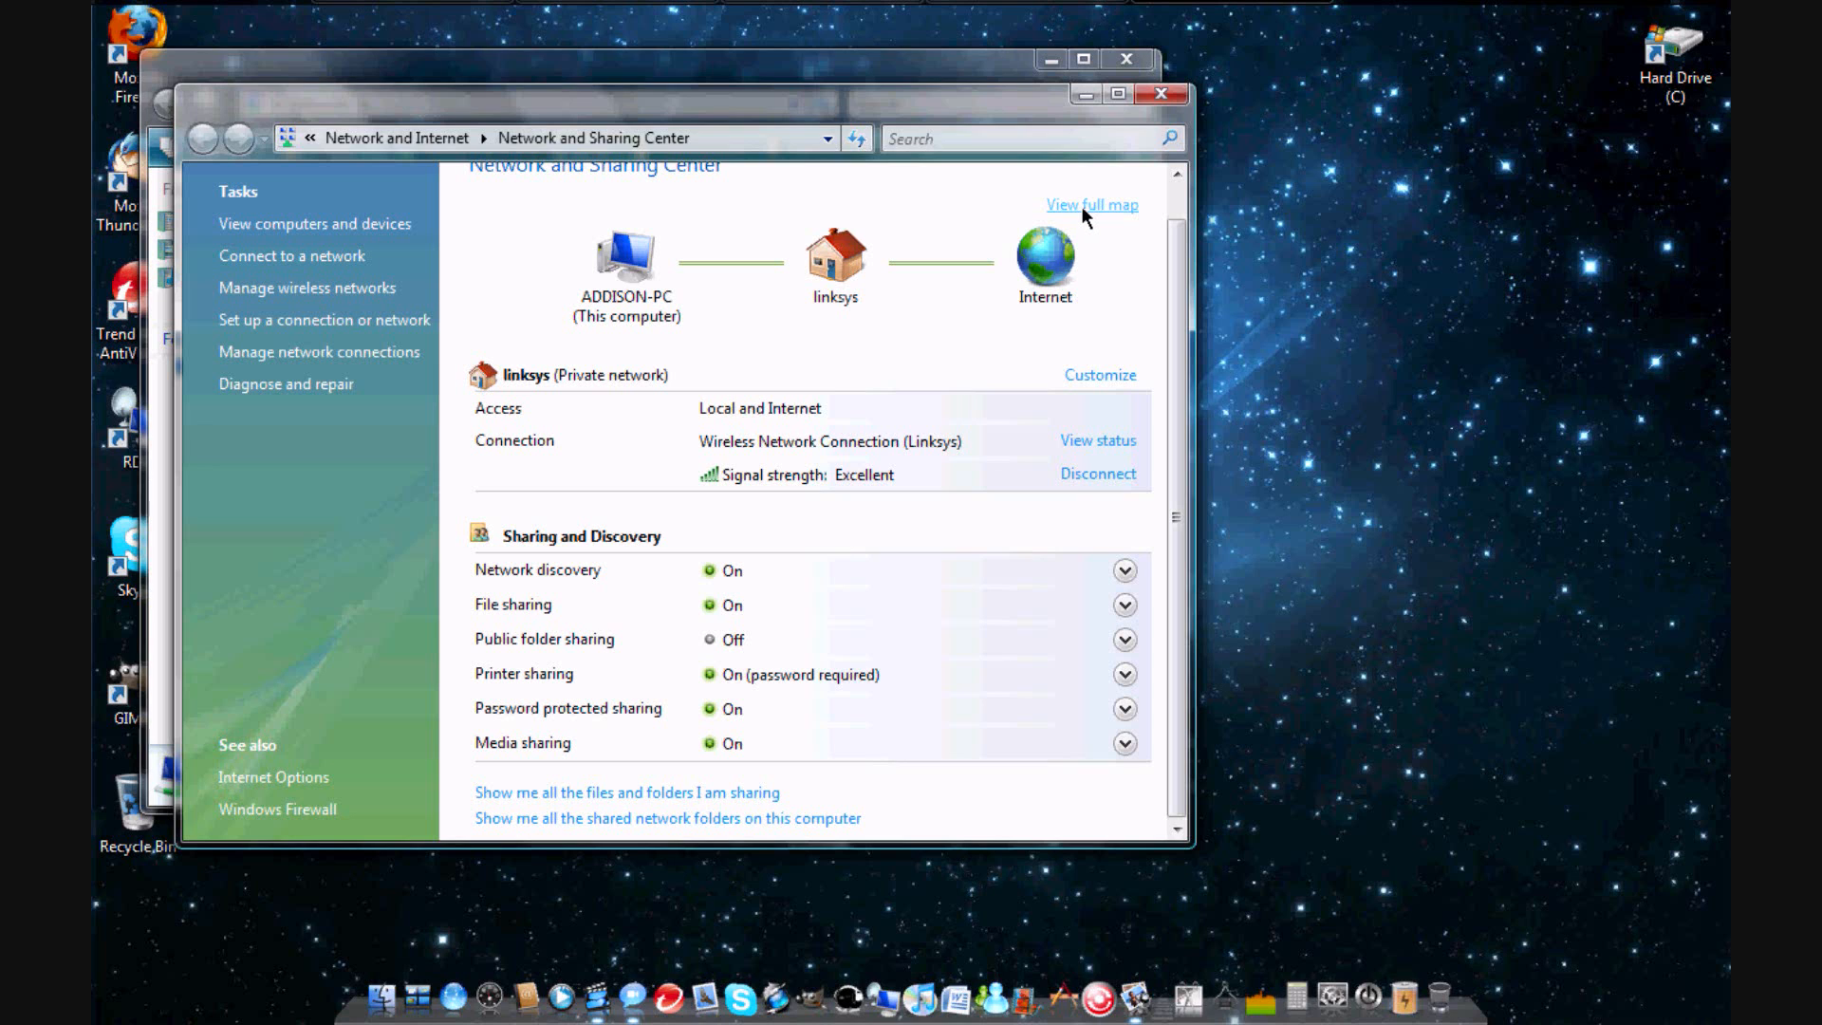
Step: View the full network map showing Addison-PC, the Linksys router and unplaceable LINDA
left_click(1091, 205)
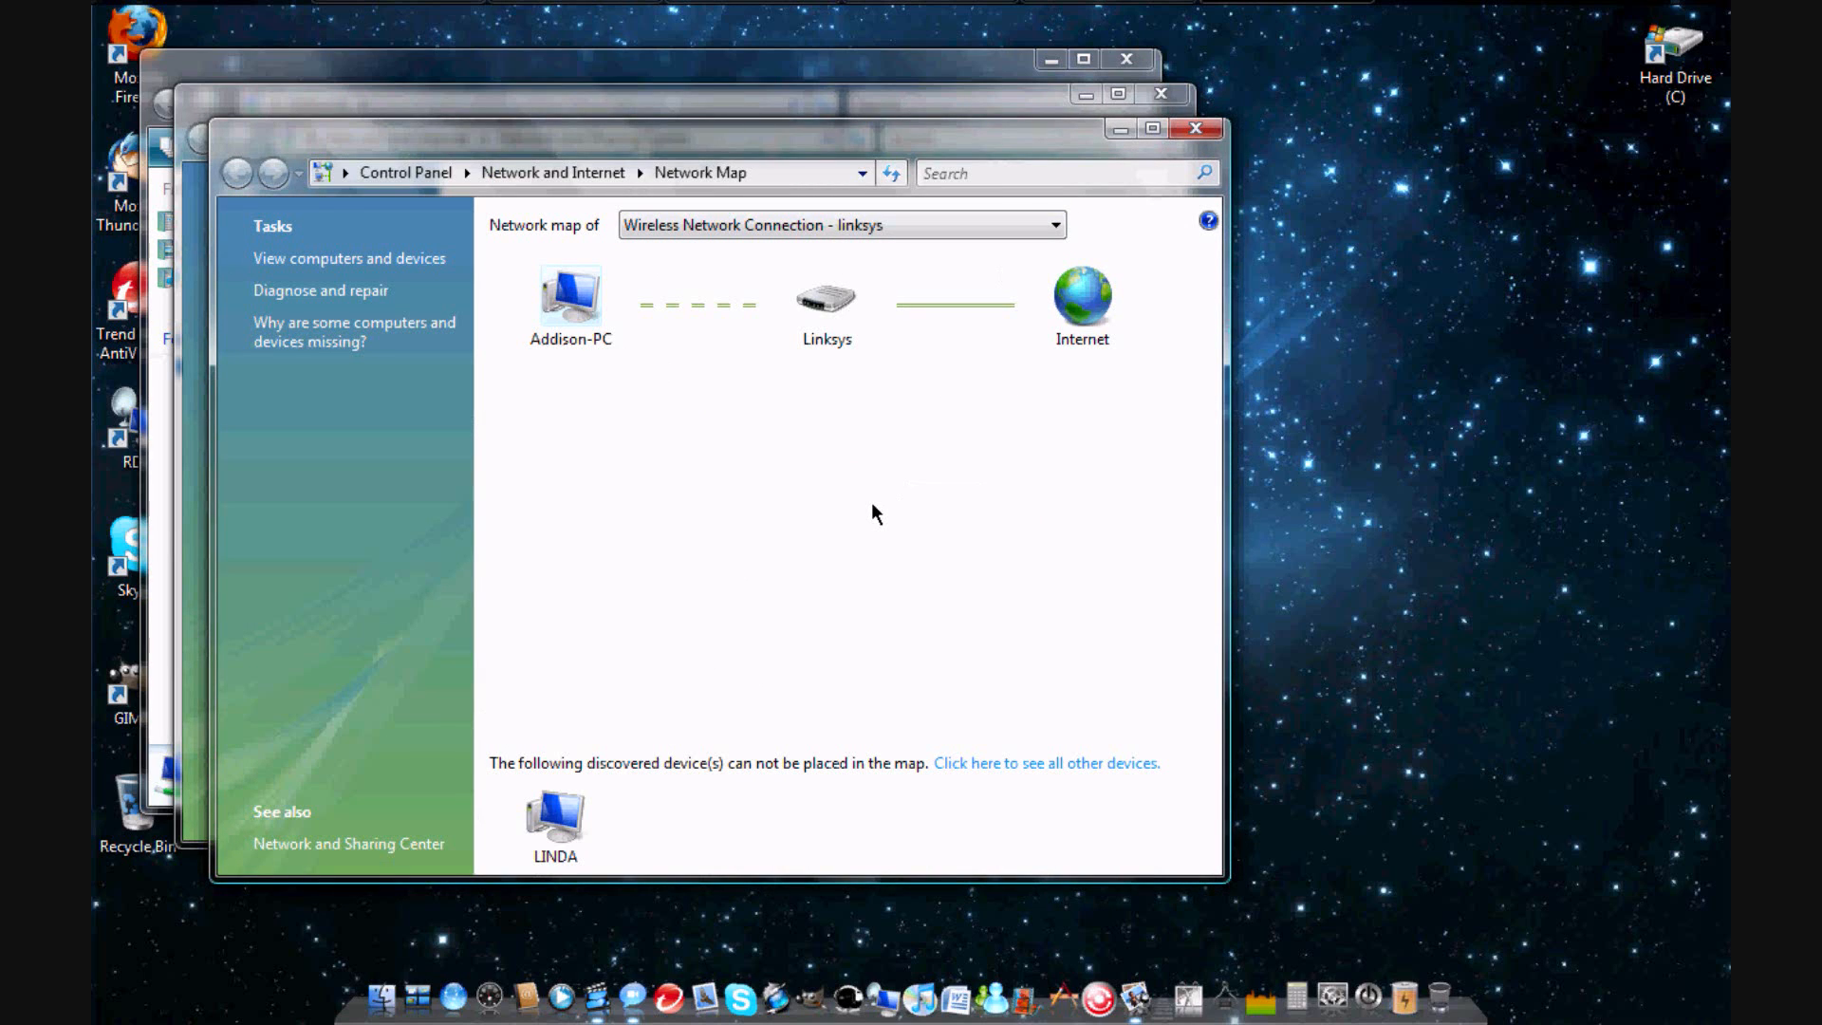
mouse_move(528, 844)
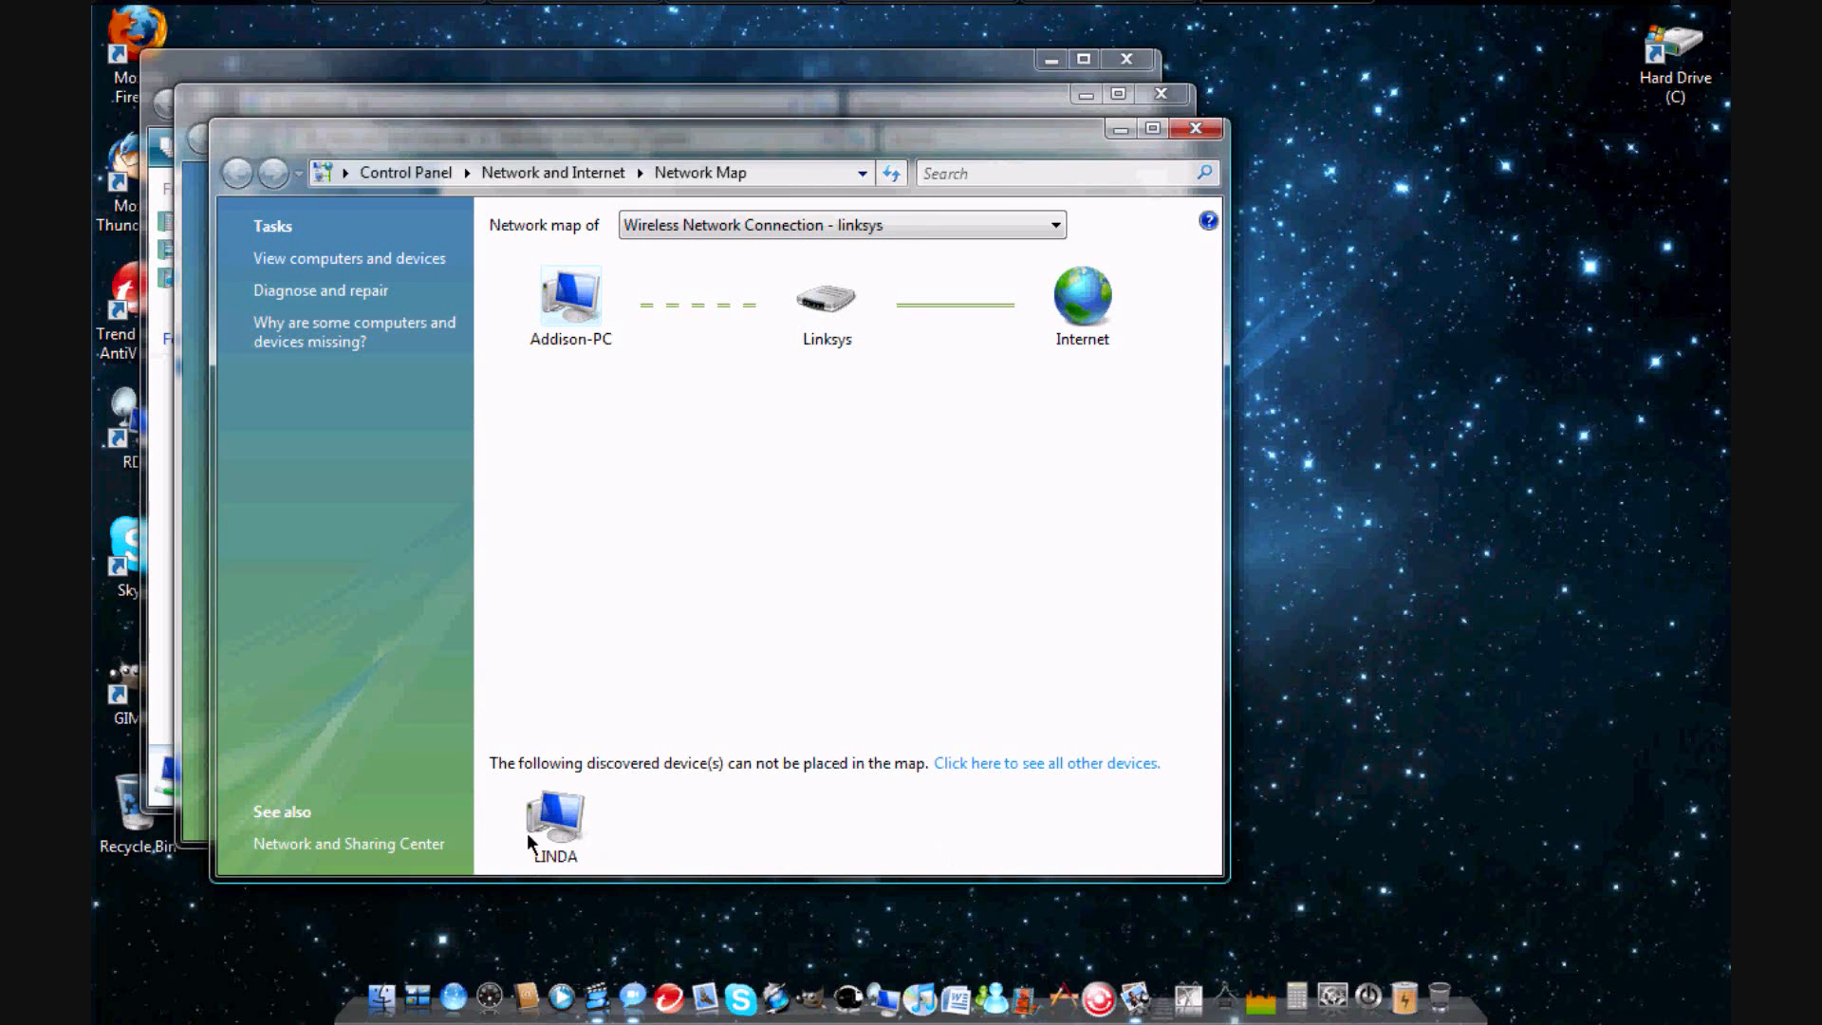
mouse_move(627, 835)
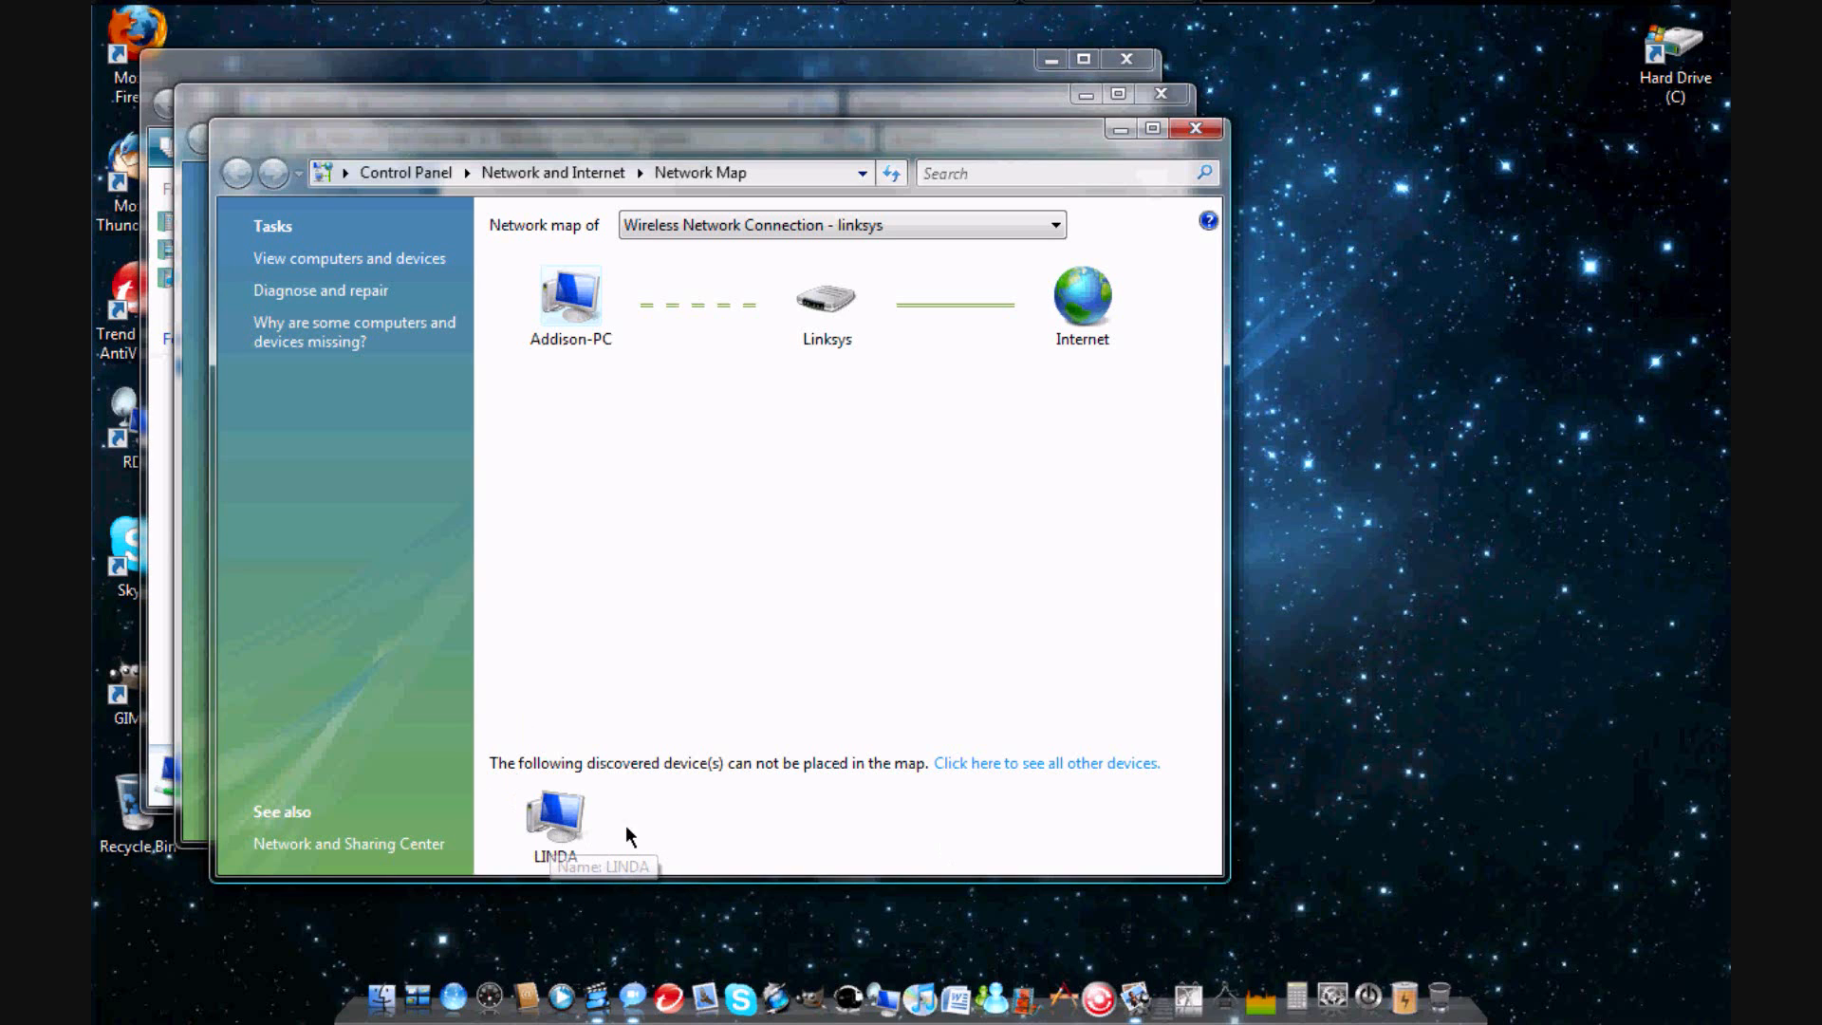
mouse_move(561, 813)
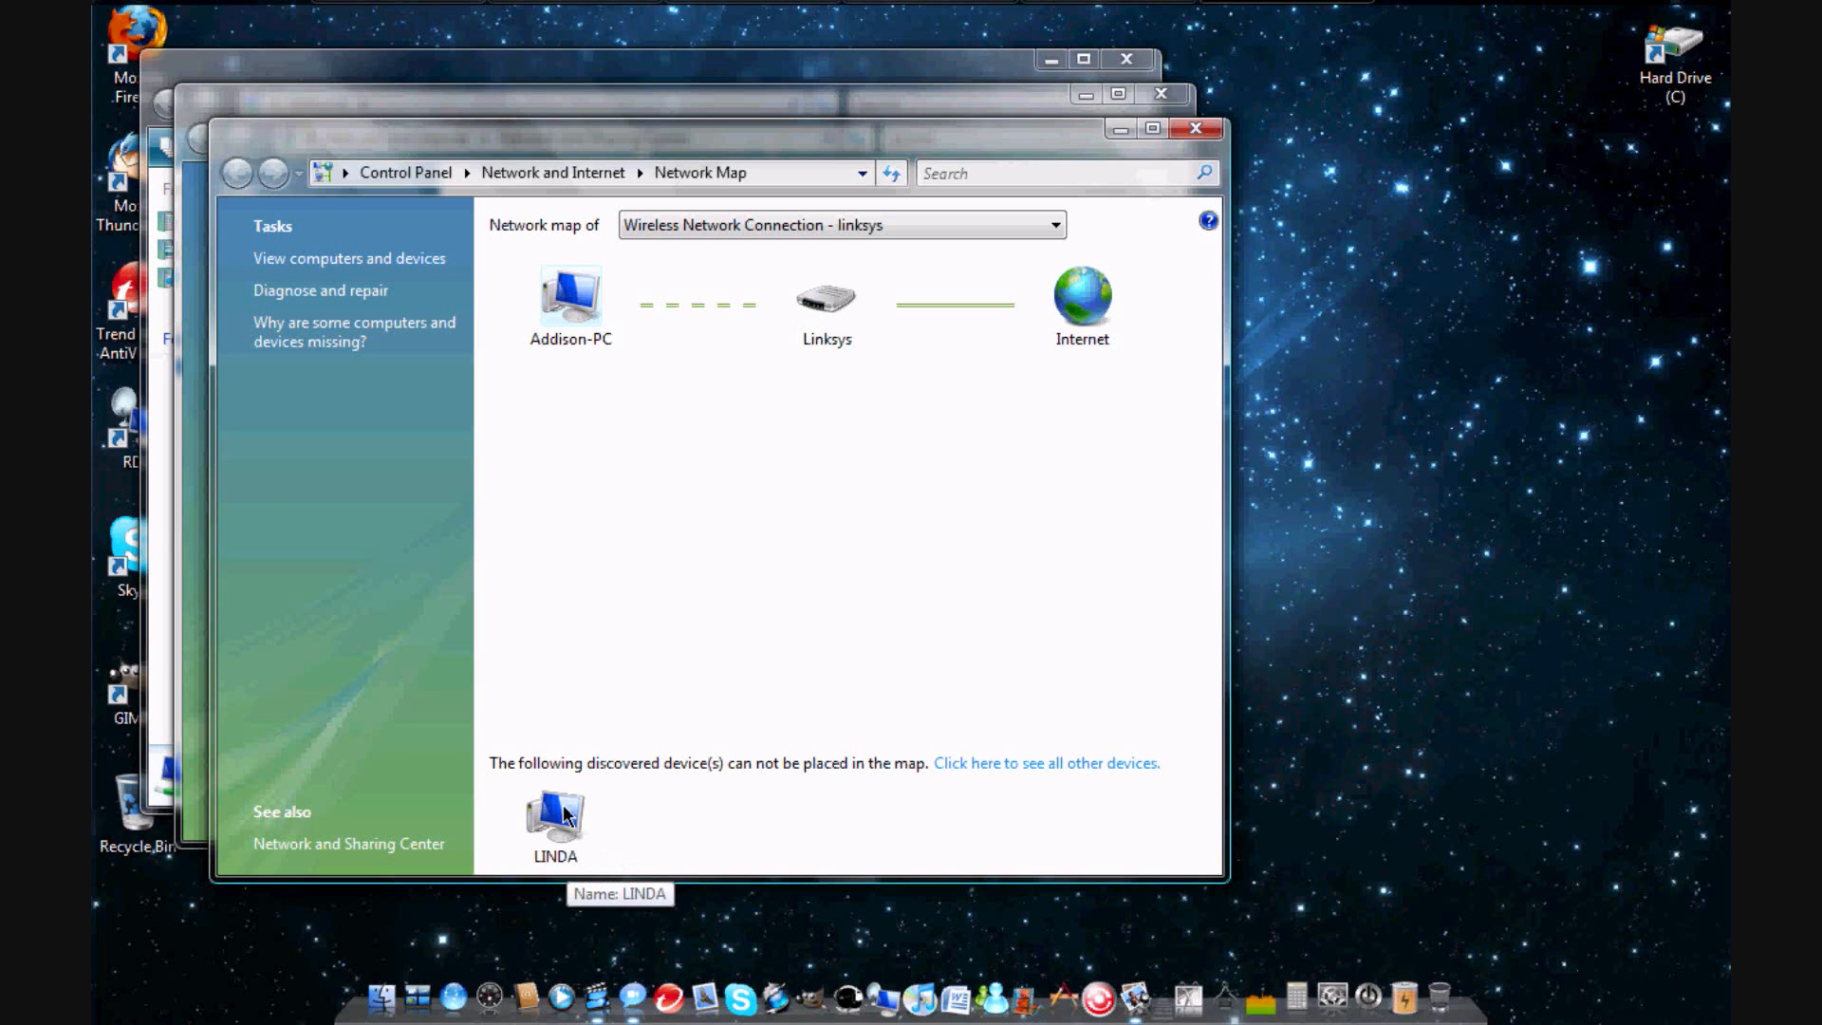
mouse_move(531, 844)
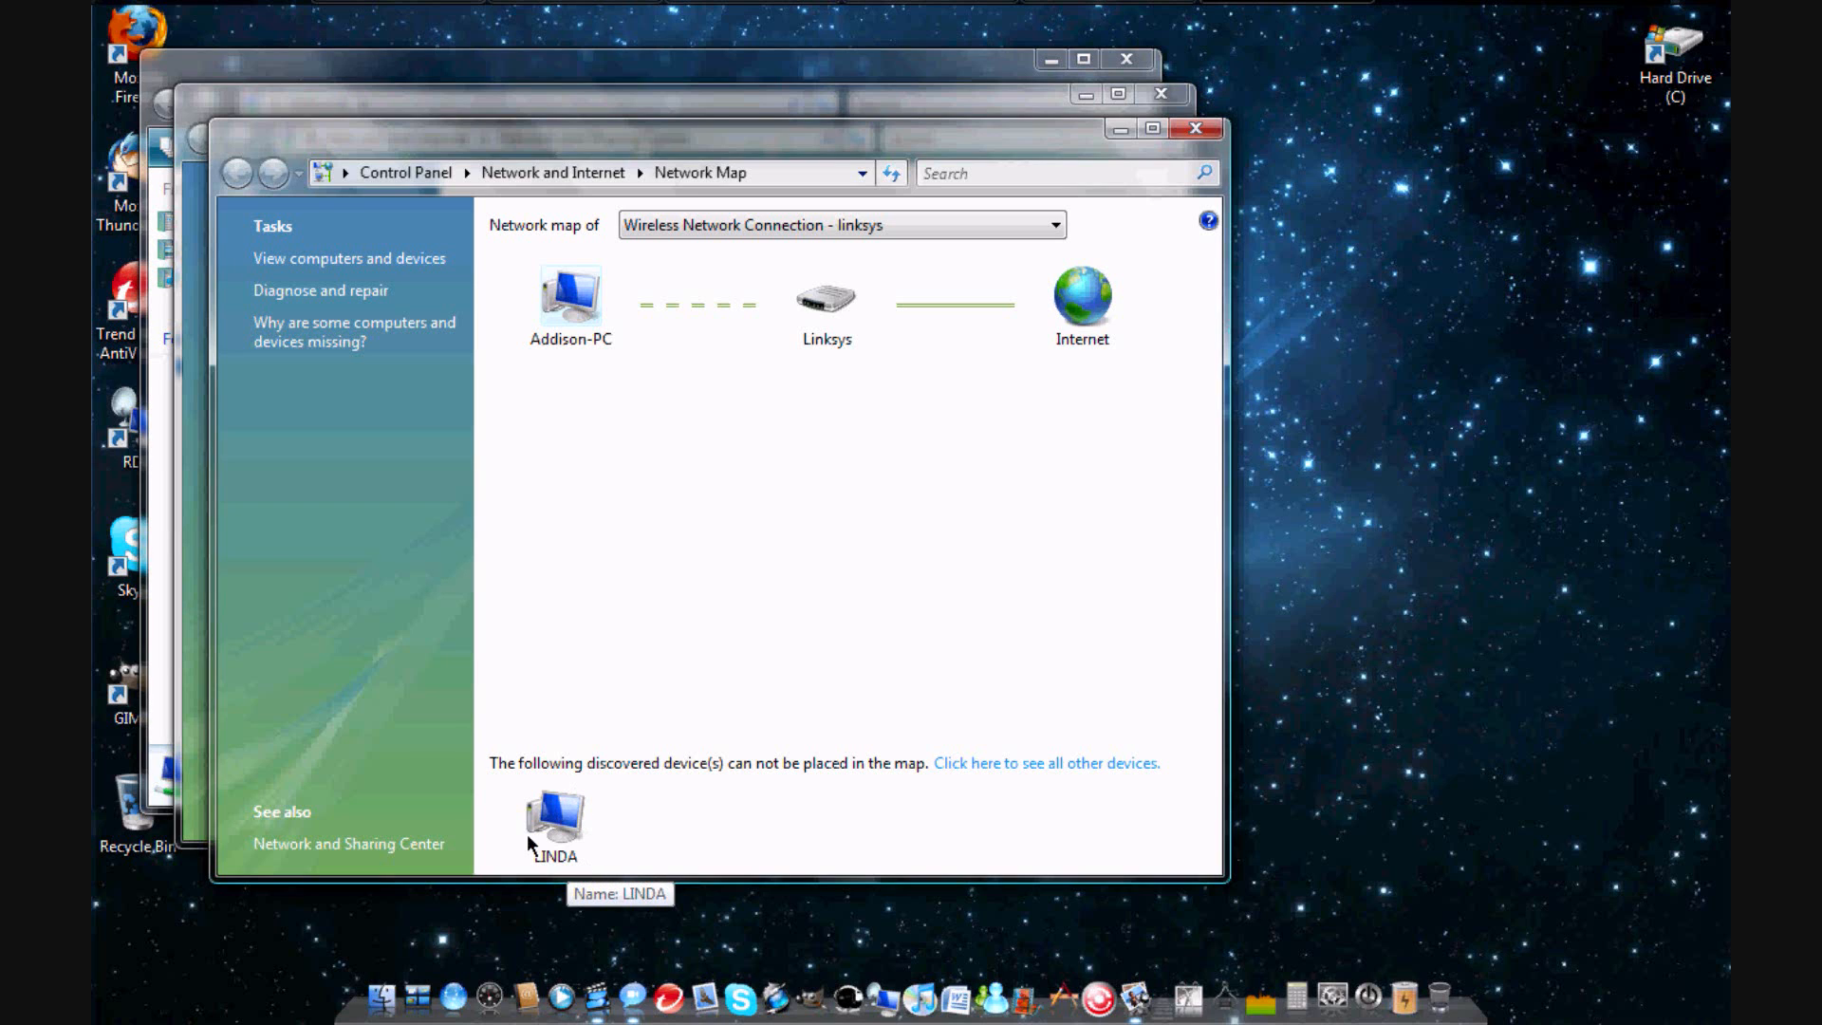
Step: Open LINDA to show its shared CanonMX3 printer, other printers and SharedDocs
double_click(555, 813)
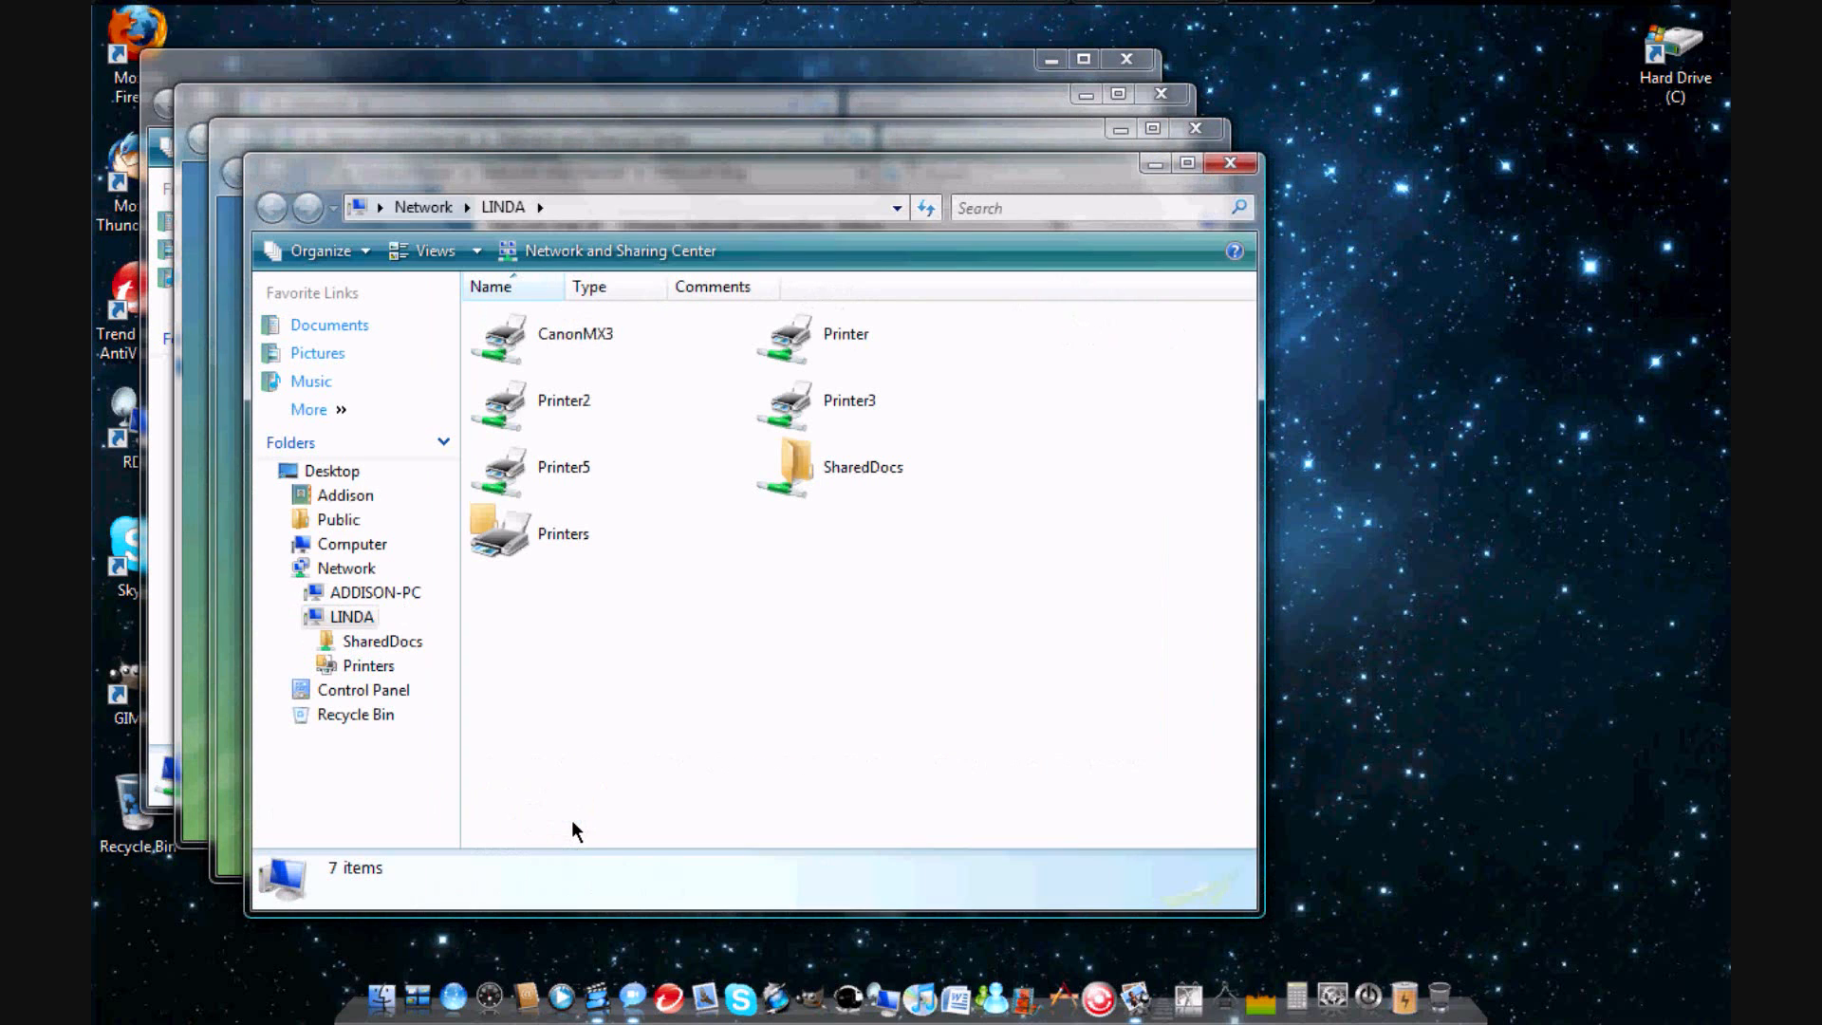
key("ctrl+a")
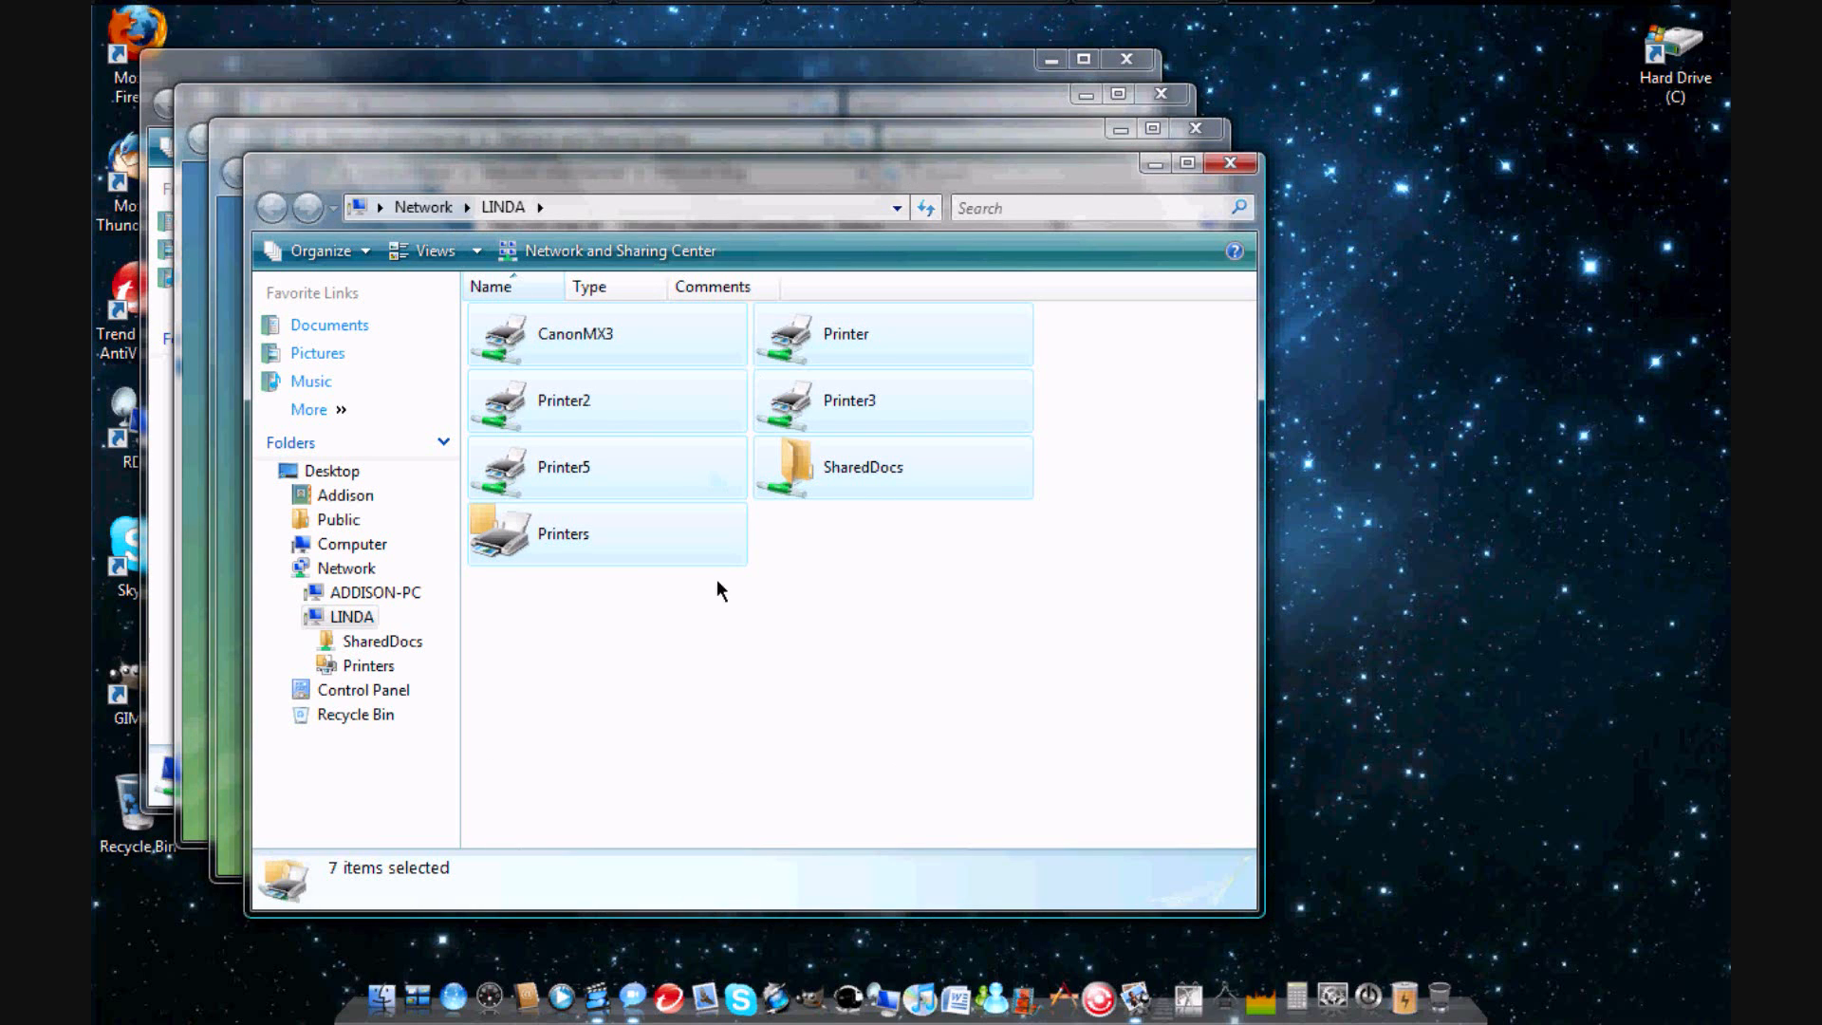
left_click(819, 569)
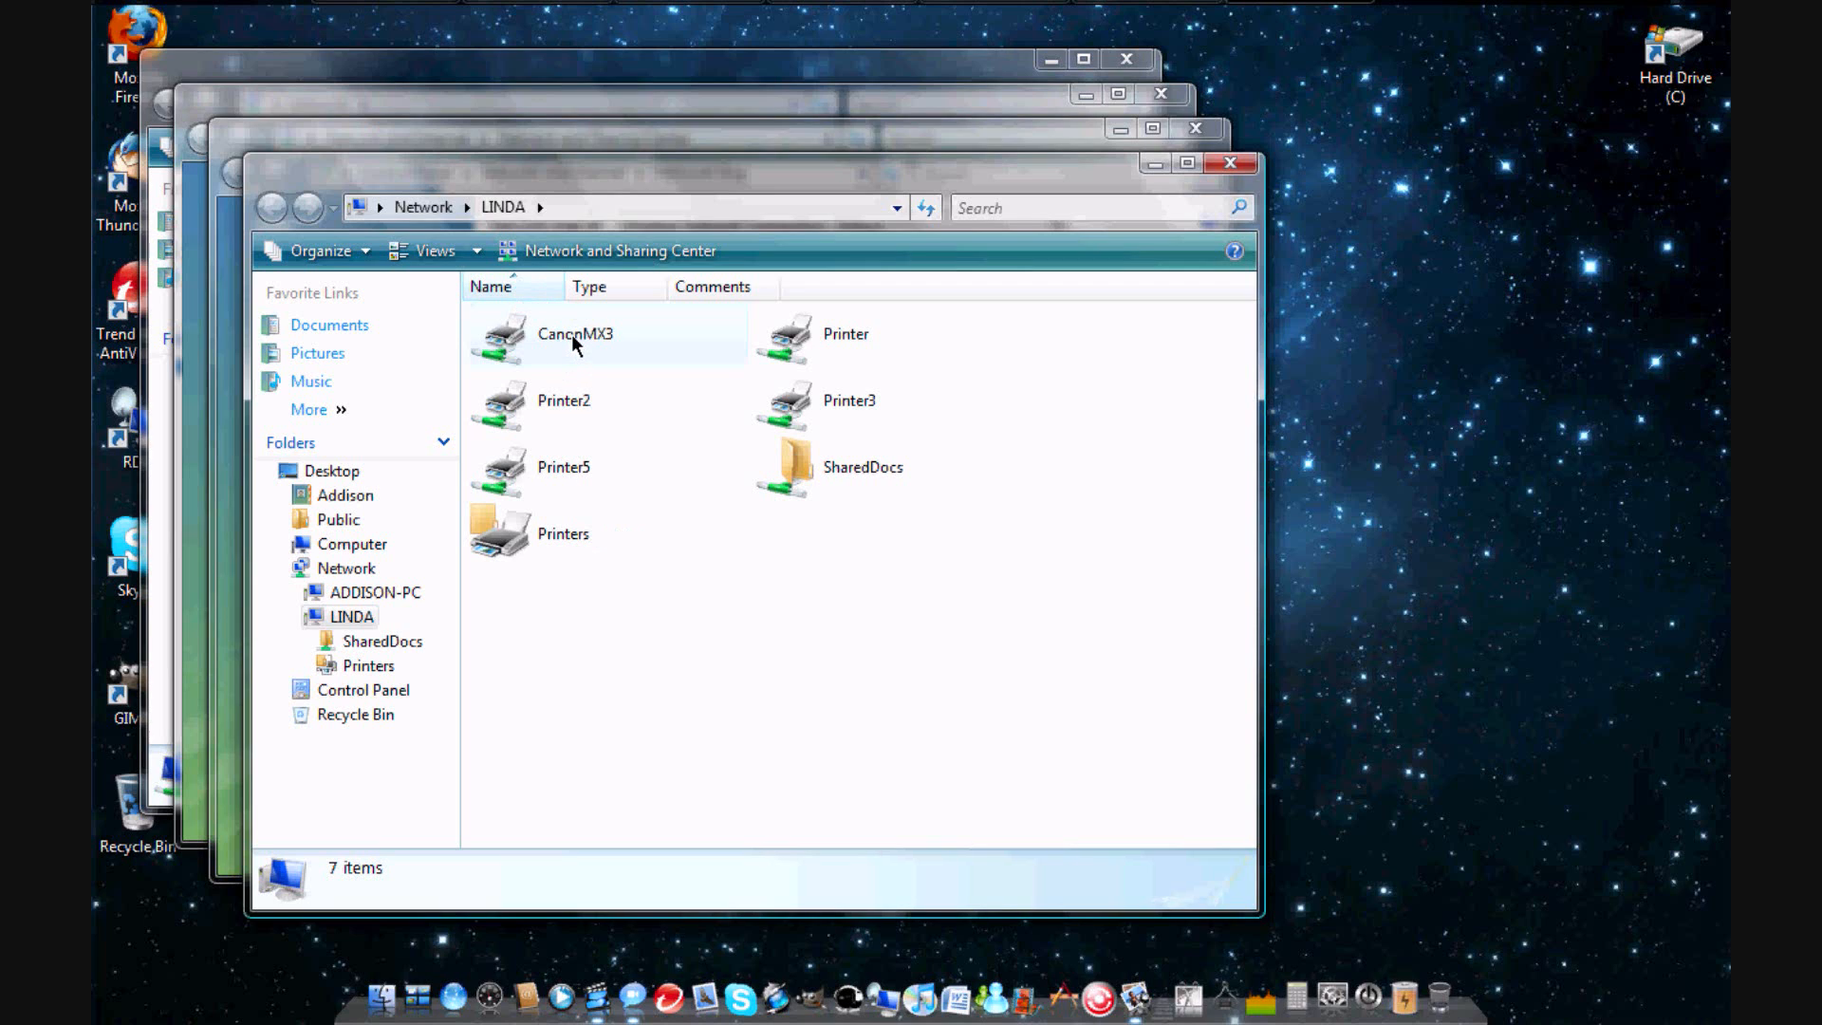
mouse_move(660, 395)
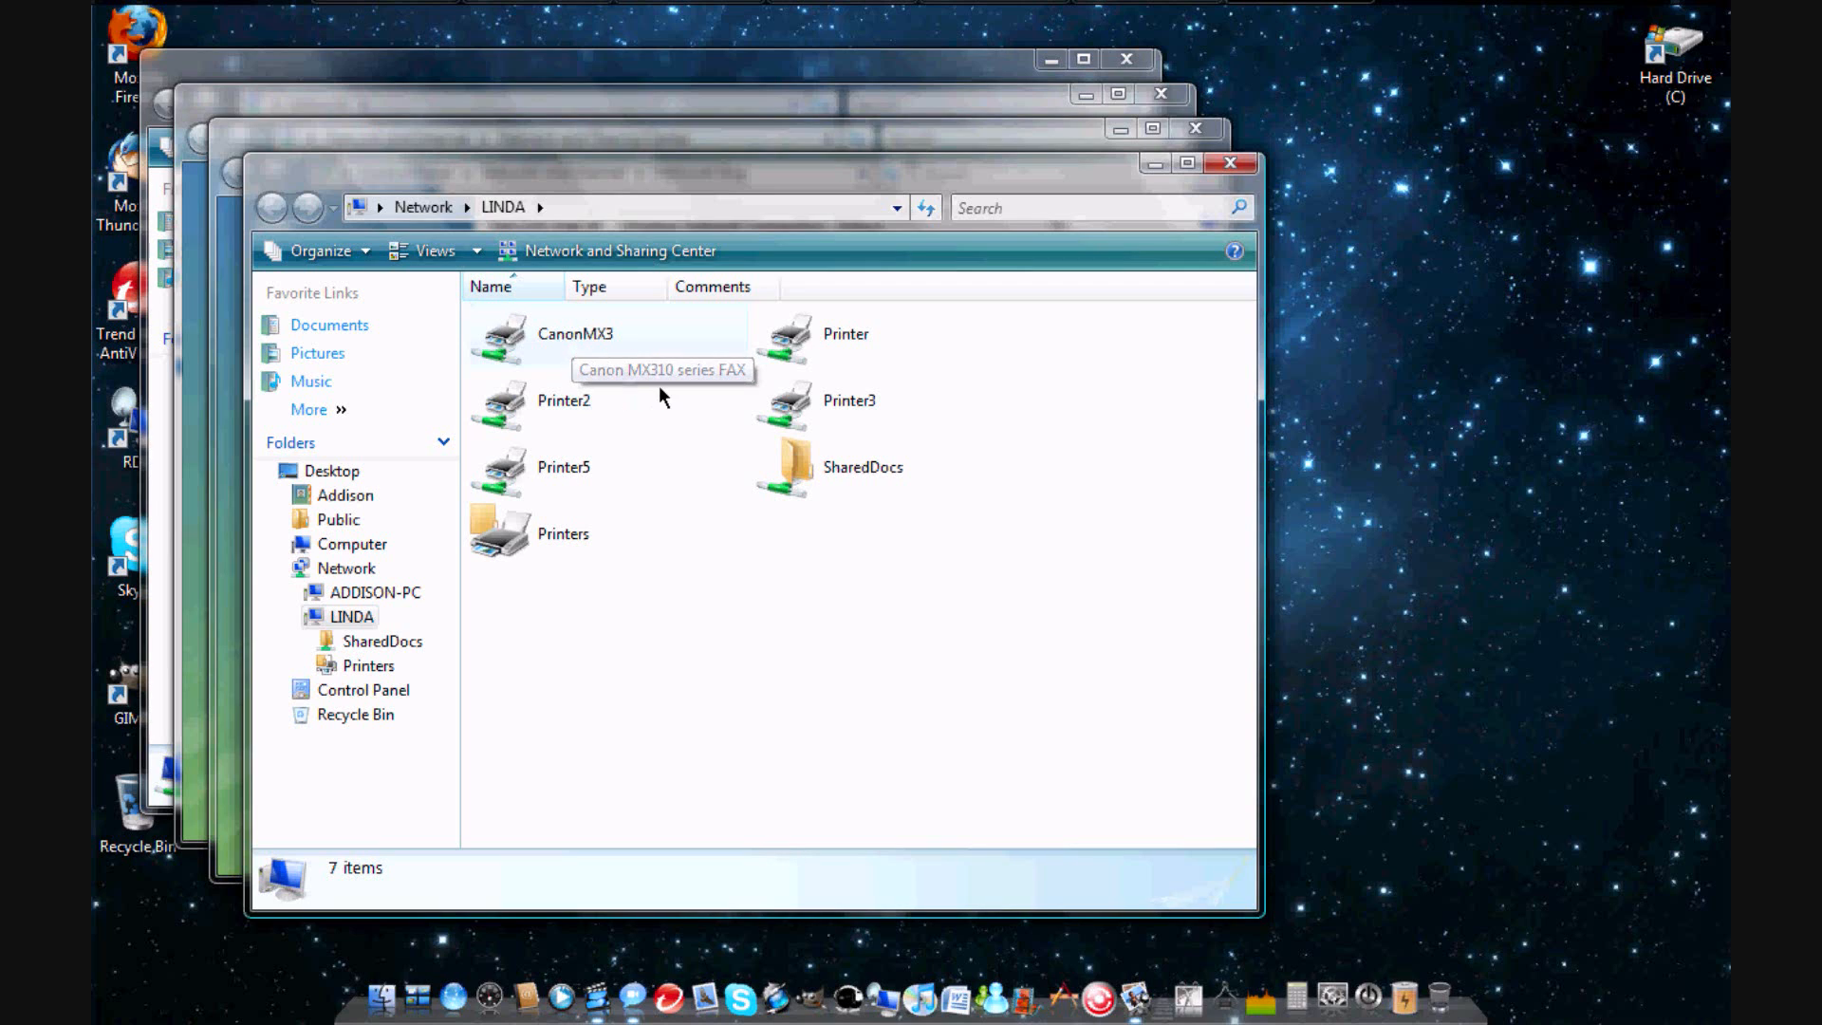
mouse_move(888, 439)
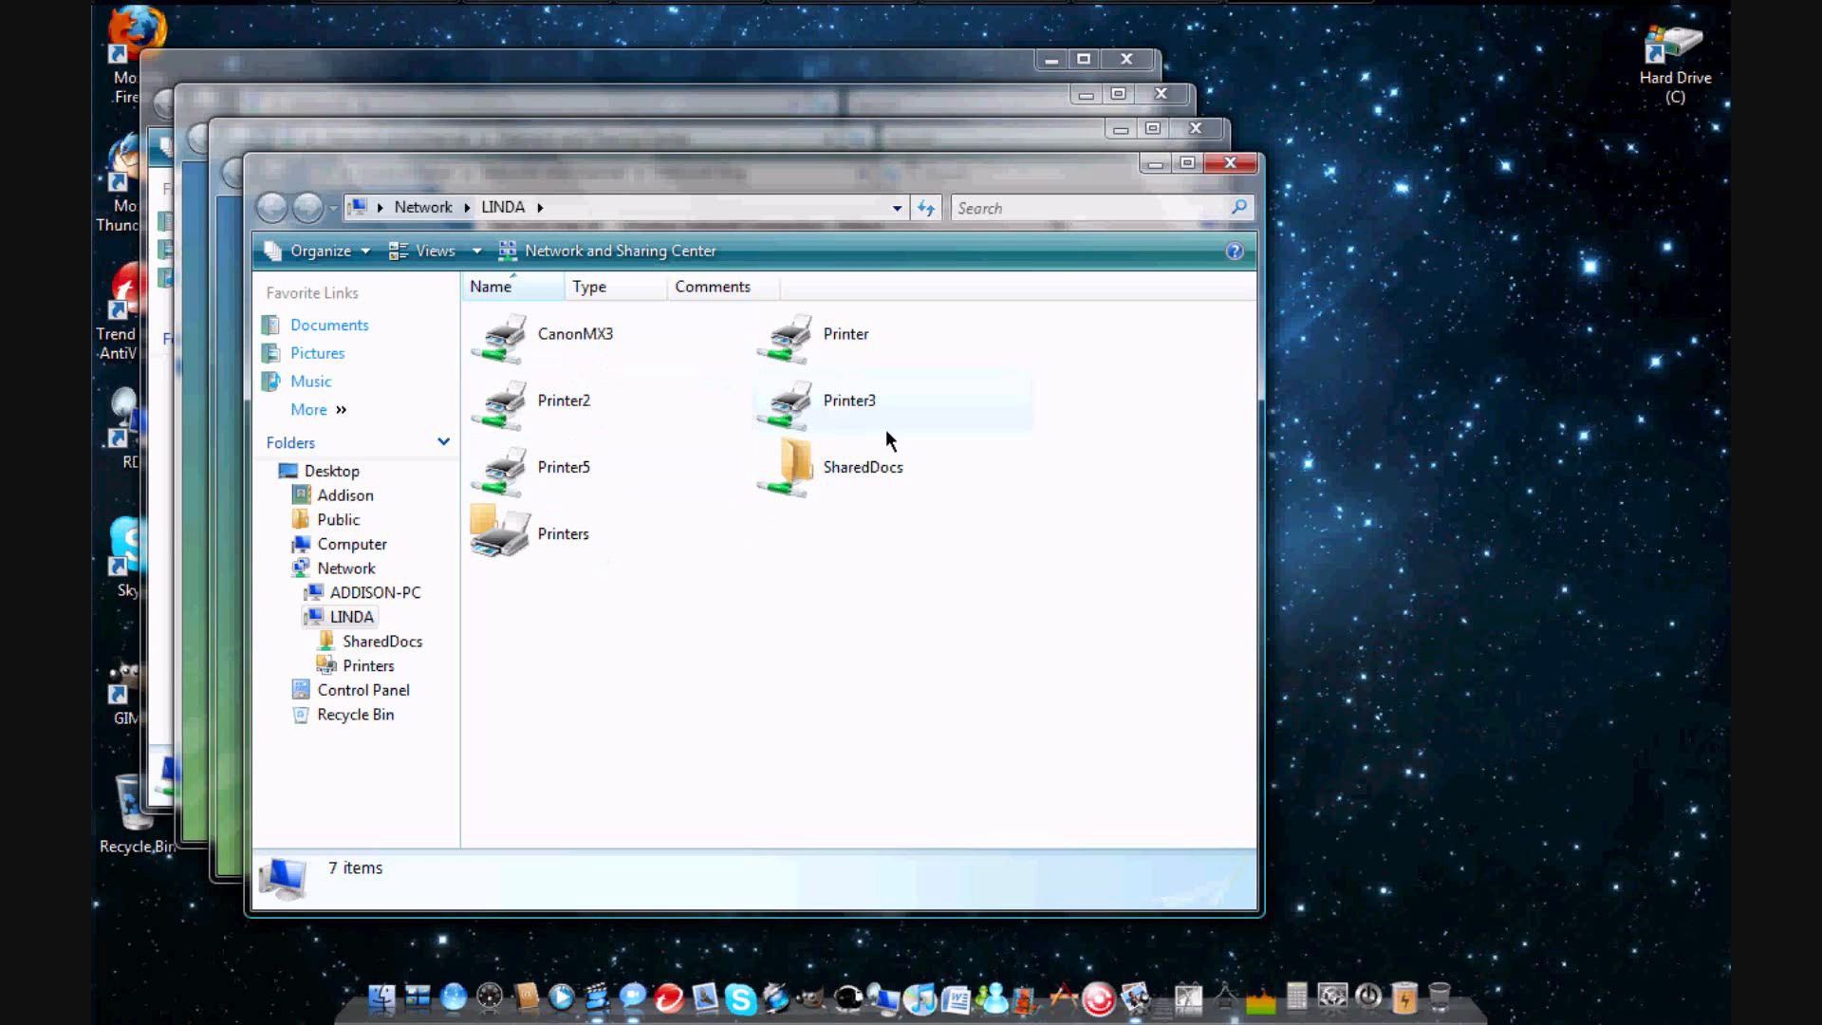
mouse_move(879, 392)
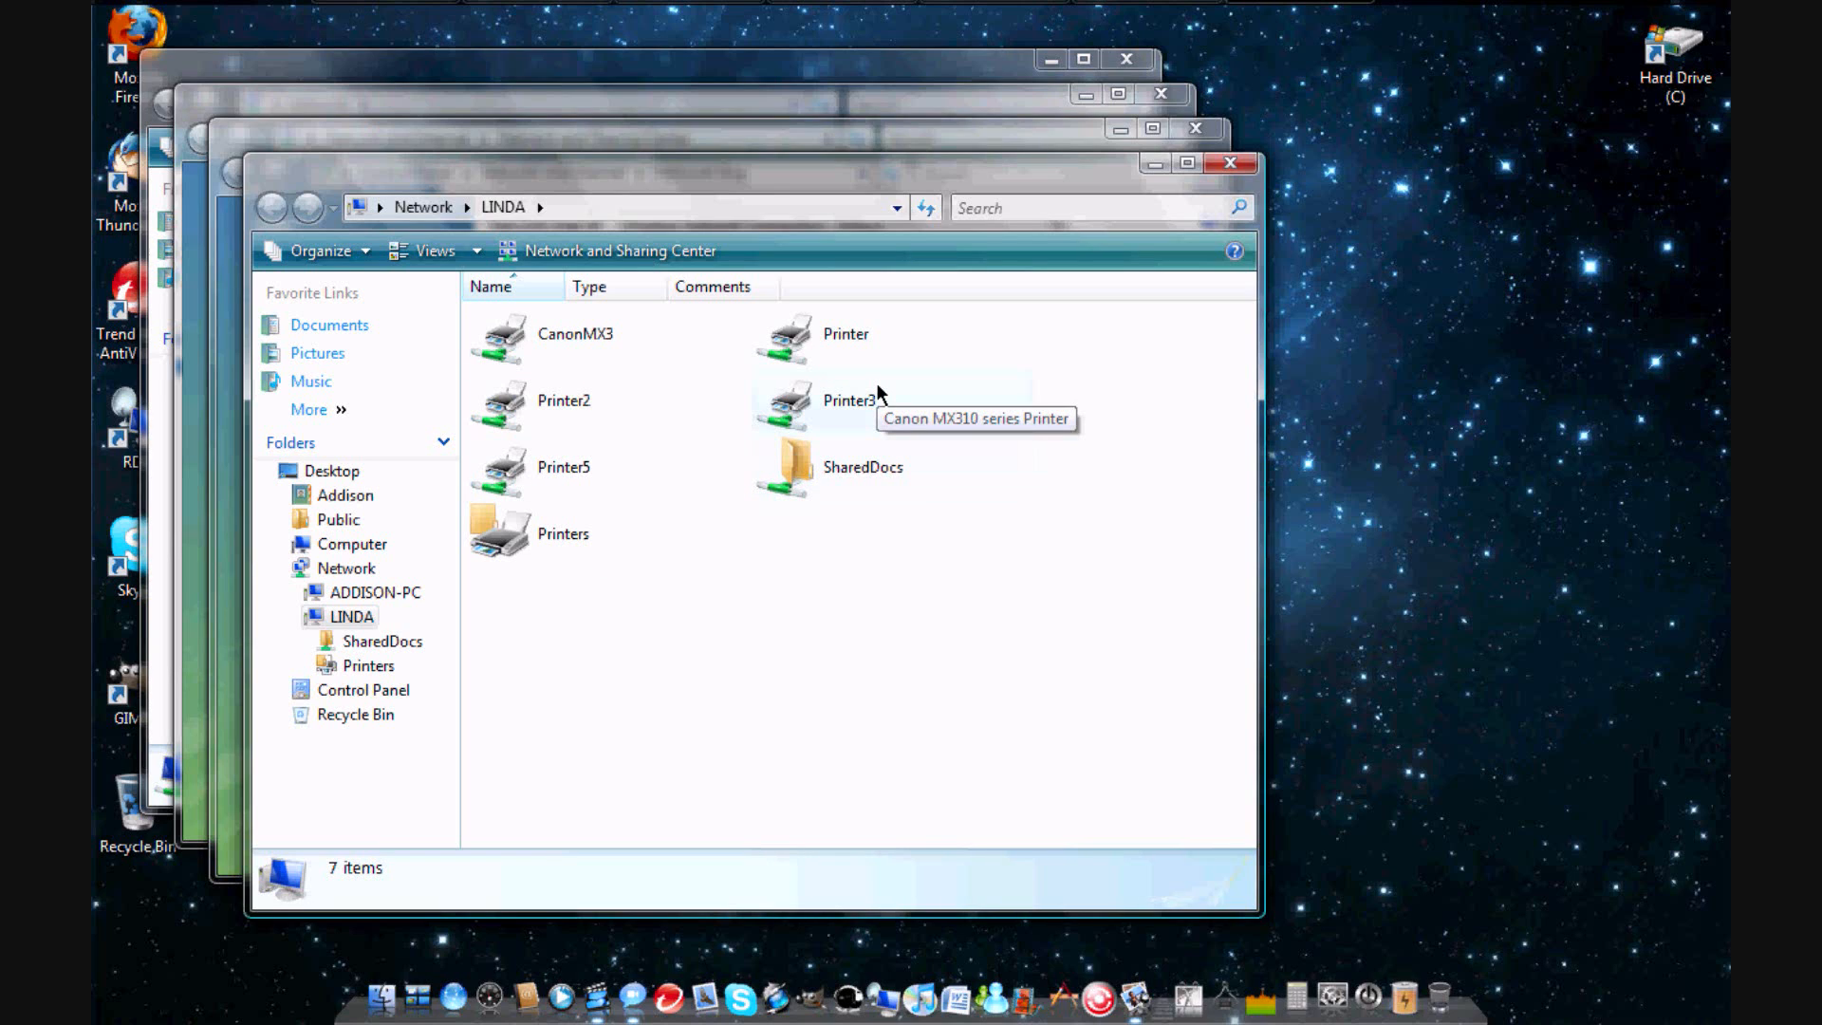
mouse_move(874, 361)
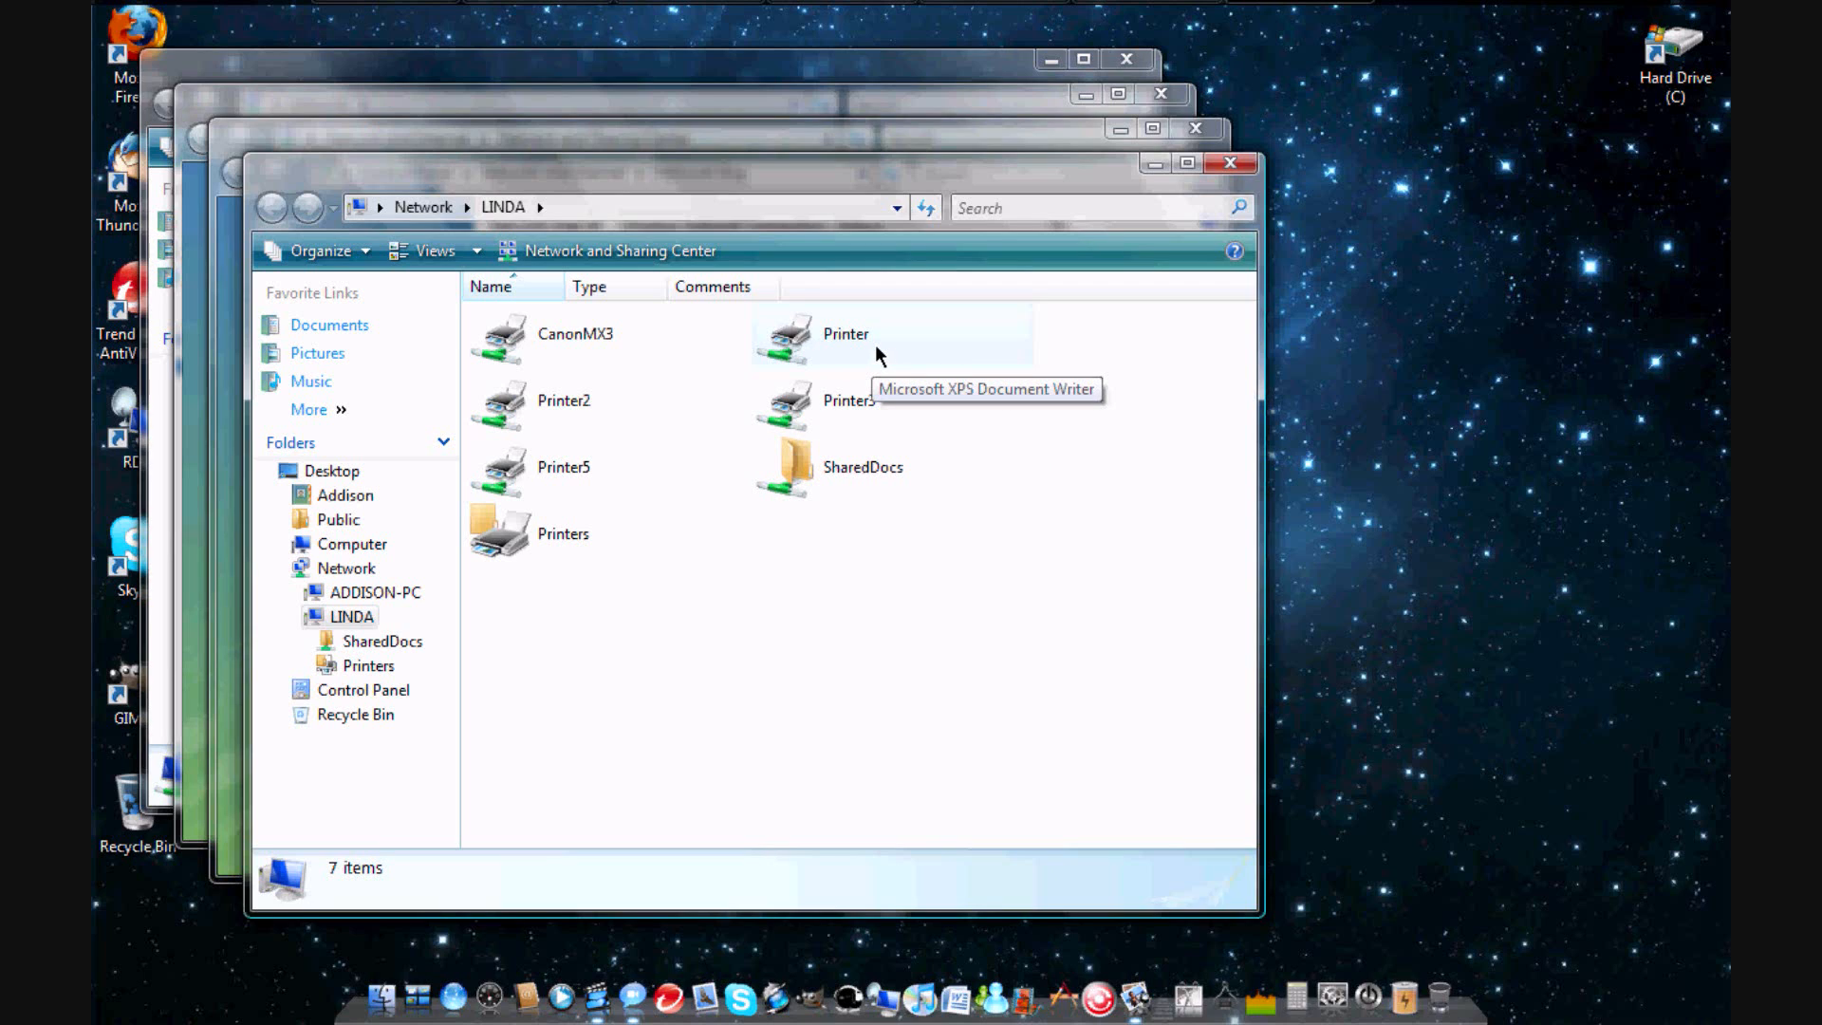
mouse_move(601, 468)
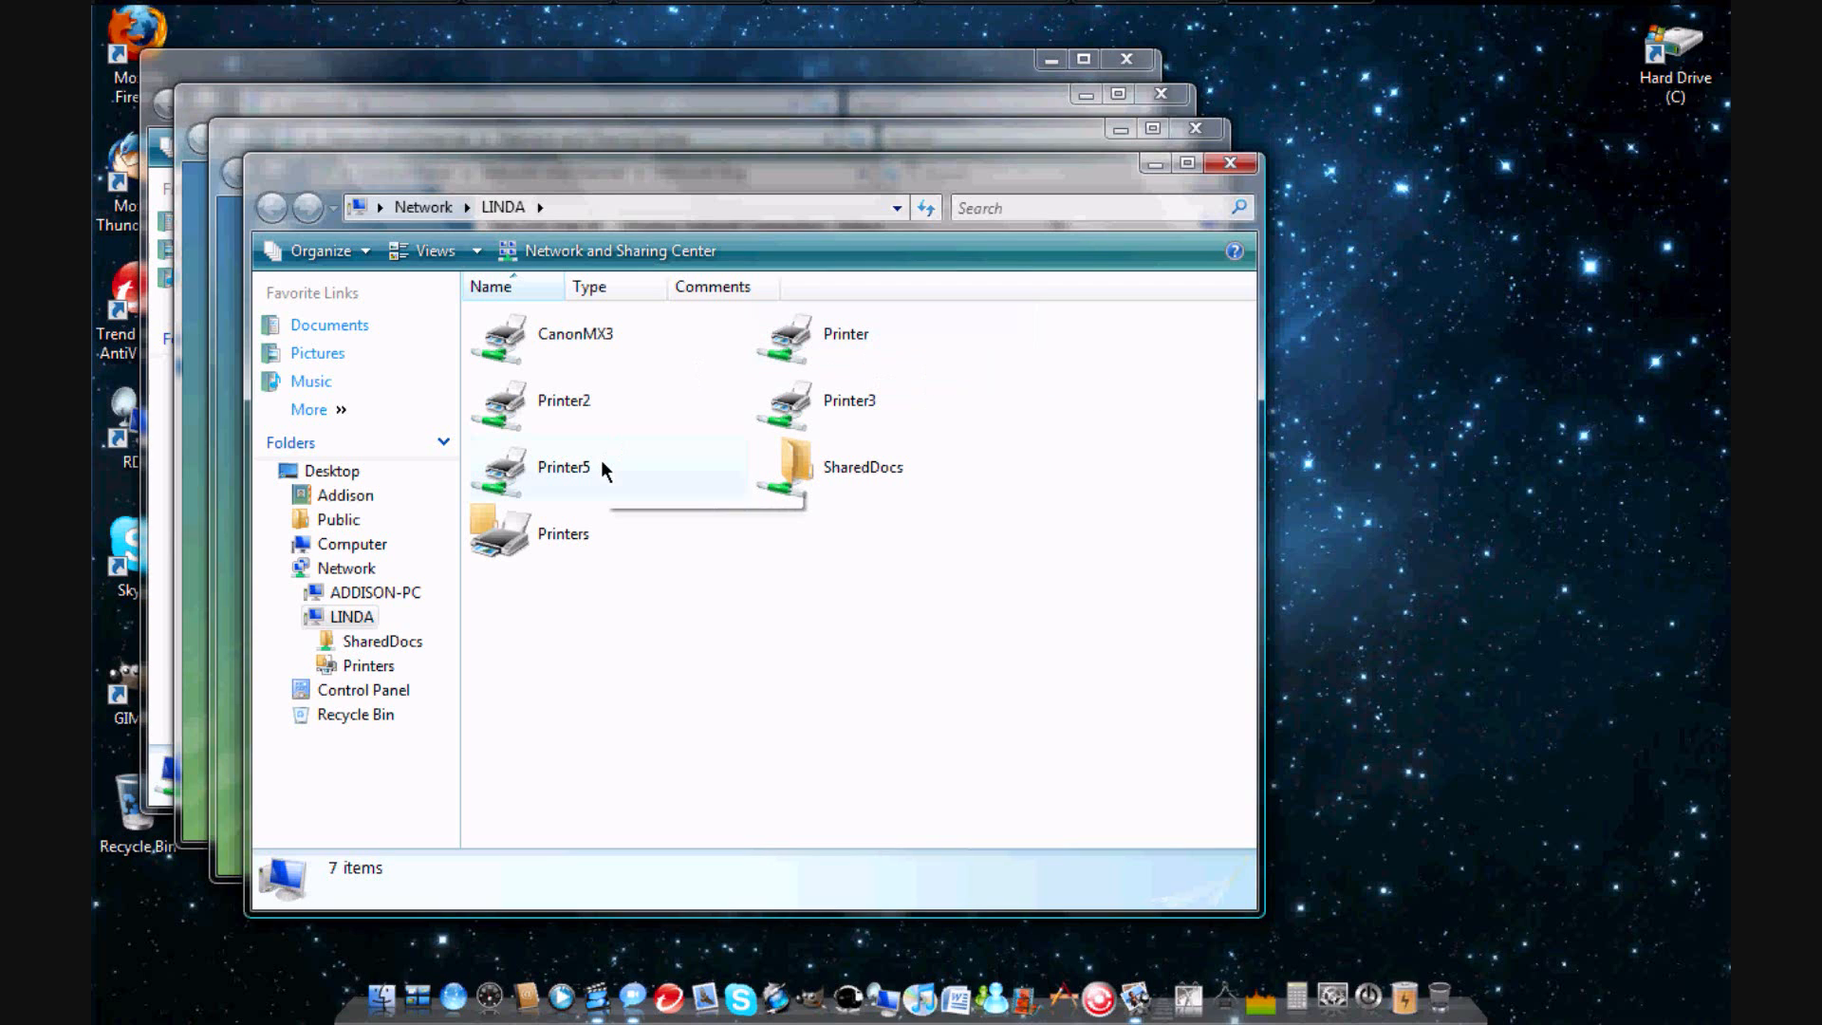
mouse_move(599, 425)
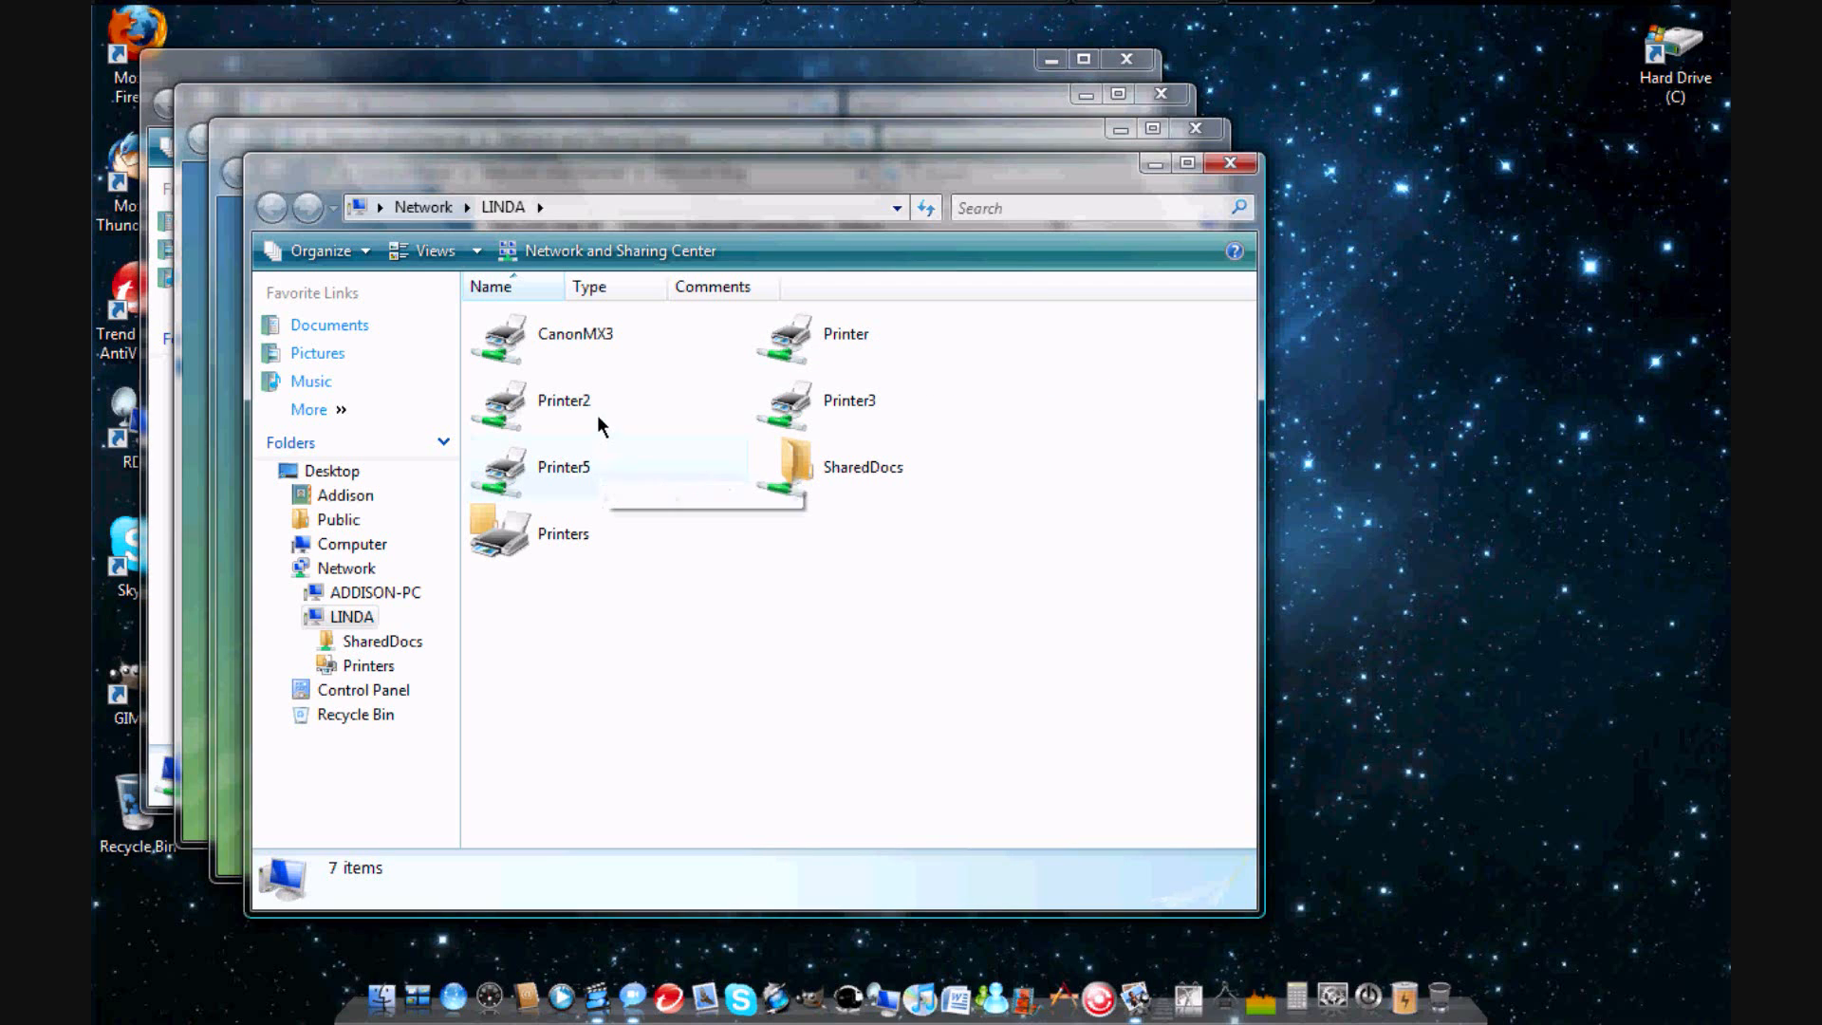
mouse_move(600, 424)
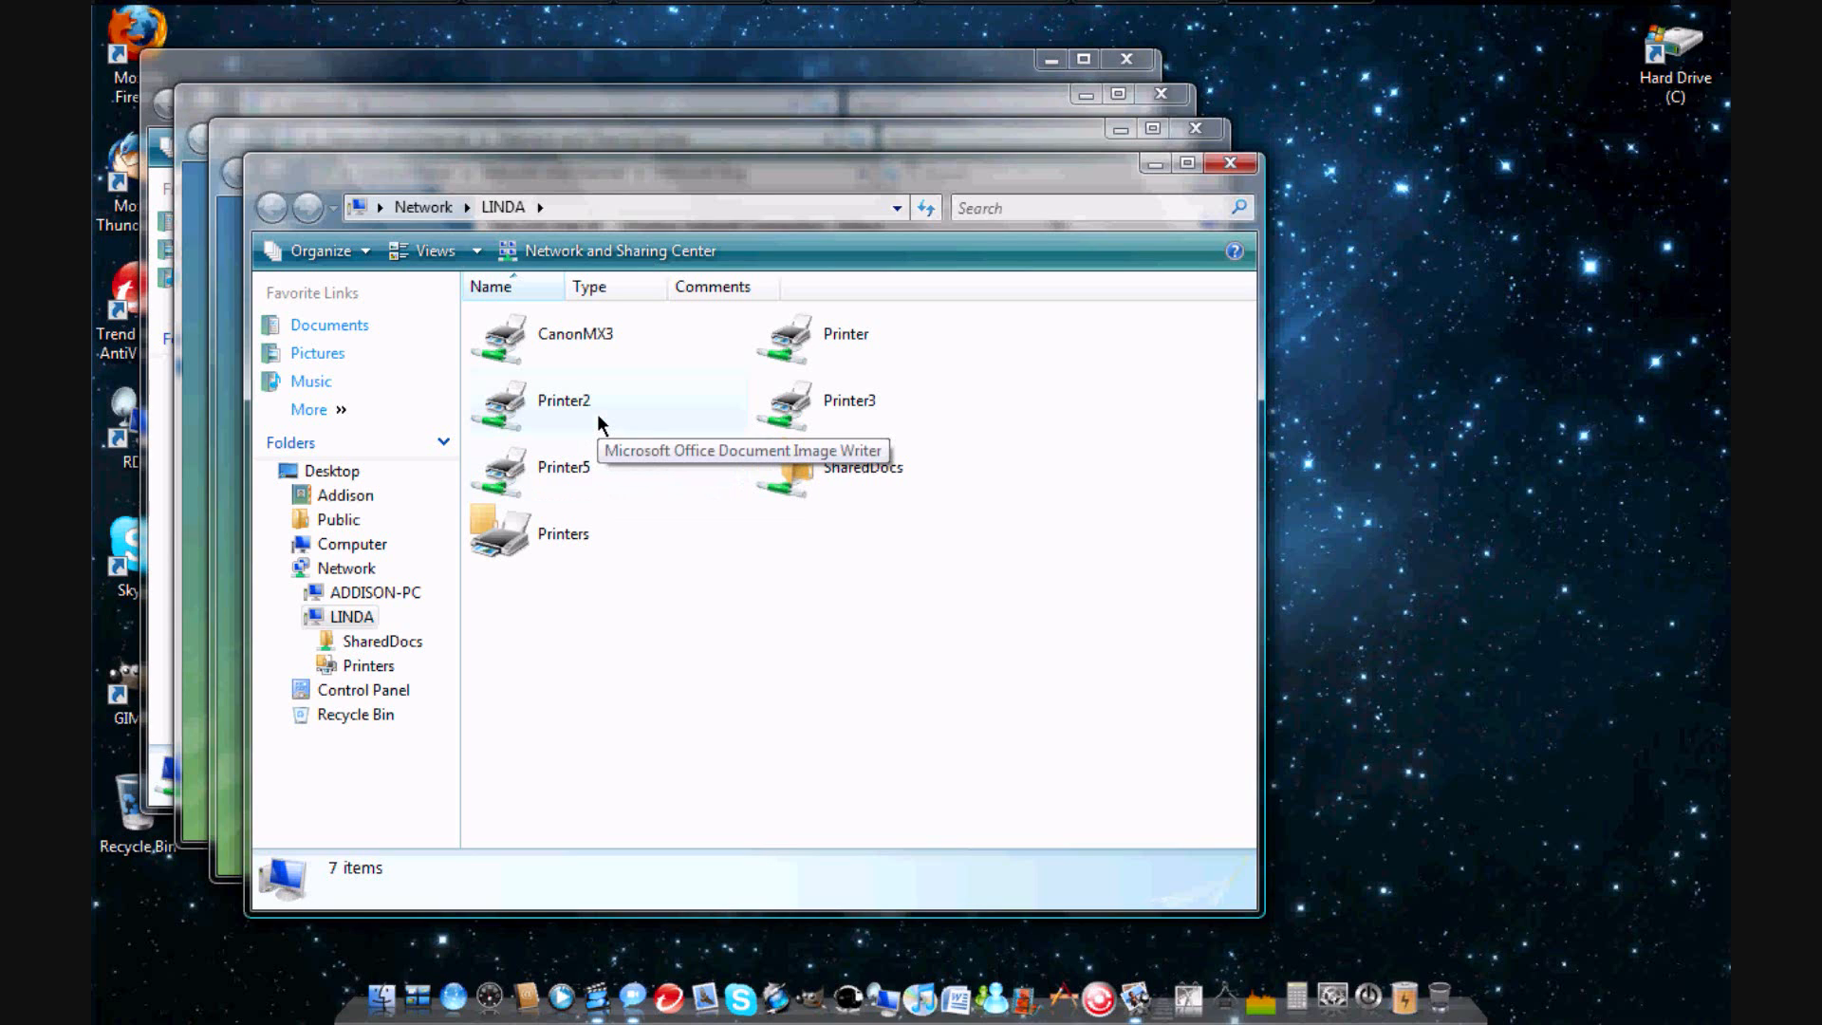
mouse_move(592, 342)
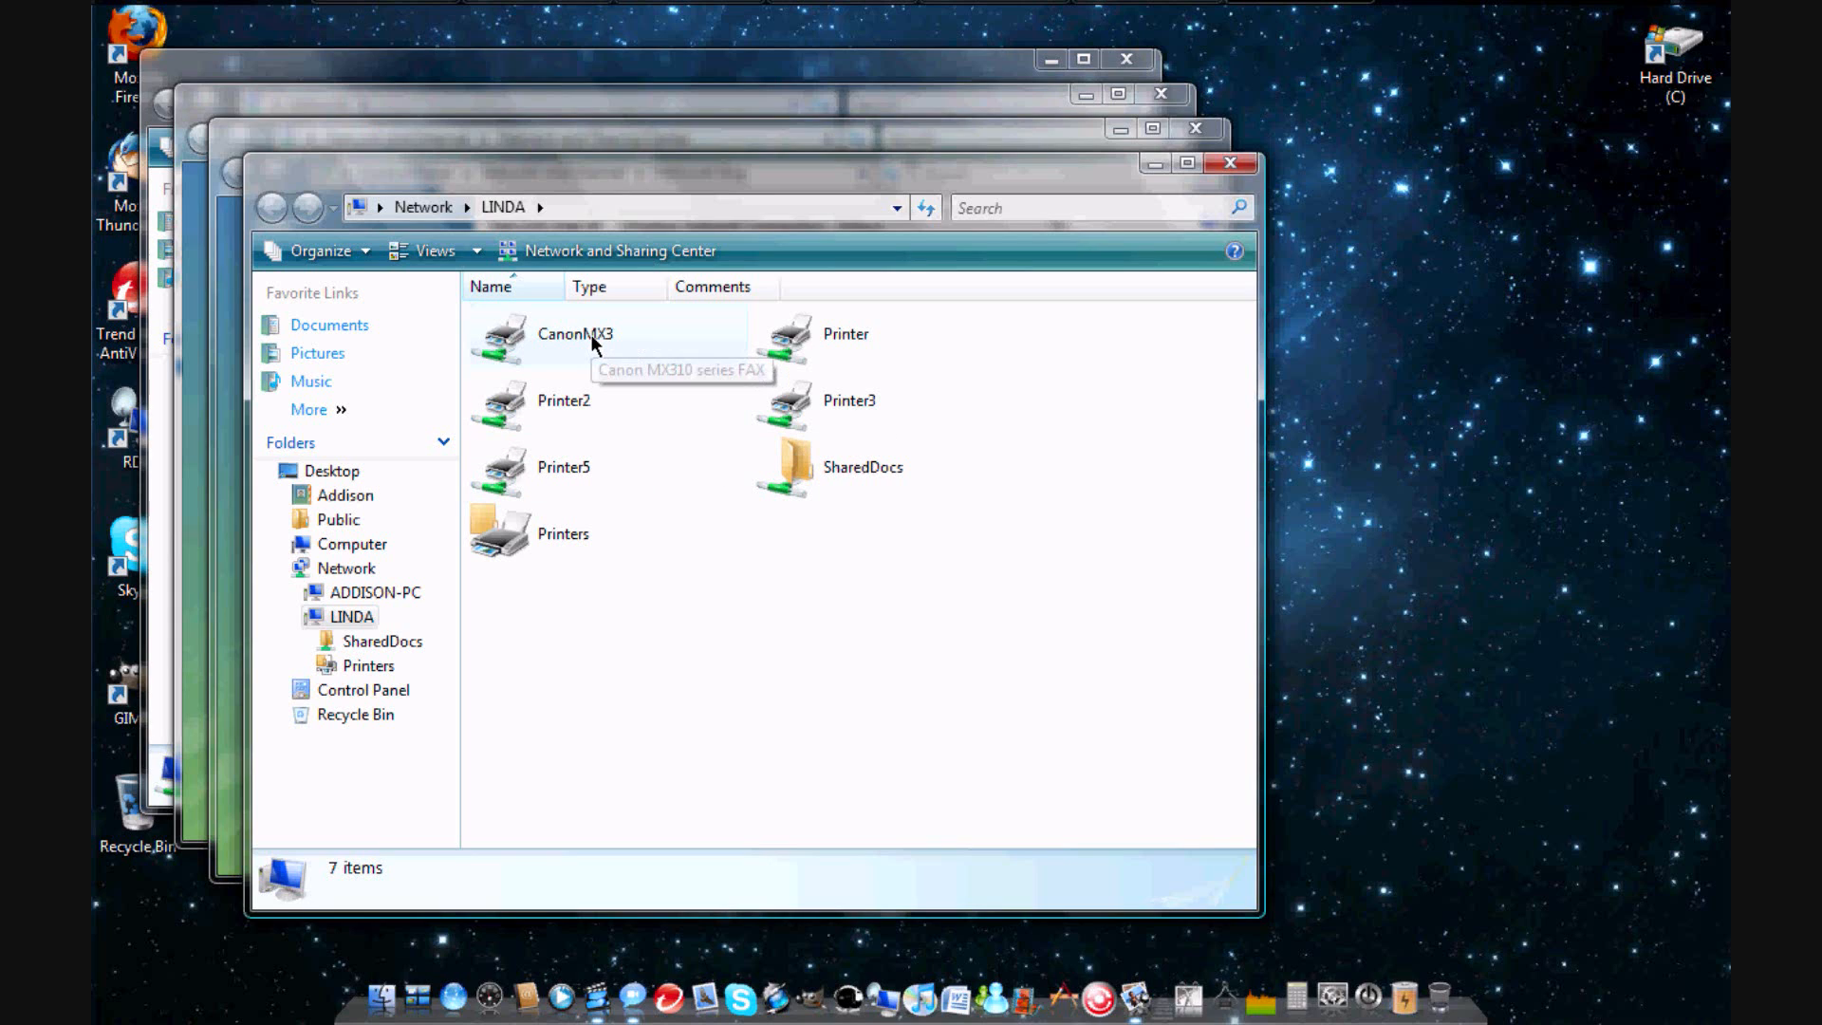
mouse_move(652, 351)
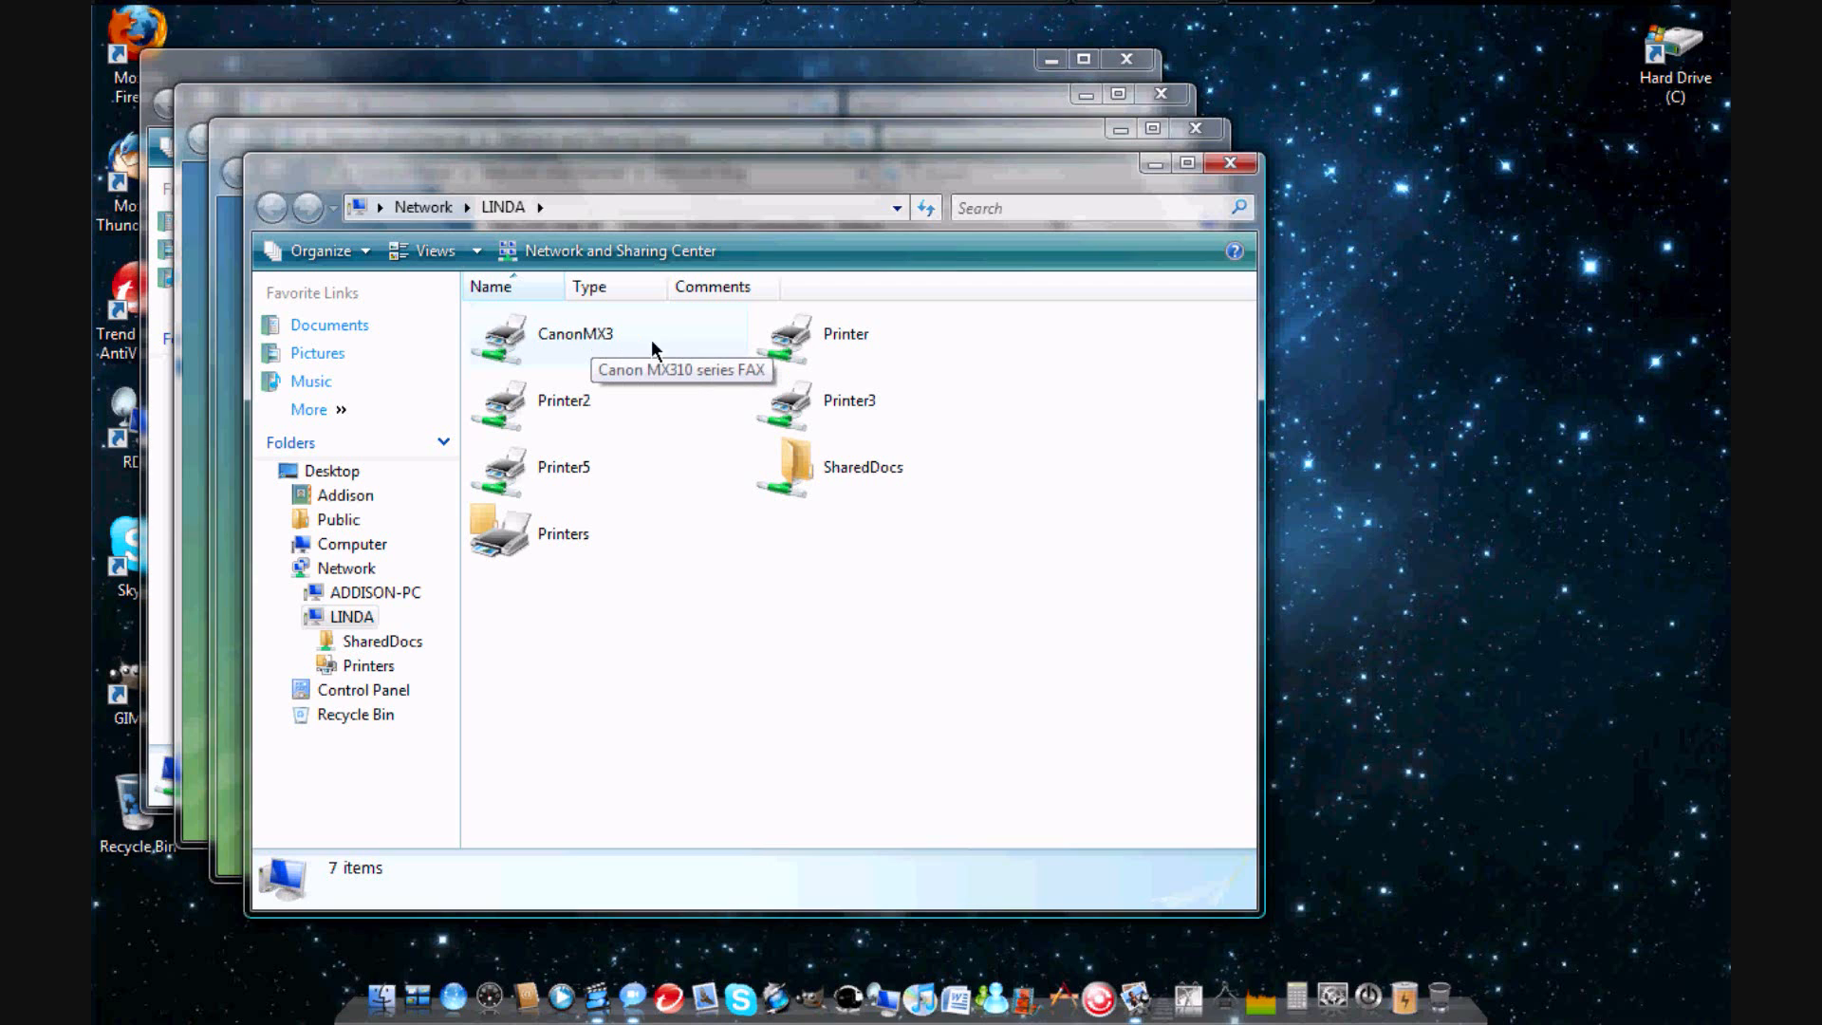
mouse_move(864, 416)
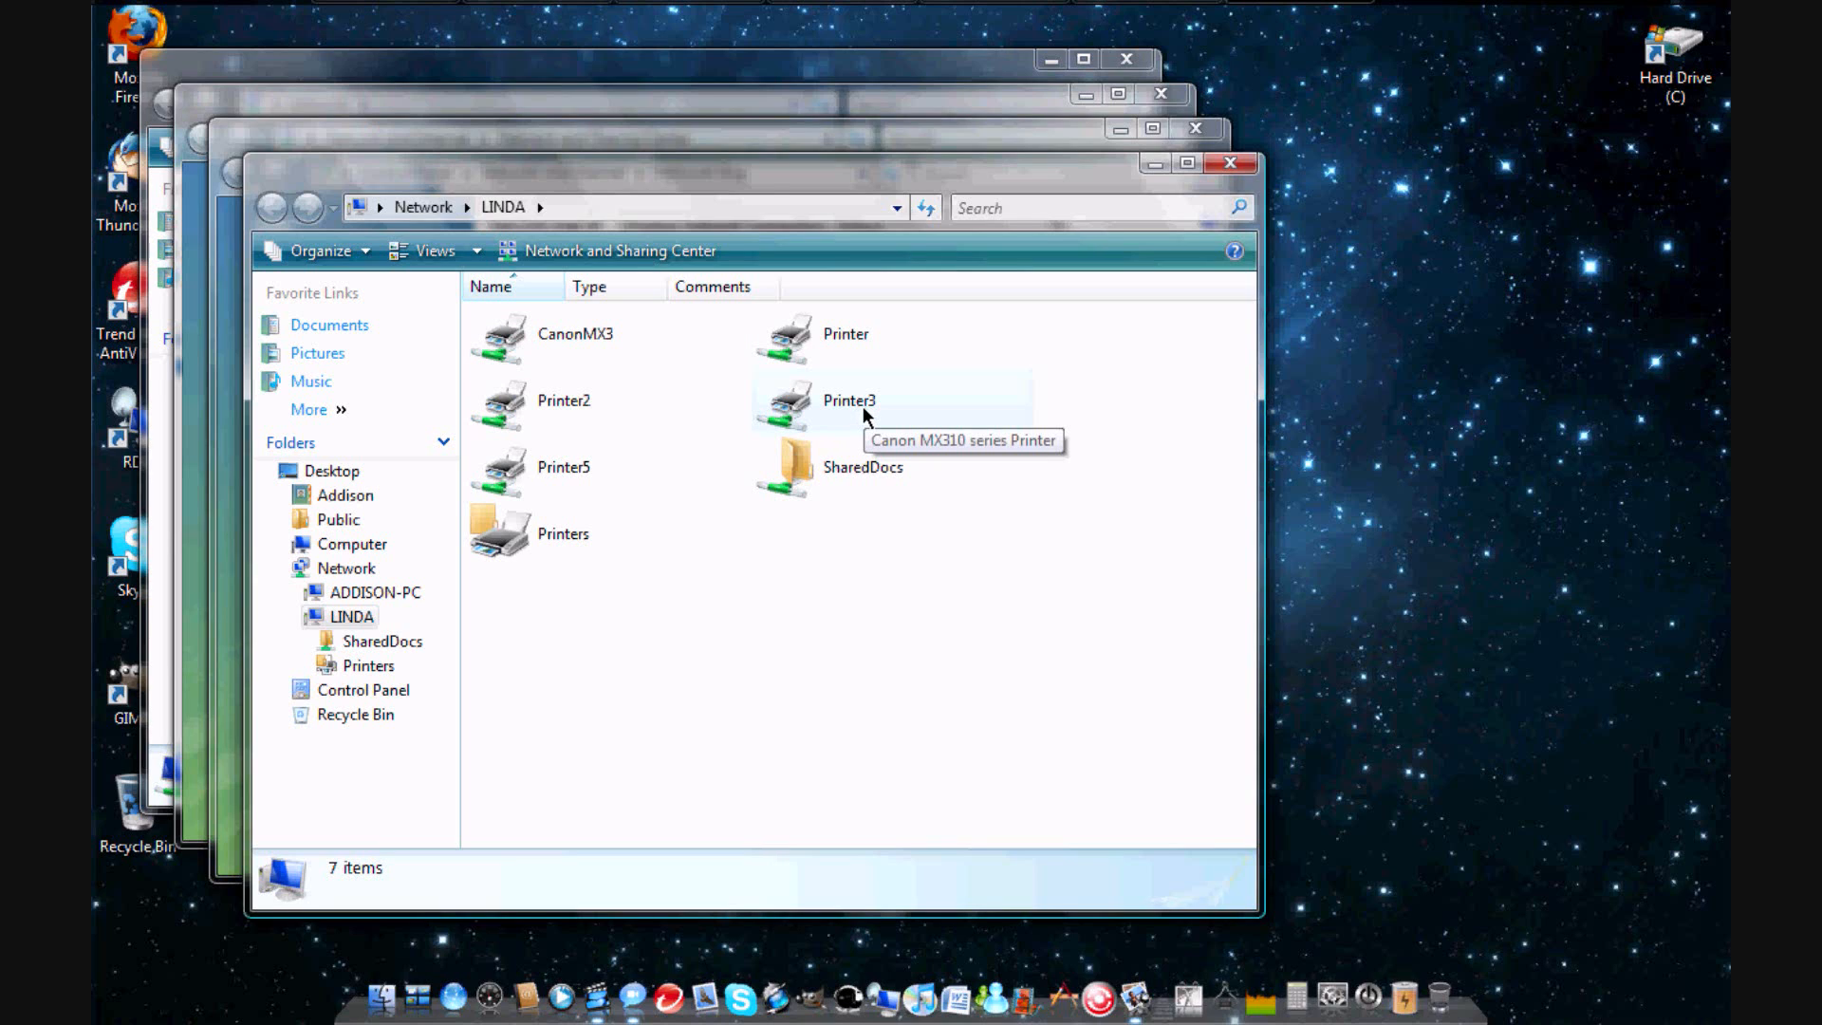
Step: Open the Canon MX310 series print queue on LINDA and bring up its printer actions
left_click(848, 400)
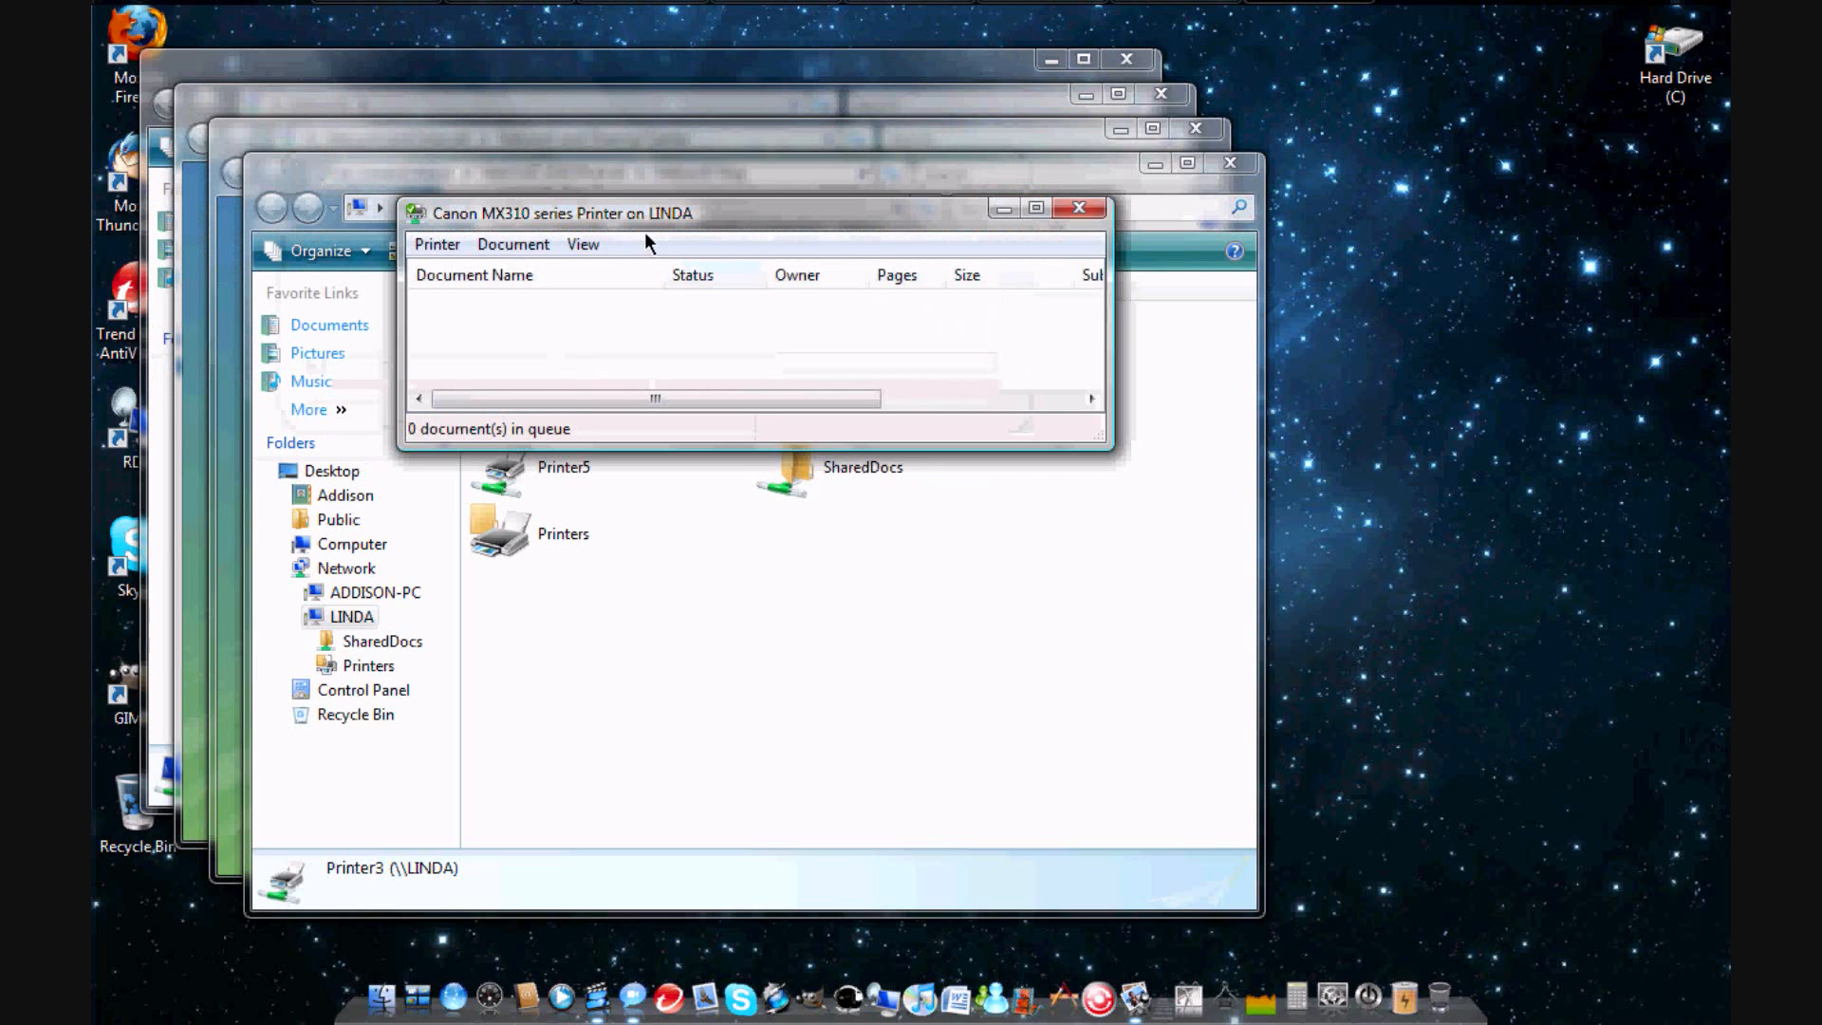
mouse_move(724, 286)
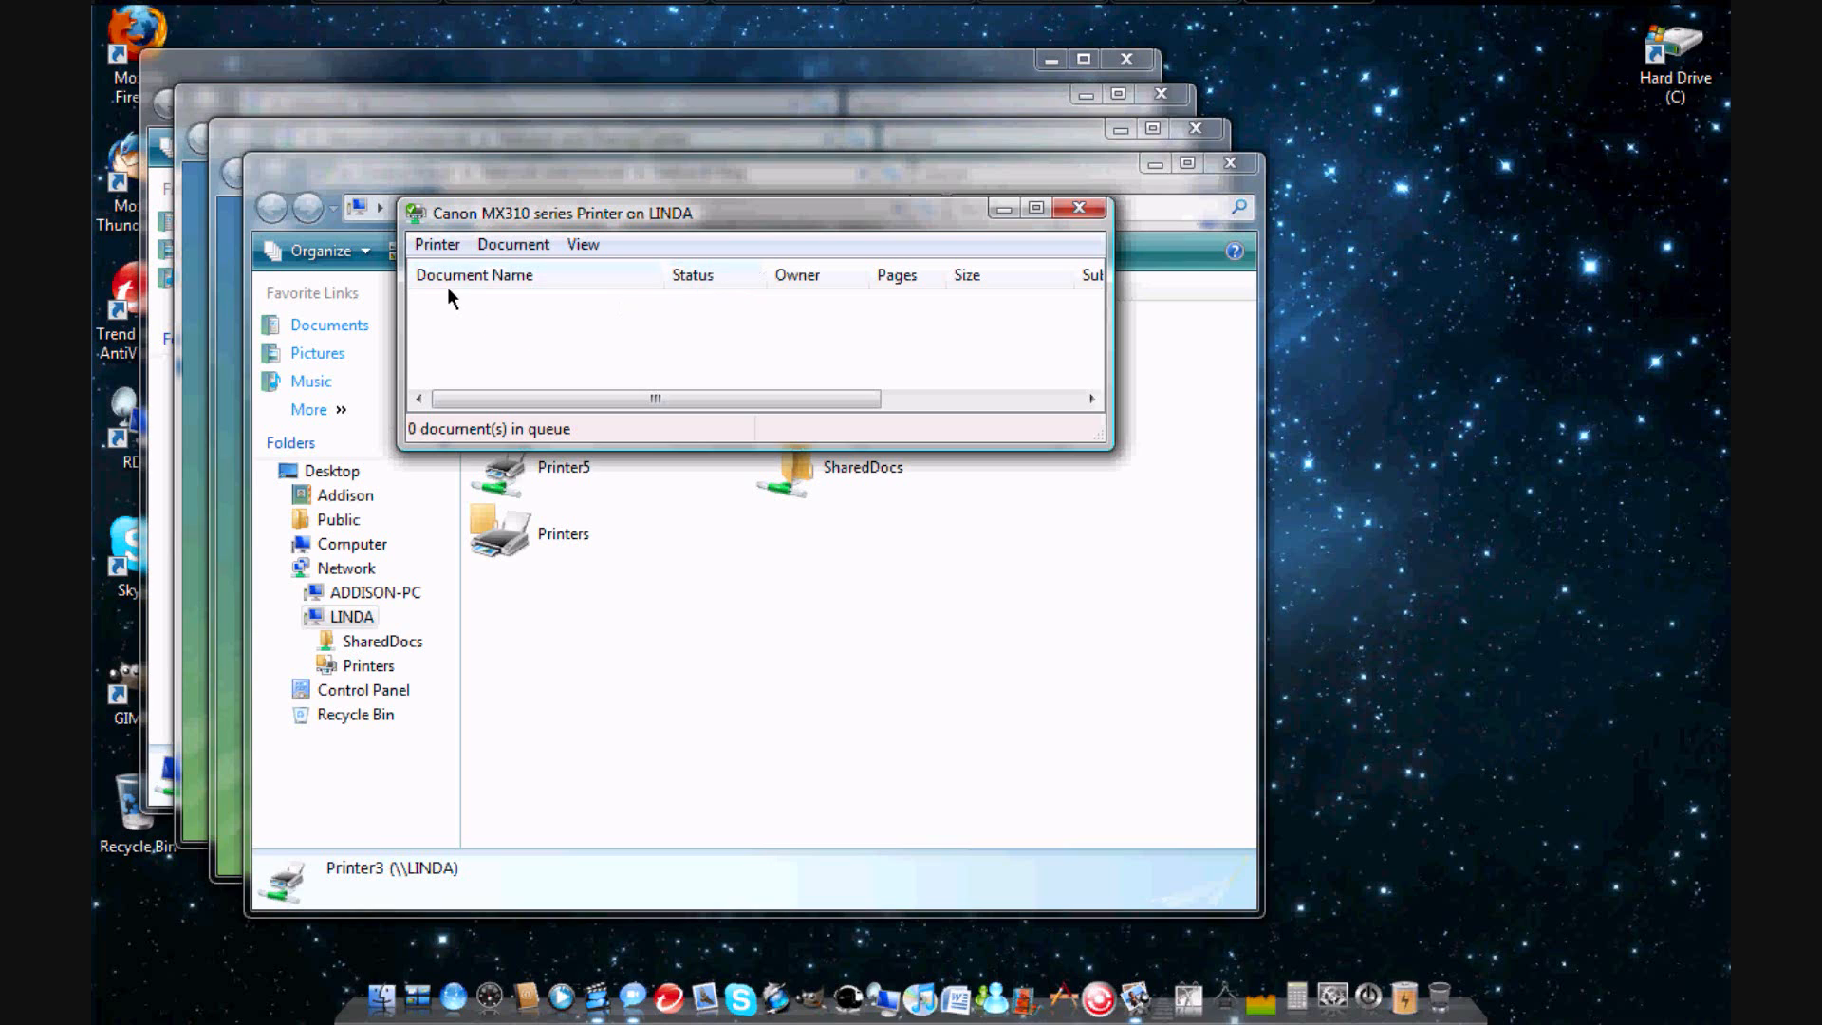
left_click(437, 244)
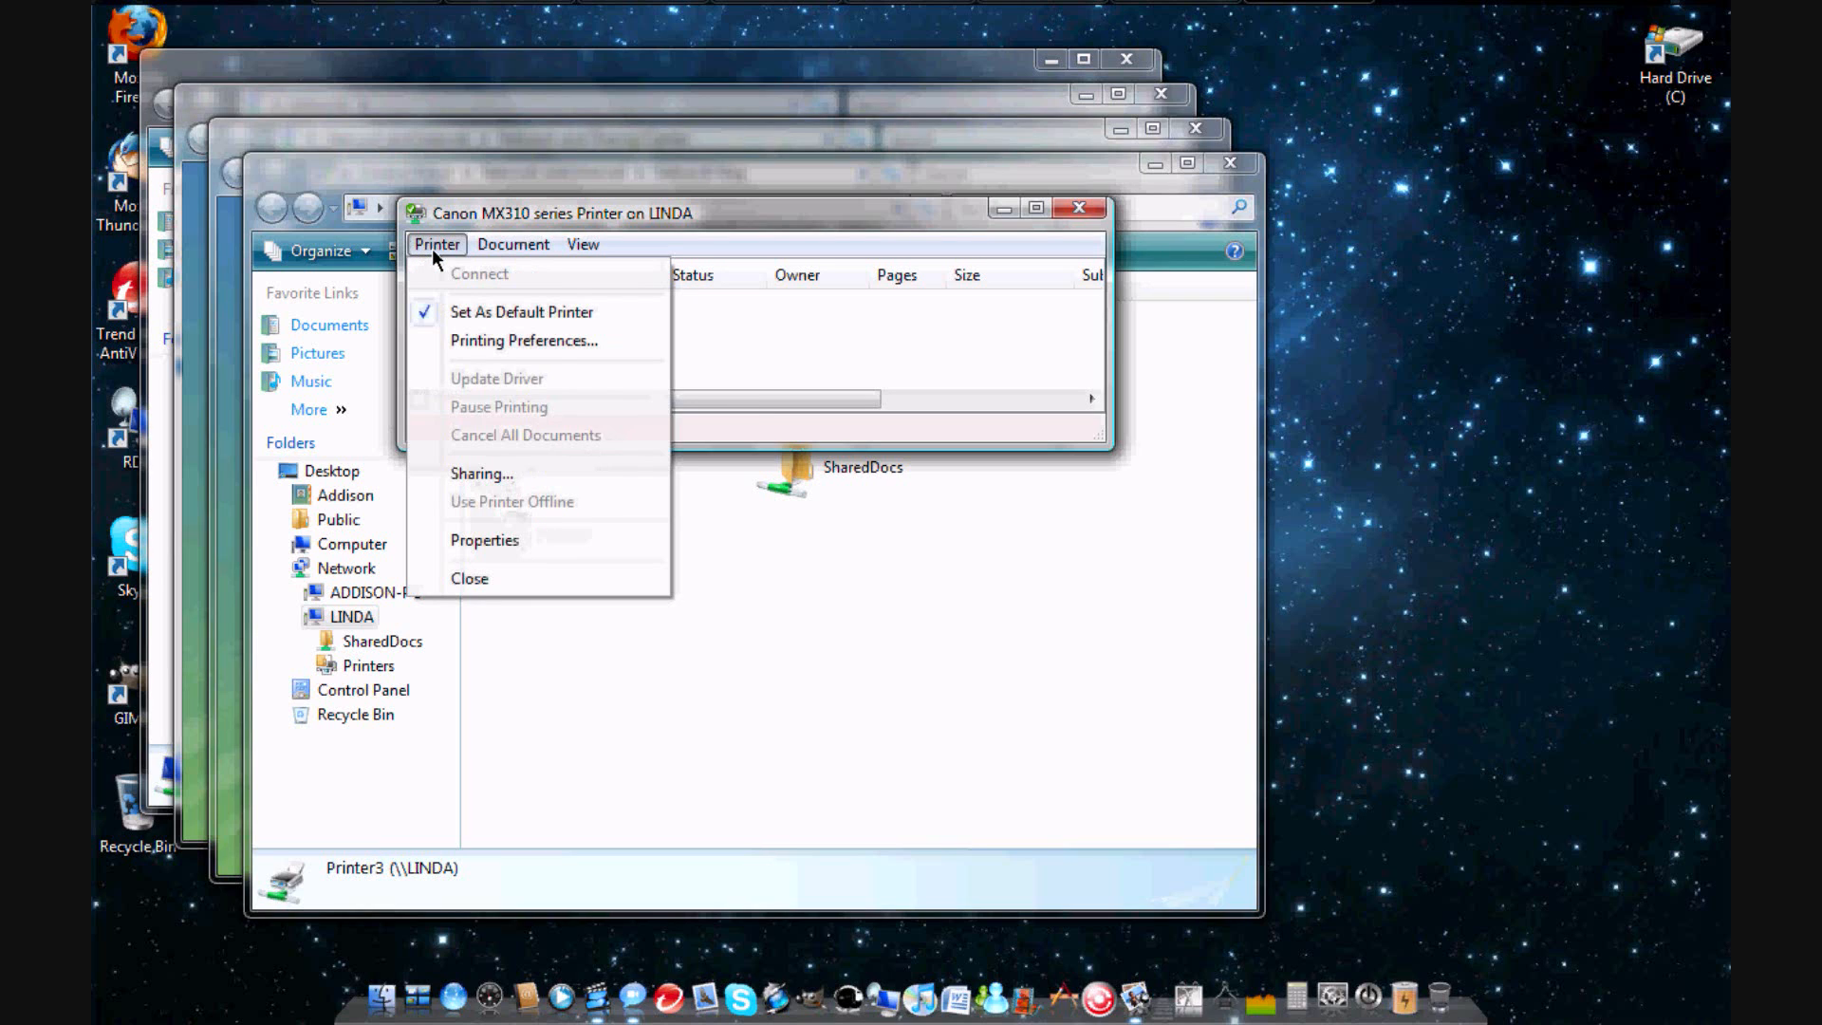
mouse_move(522, 311)
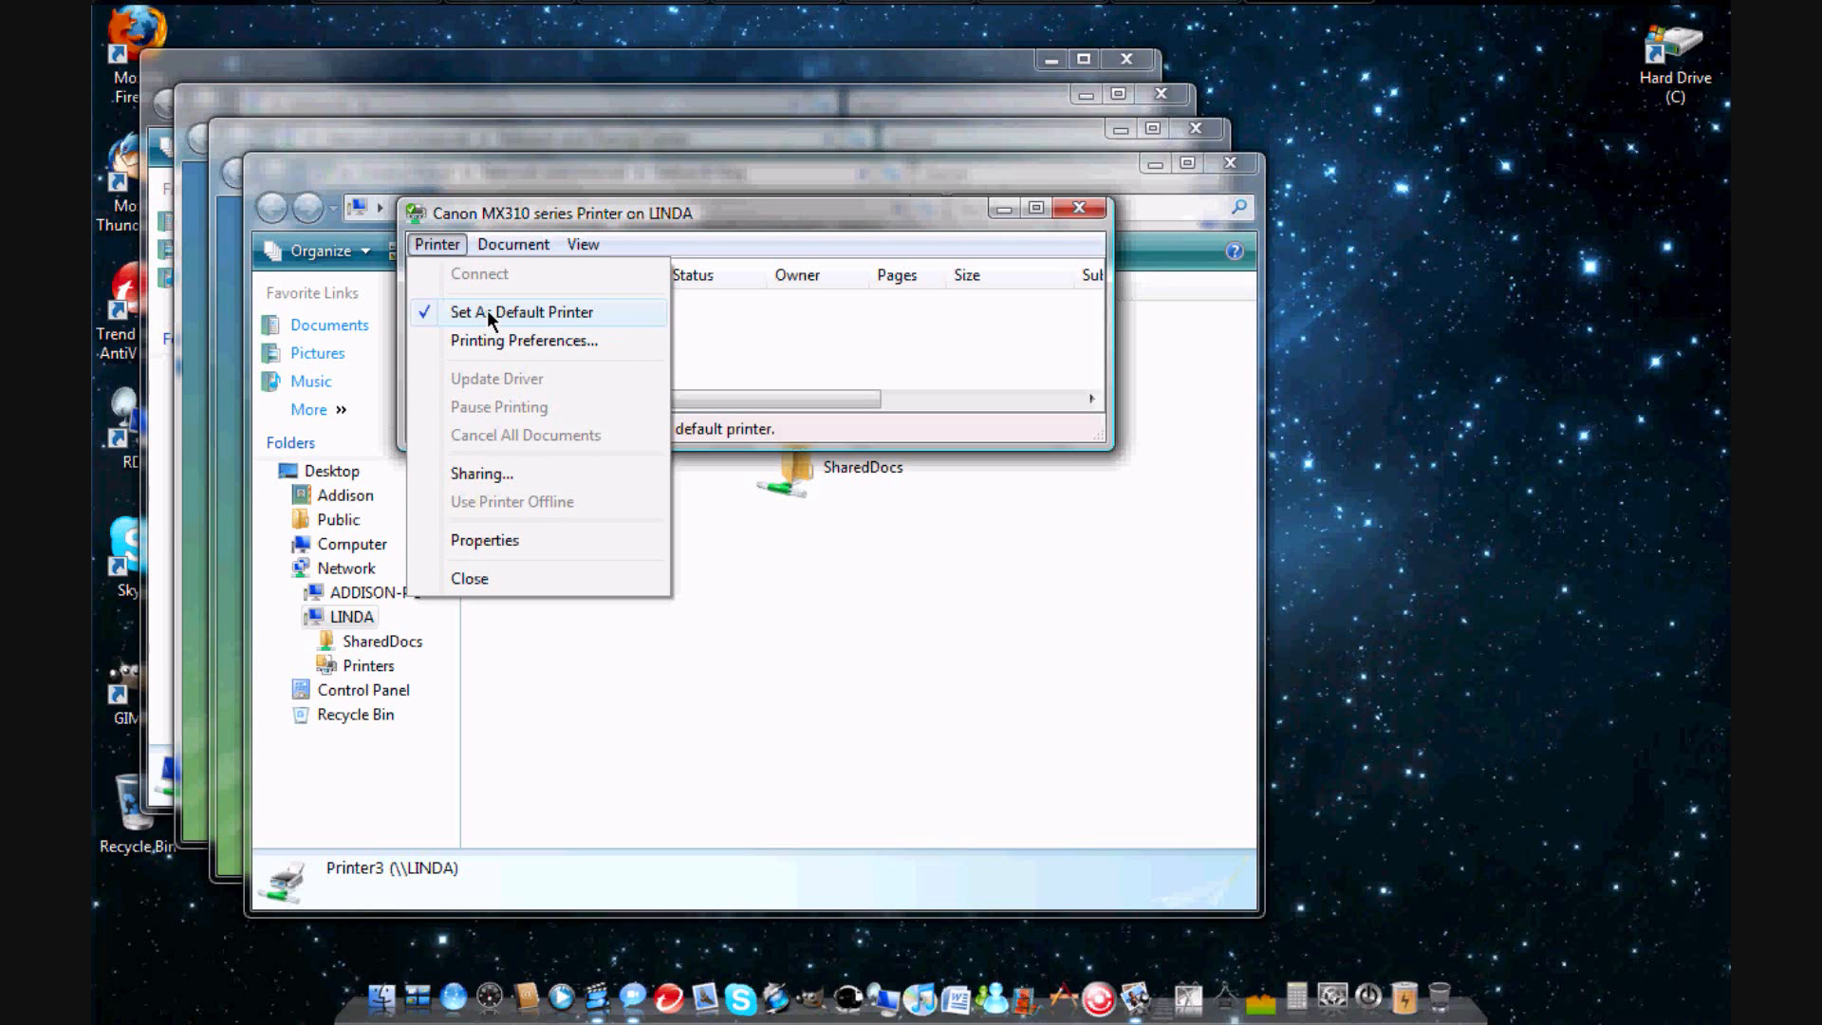
mouse_move(1083, 223)
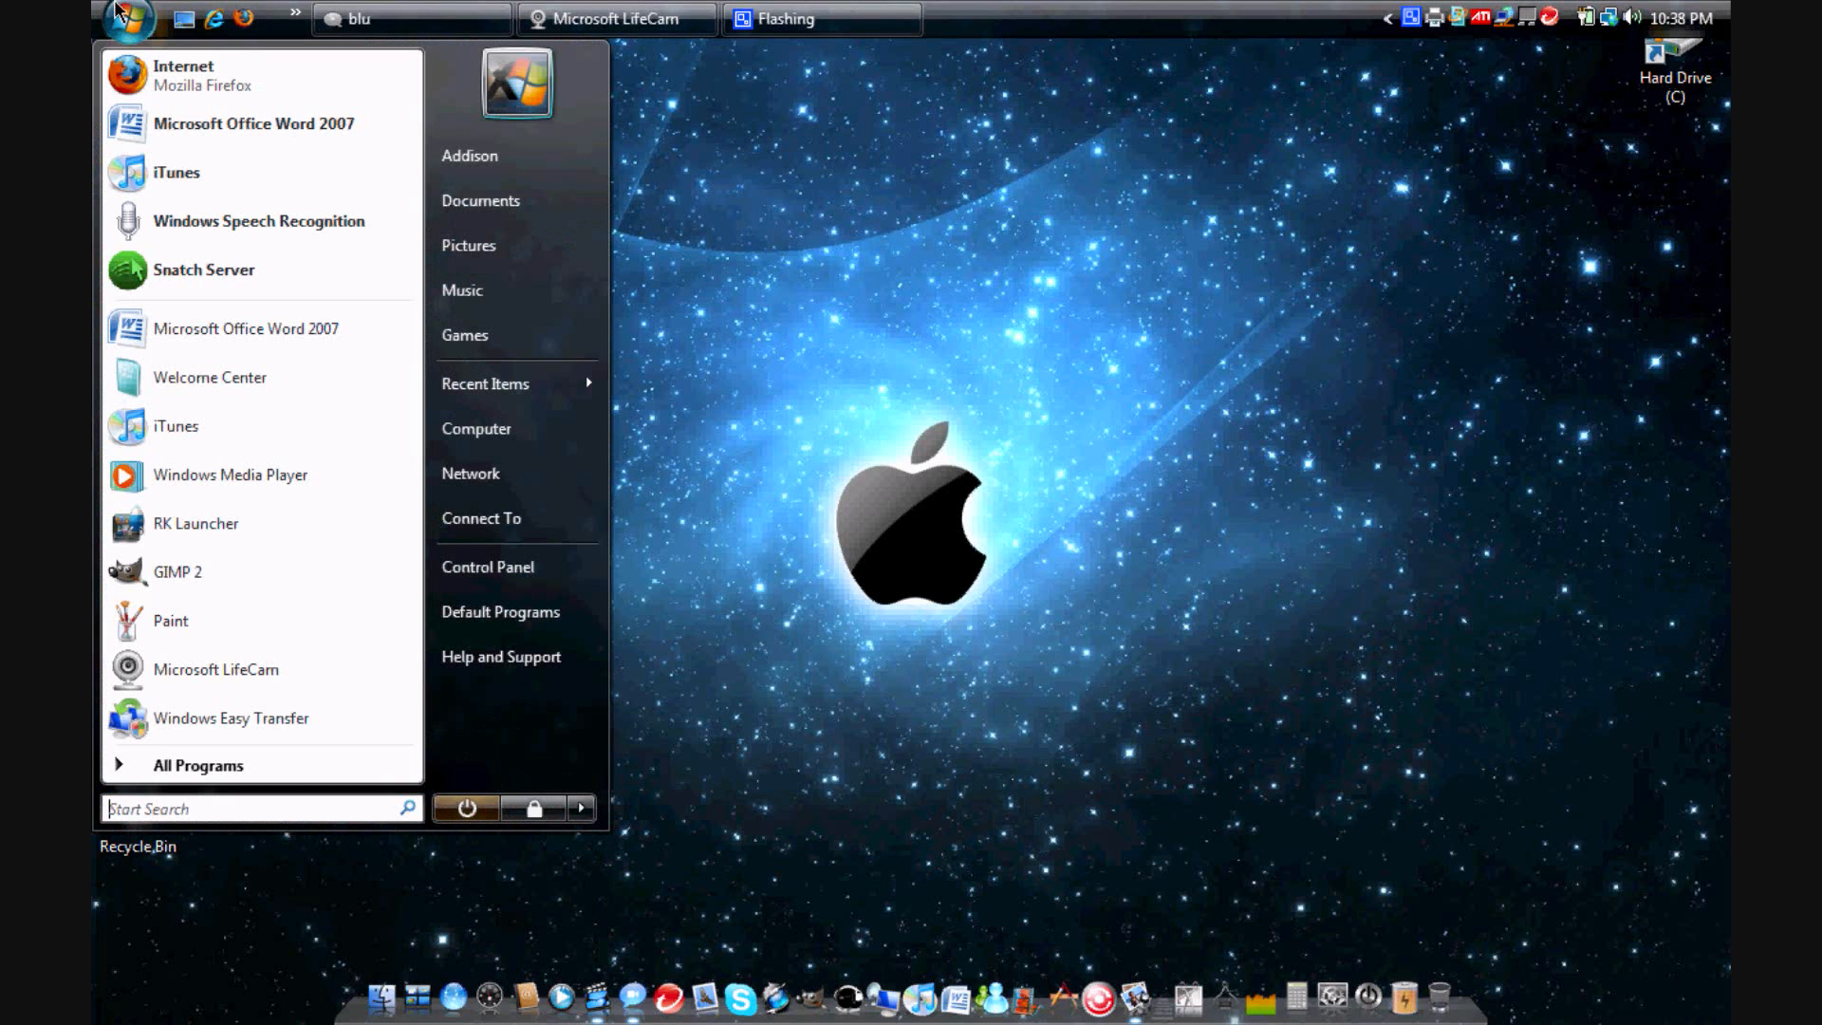
mouse_move(136, 108)
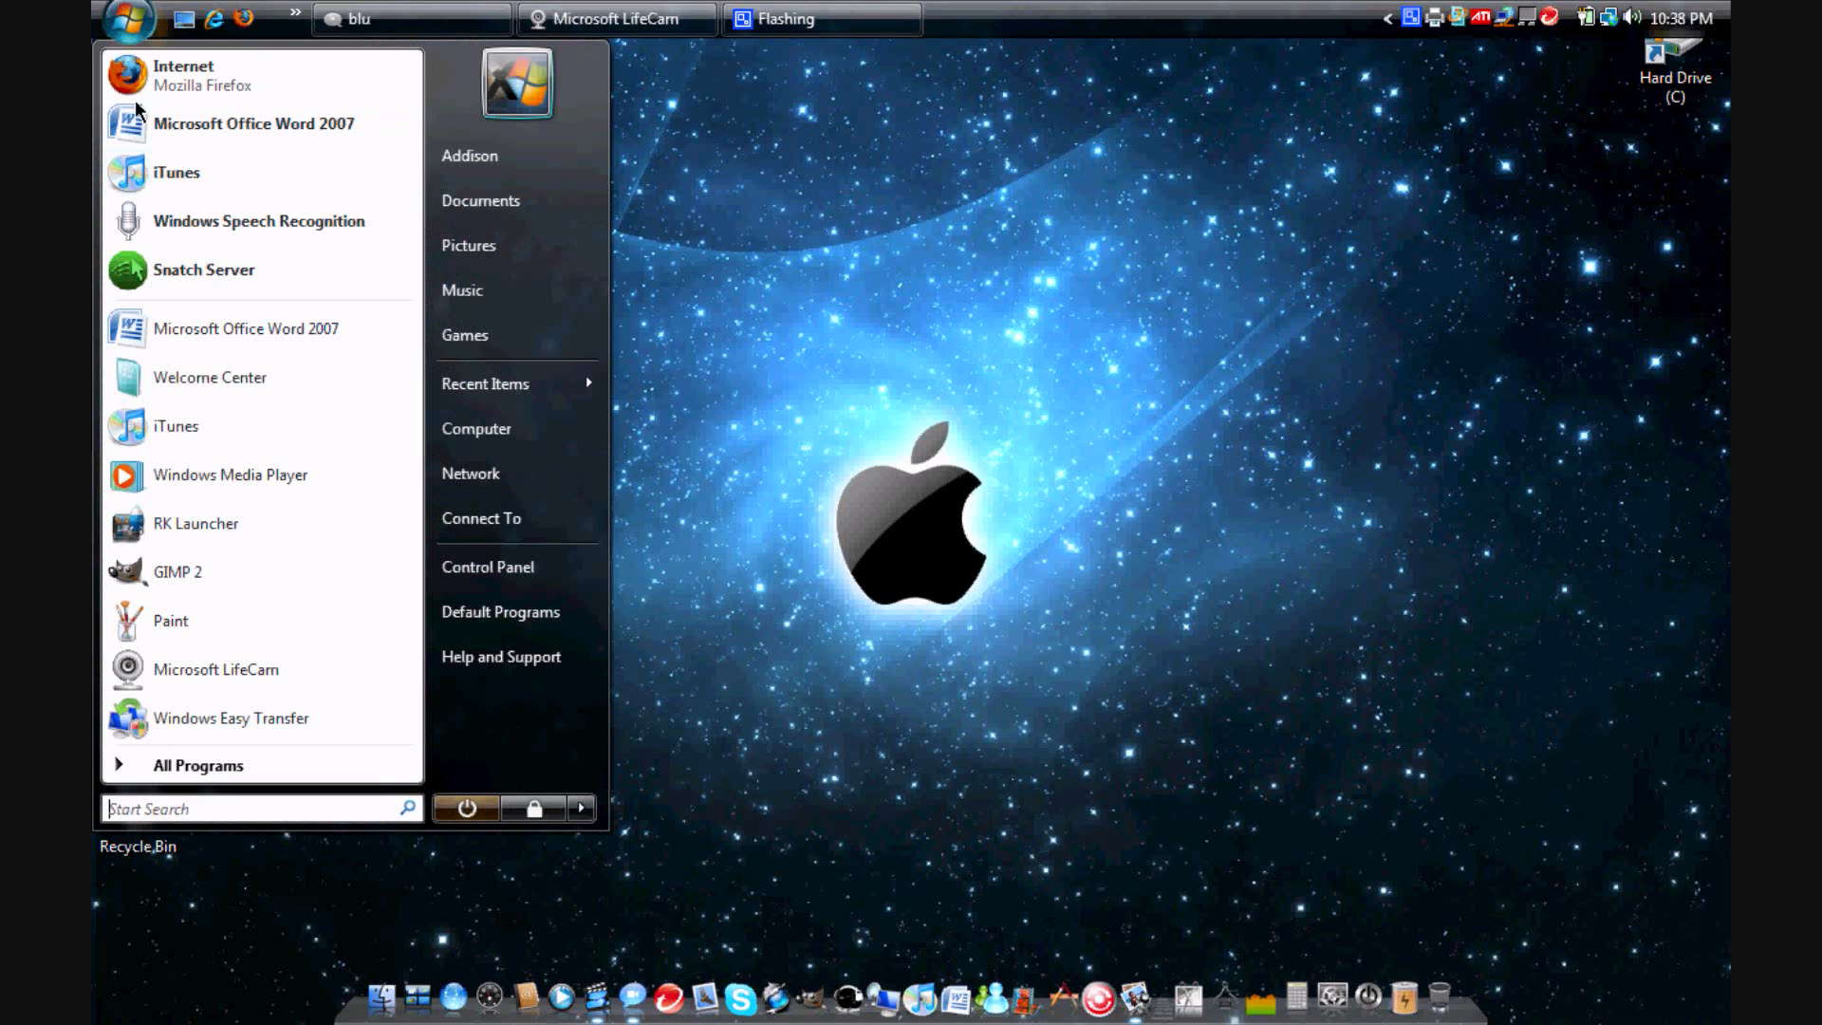
mouse_move(252, 123)
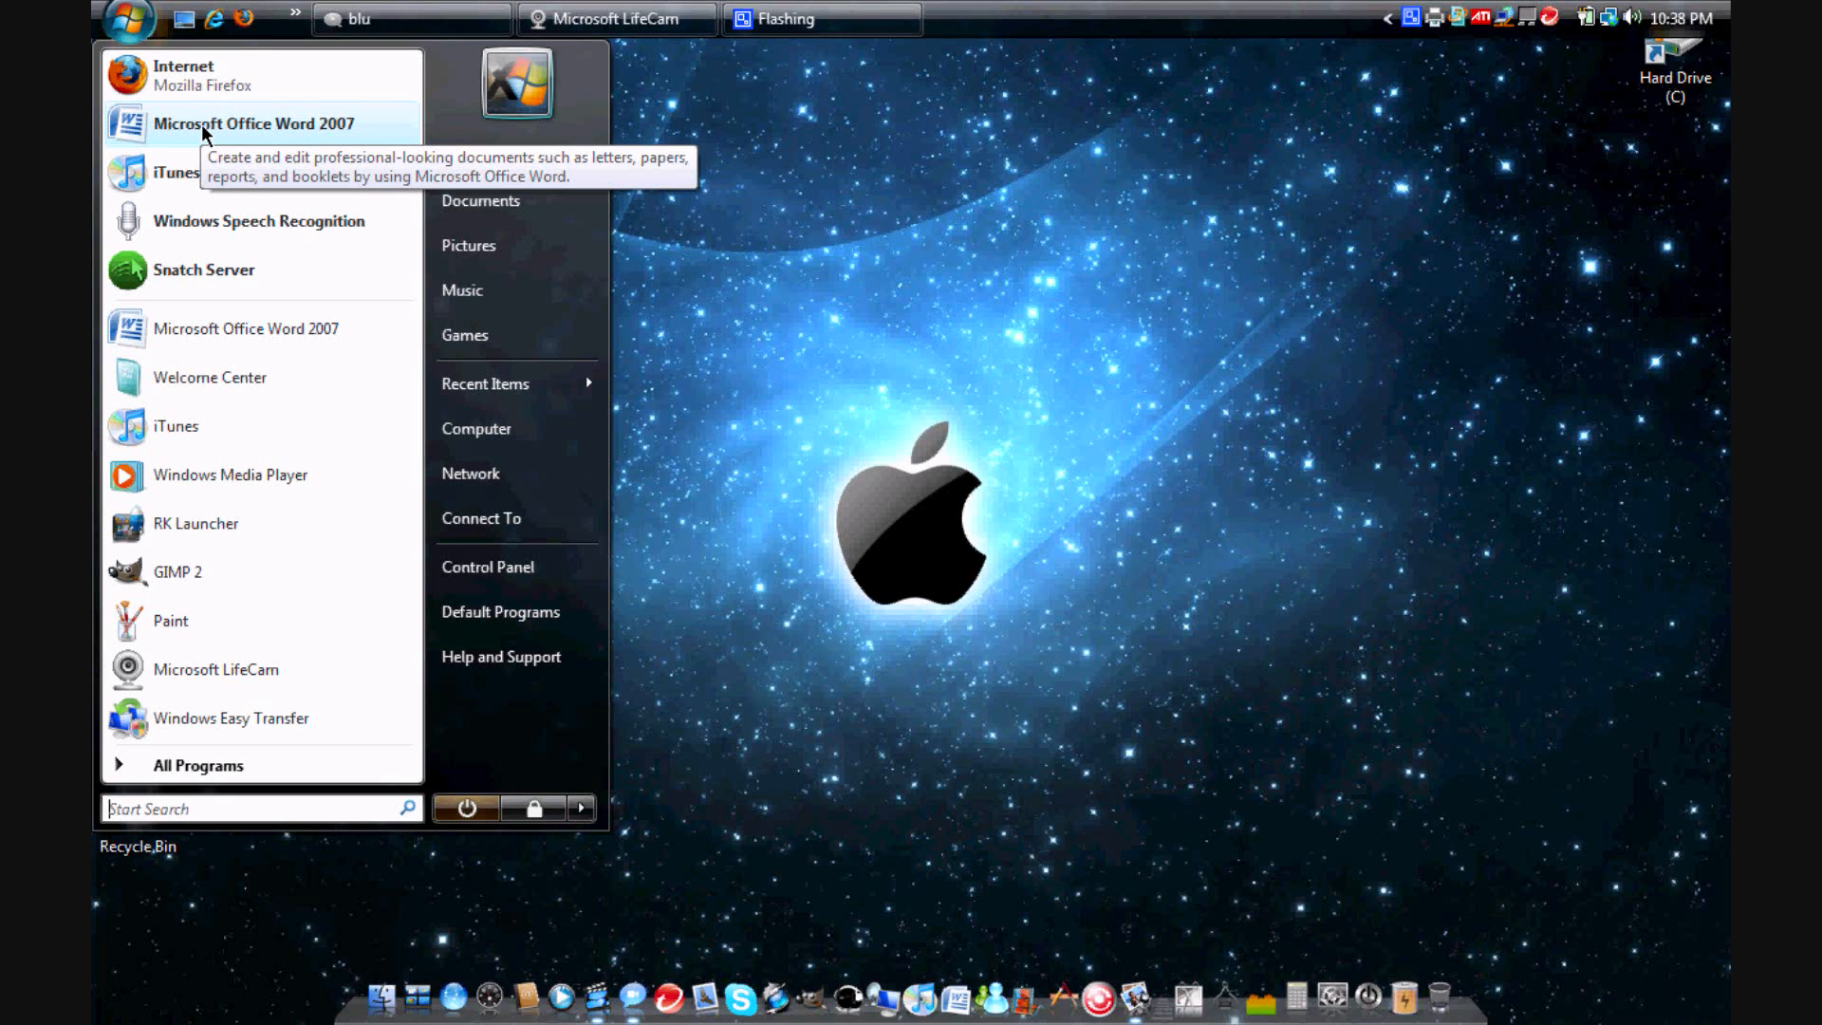
Step: Launch Microsoft Office Word 2007 from the Start menu's pinned programs
left_click(254, 124)
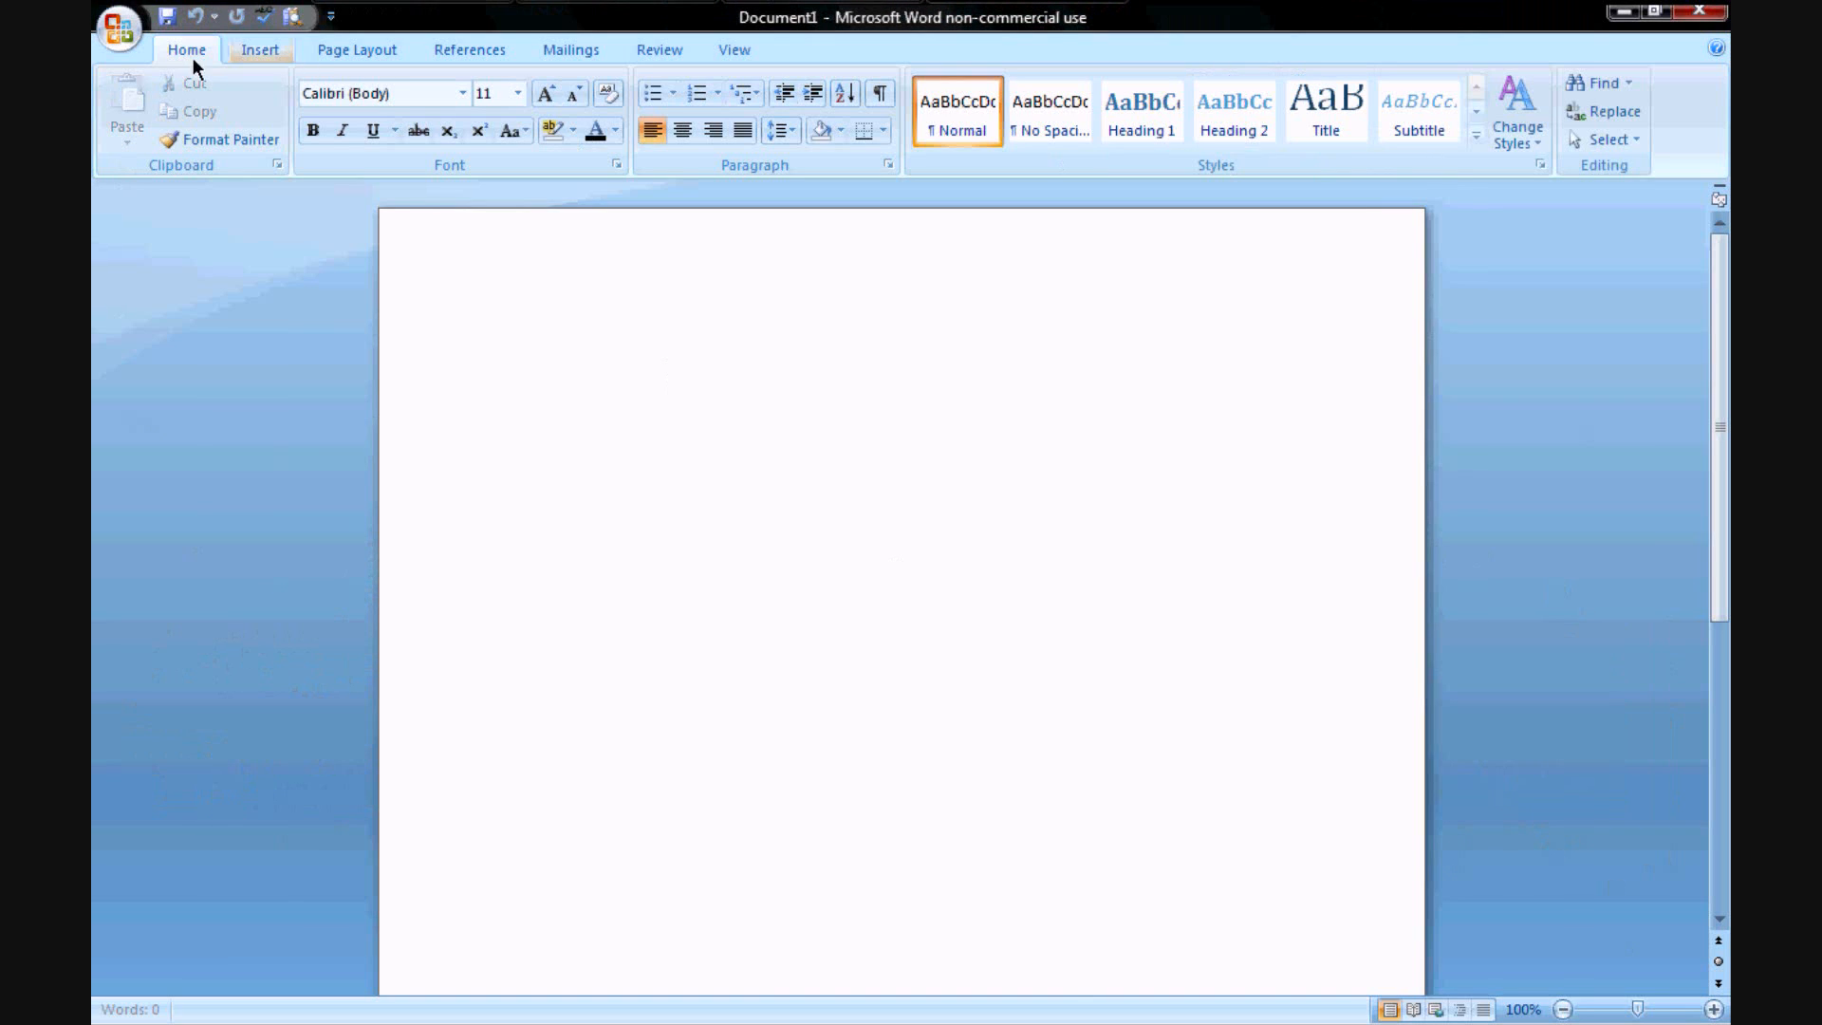
Step: Type 'Hi Youtube Subscribe' at 18 pt, fixing the misspelling
left_click(502, 345)
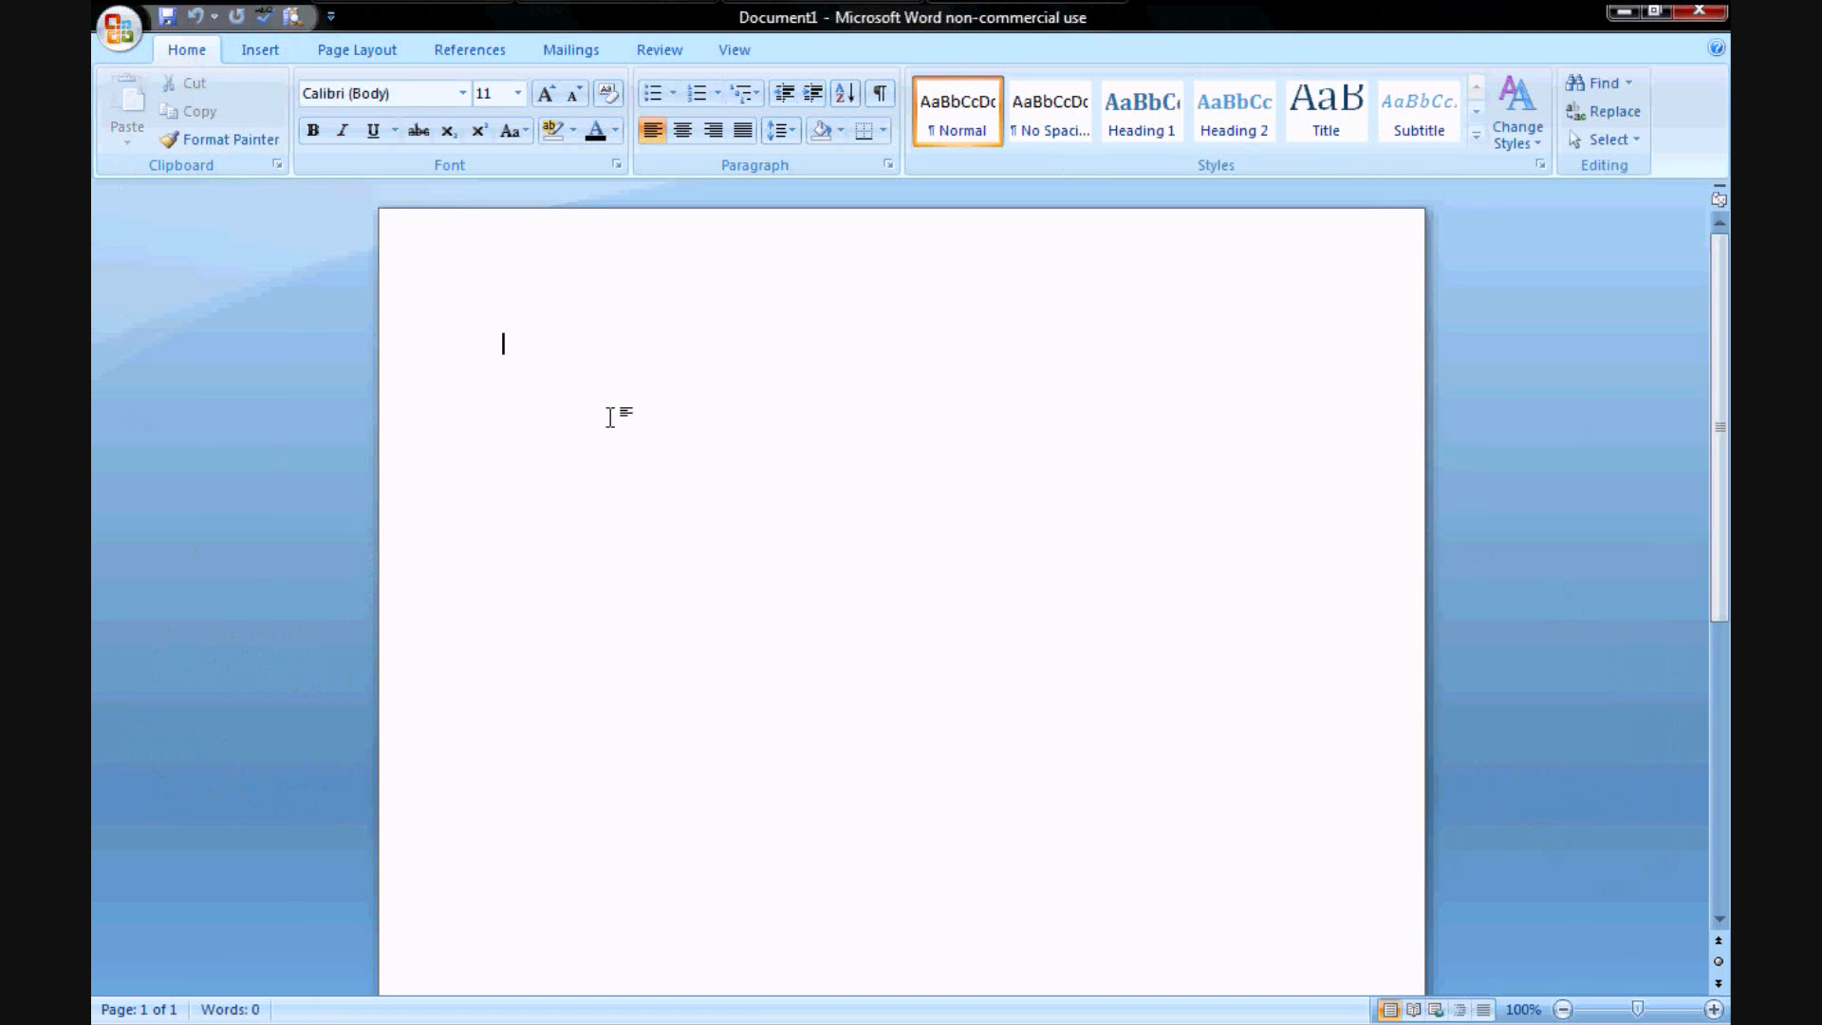
type("h")
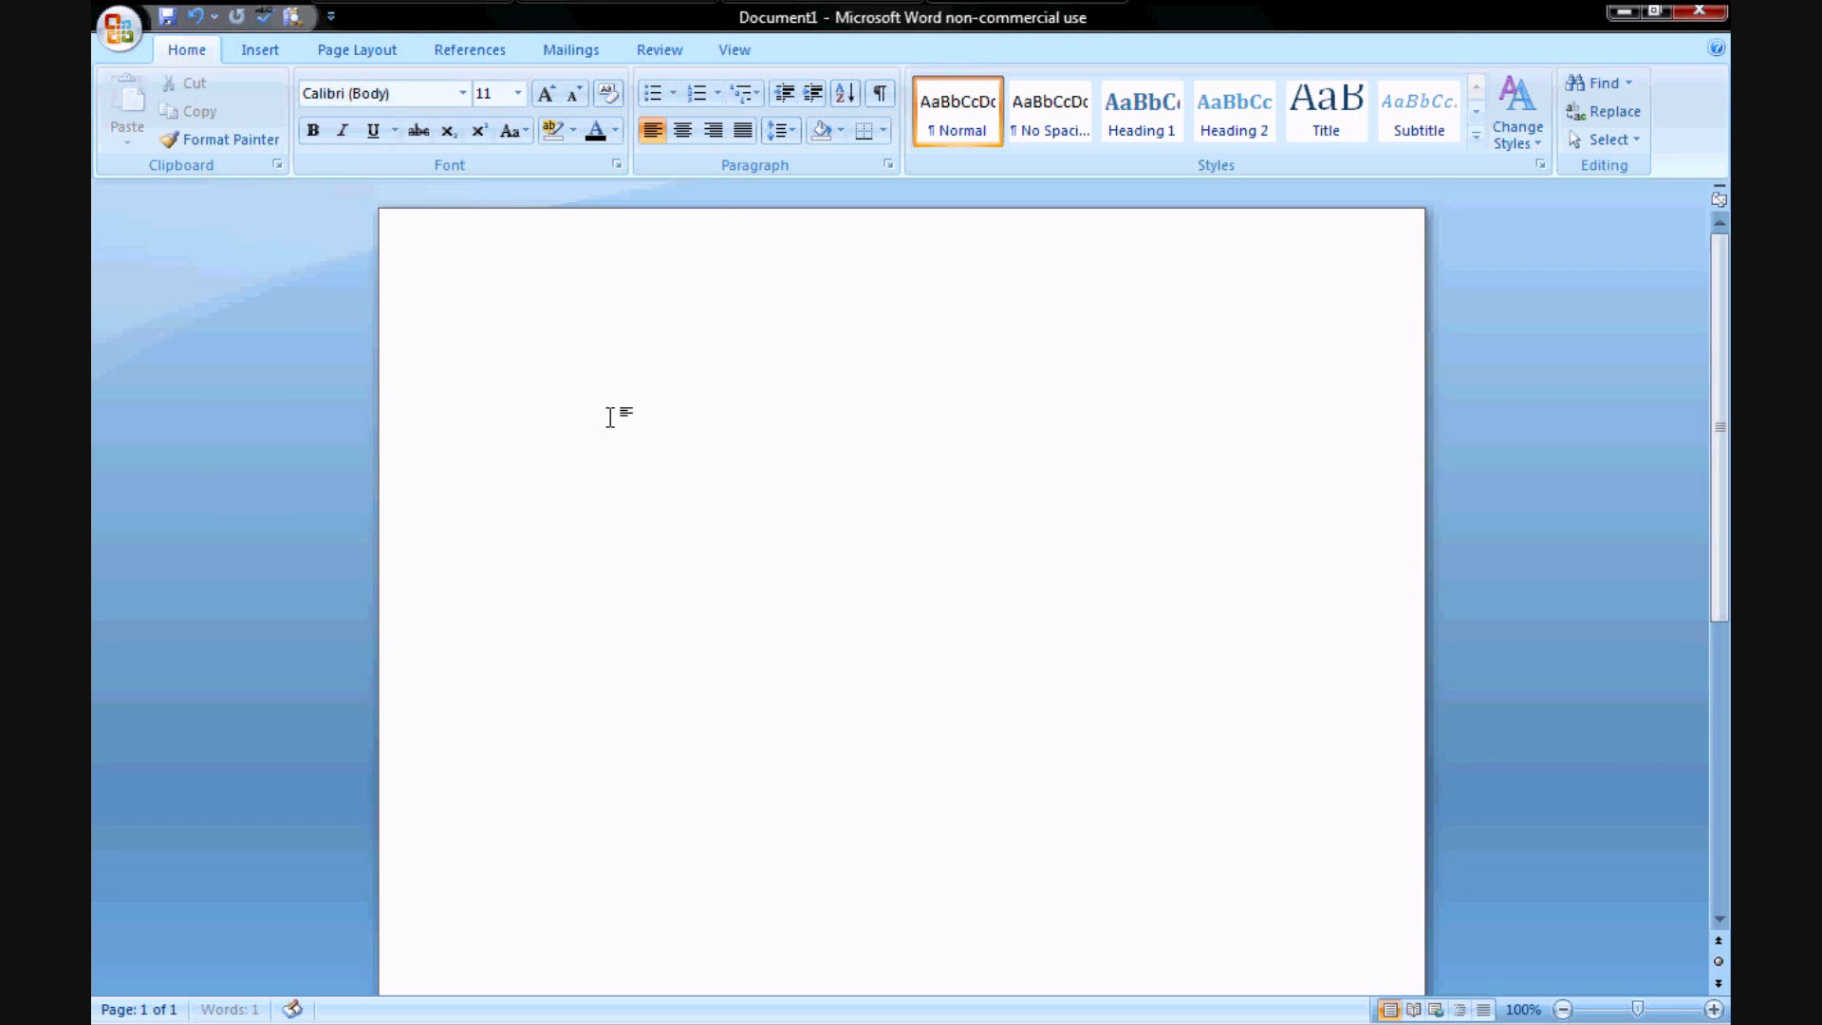
left_click(517, 93)
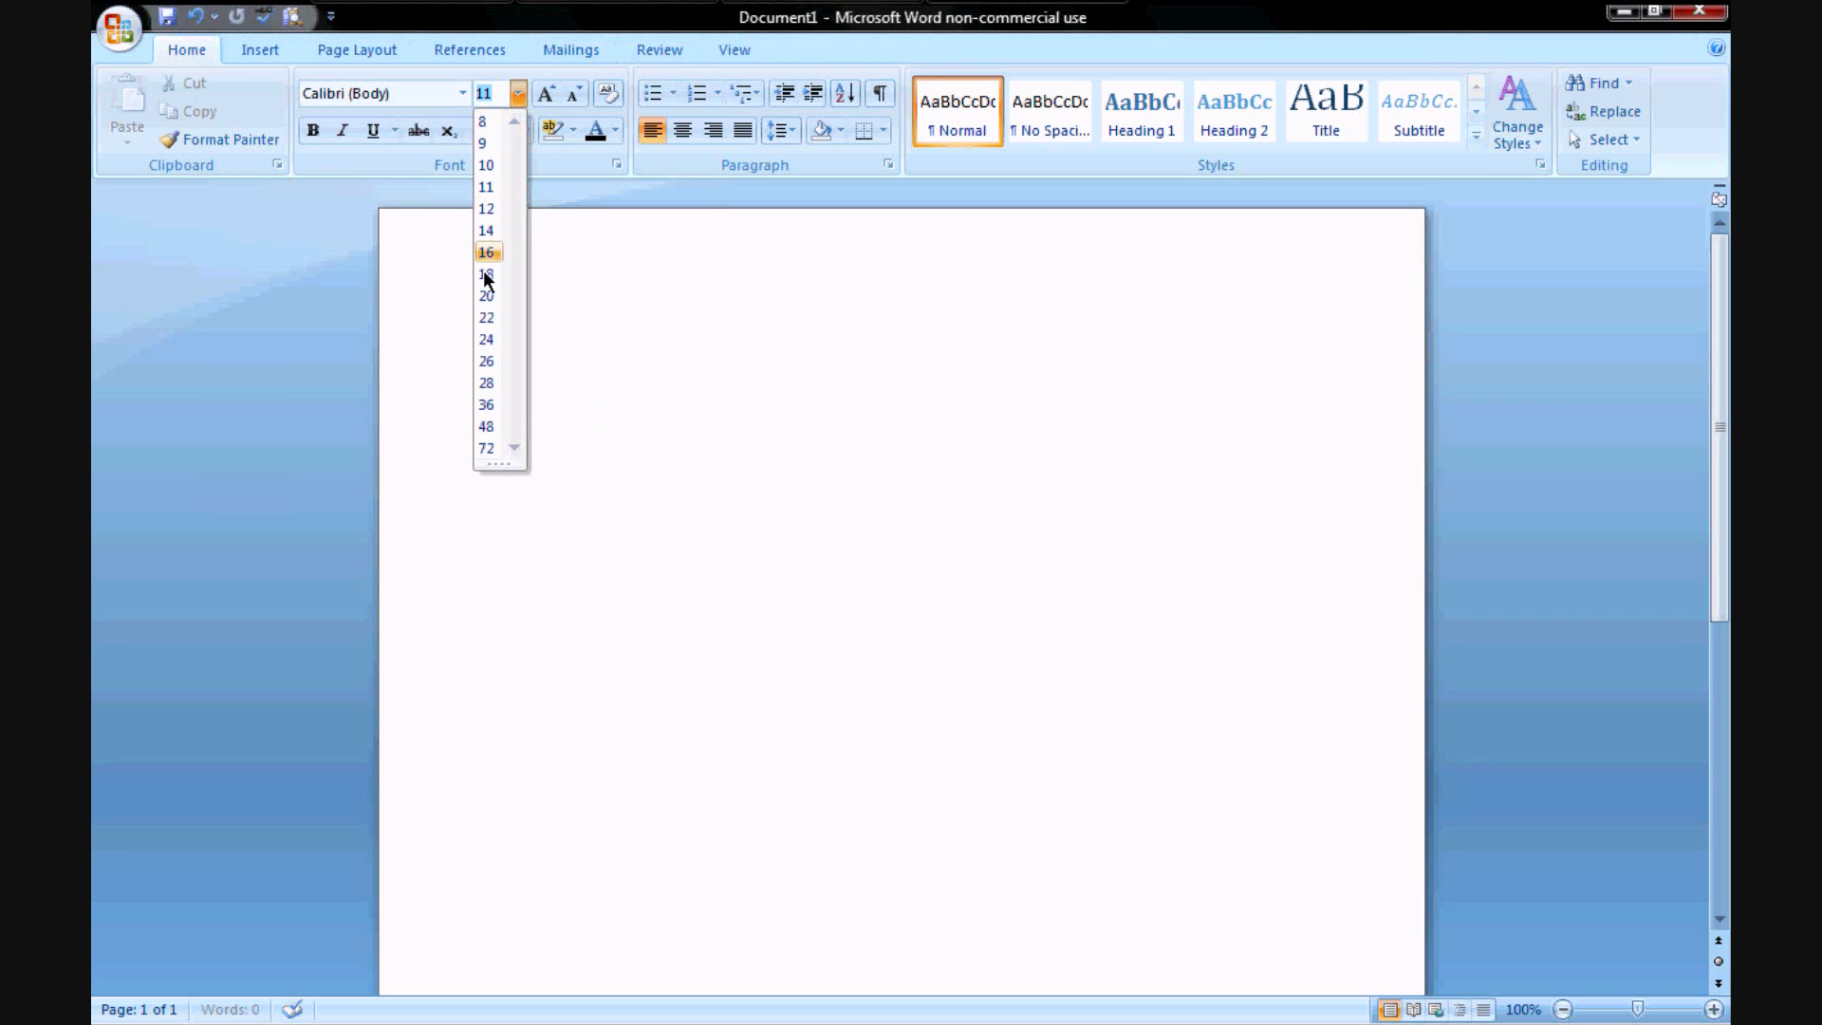
left_click(485, 274)
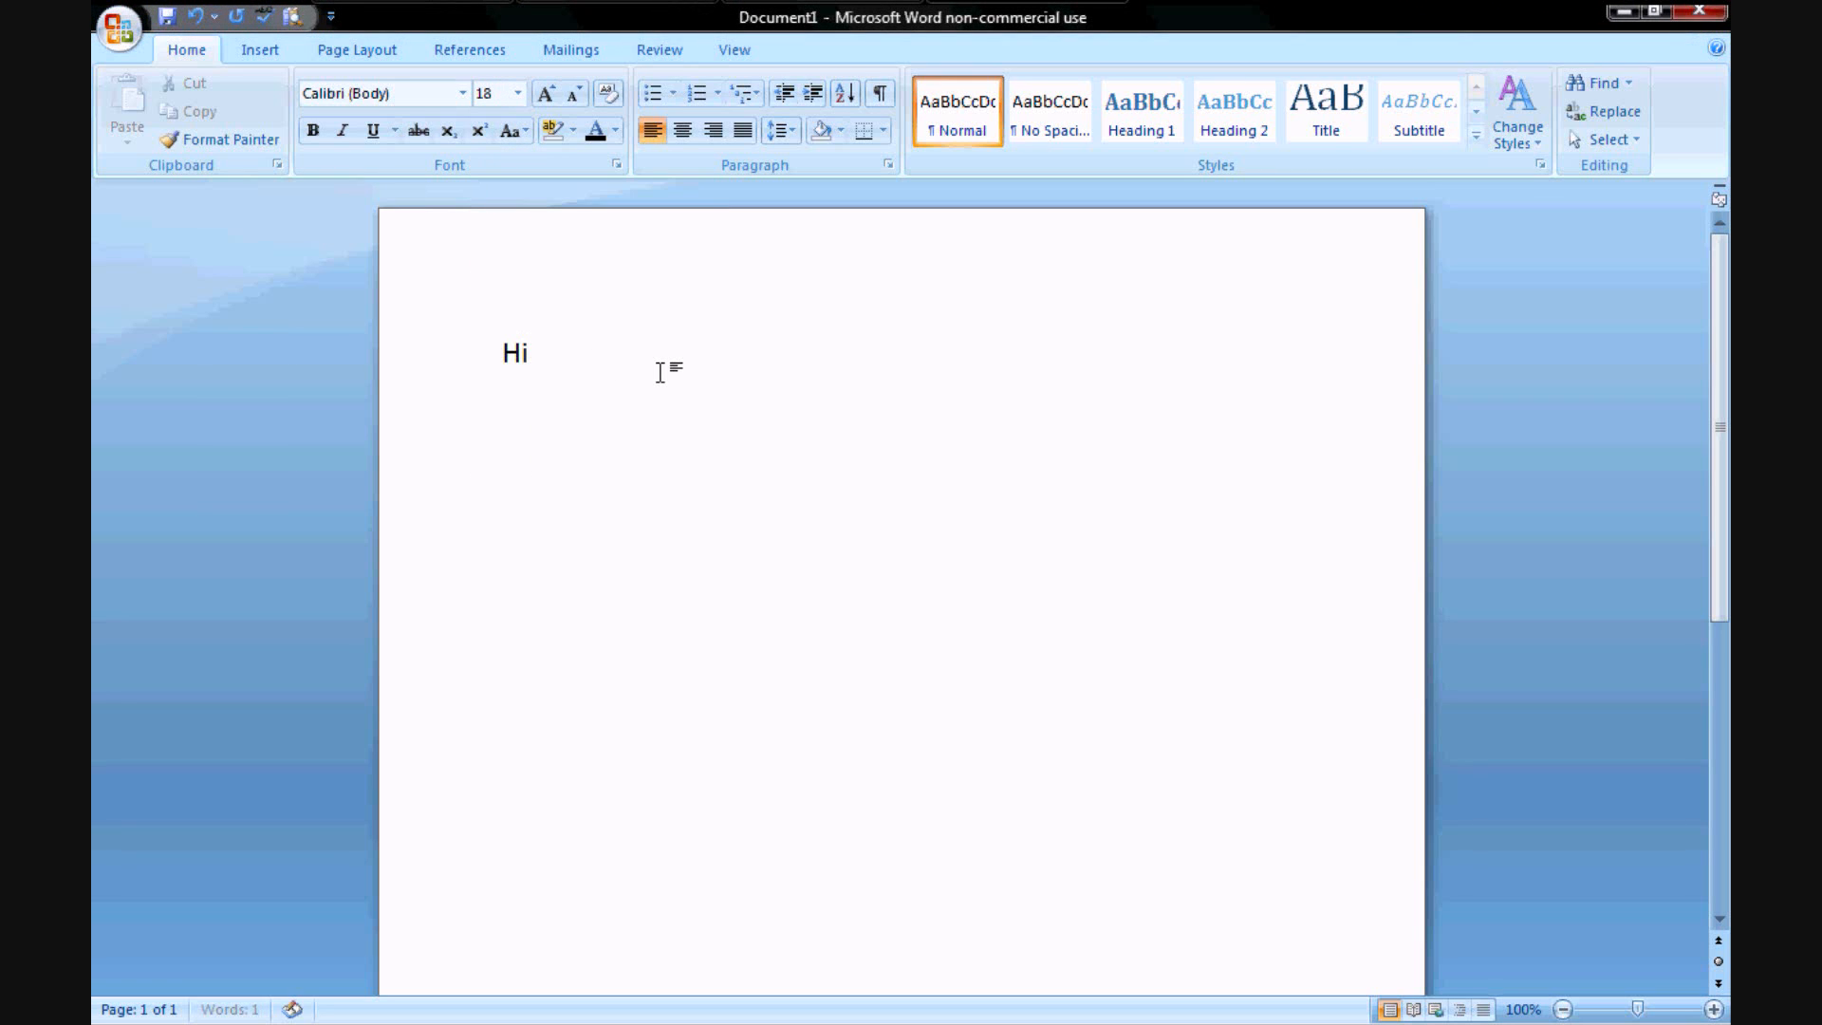
type("Yout")
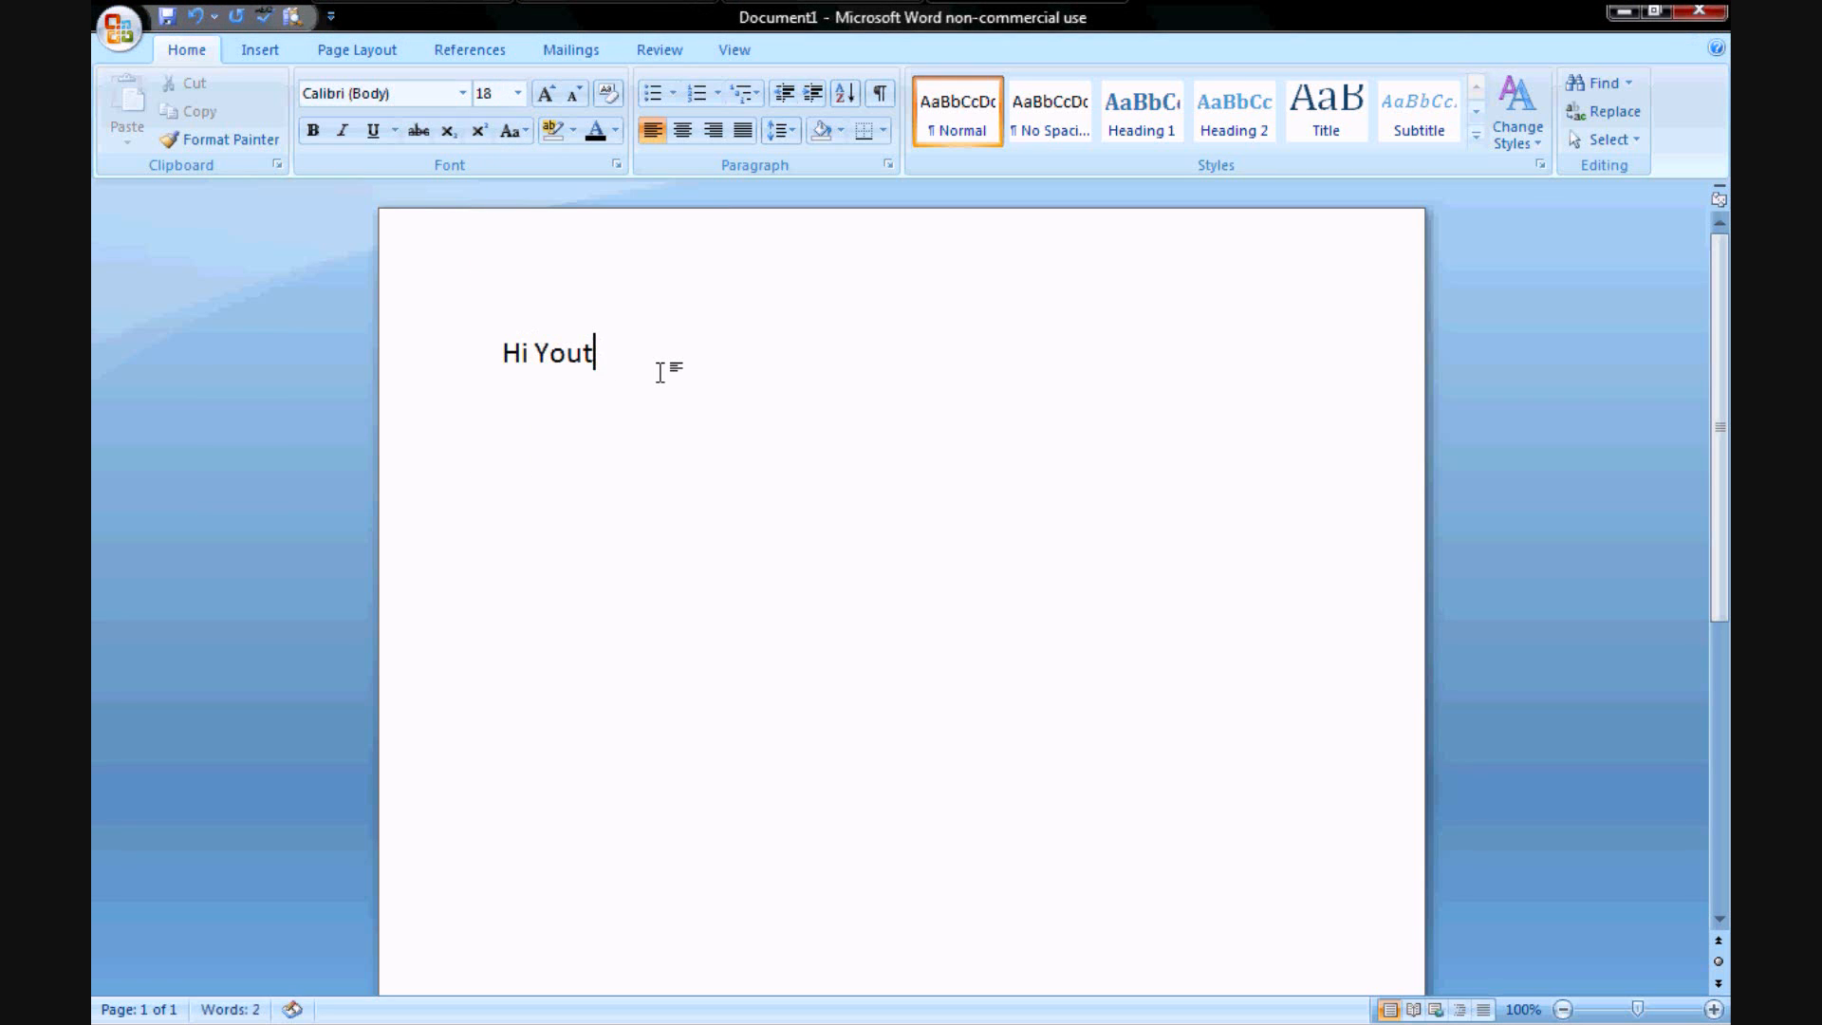
type("ube subscrbe")
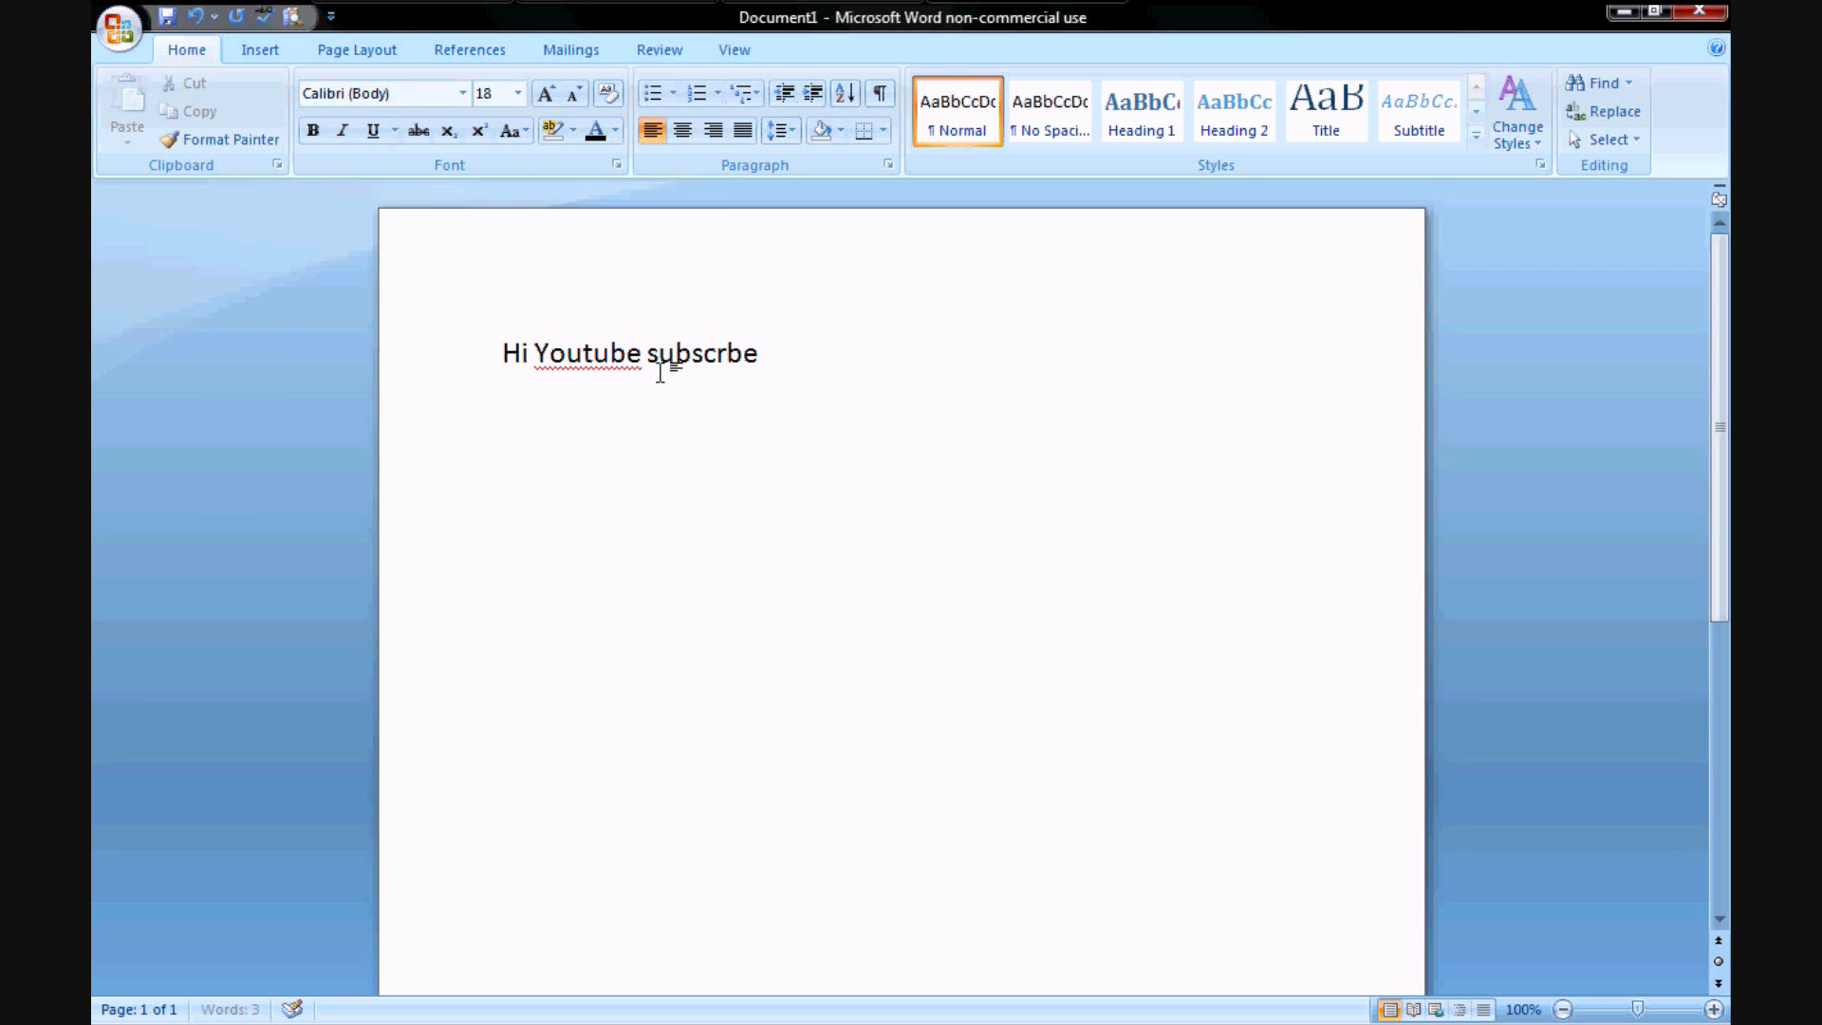
key("backspace")
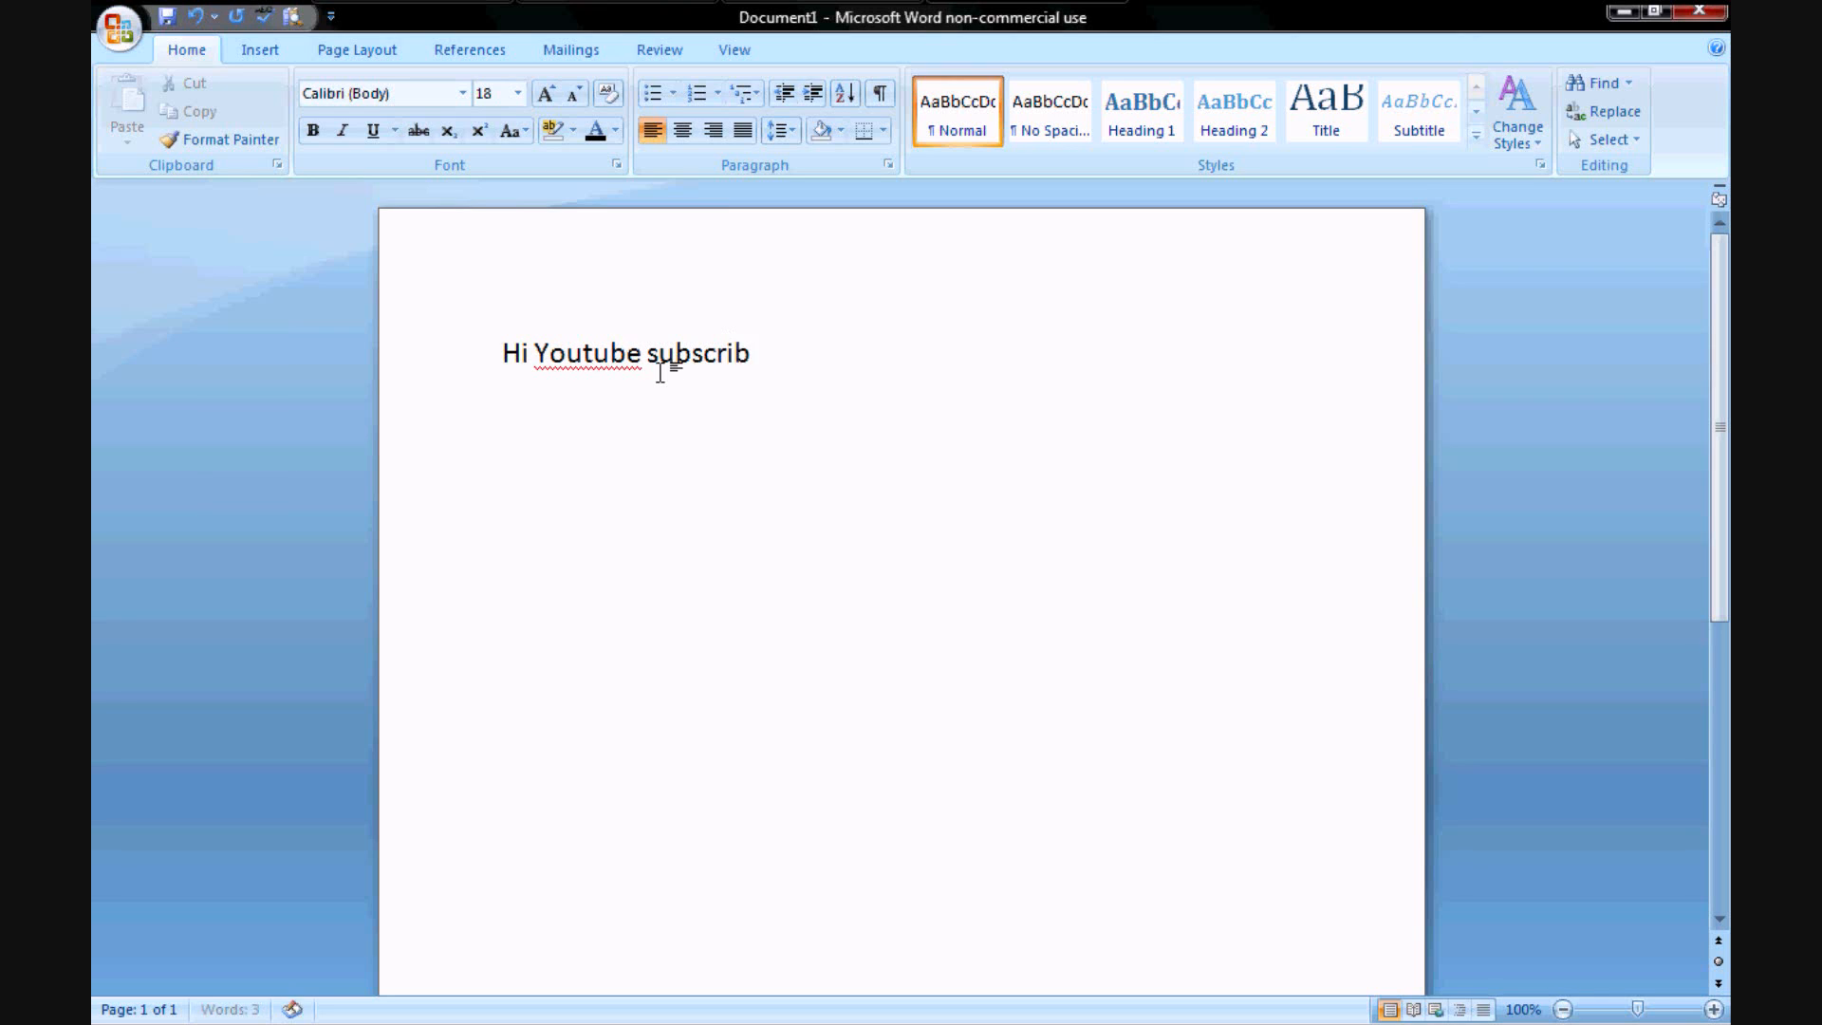
type("e")
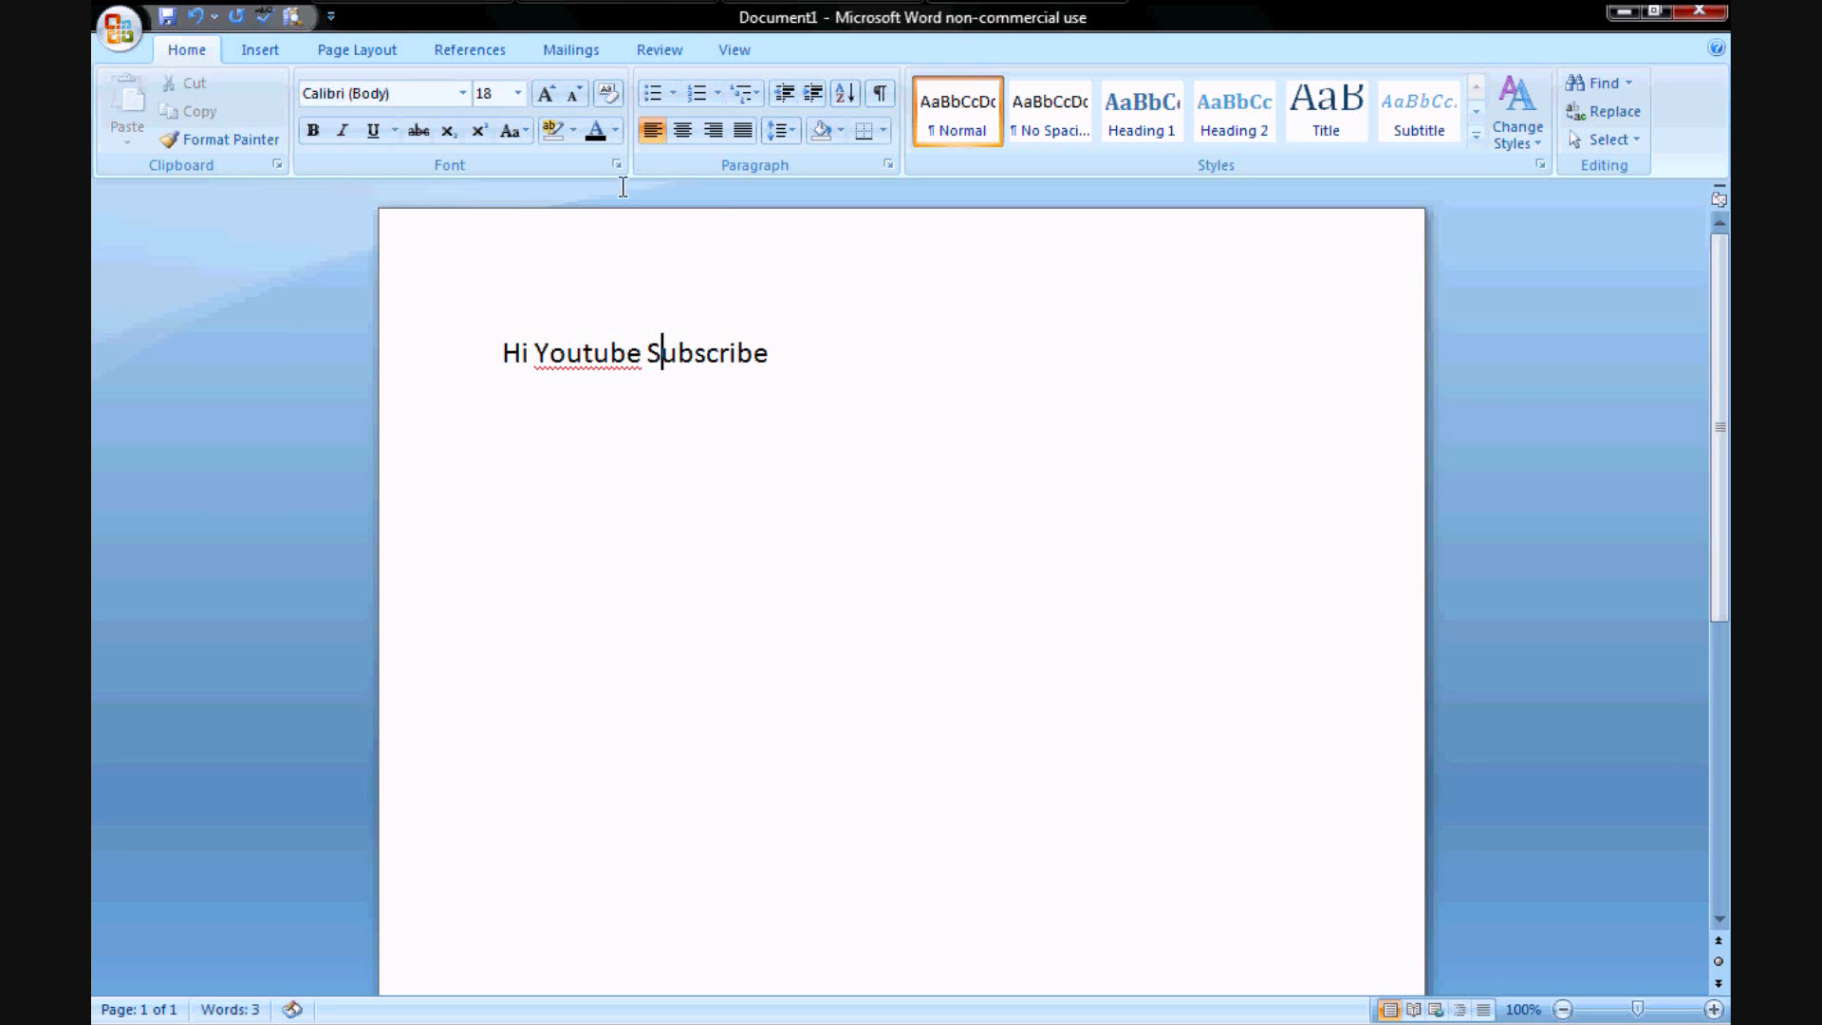
Step: Select the line and enlarge it to 28 pt
left_click(518, 93)
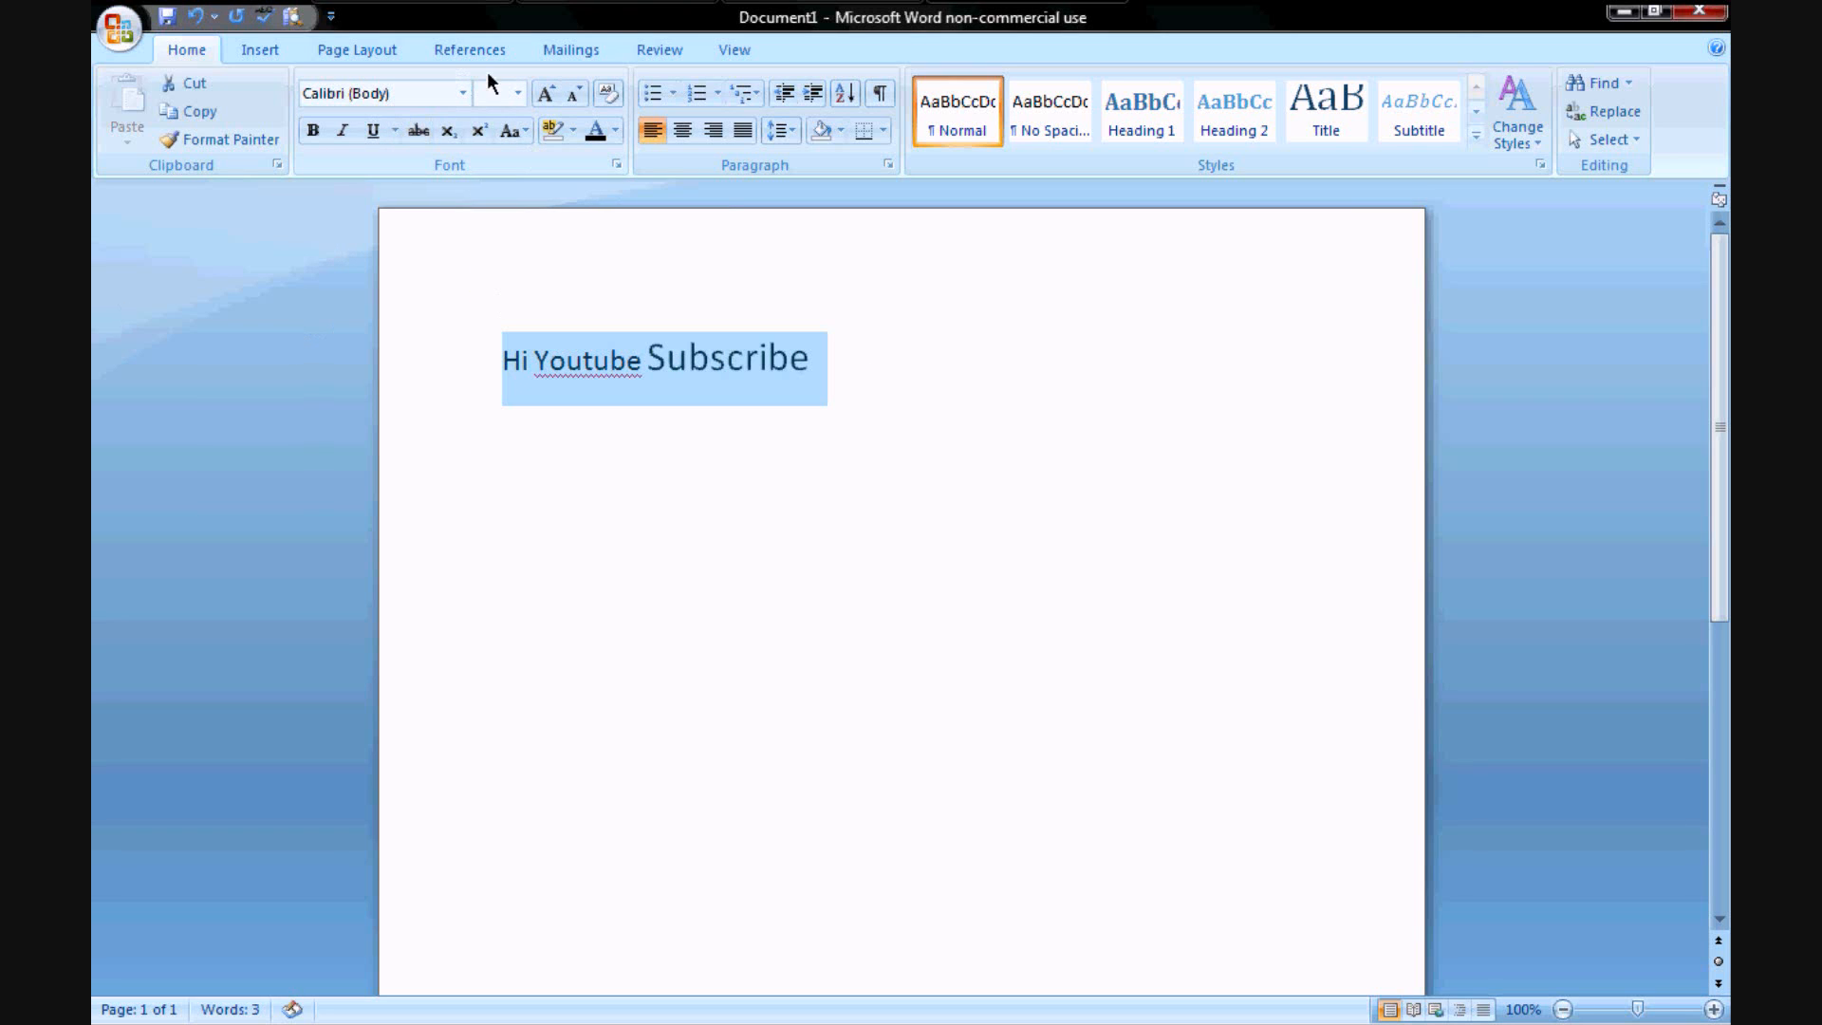
left_click(517, 93)
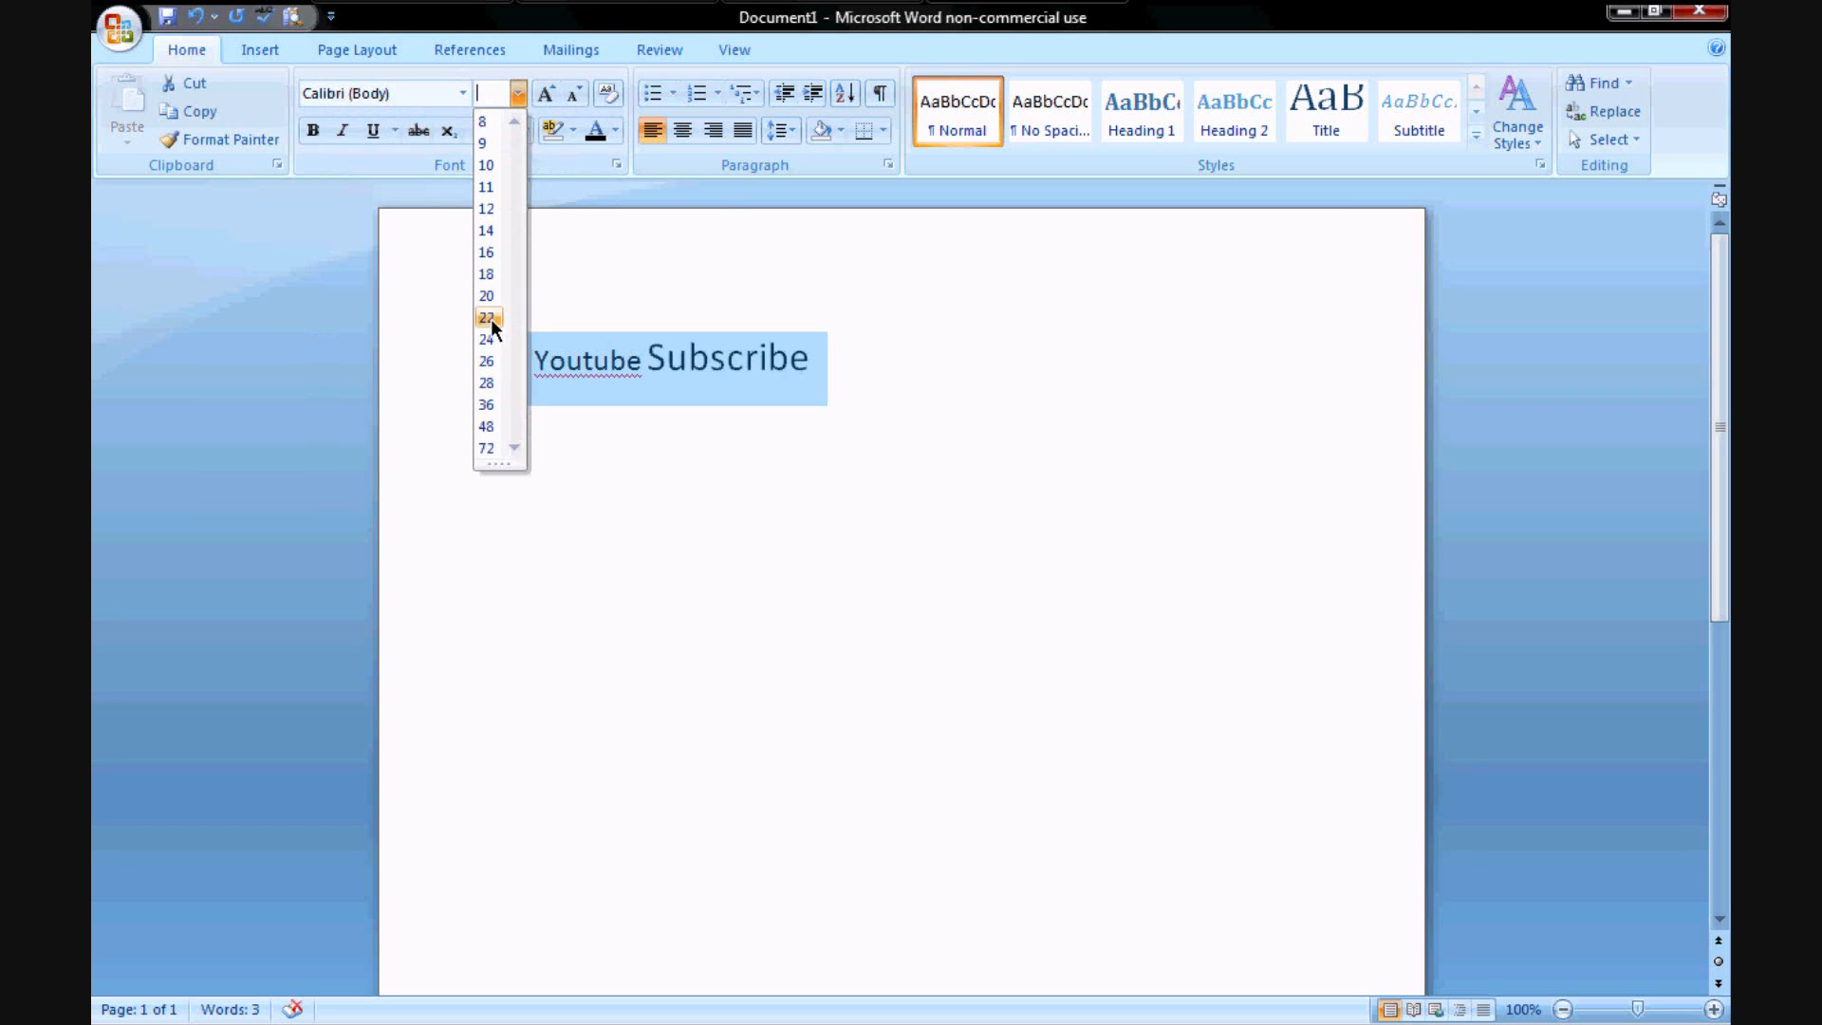
left_click(486, 382)
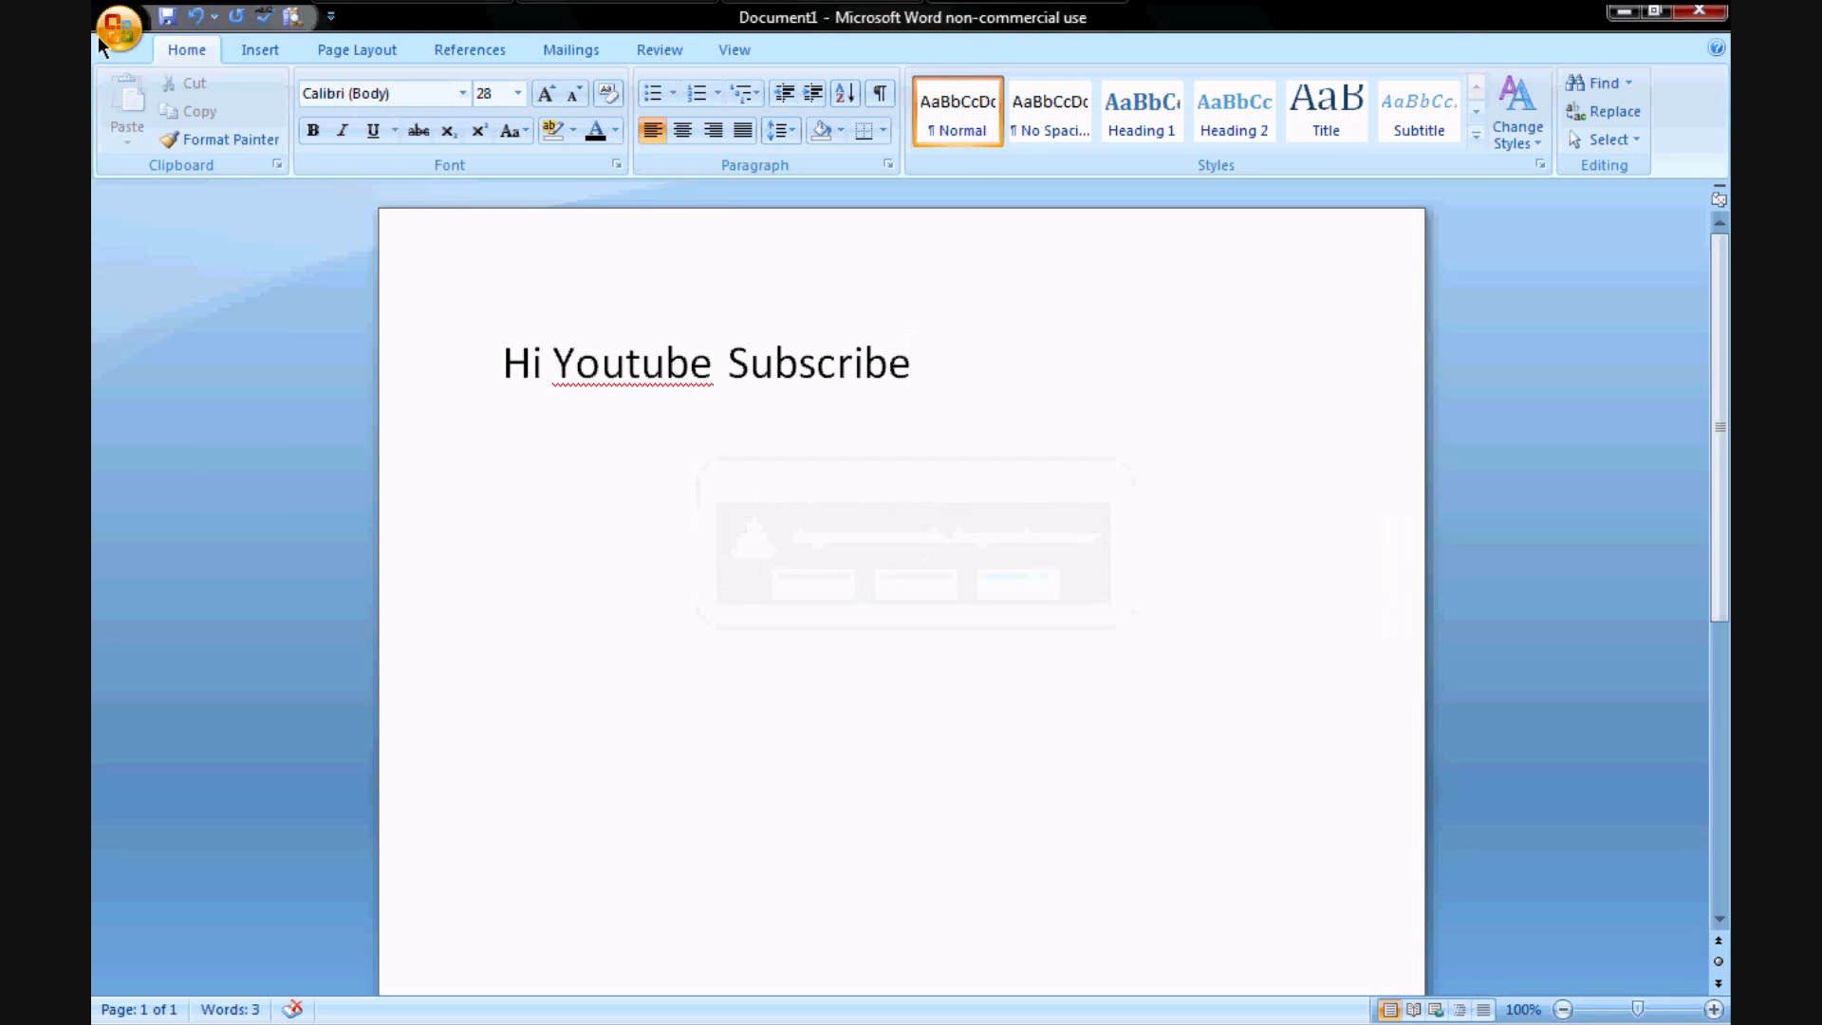
Step: Open the Print dialog from the Office button, targeting \\LINDA\Canon MX310 series Printer
left_click(117, 28)
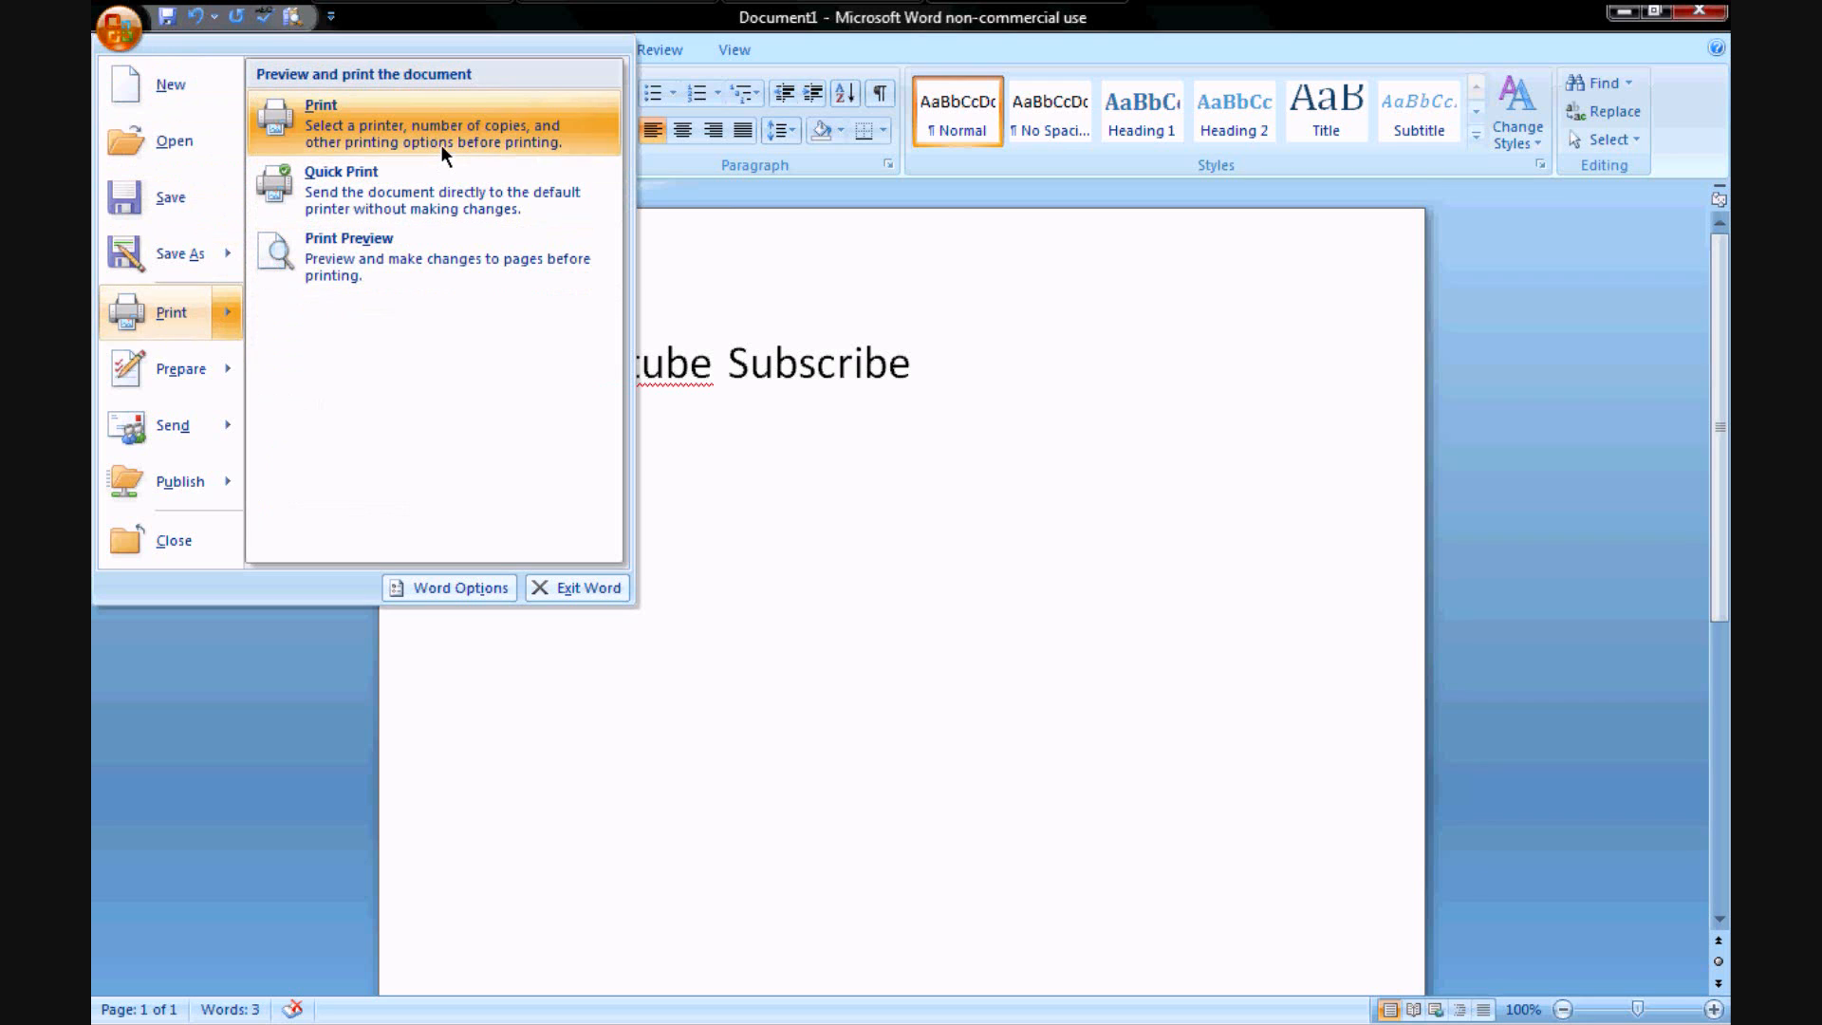
left_click(715, 494)
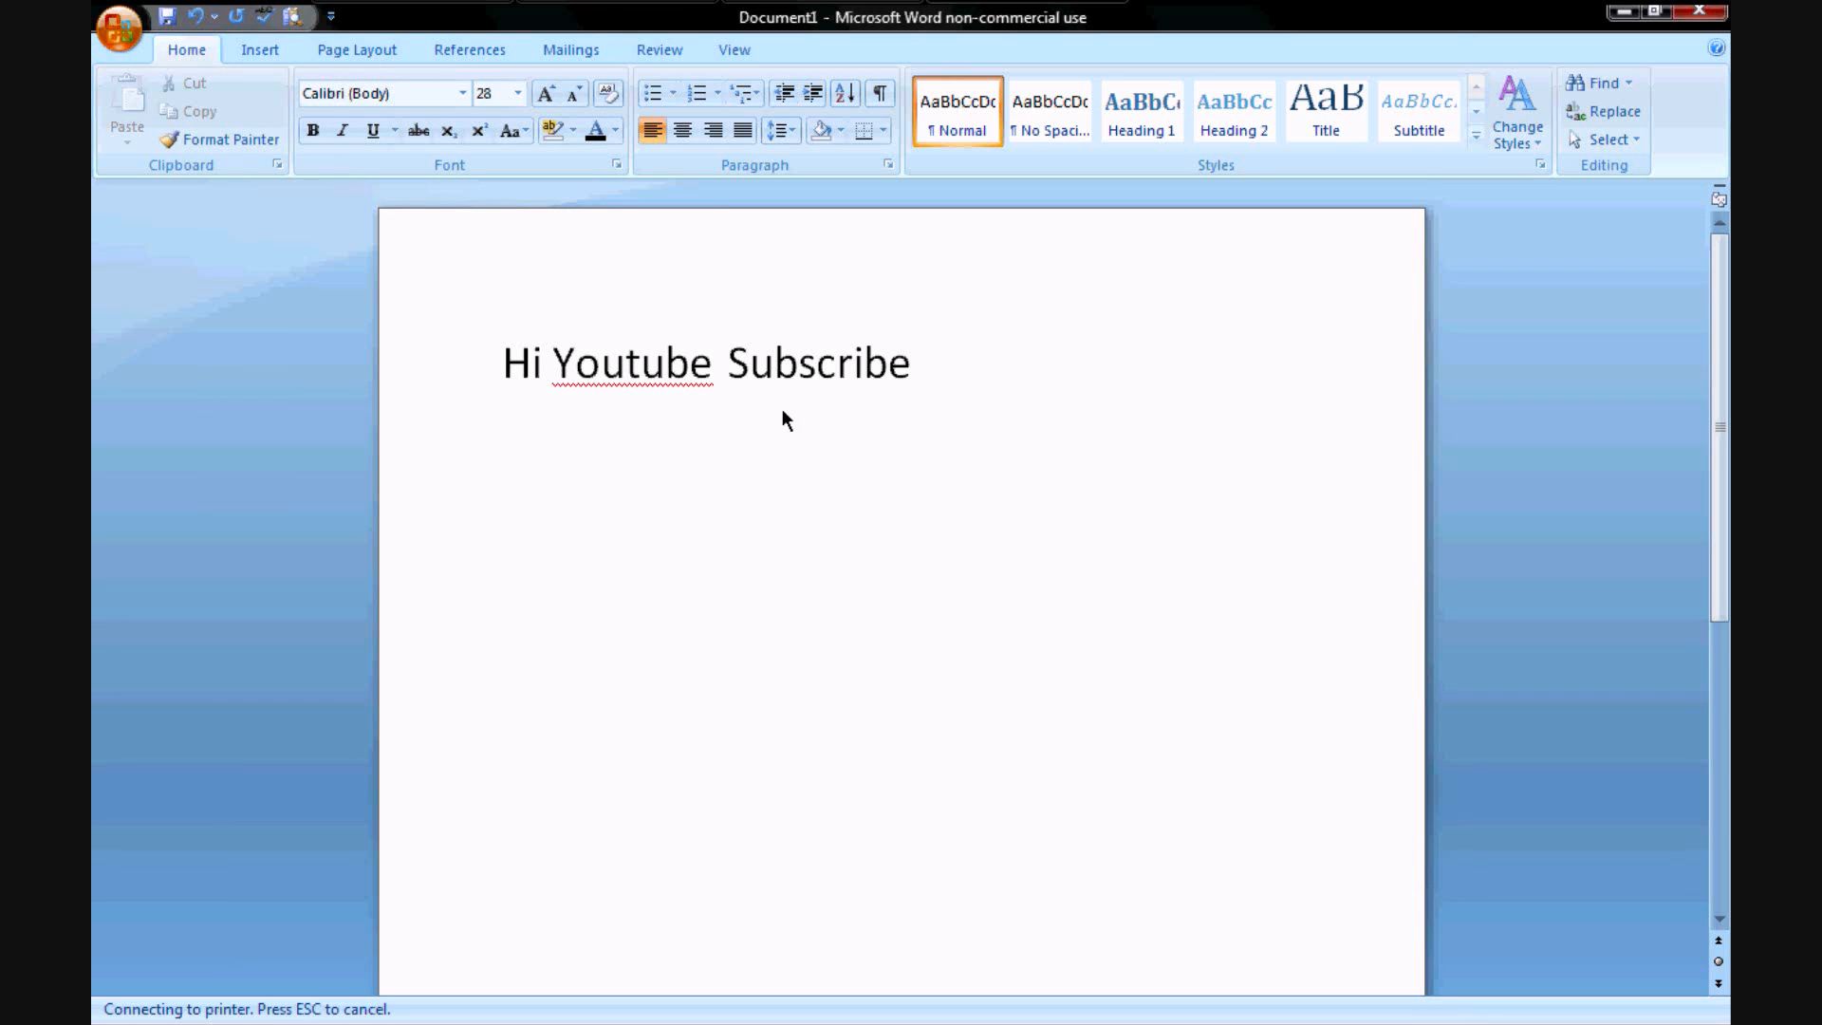
mouse_move(736, 413)
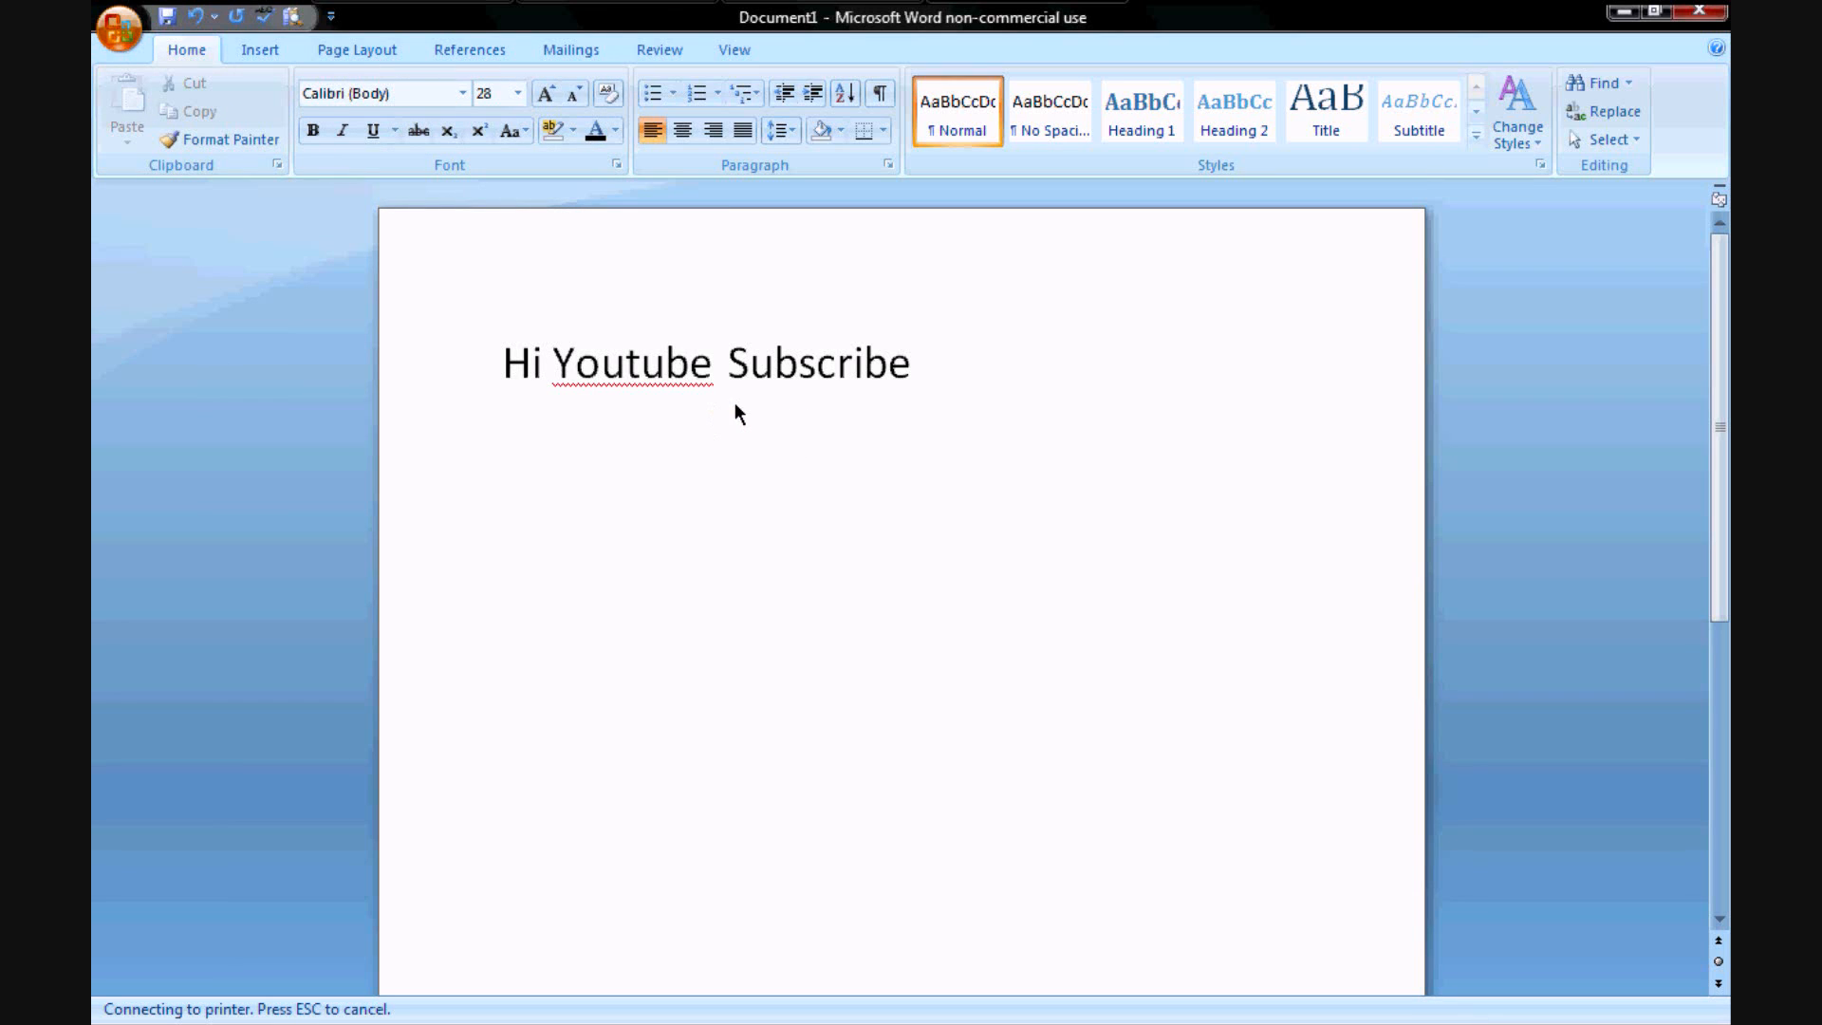
mouse_move(244, 970)
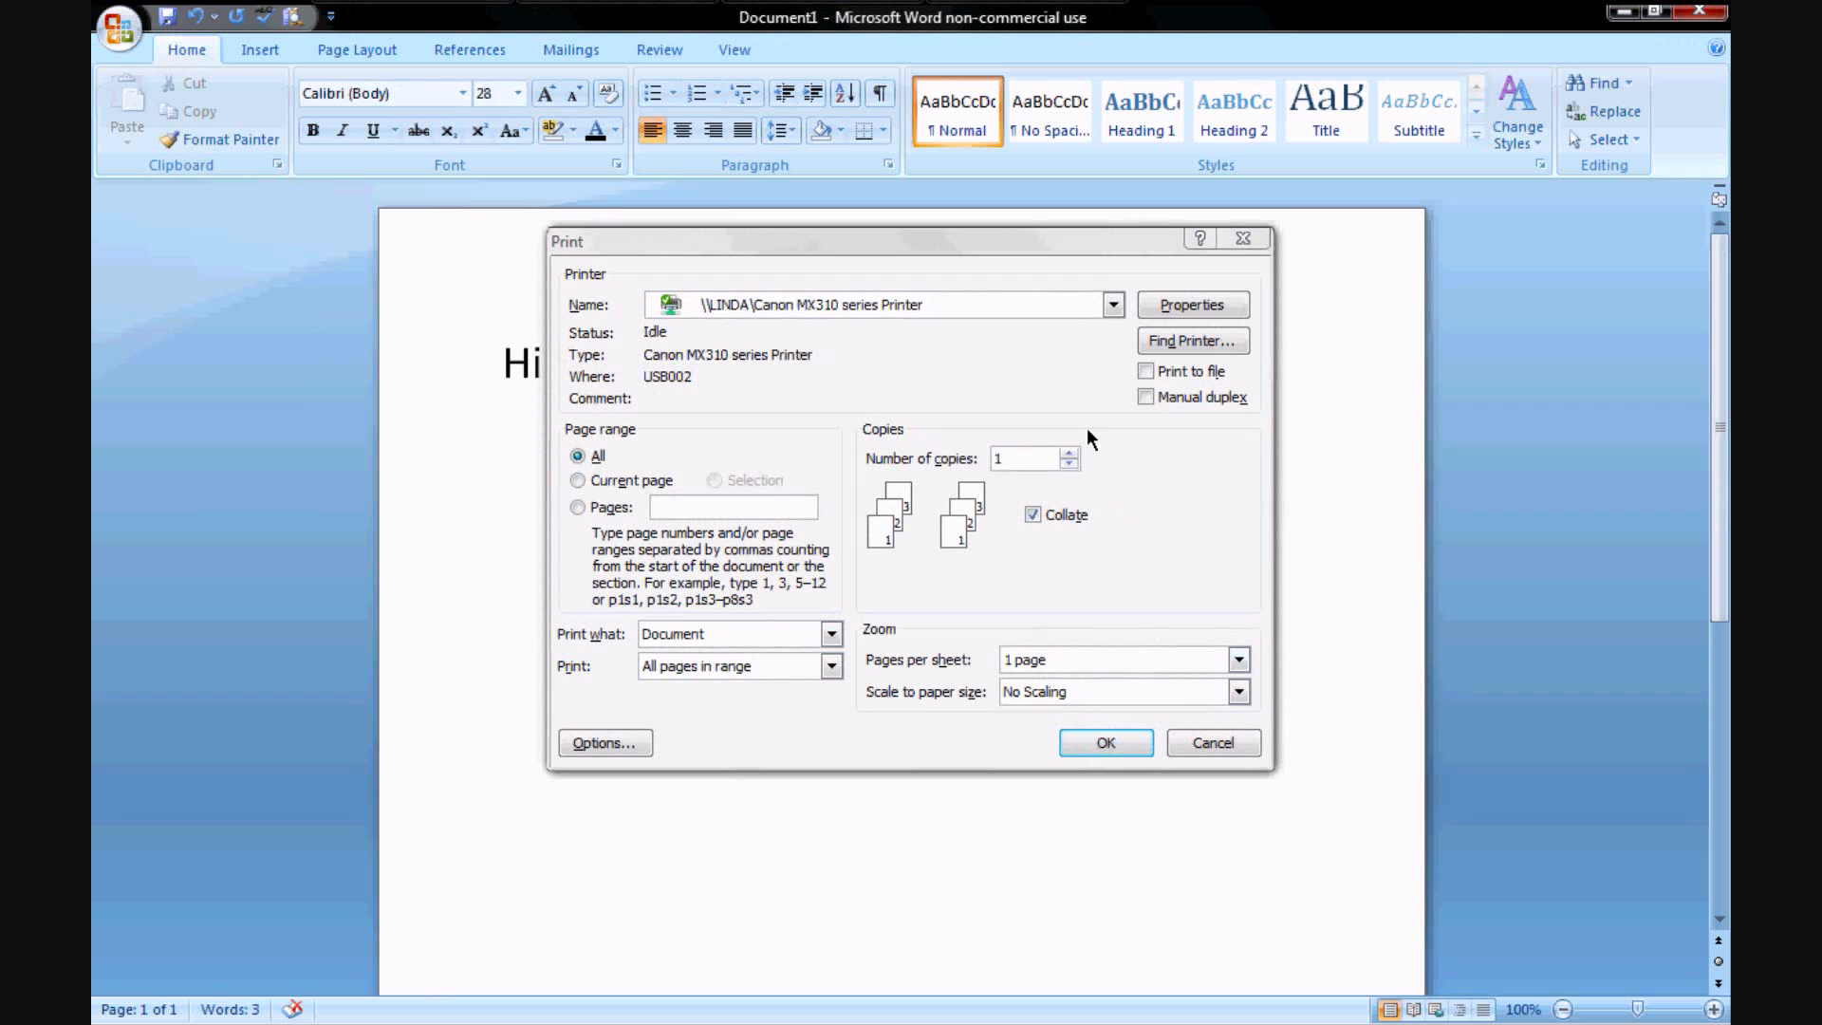
mouse_move(620, 273)
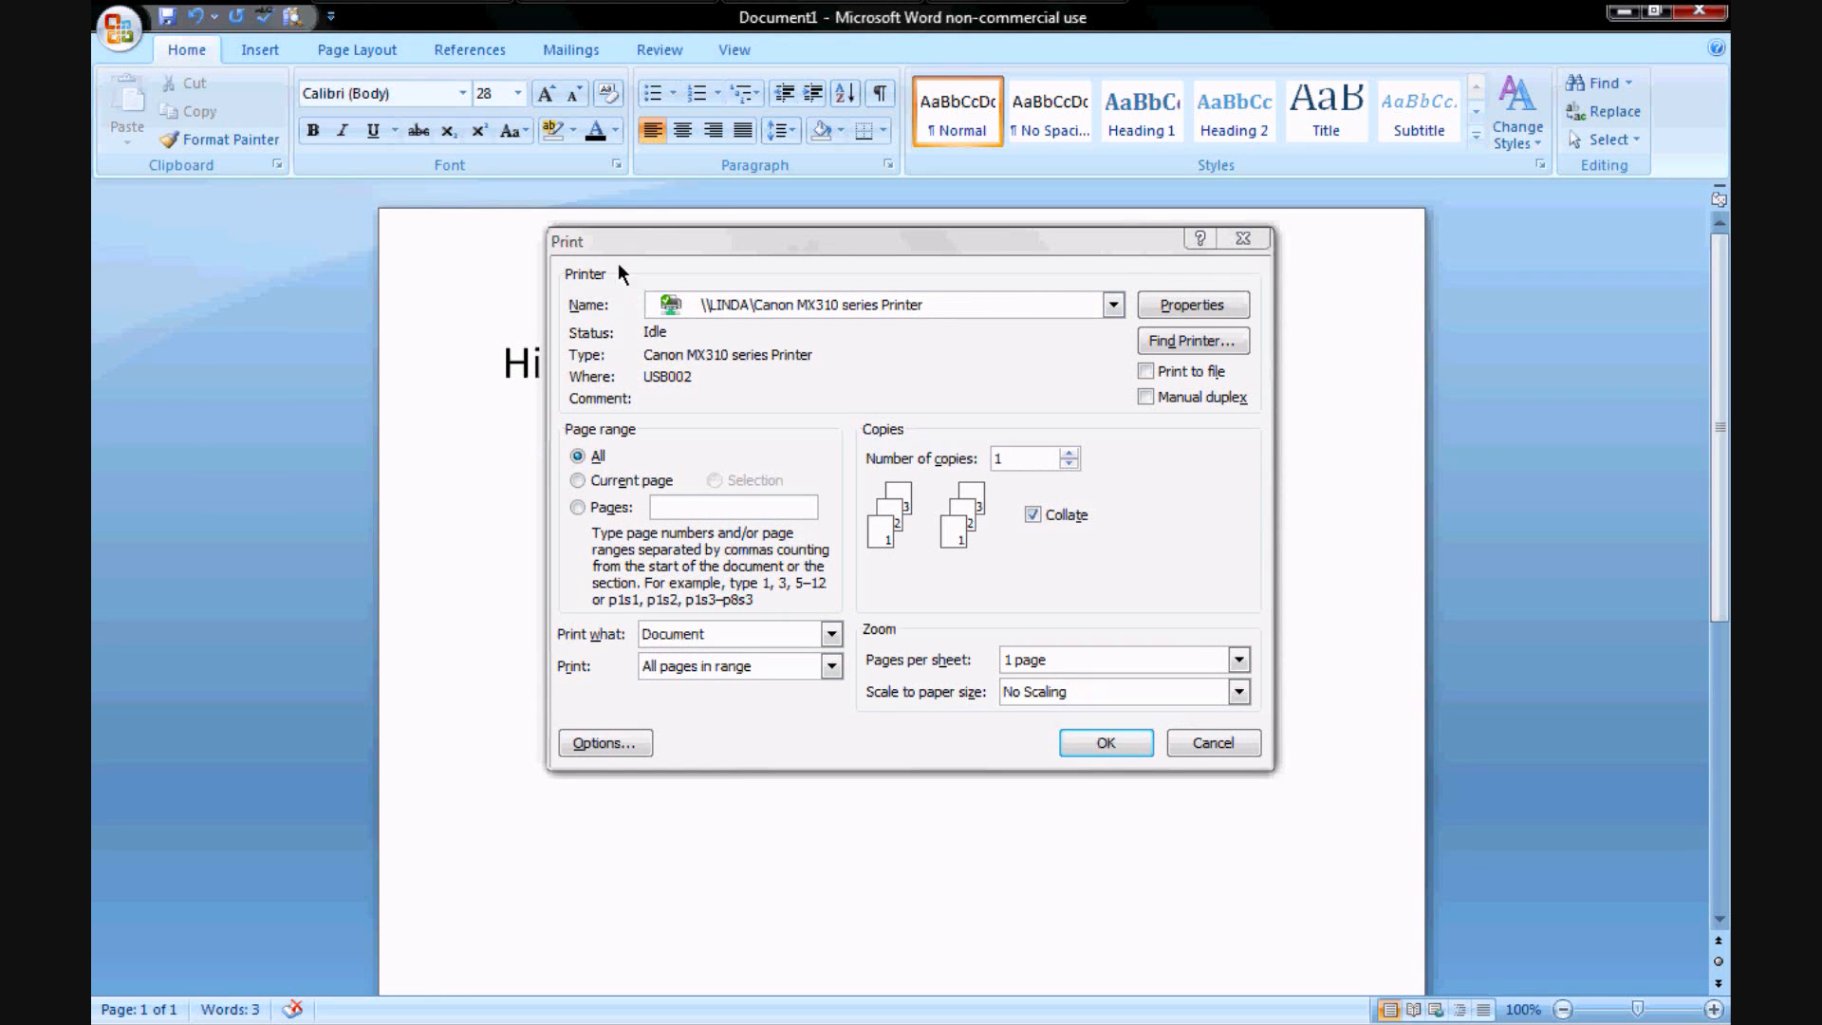
mouse_move(734, 316)
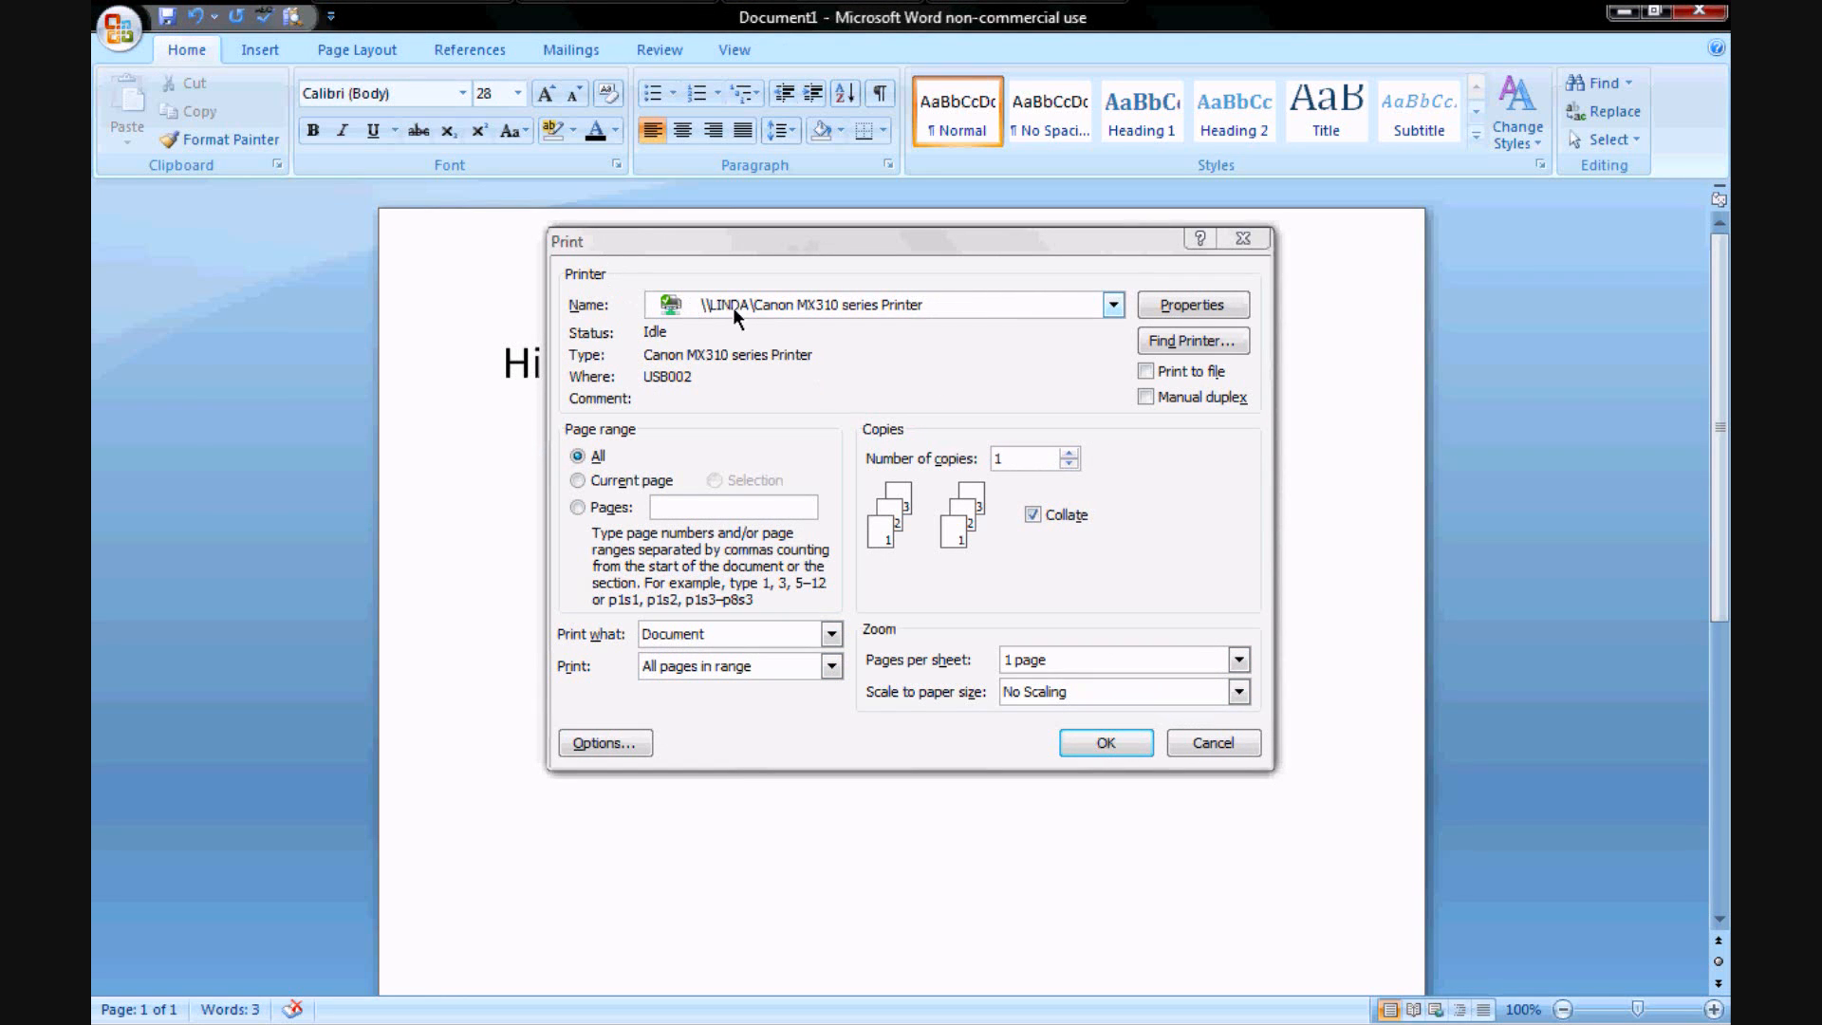
mouse_move(840, 329)
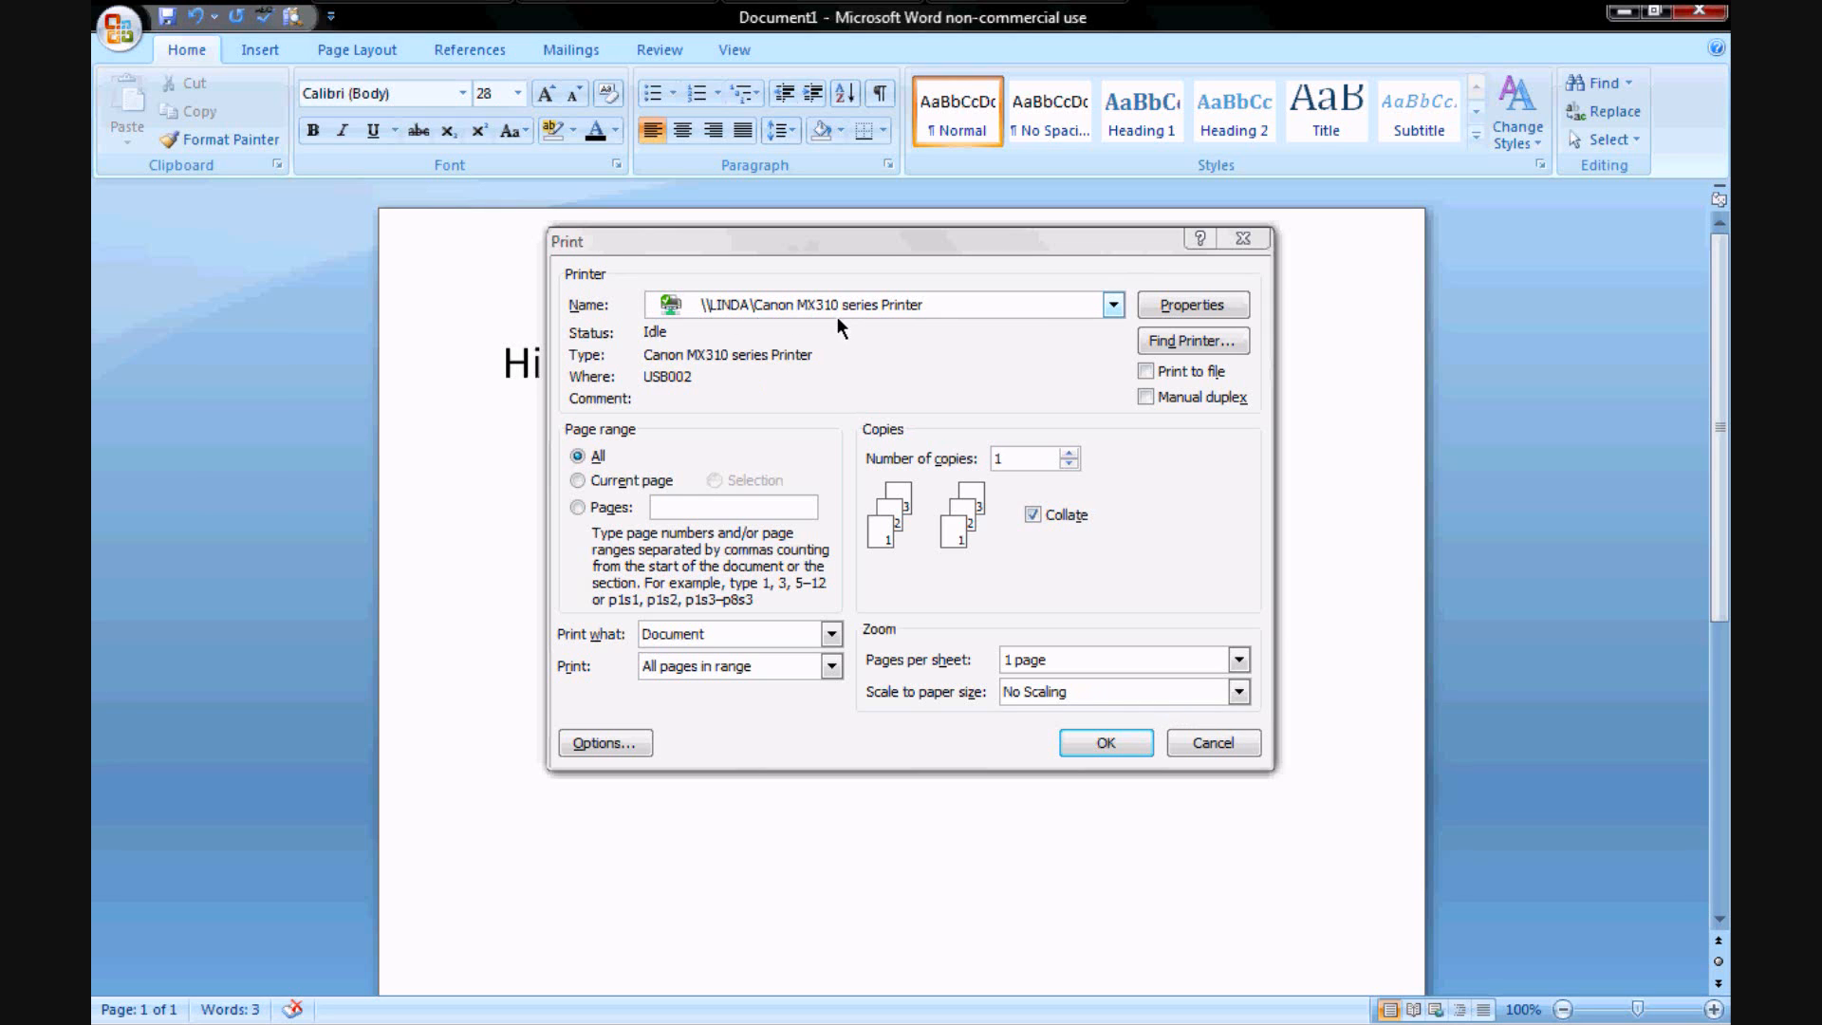
mouse_move(947, 405)
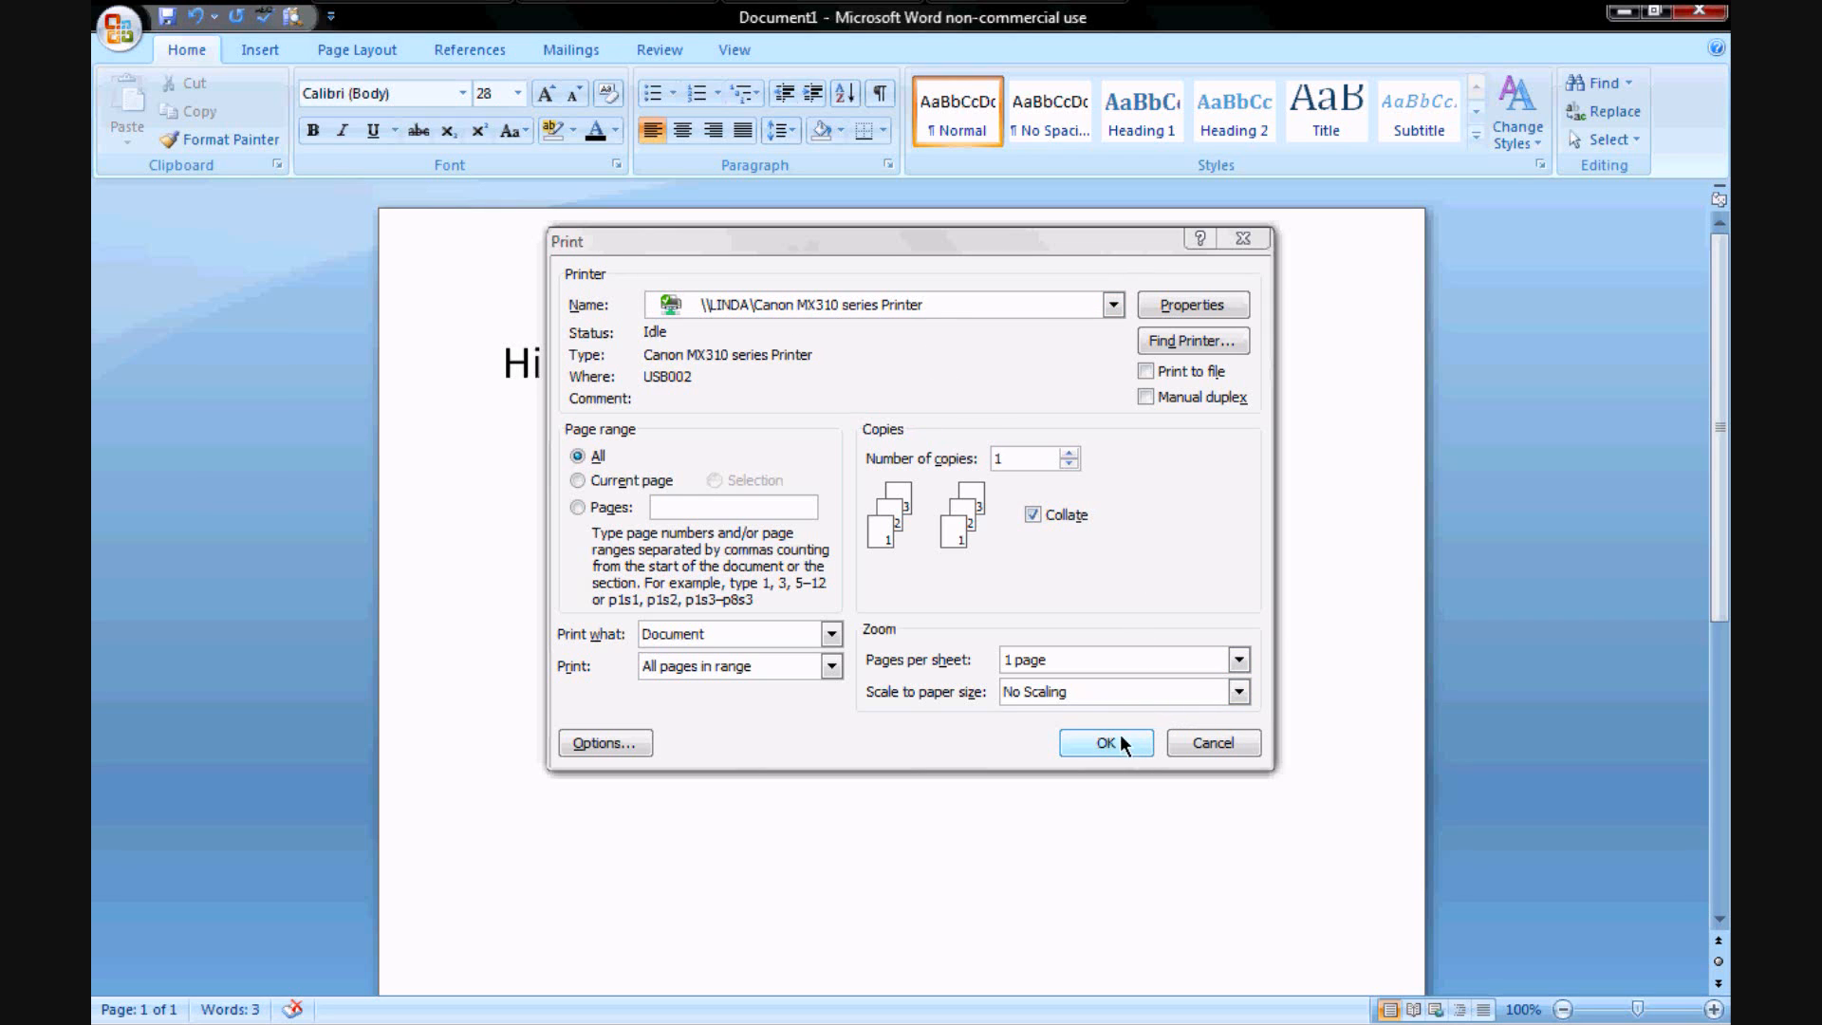
Step: Print to the Canon MX310, dismiss the ink status window, and cancel on paper out
left_click(1104, 742)
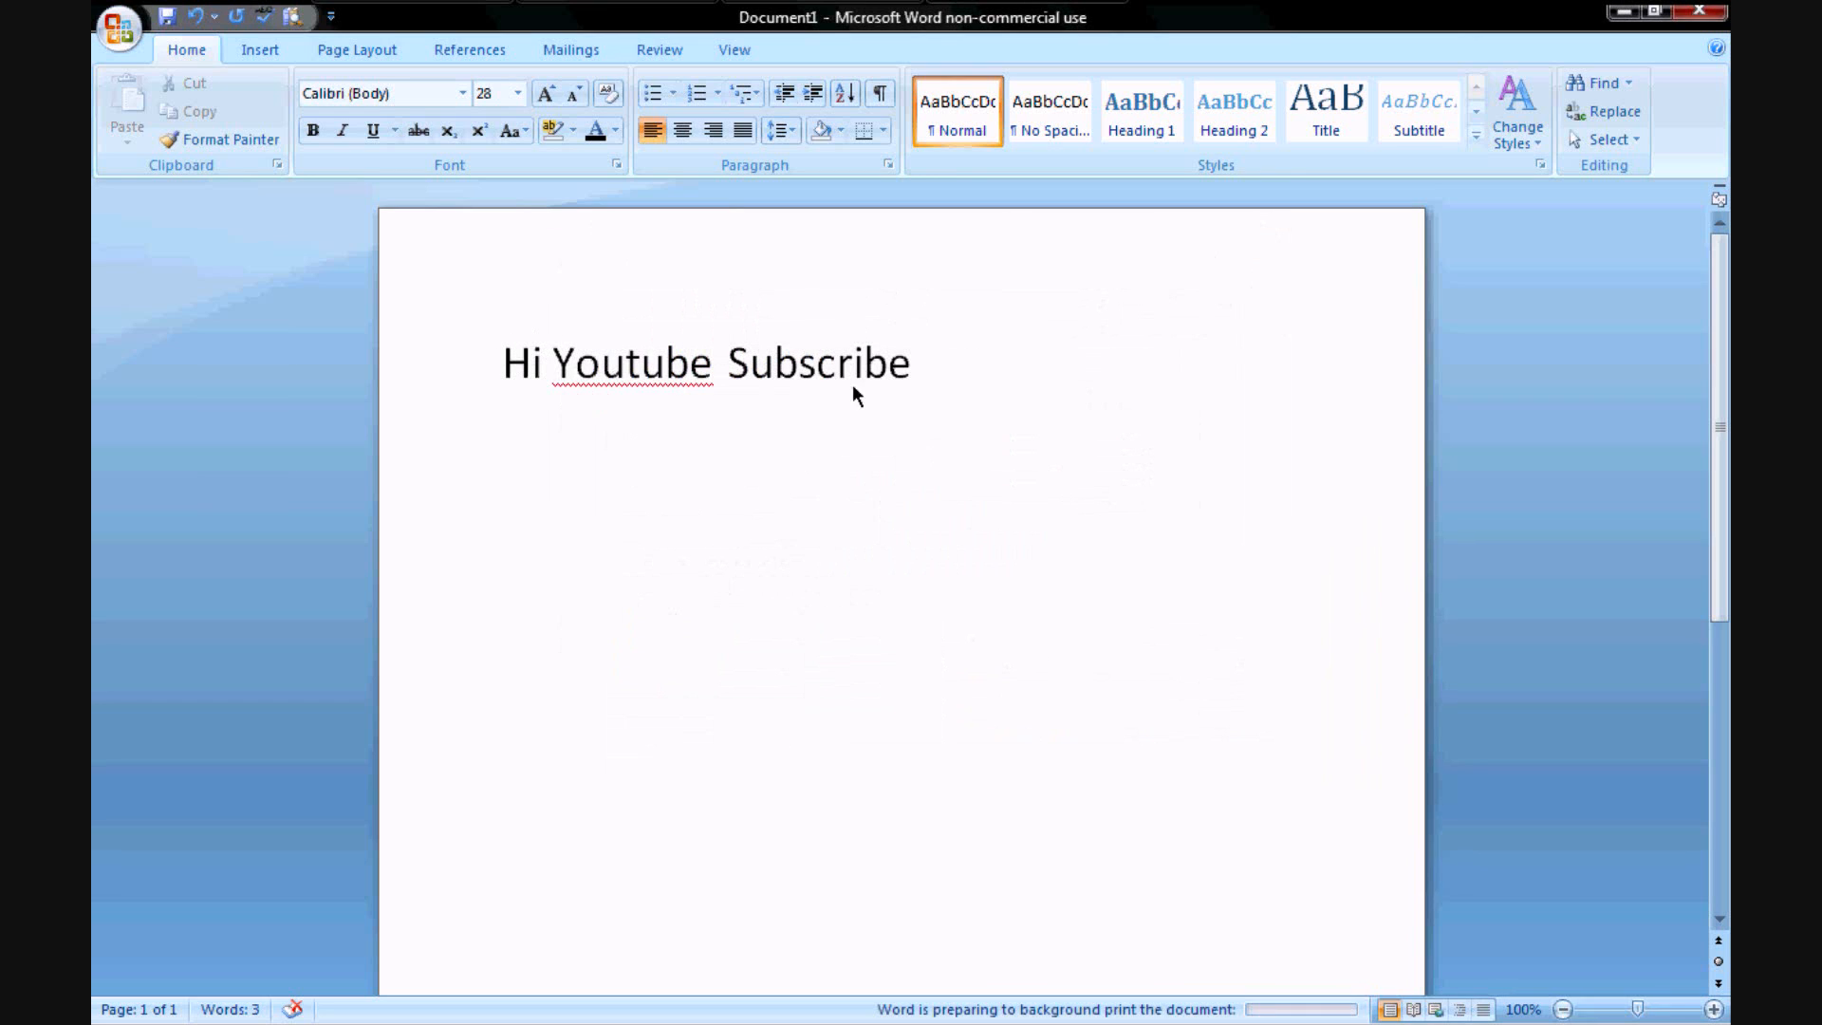
mouse_move(895, 327)
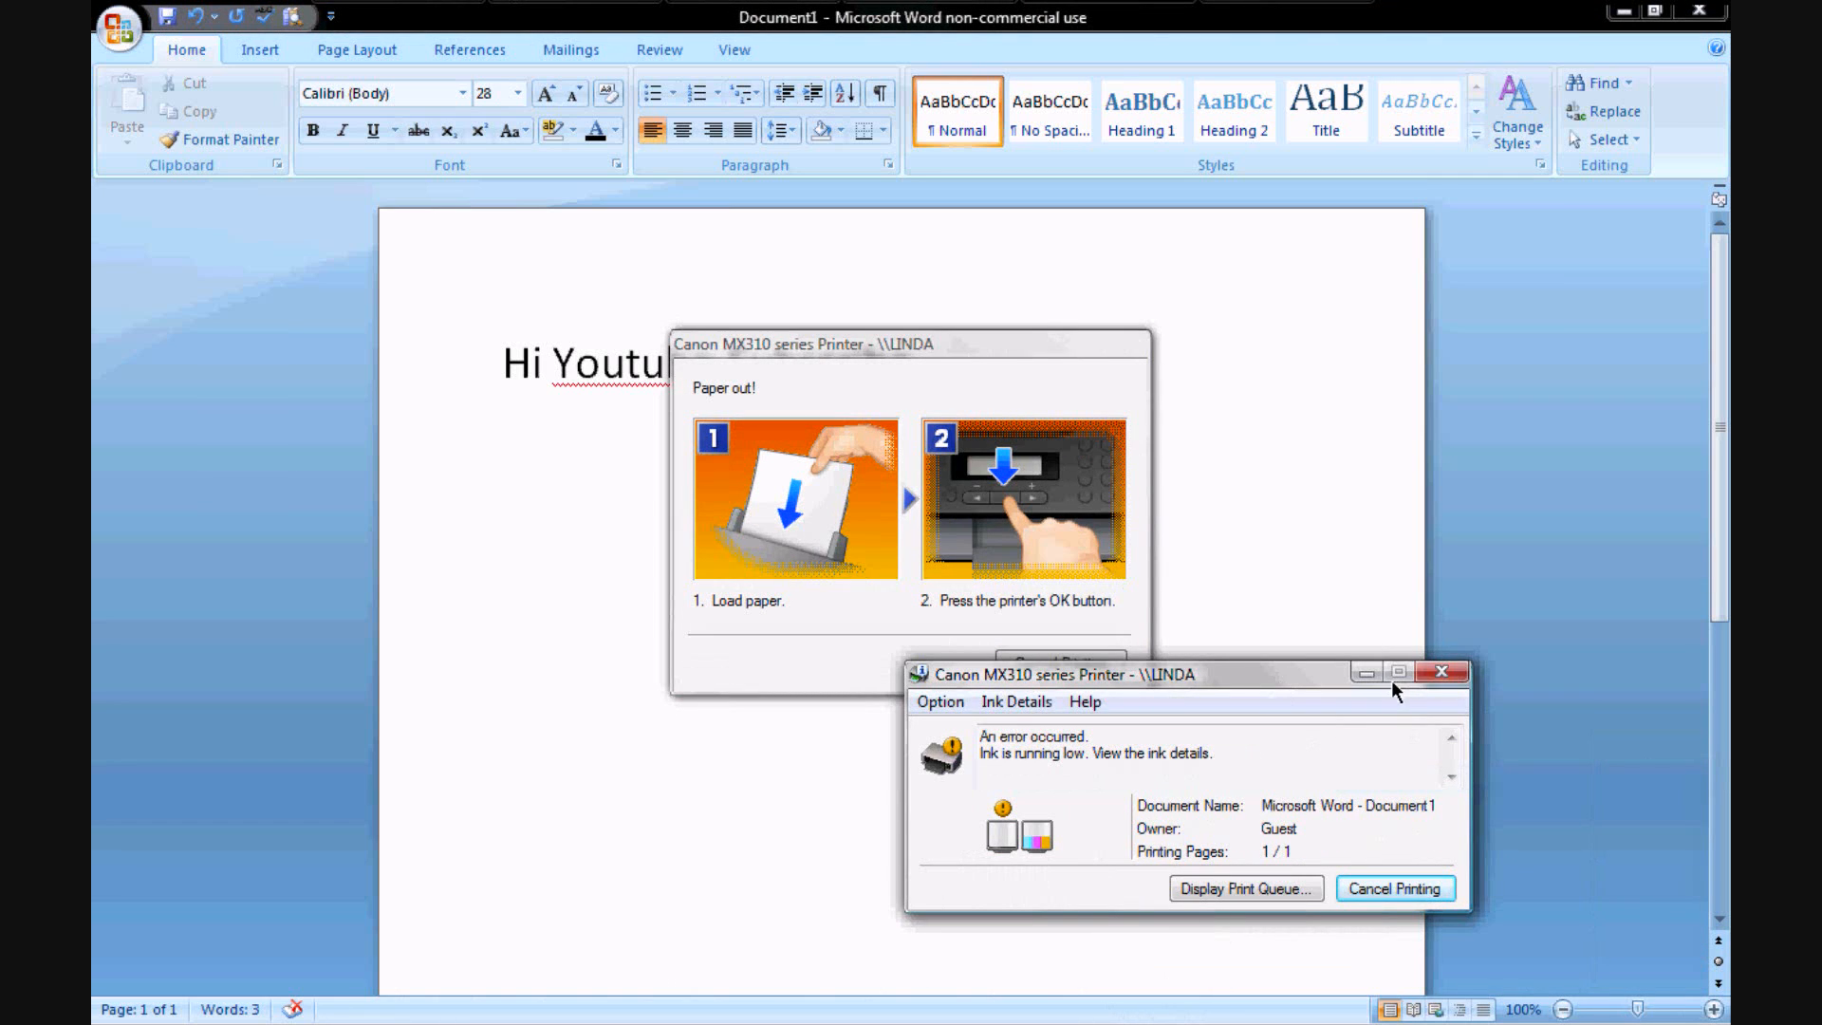
left_click(1393, 888)
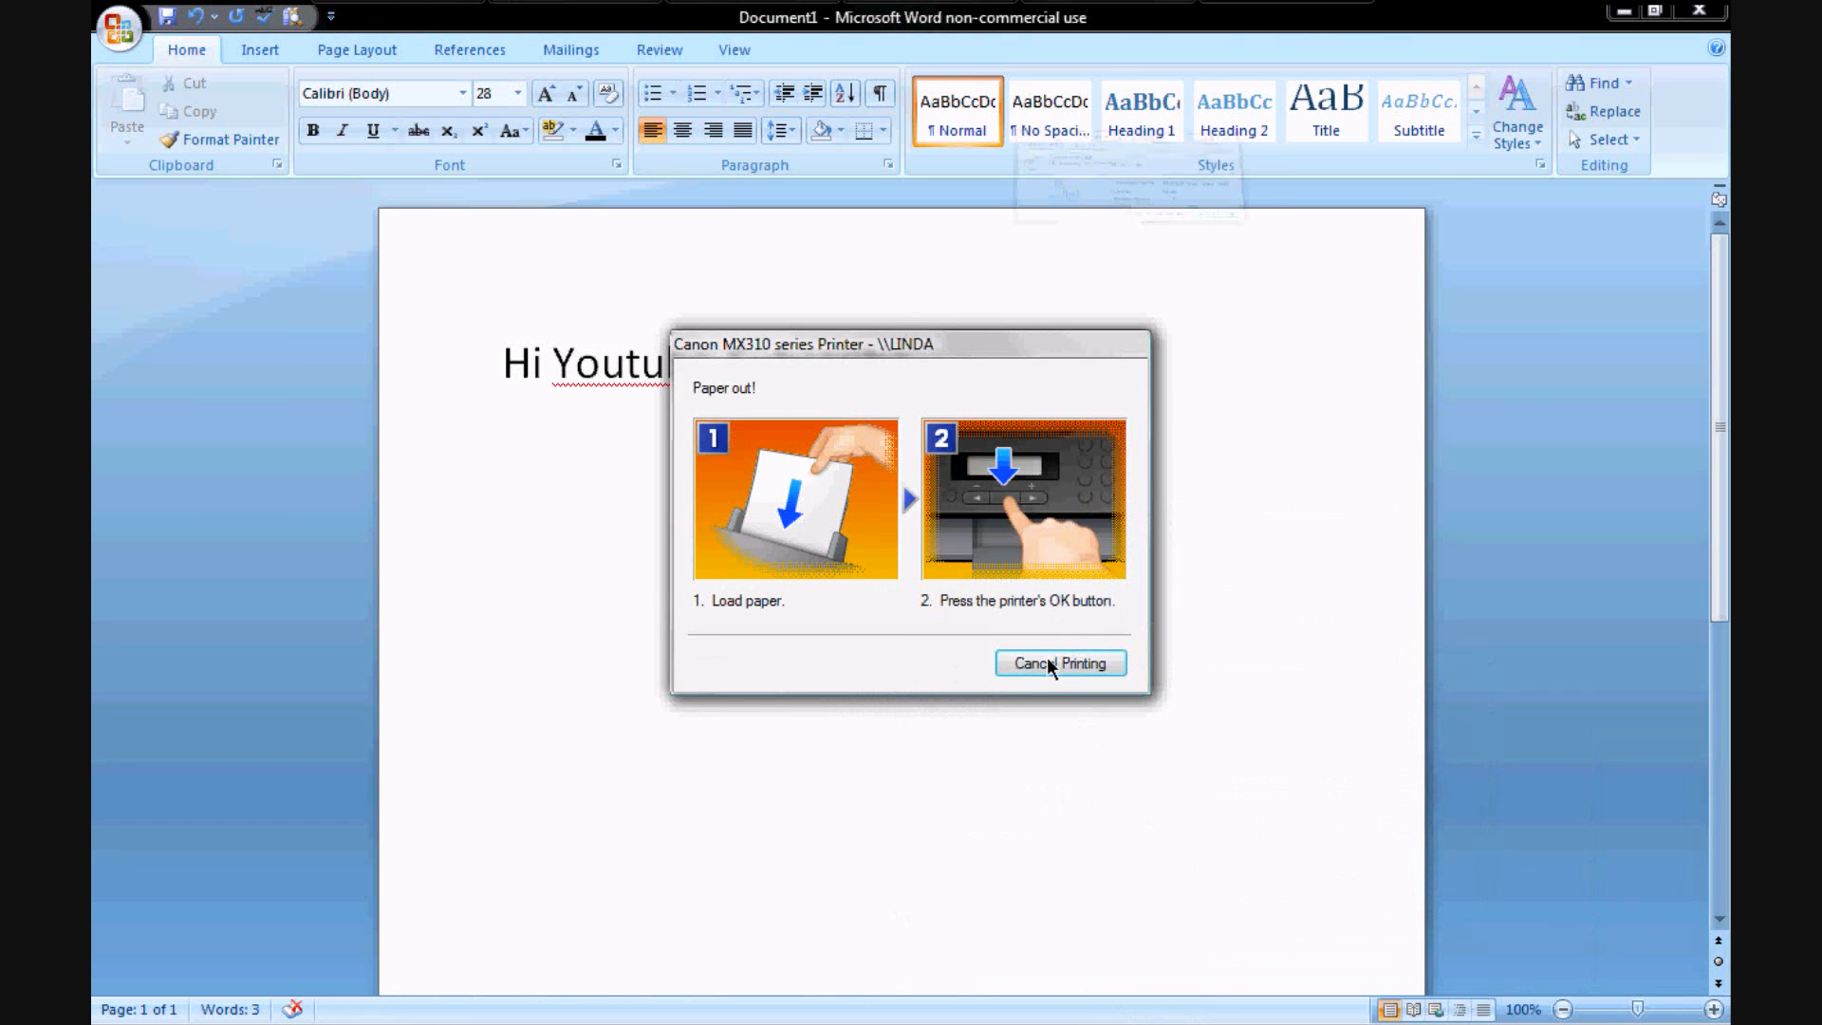
left_click(1059, 663)
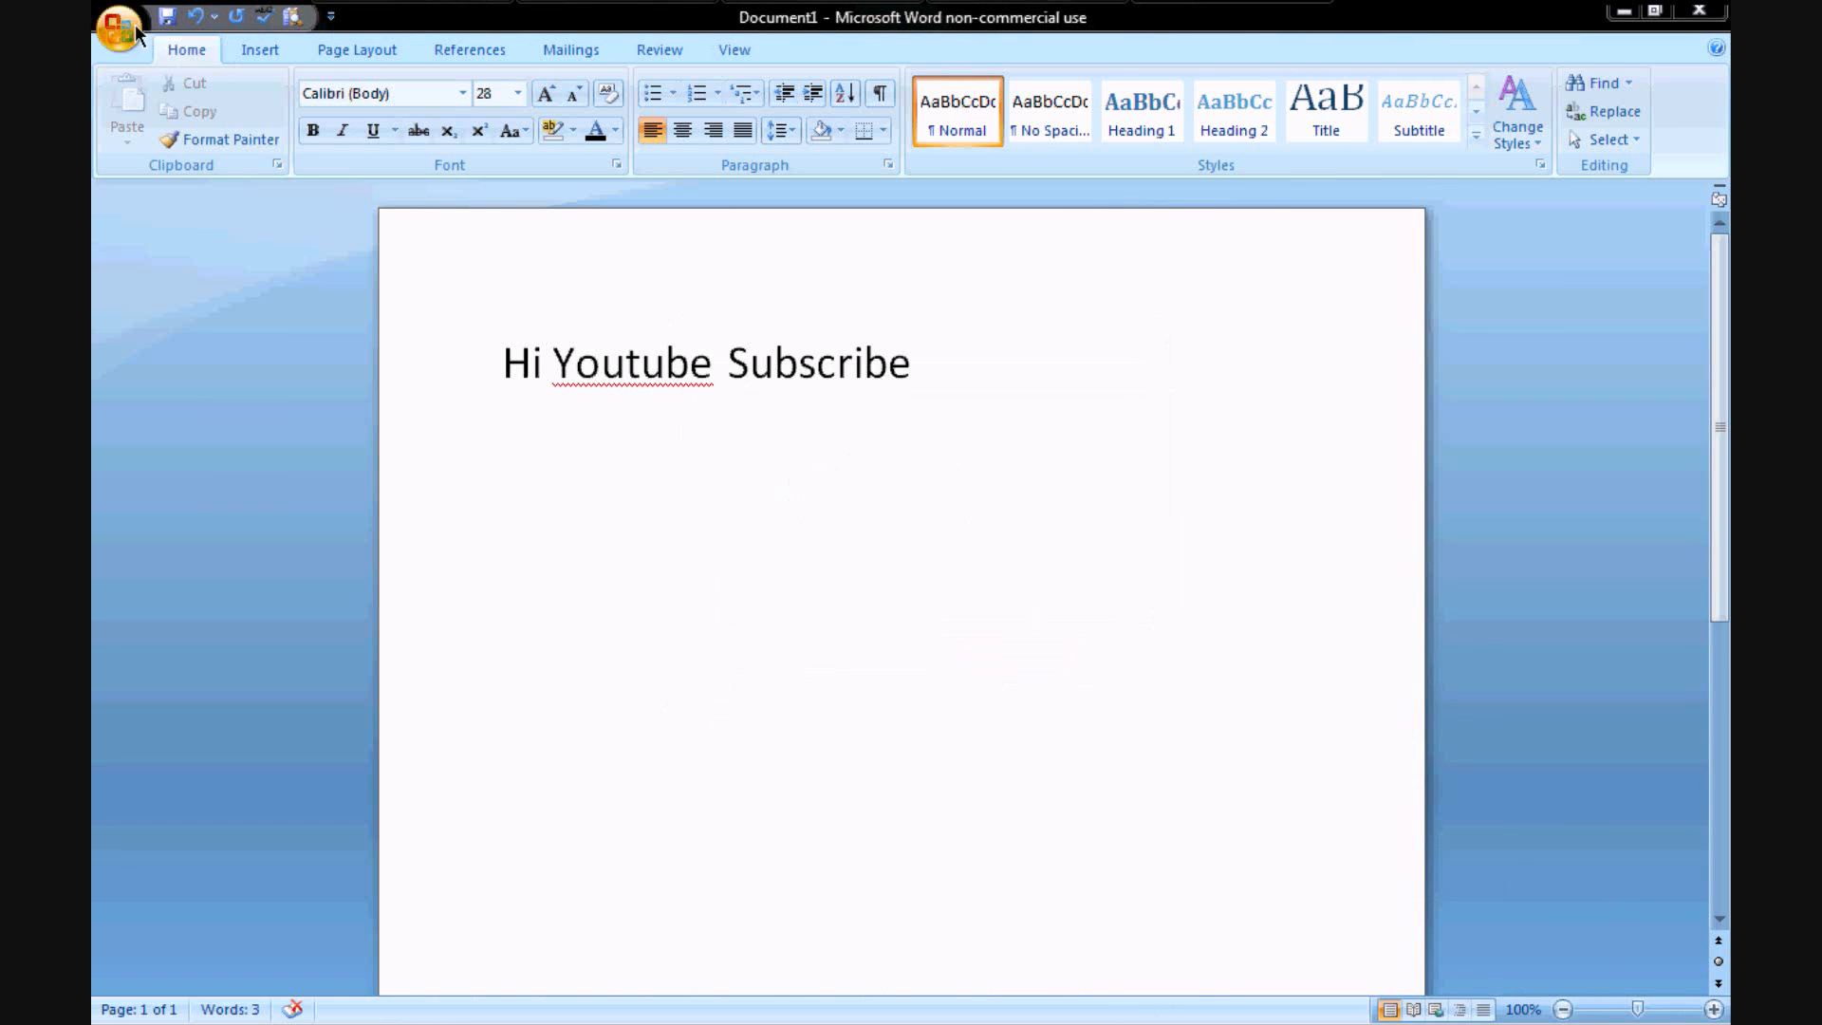
Step: Quick Print the document to the default printer from the Office button menu
left_click(120, 27)
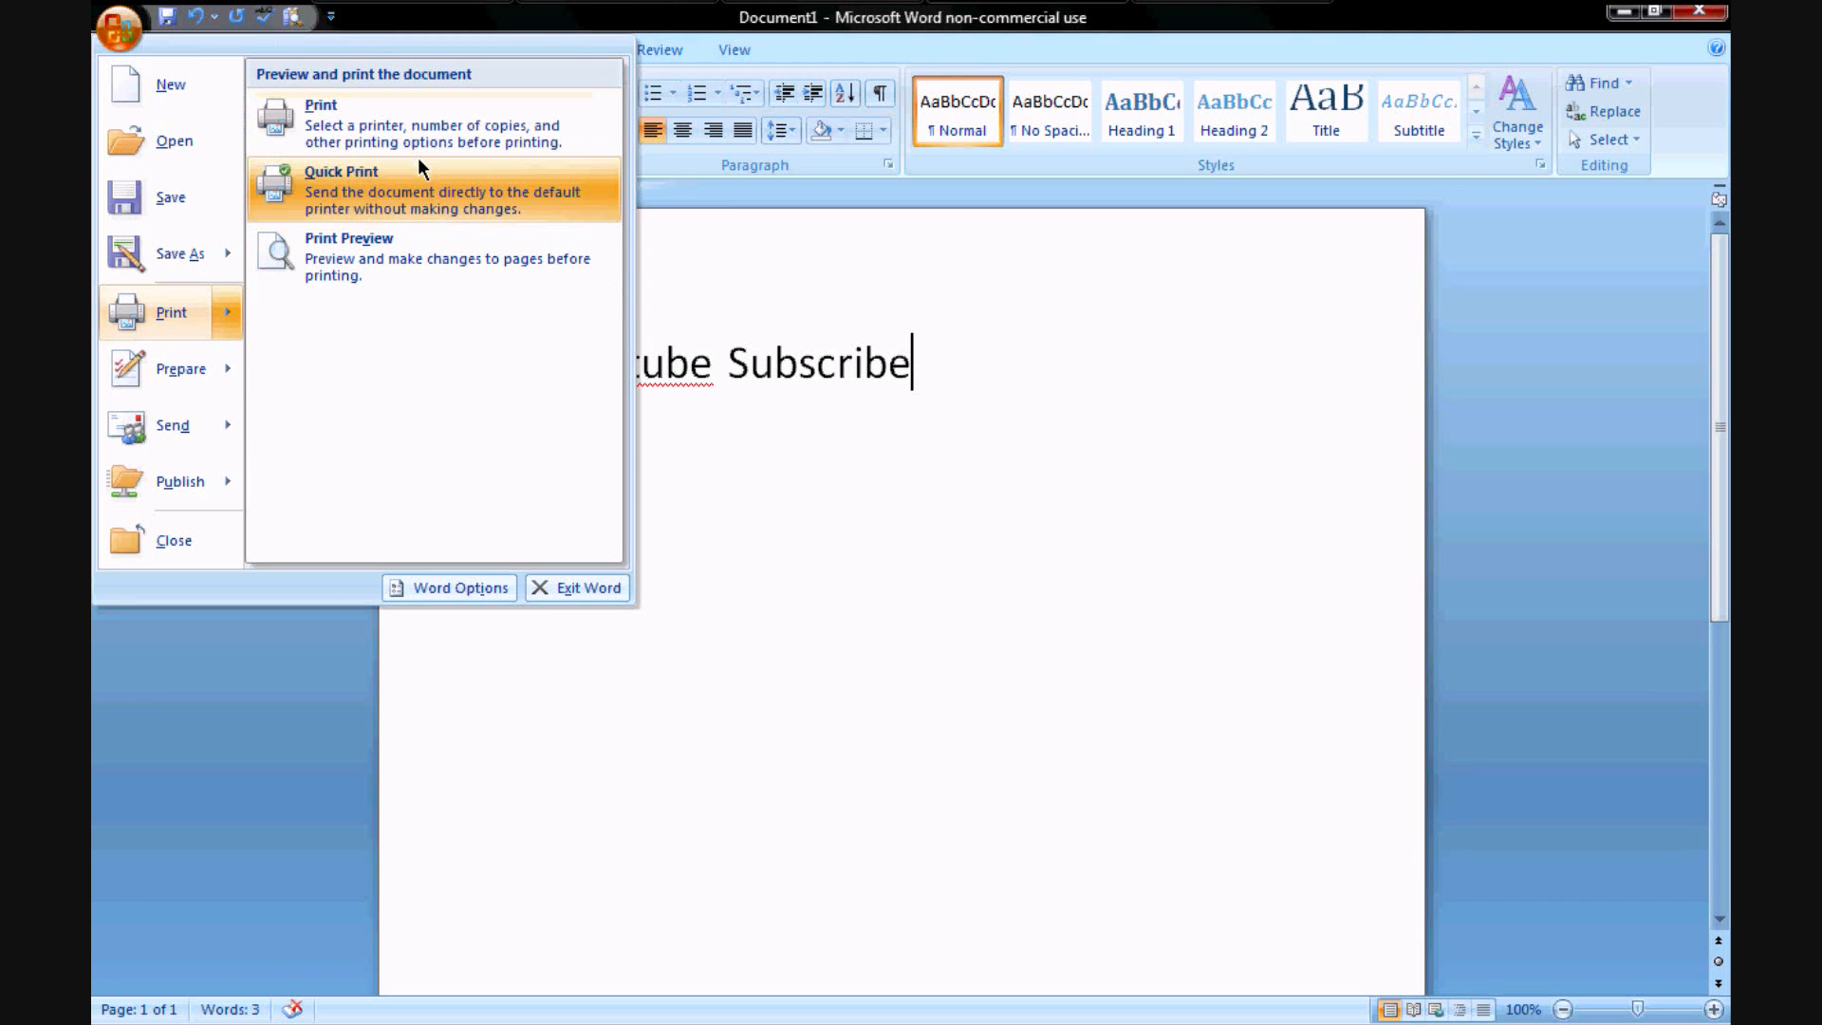
mouse_move(400, 198)
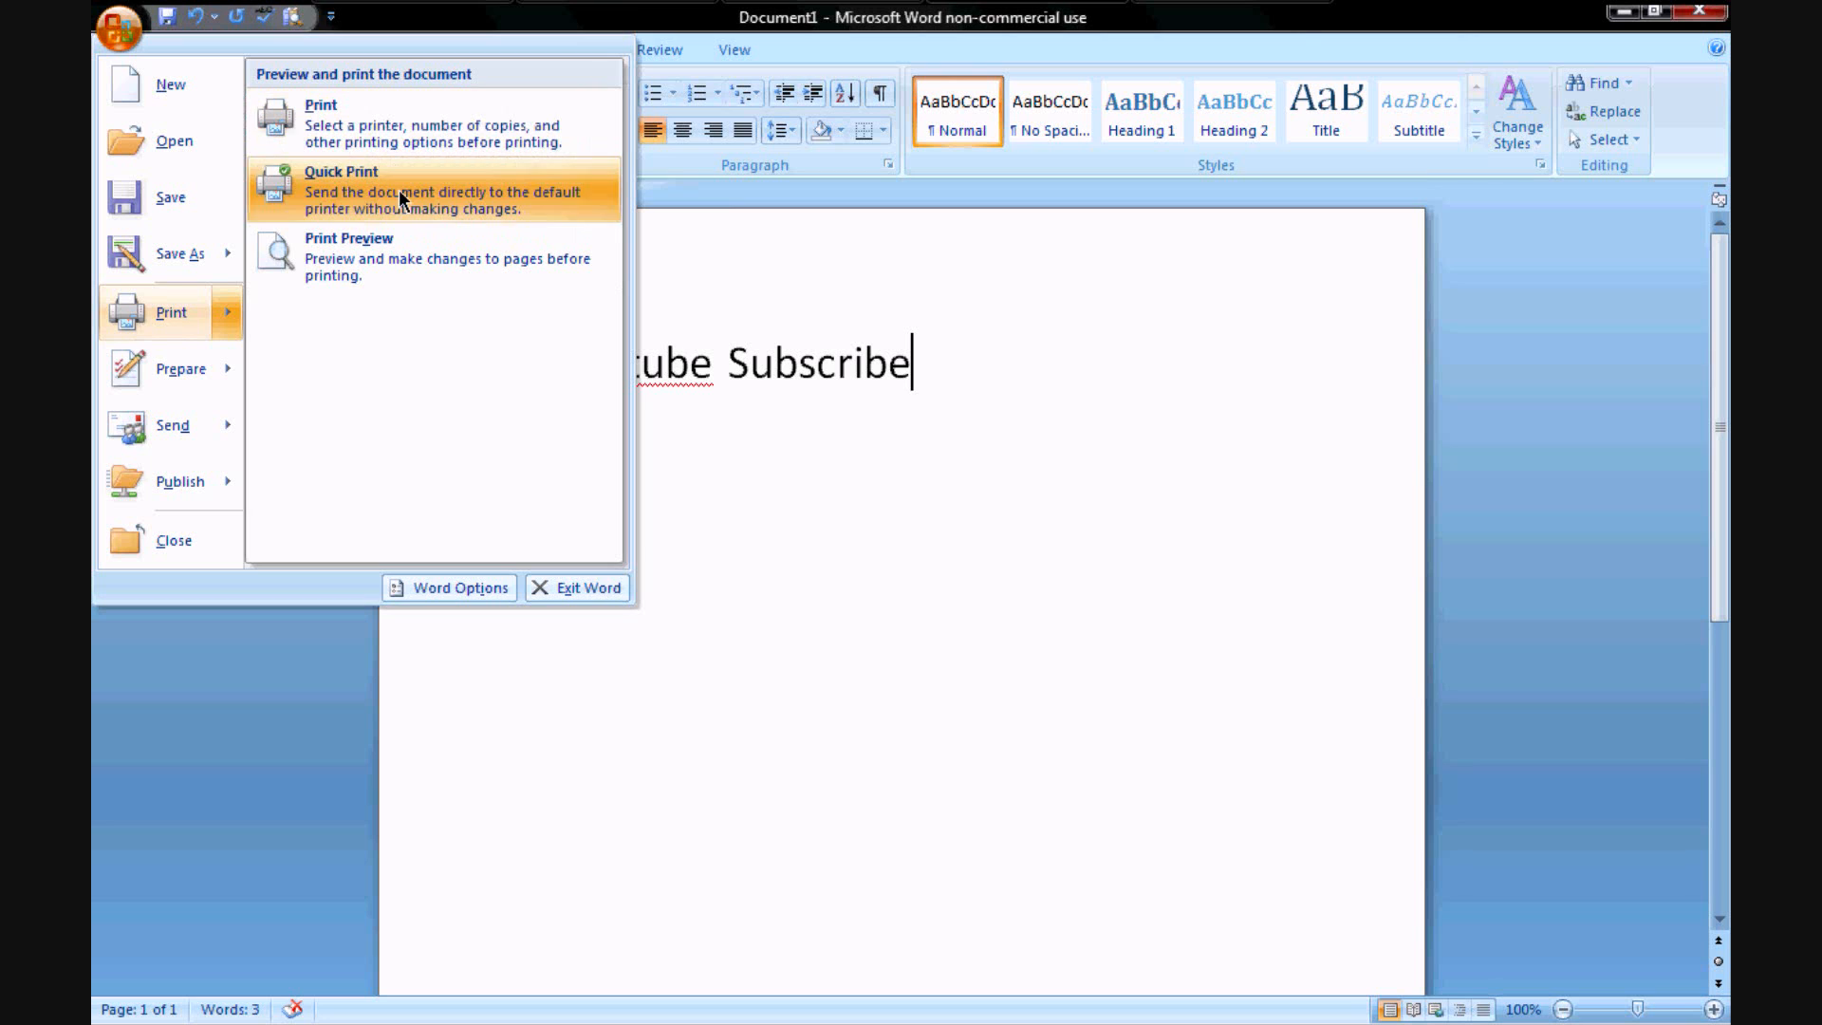
left_click(1002, 349)
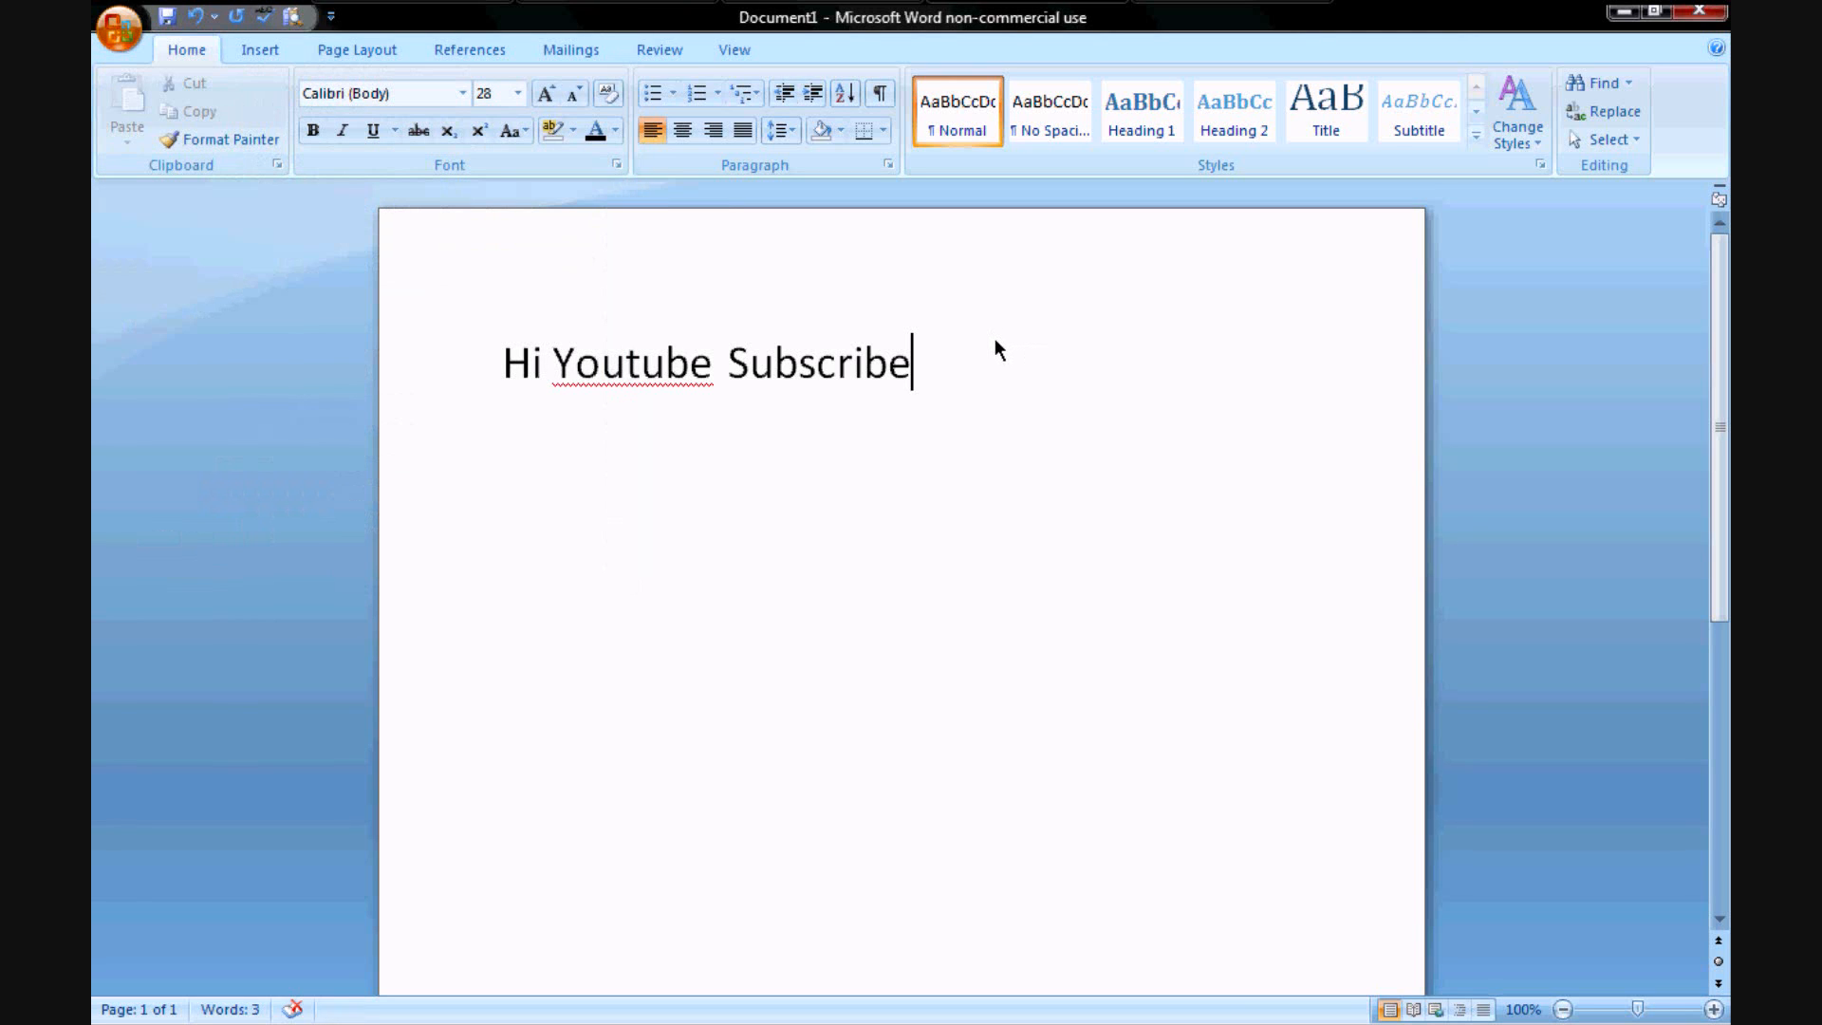
mouse_move(924, 379)
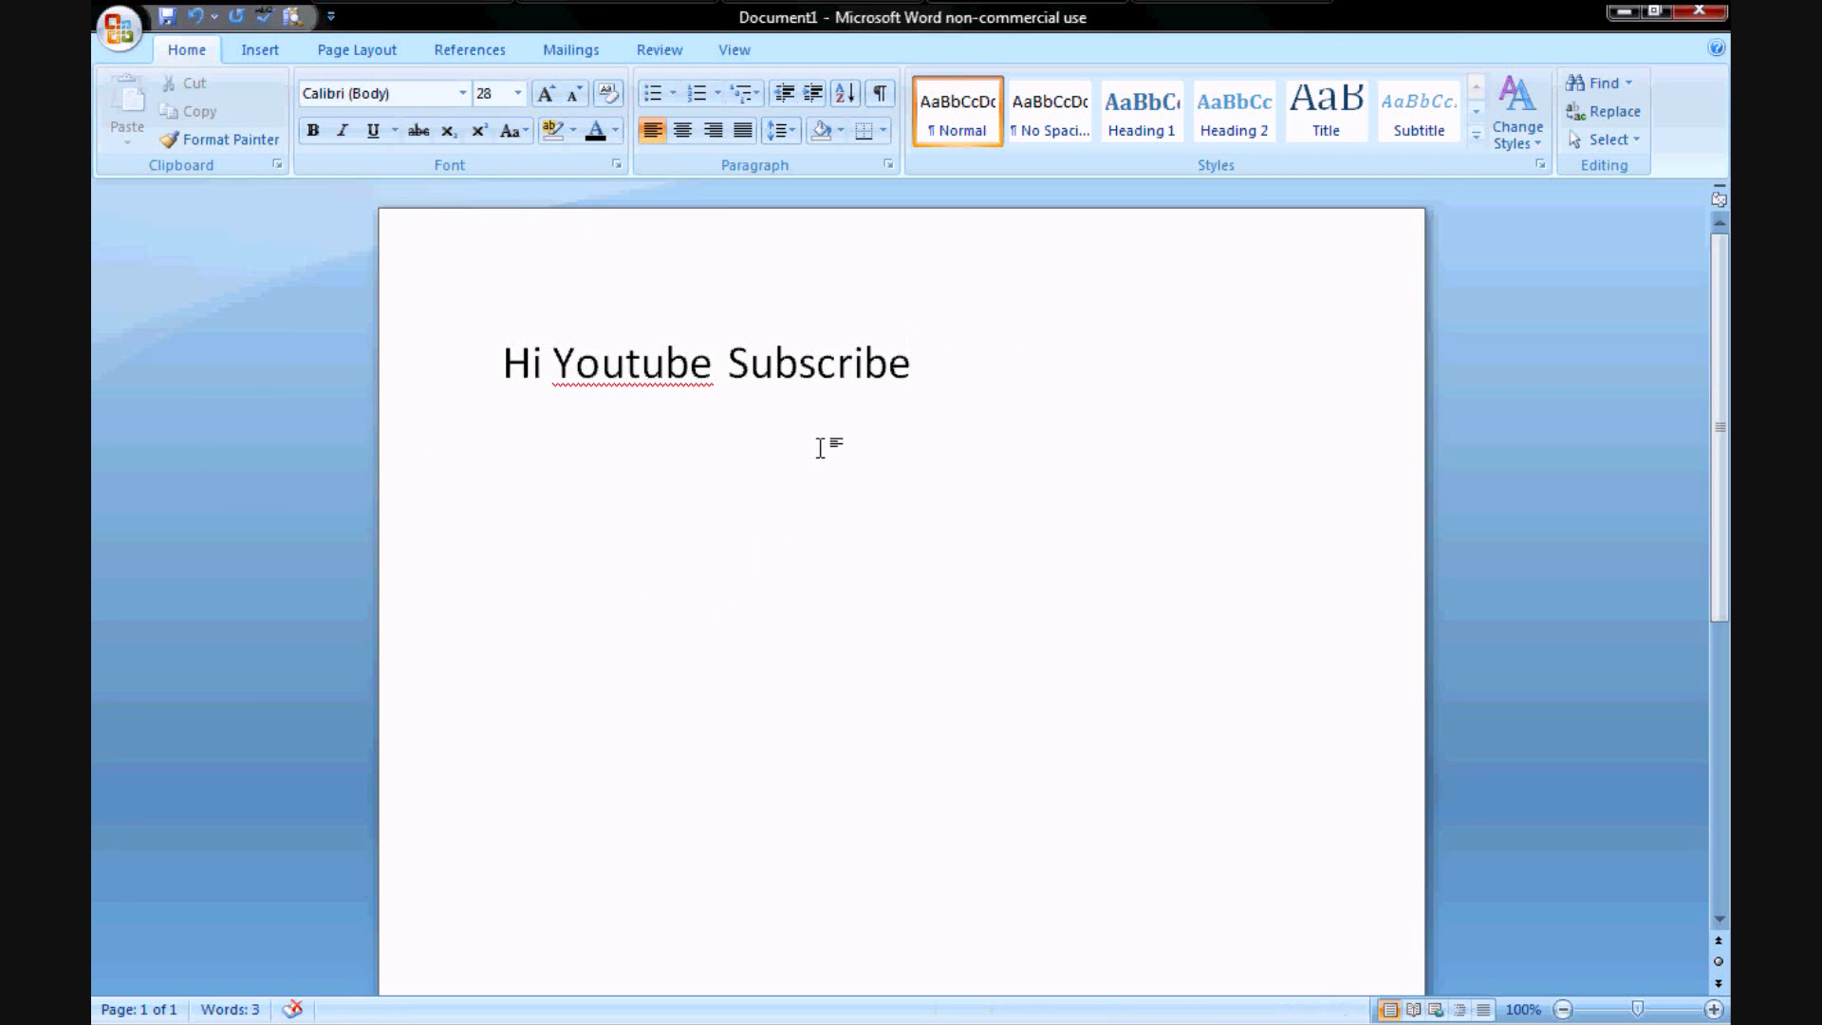
mouse_move(1351, 979)
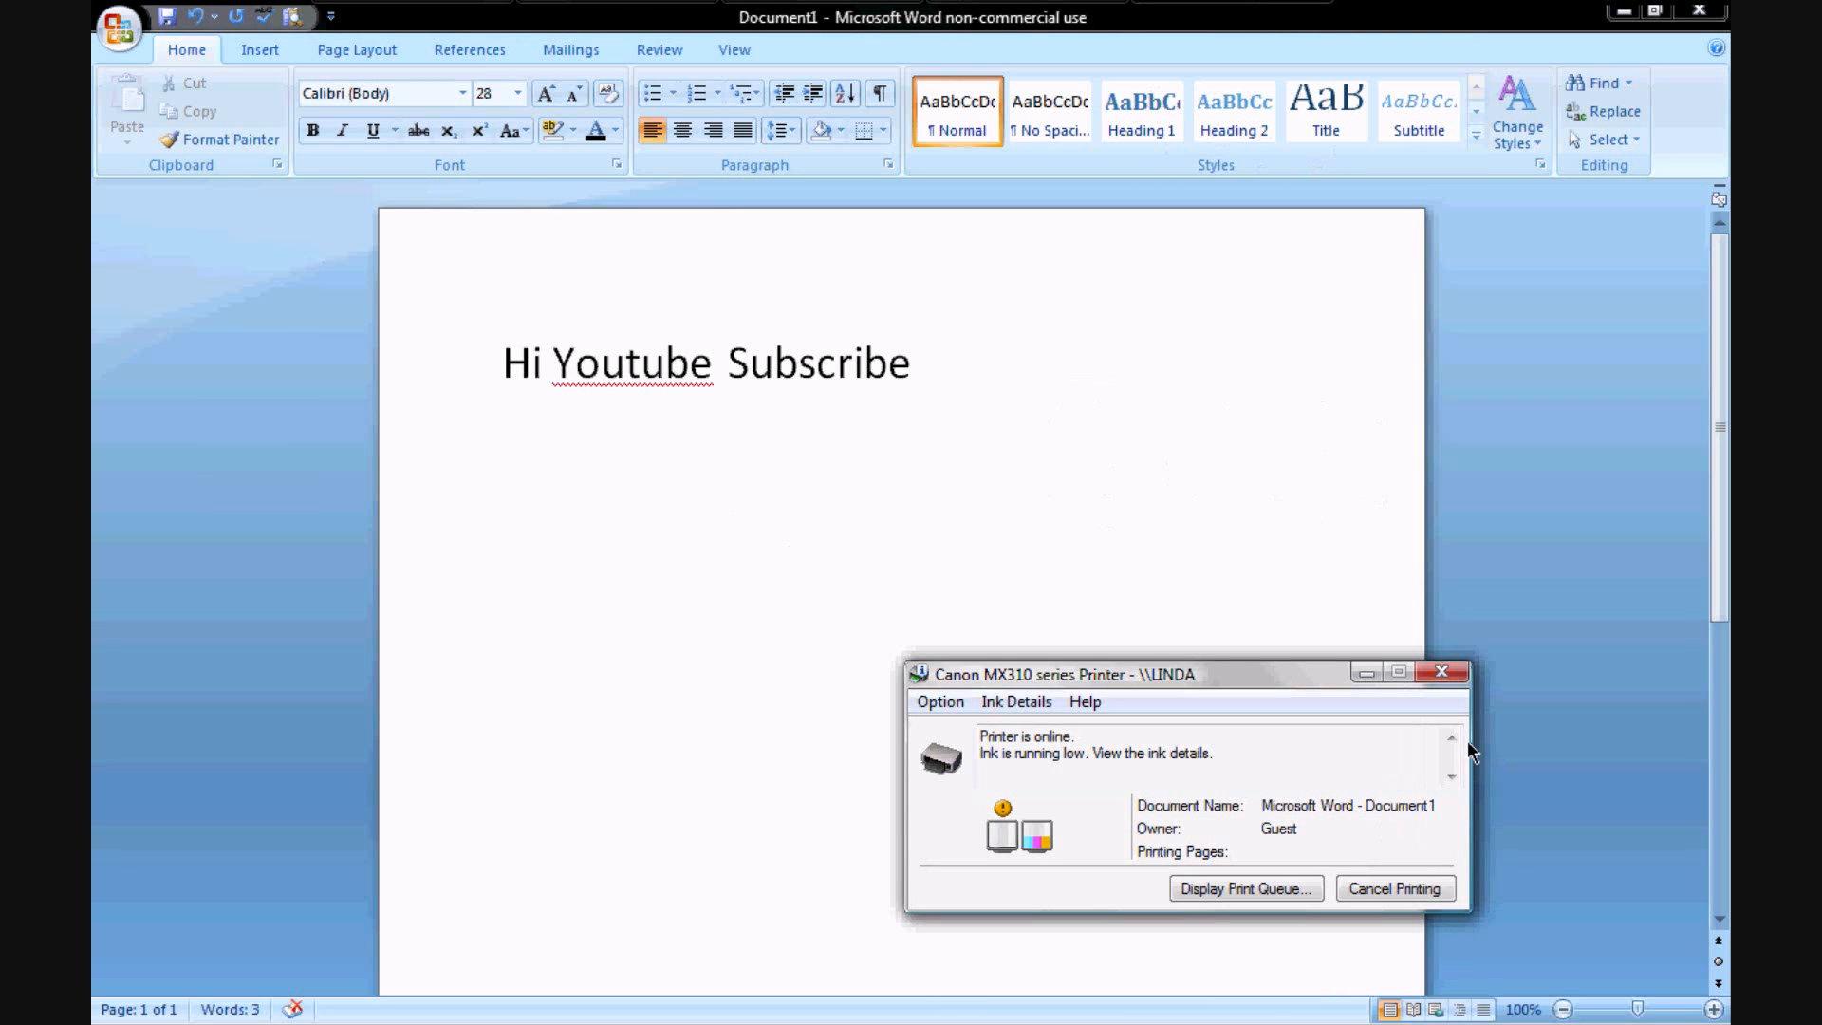
mouse_move(1446, 673)
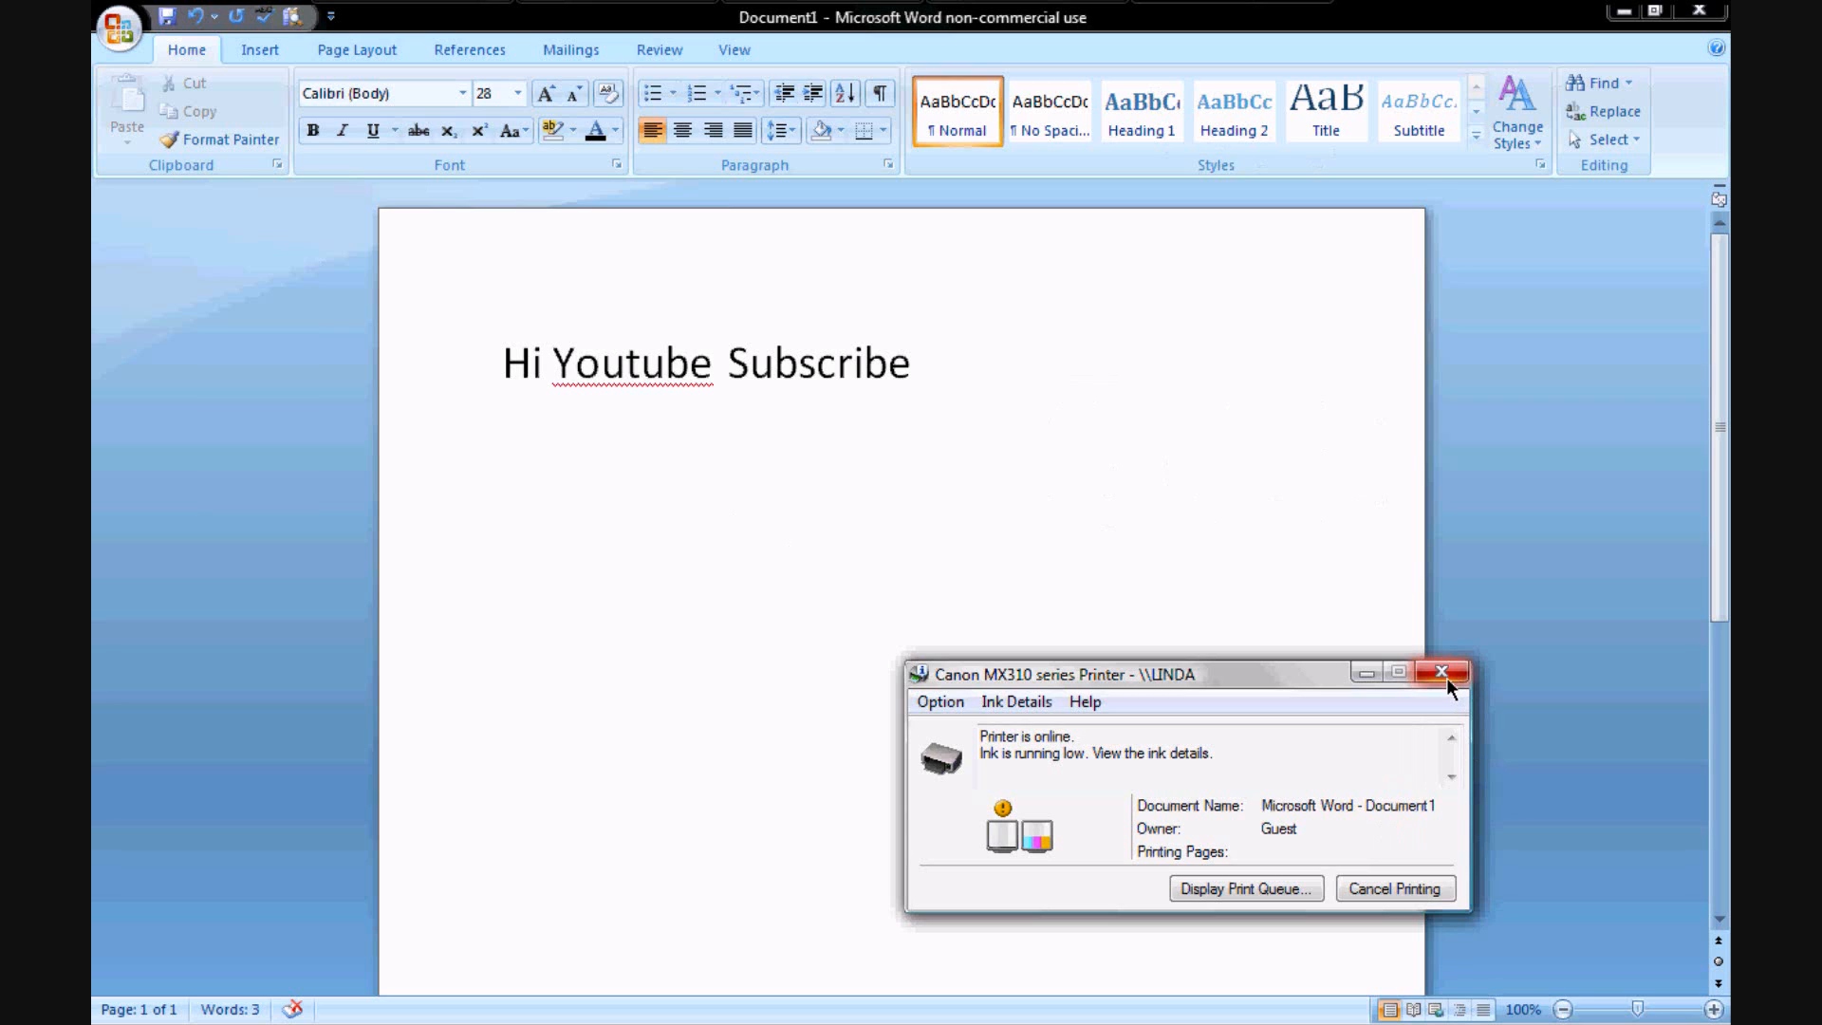
mouse_move(1159, 547)
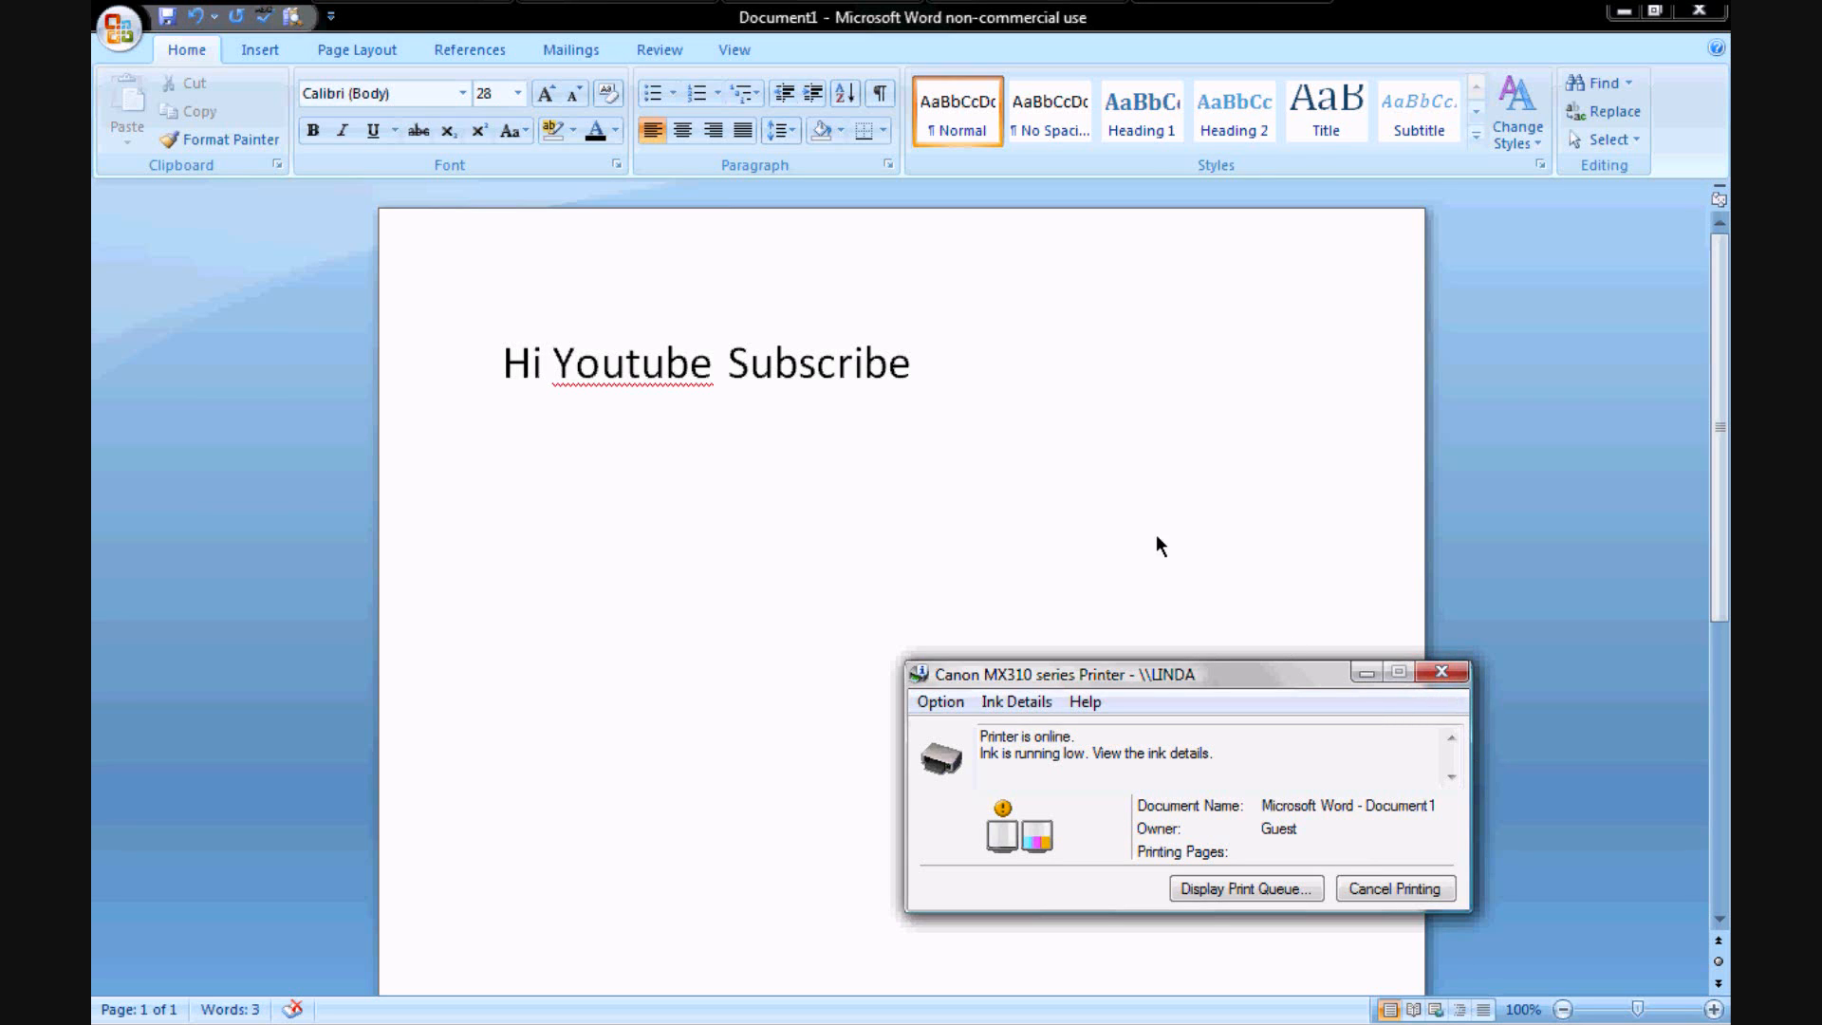
mouse_move(1253, 684)
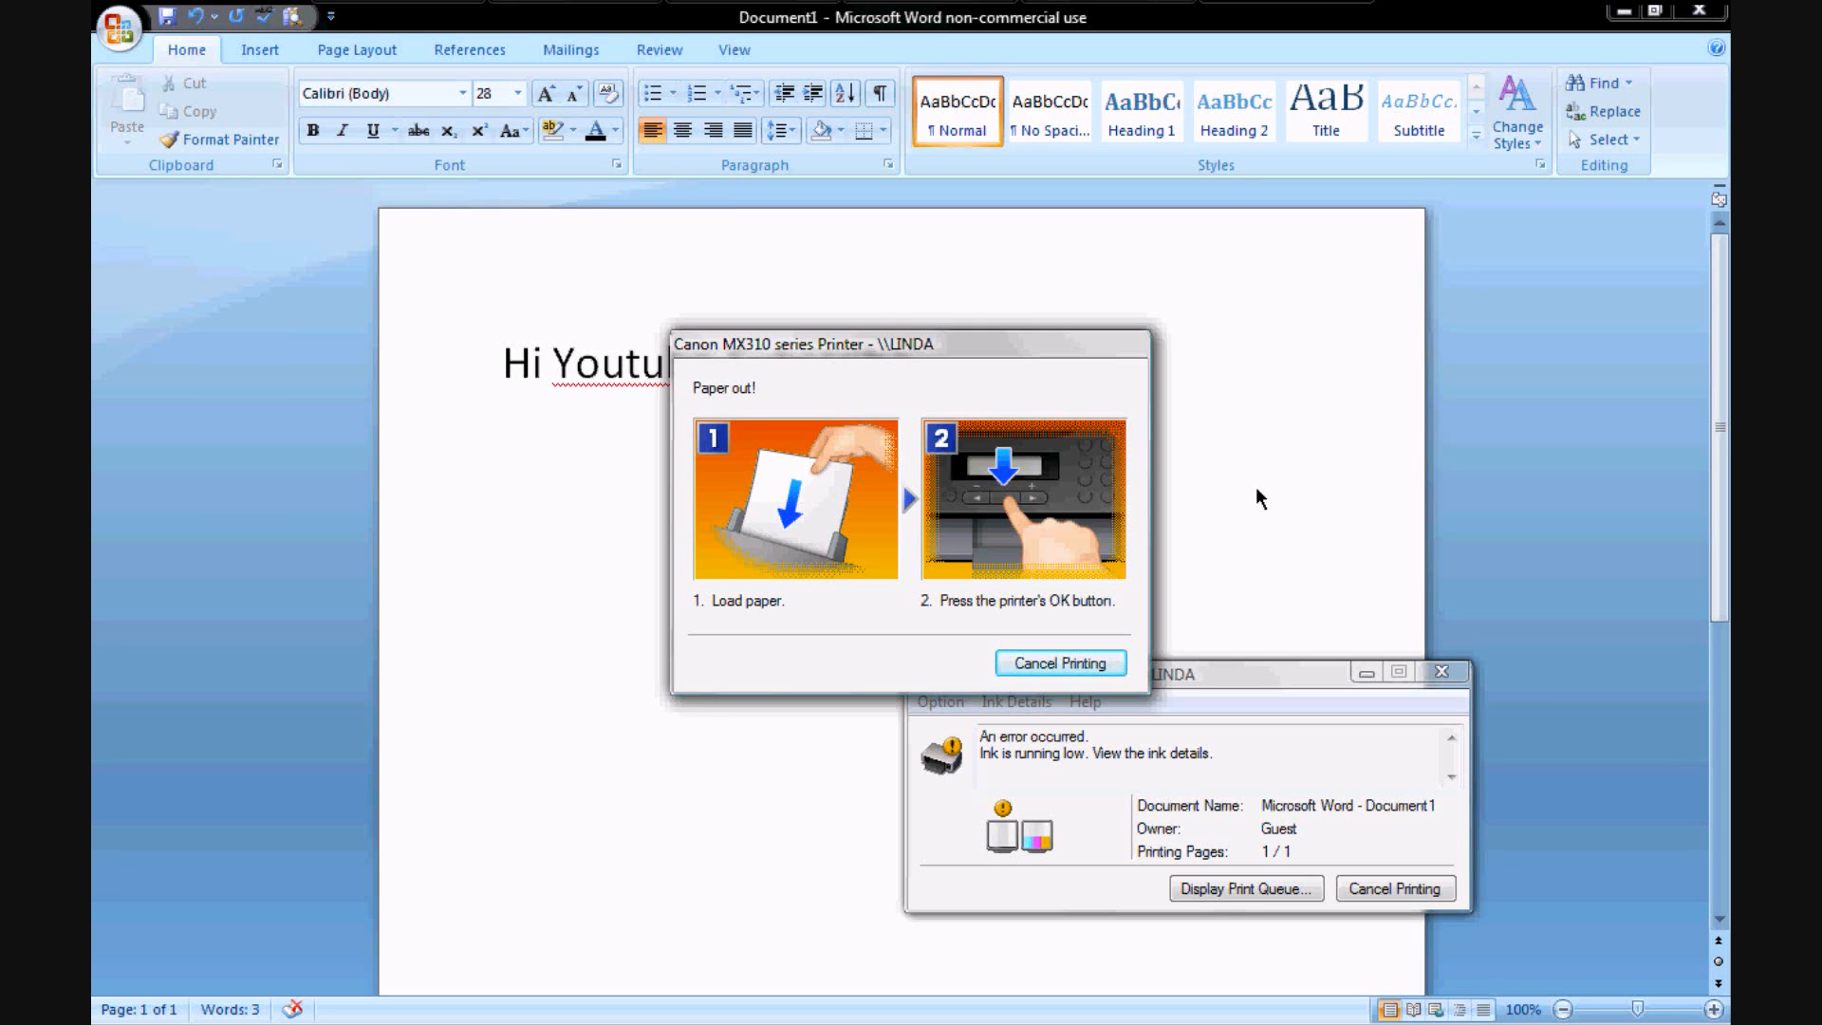
mouse_move(1407, 688)
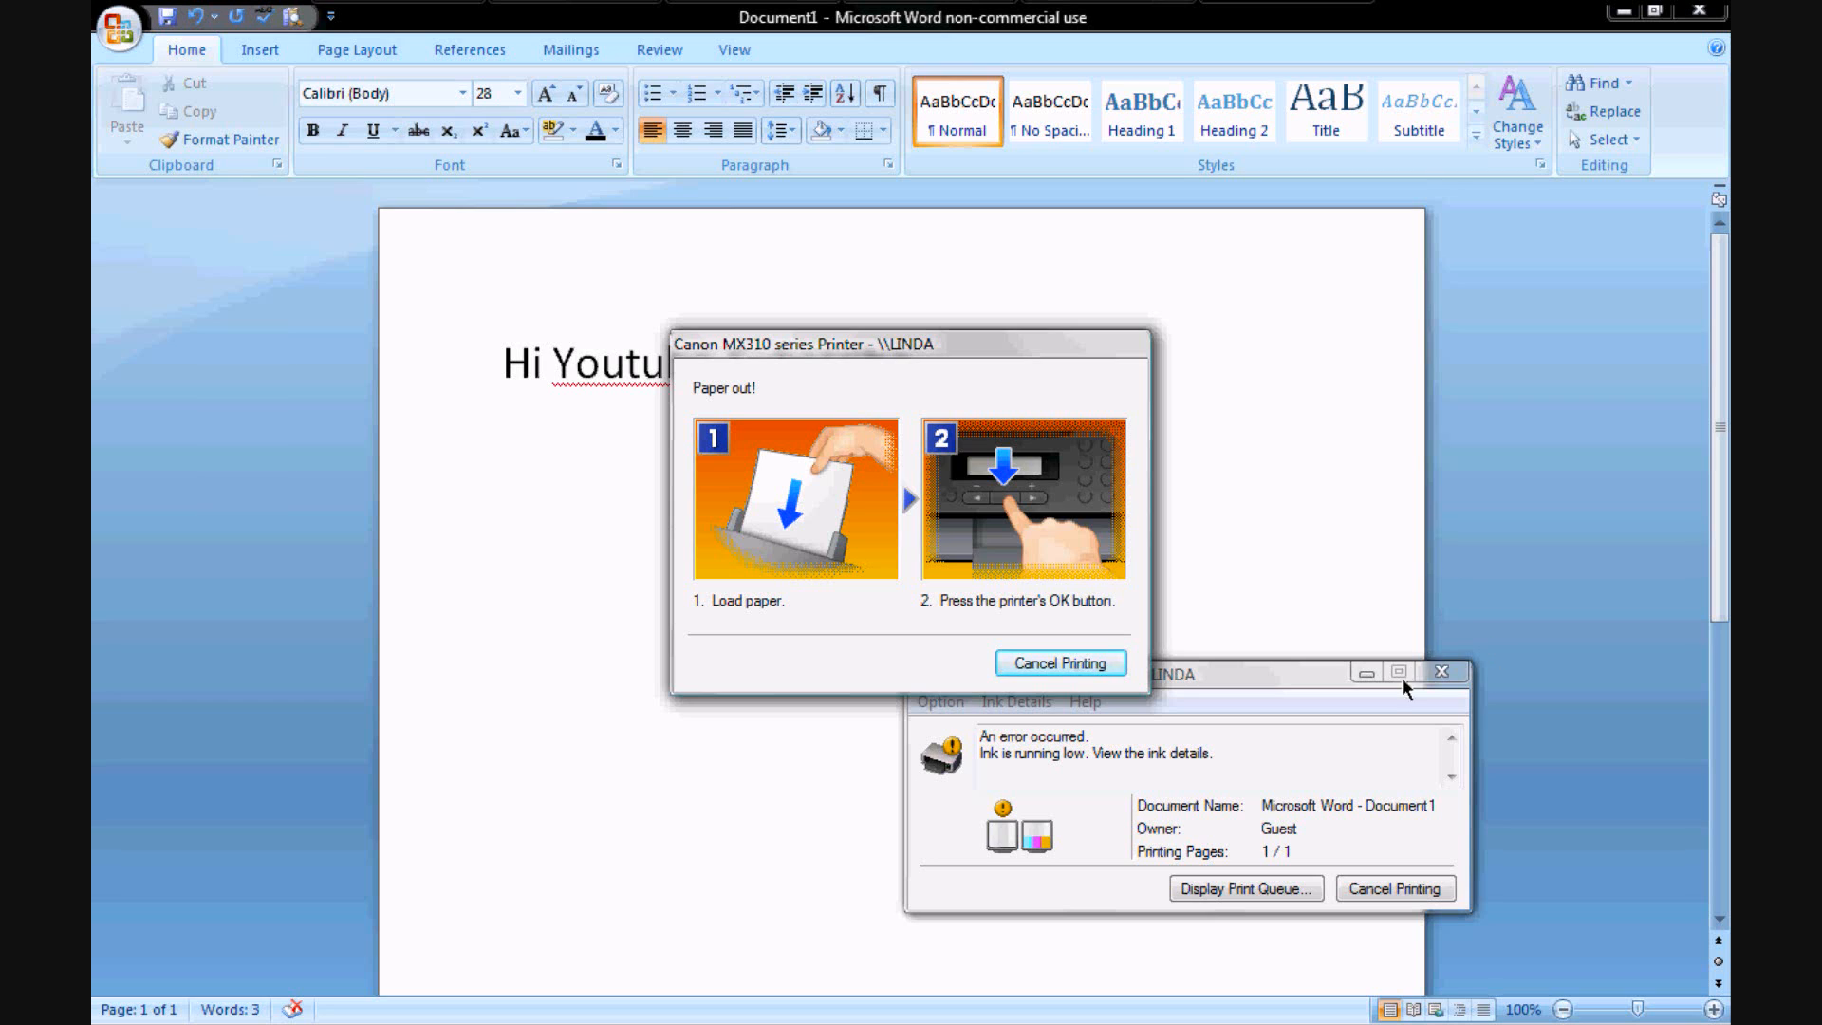
Step: Dismiss the paper-out alerts and Quick Print 'Hi Youtube Subscribe' to the Canon MX310 again
left_click(1444, 671)
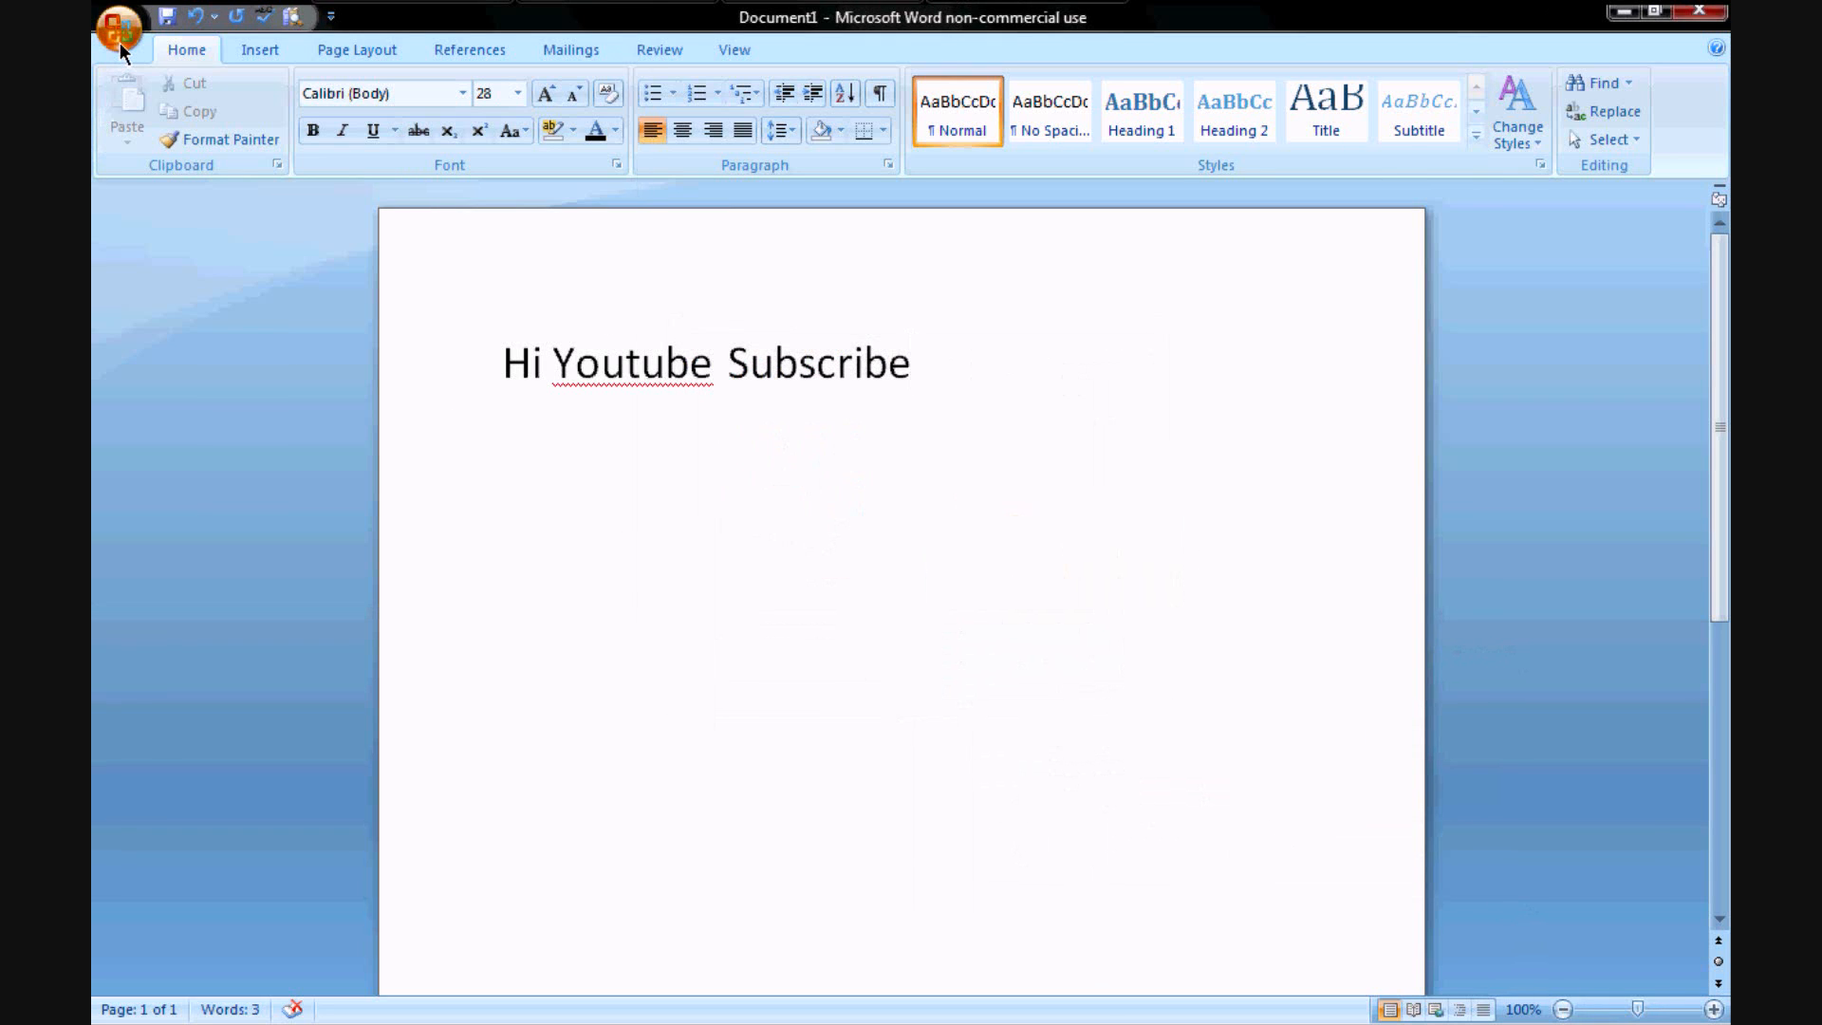
mouse_move(95, 10)
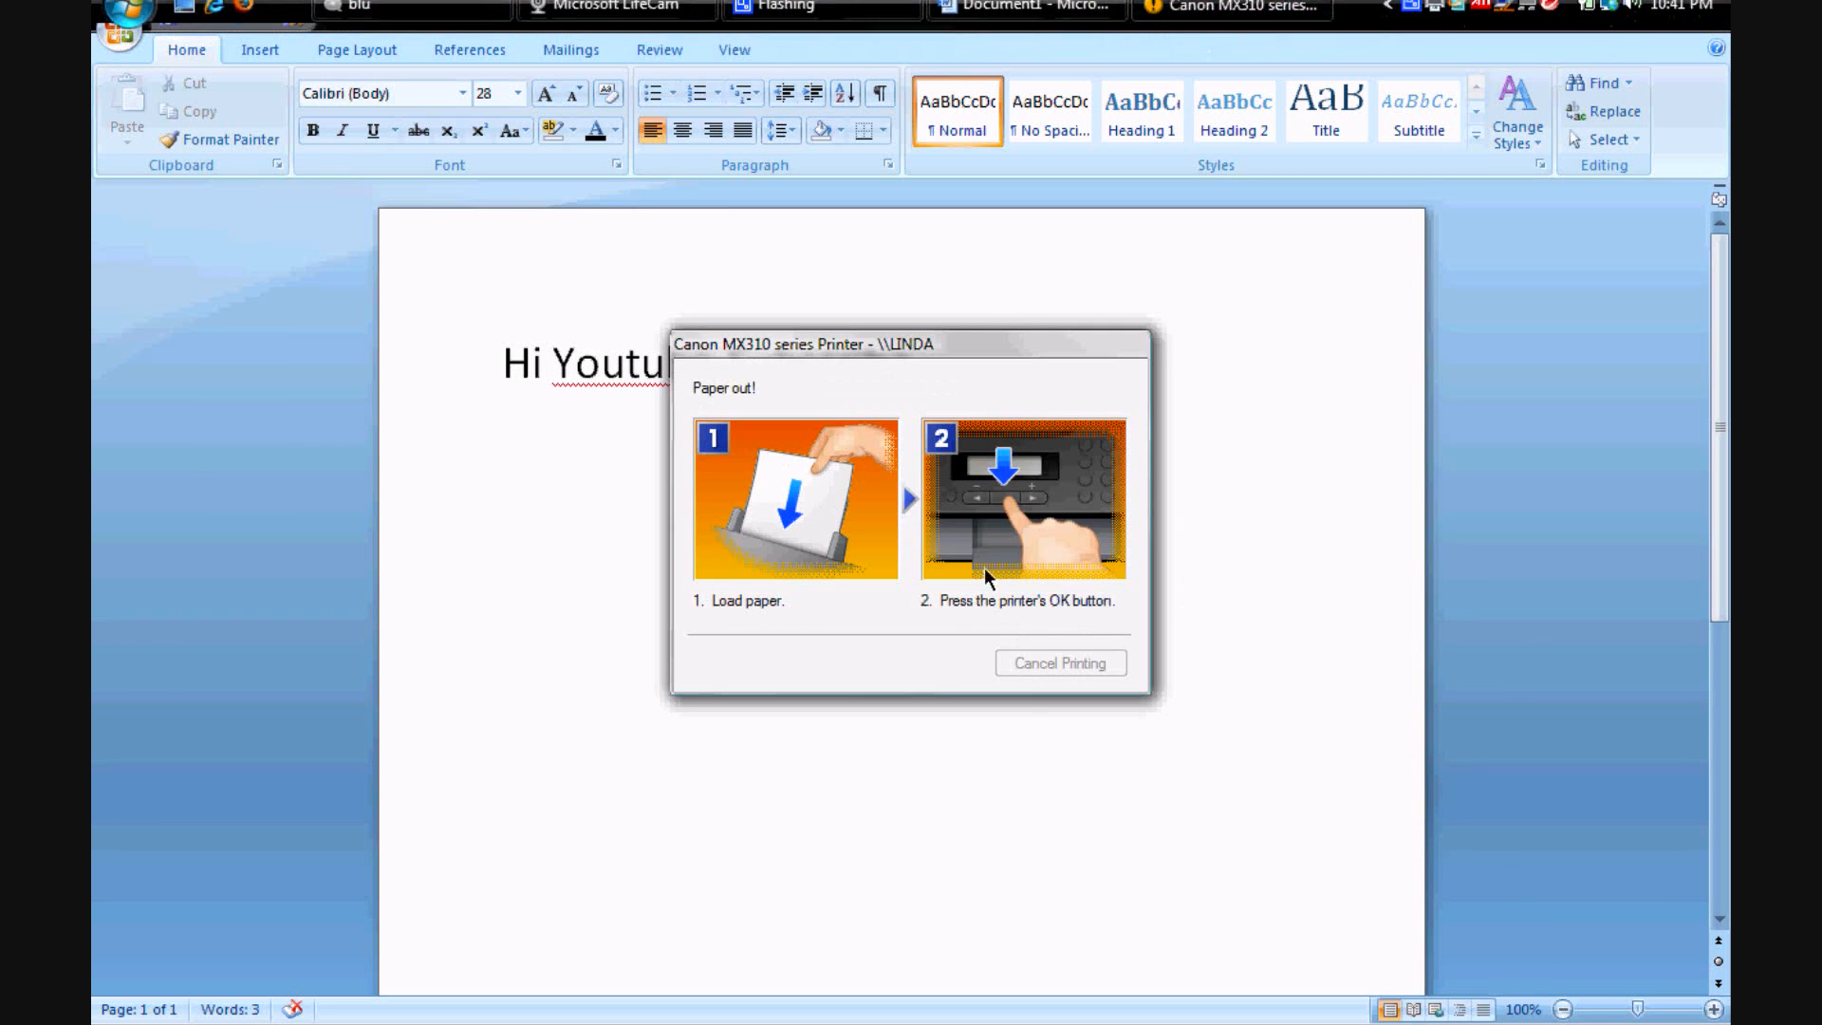
left_click(1059, 662)
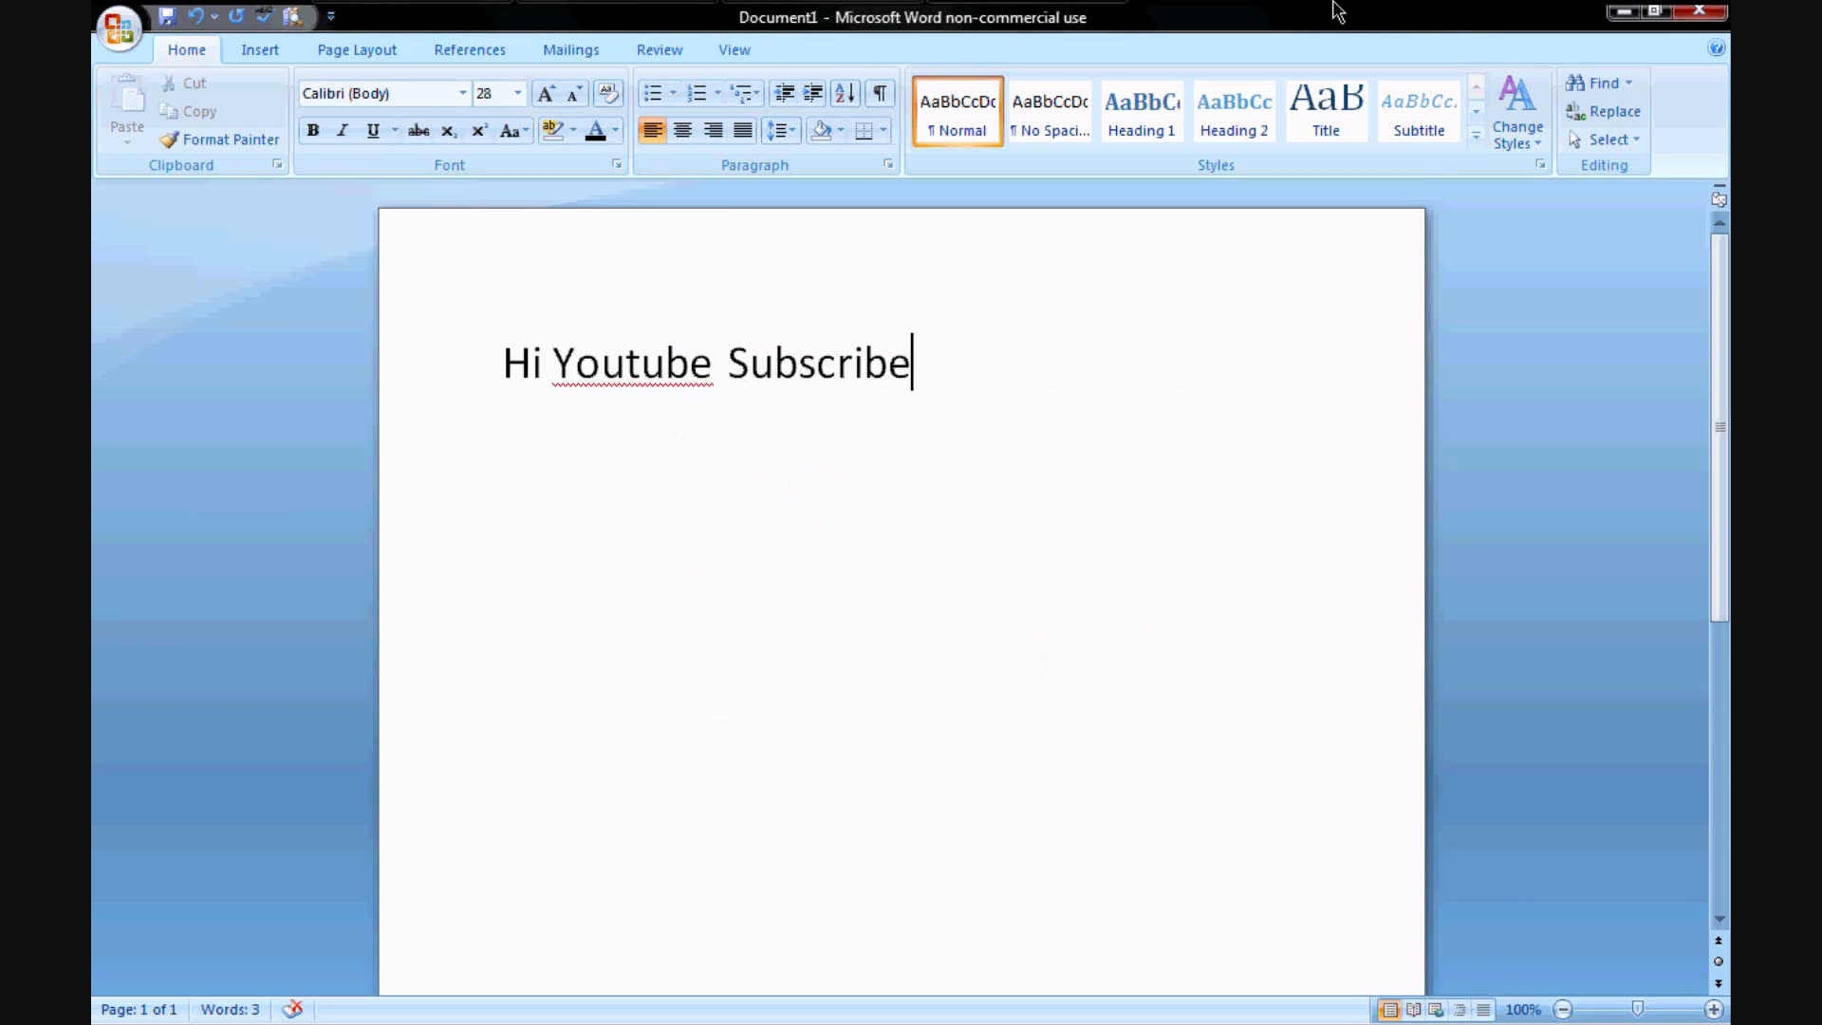
left_click(119, 28)
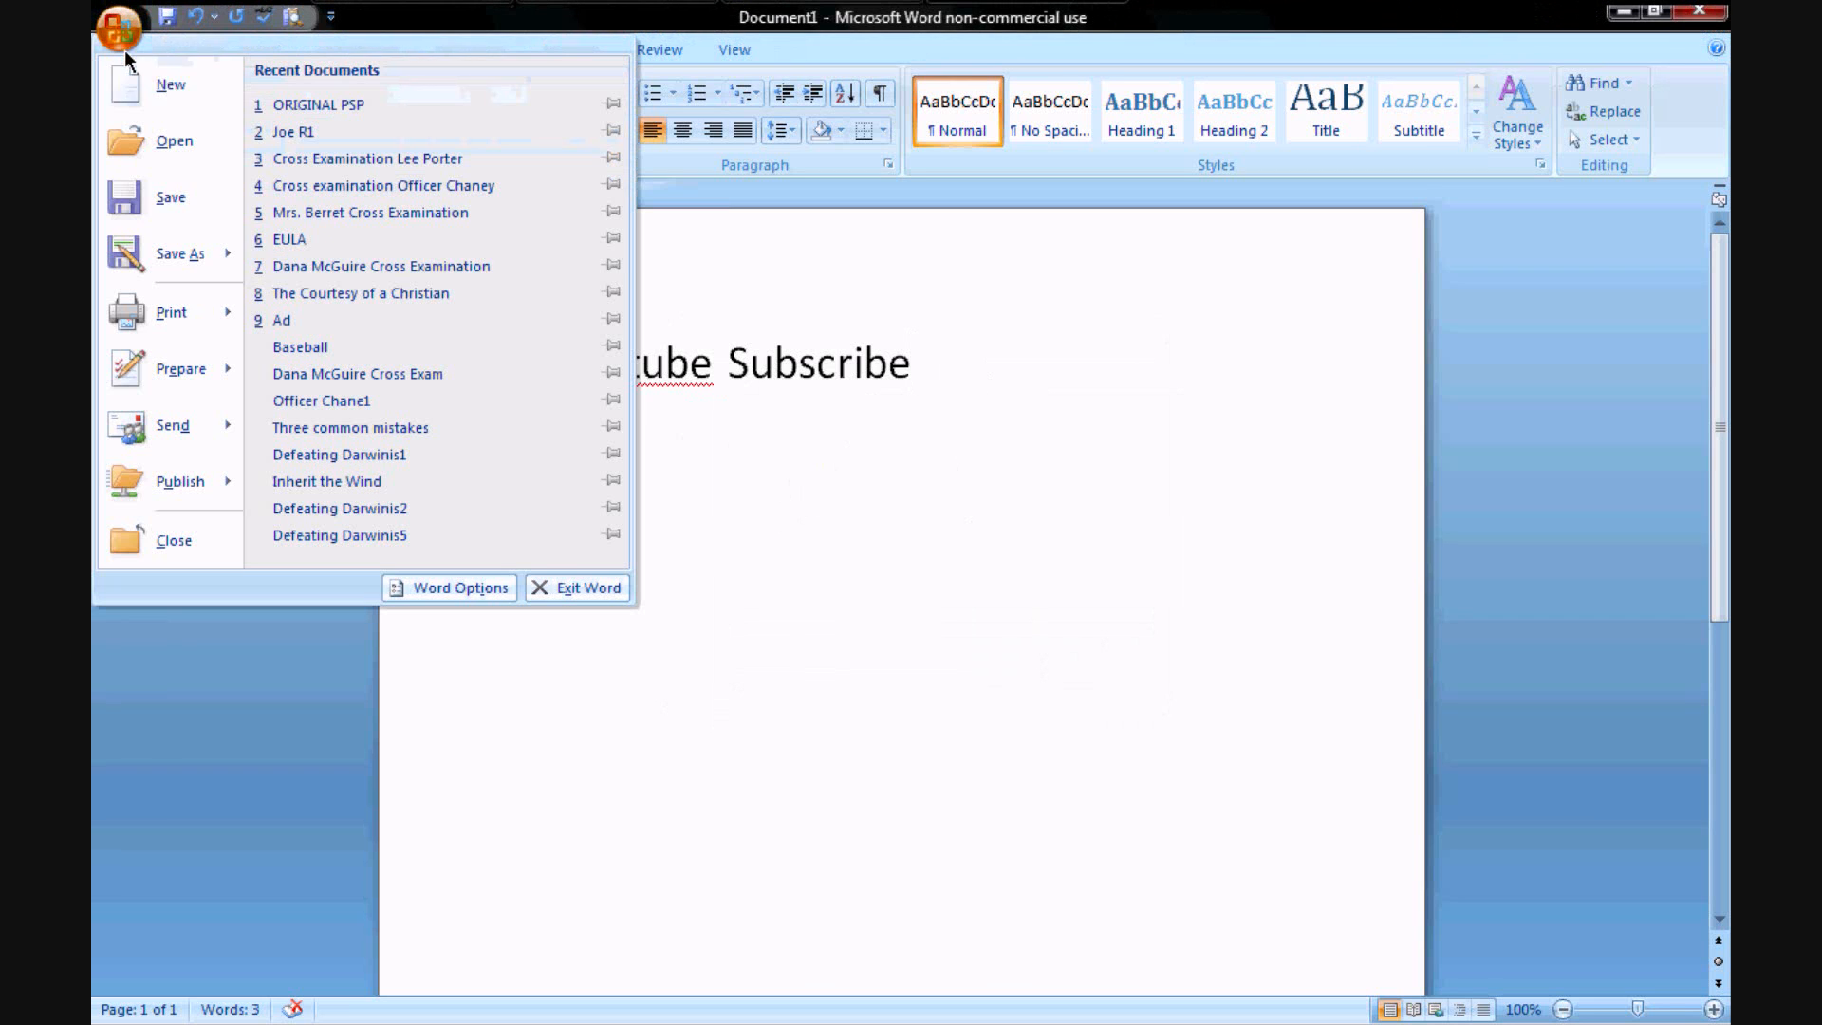
left_click(171, 311)
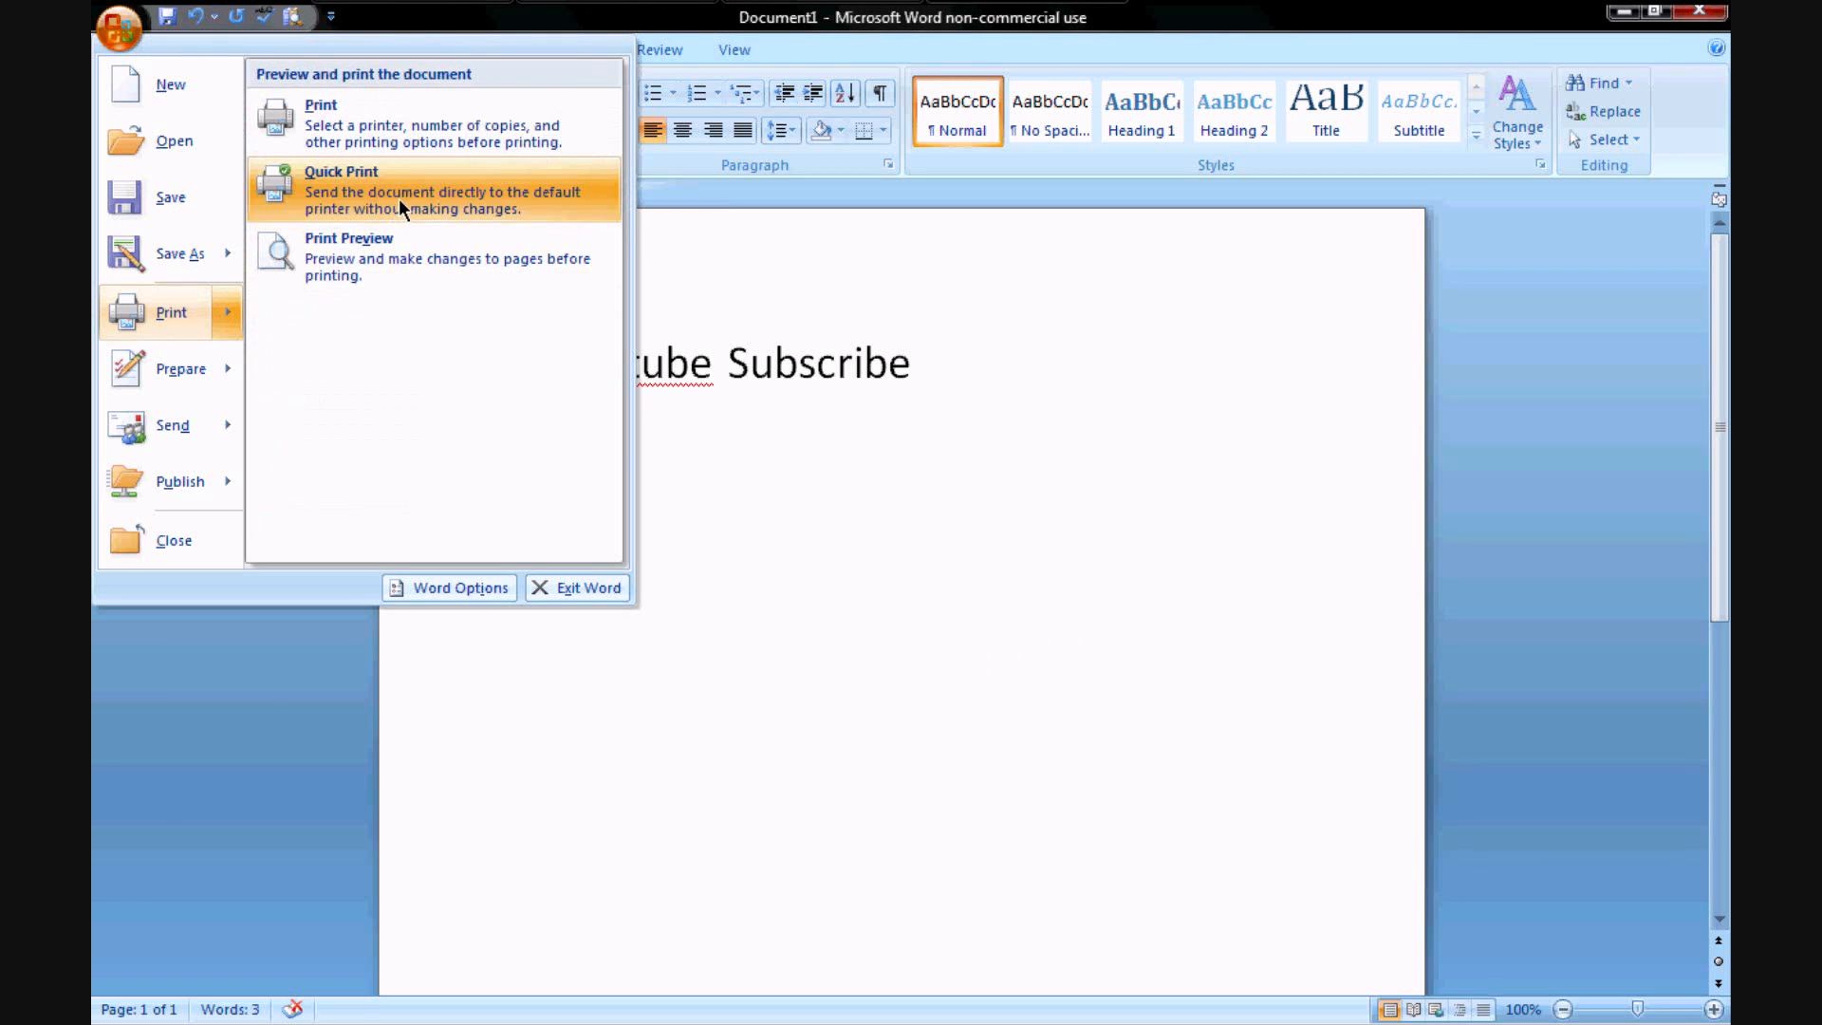
left_click(991, 834)
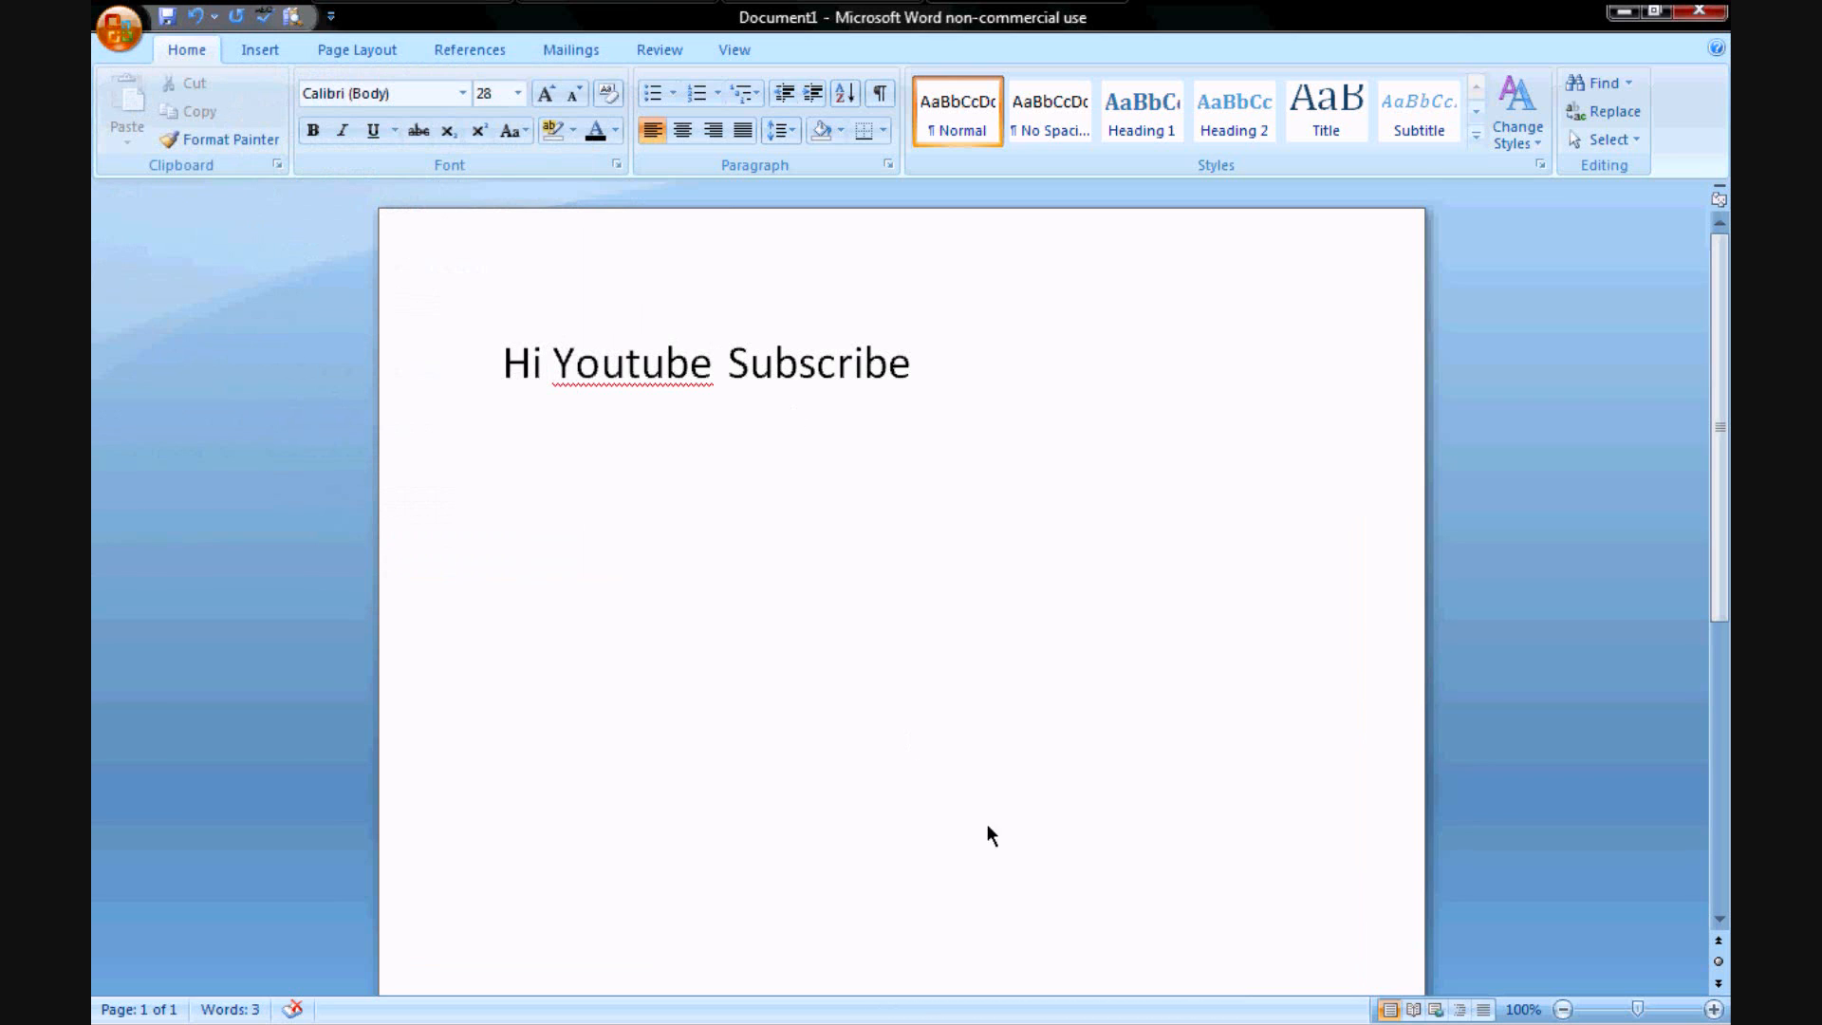
mouse_move(880, 970)
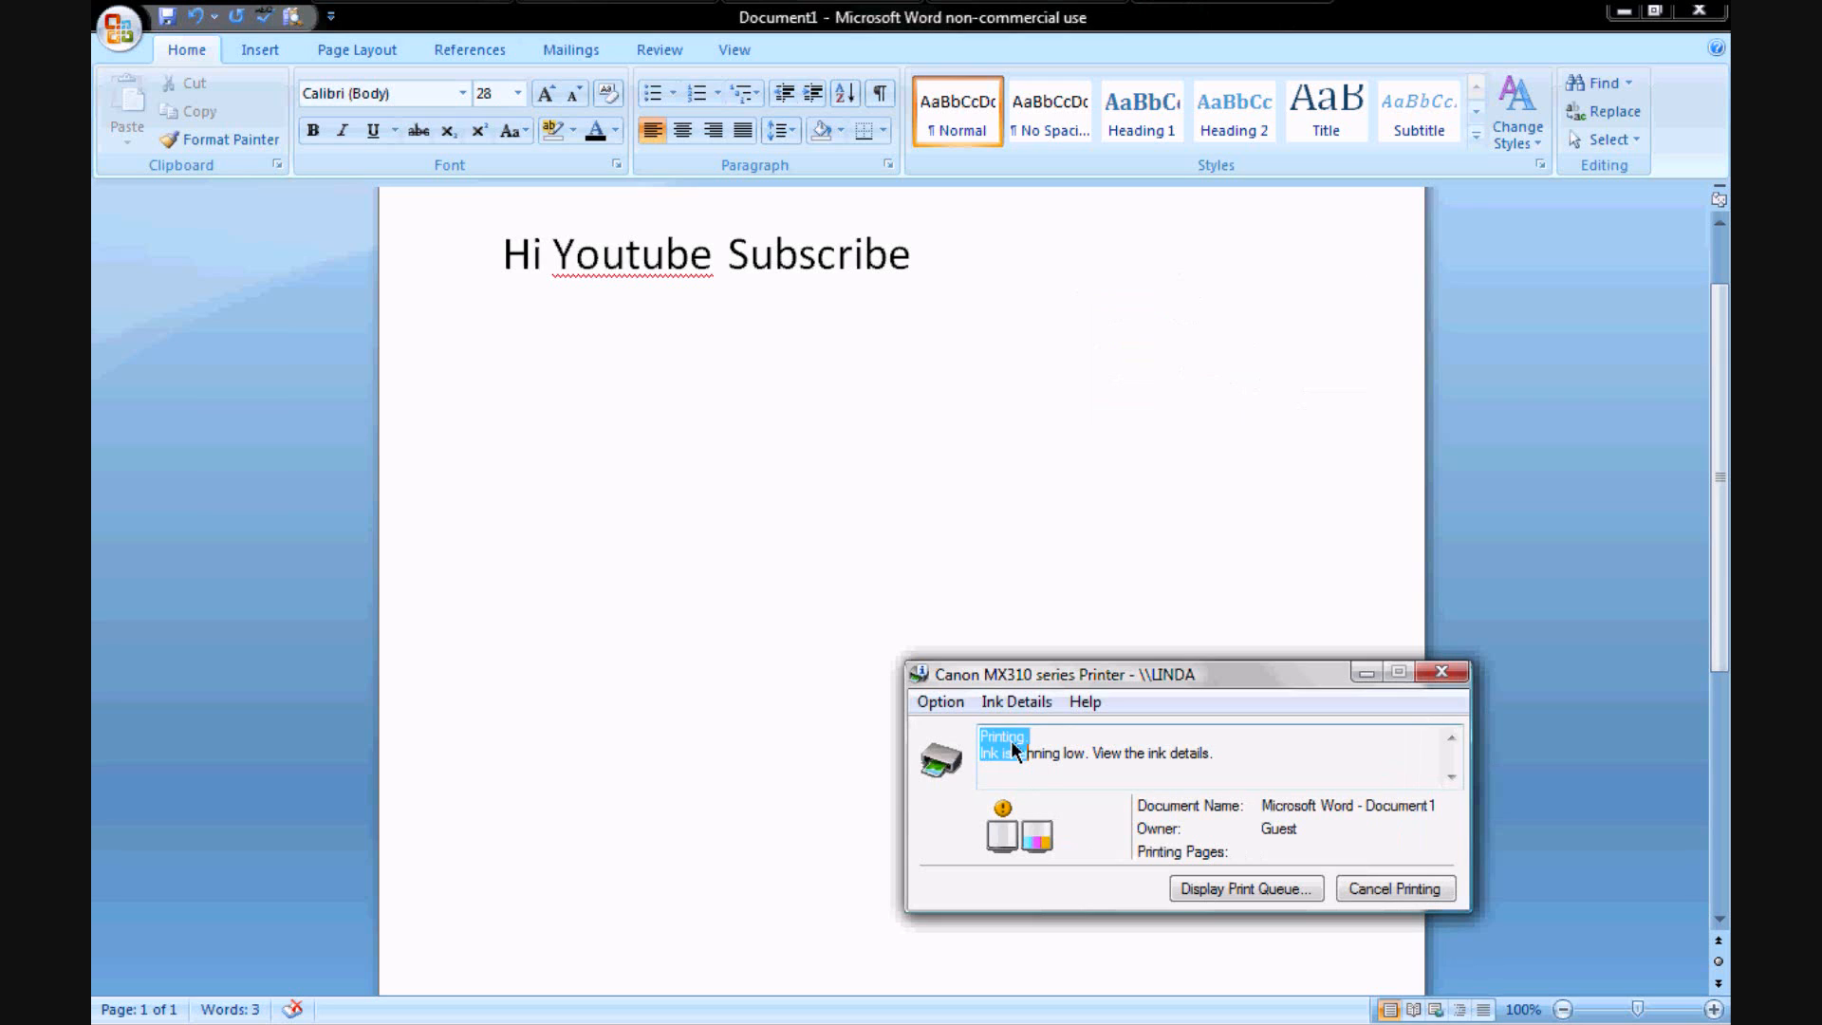
mouse_move(1059, 728)
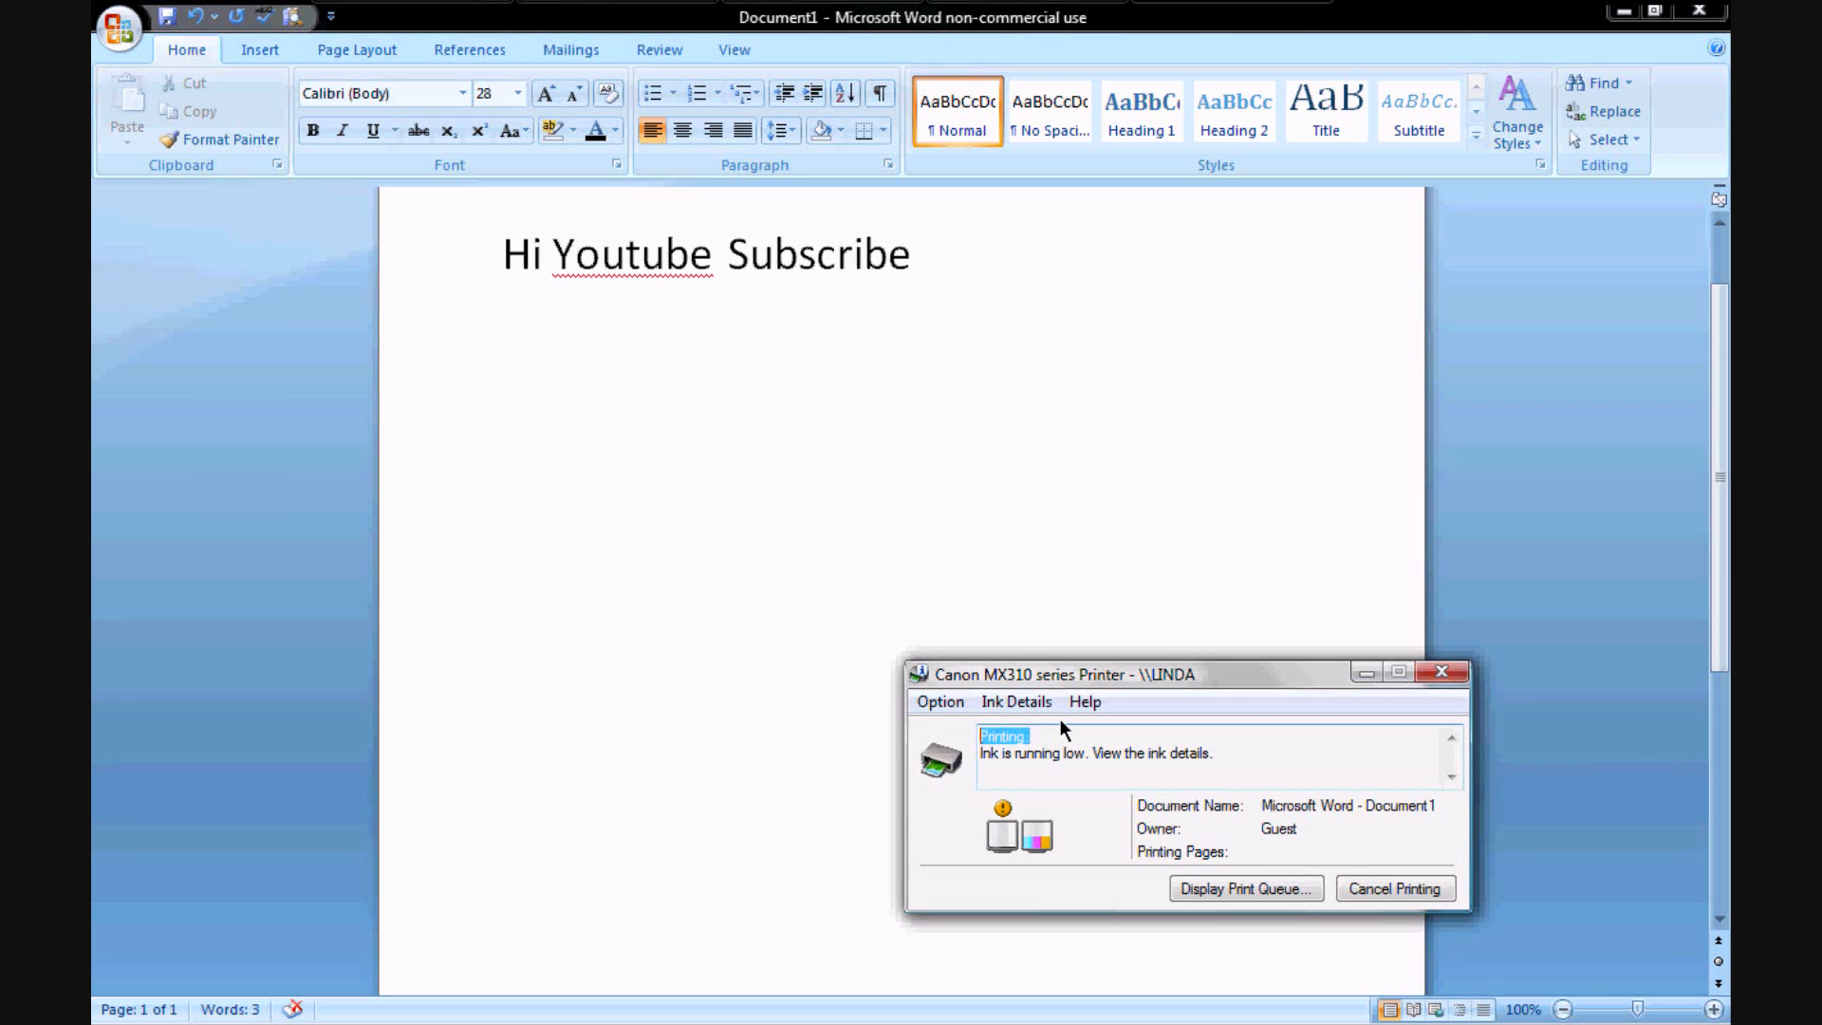
mouse_move(1222, 835)
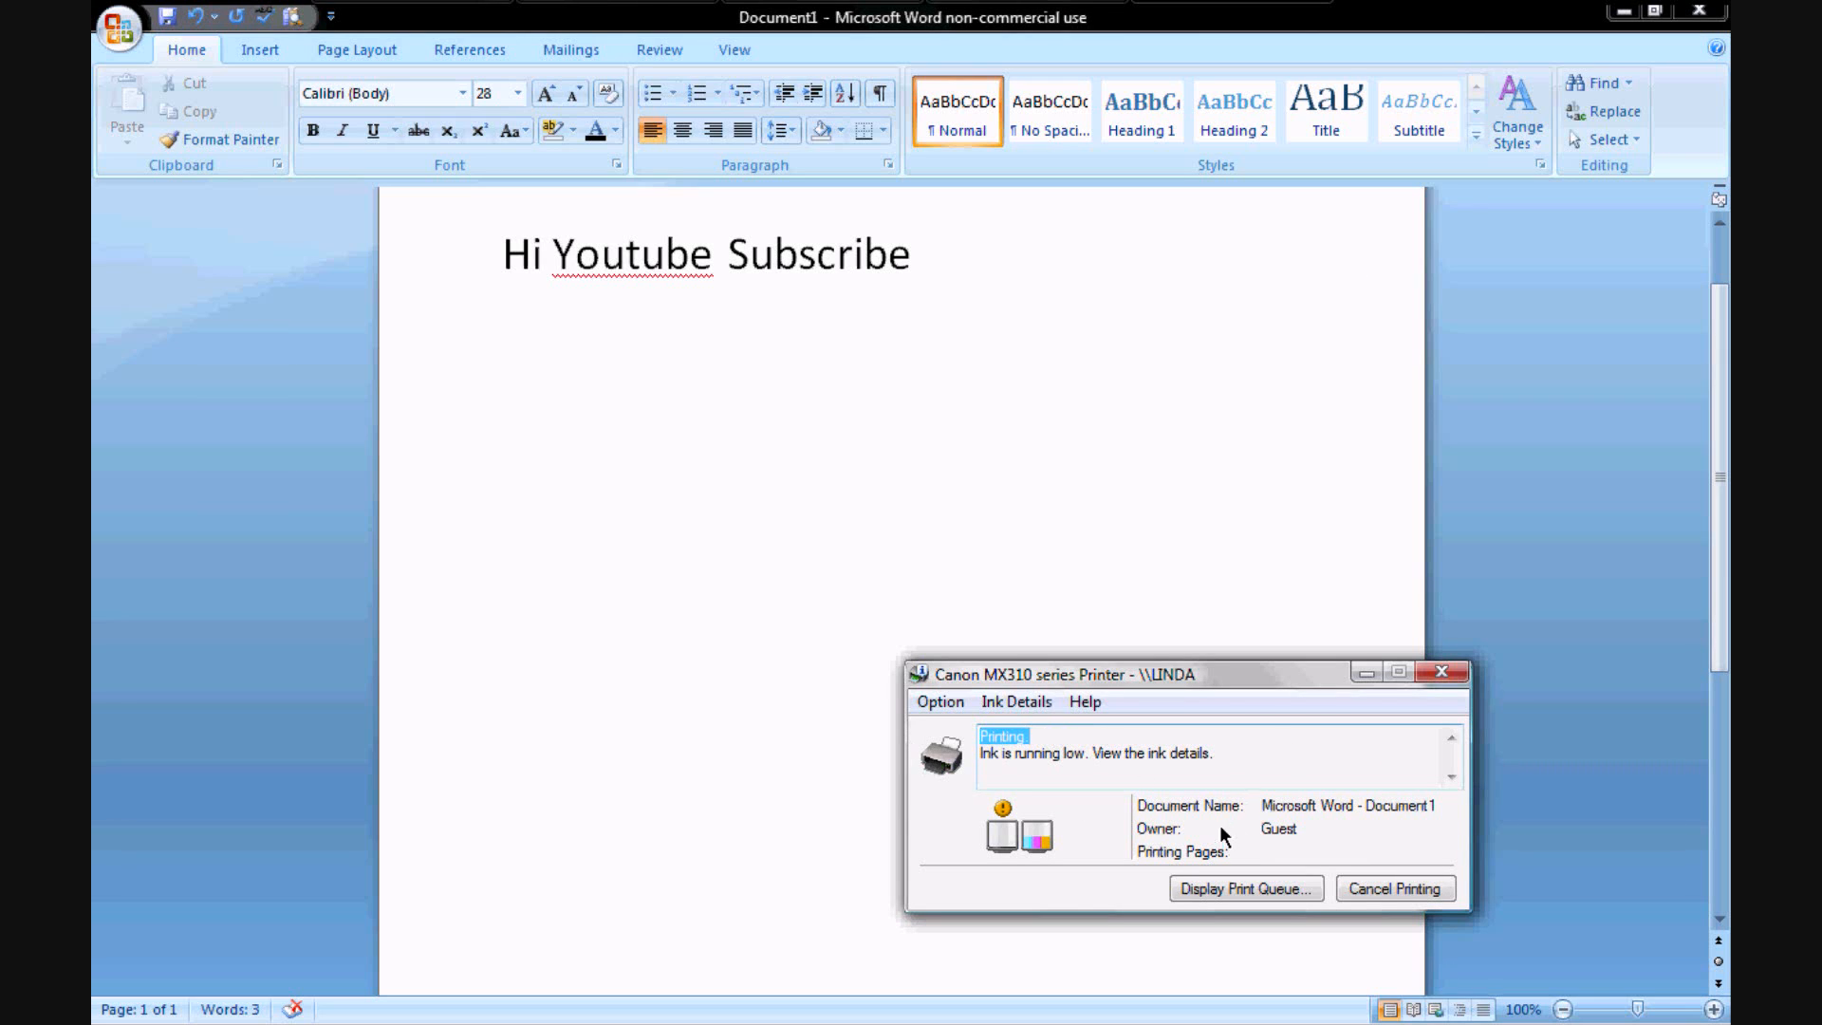